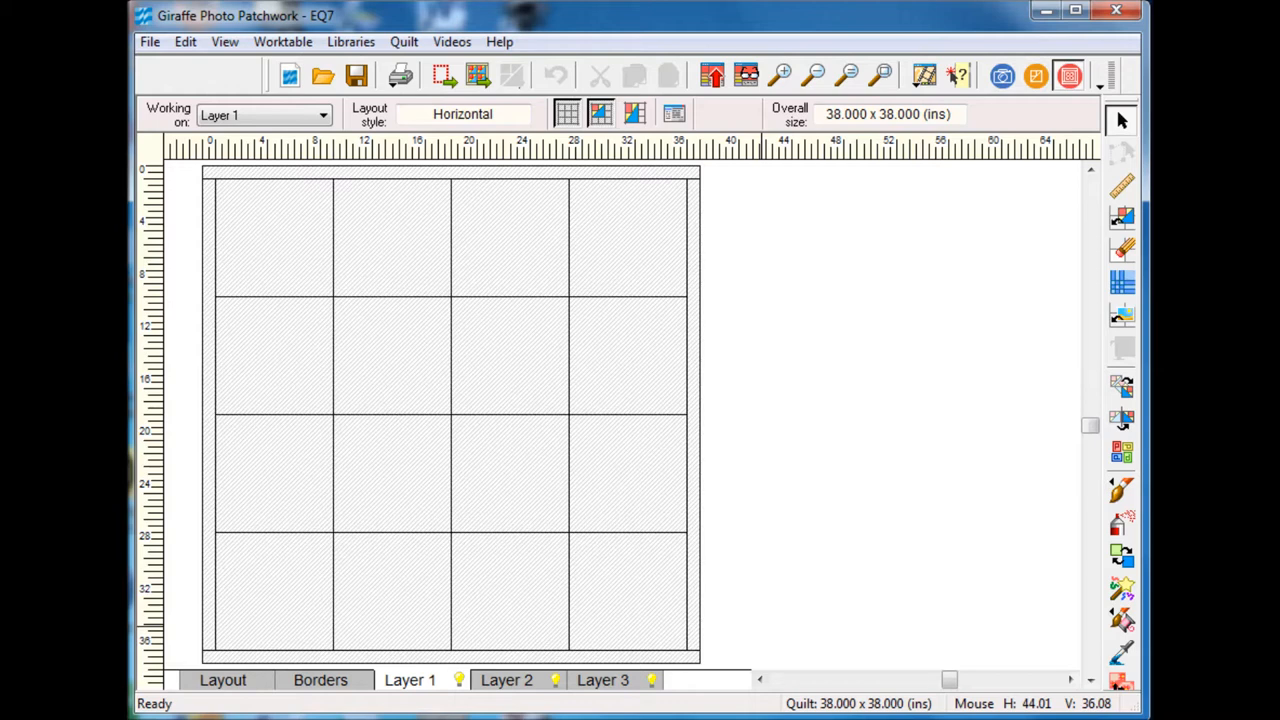
pyautogui.moveTo(470, 35)
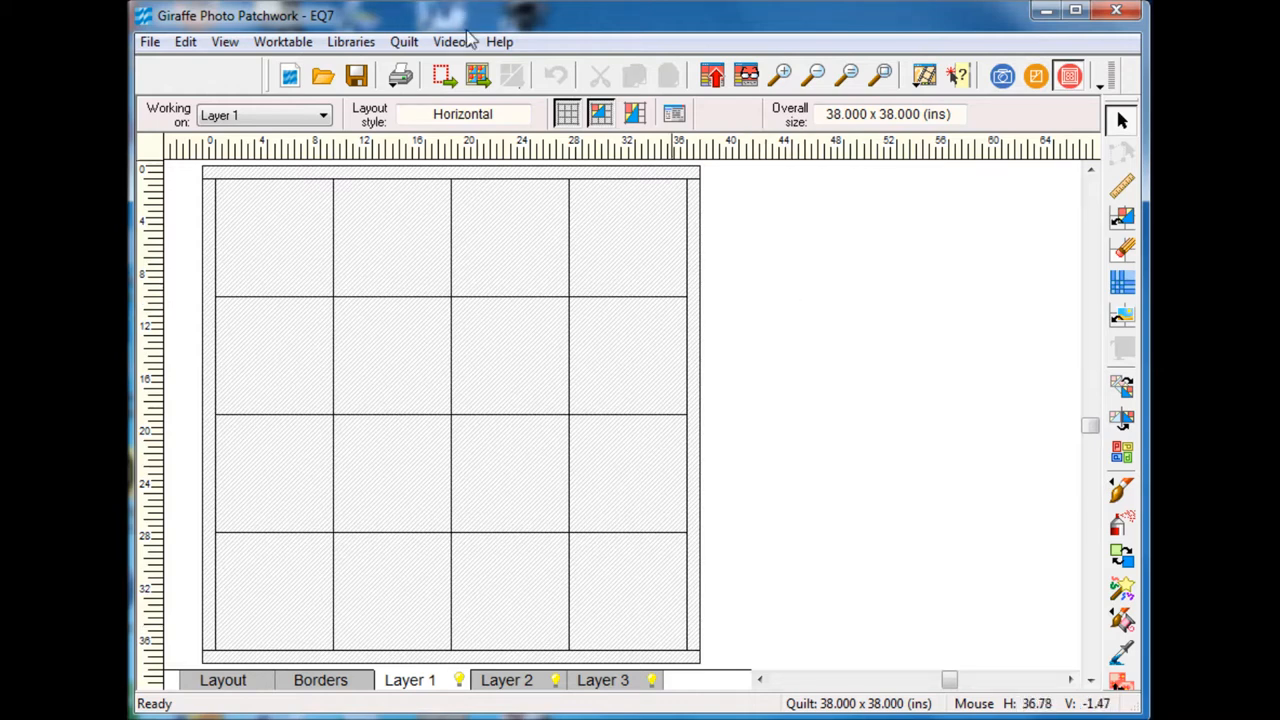
# Step: Start a new Photo Patchwork quilt from the Quilt menu
pyautogui.click(404, 41)
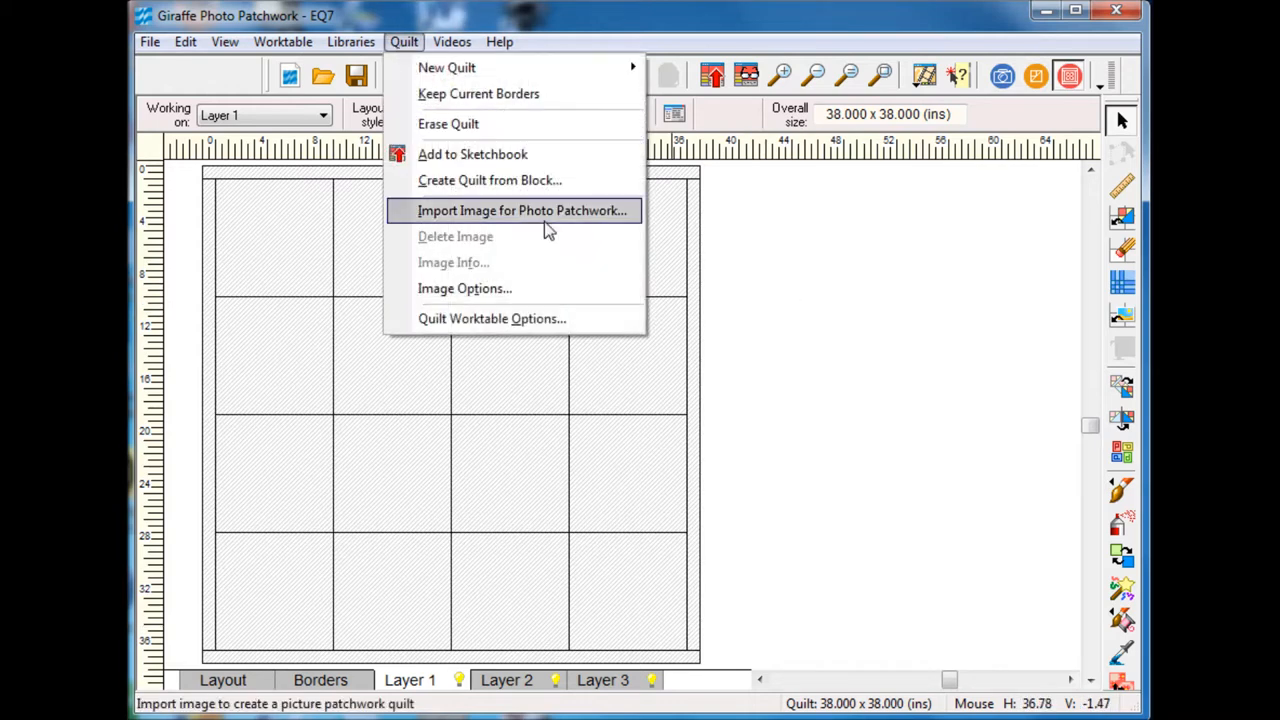
pyautogui.moveTo(447, 67)
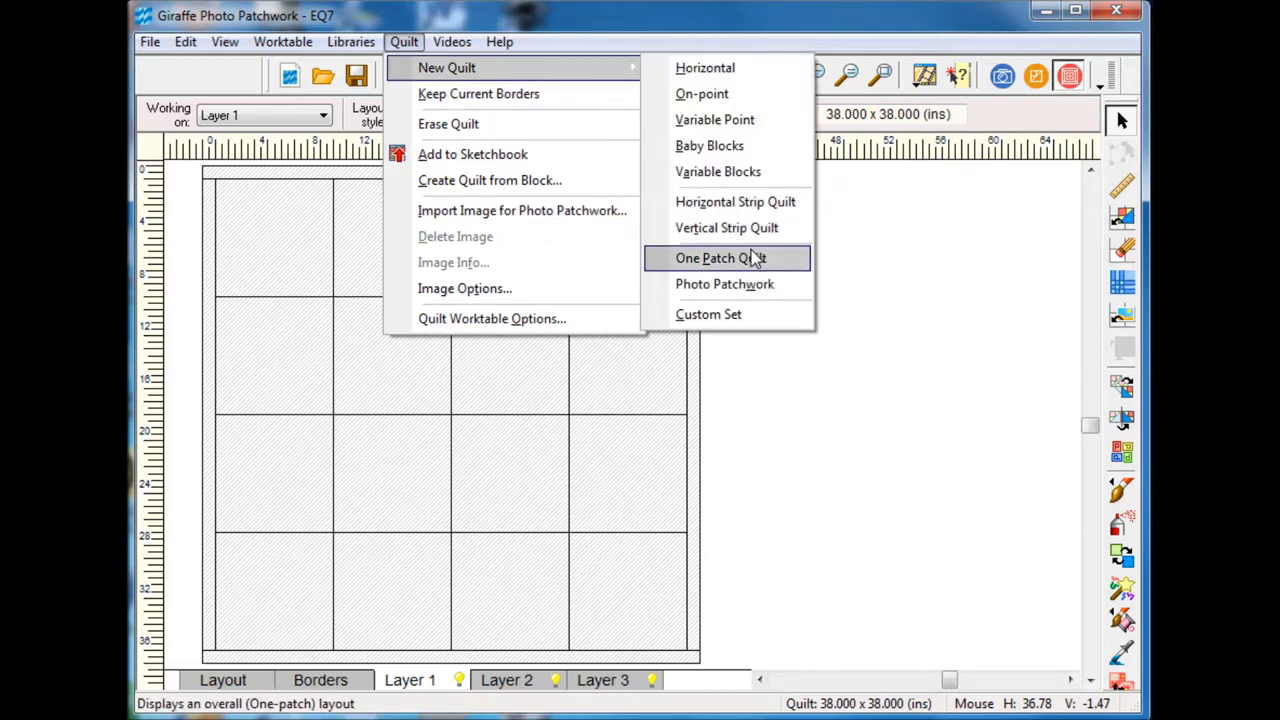
pyautogui.moveTo(755, 290)
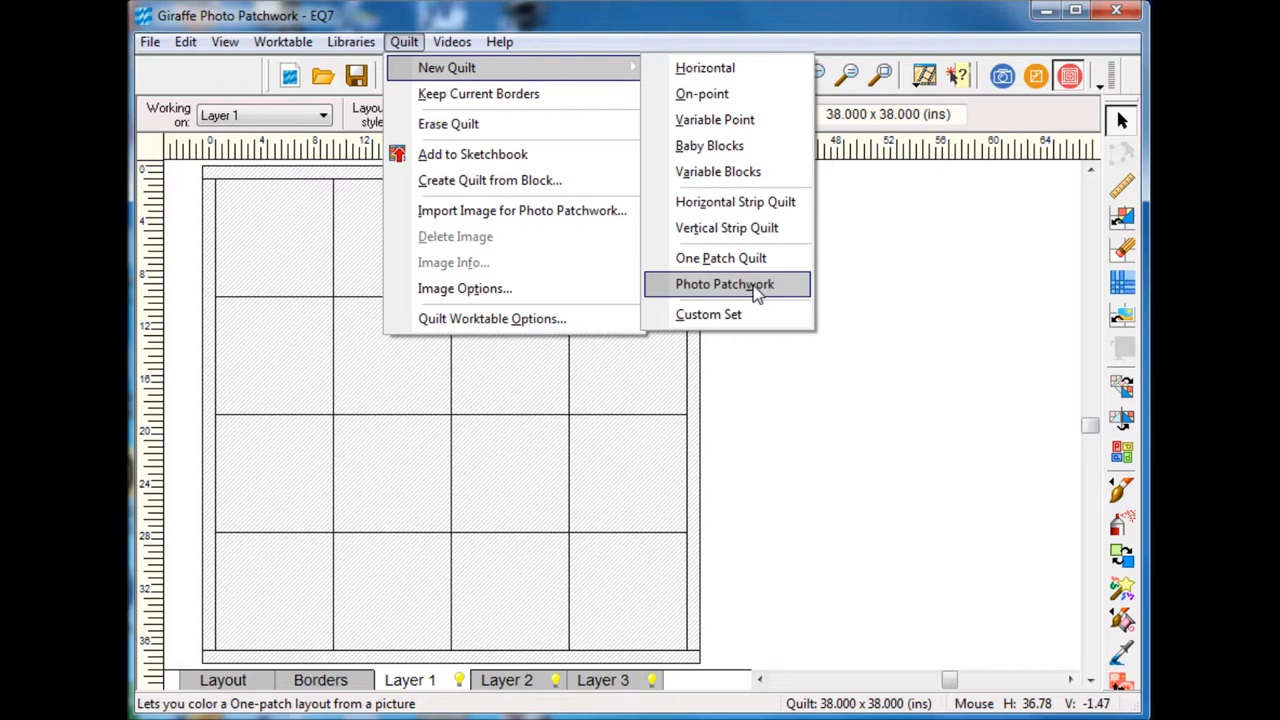
pyautogui.click(724, 284)
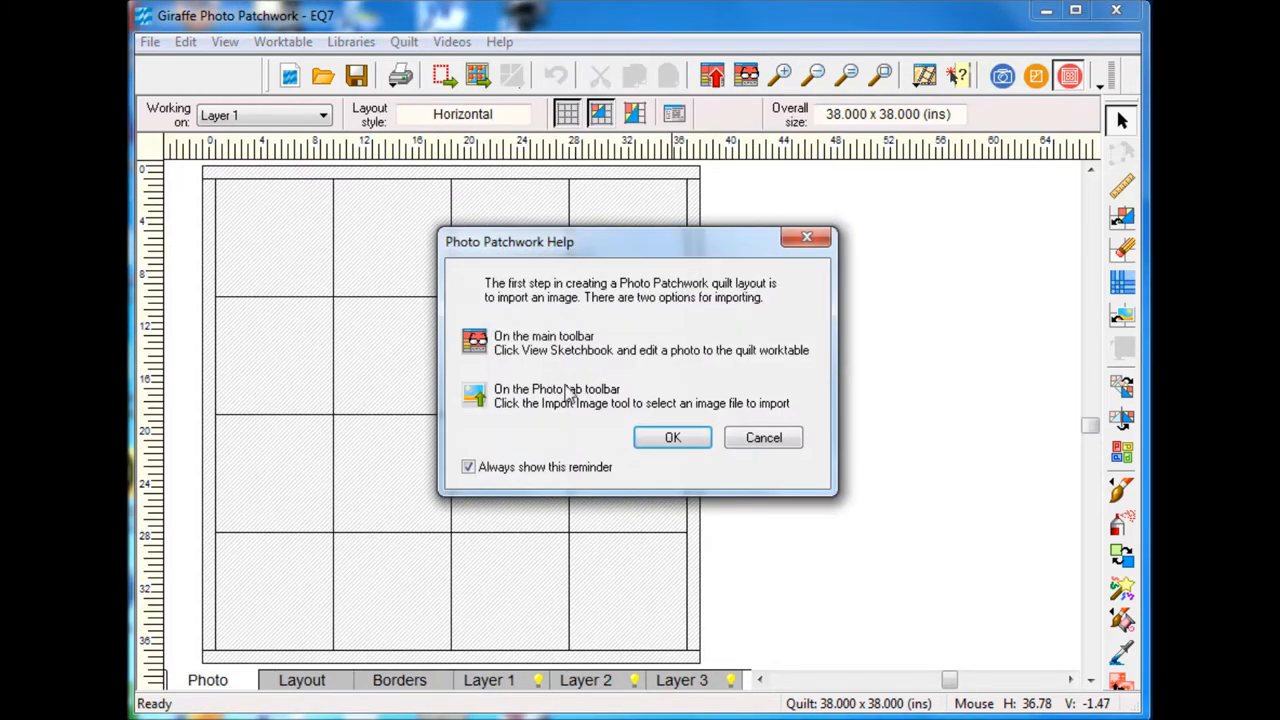
pyautogui.moveTo(672, 438)
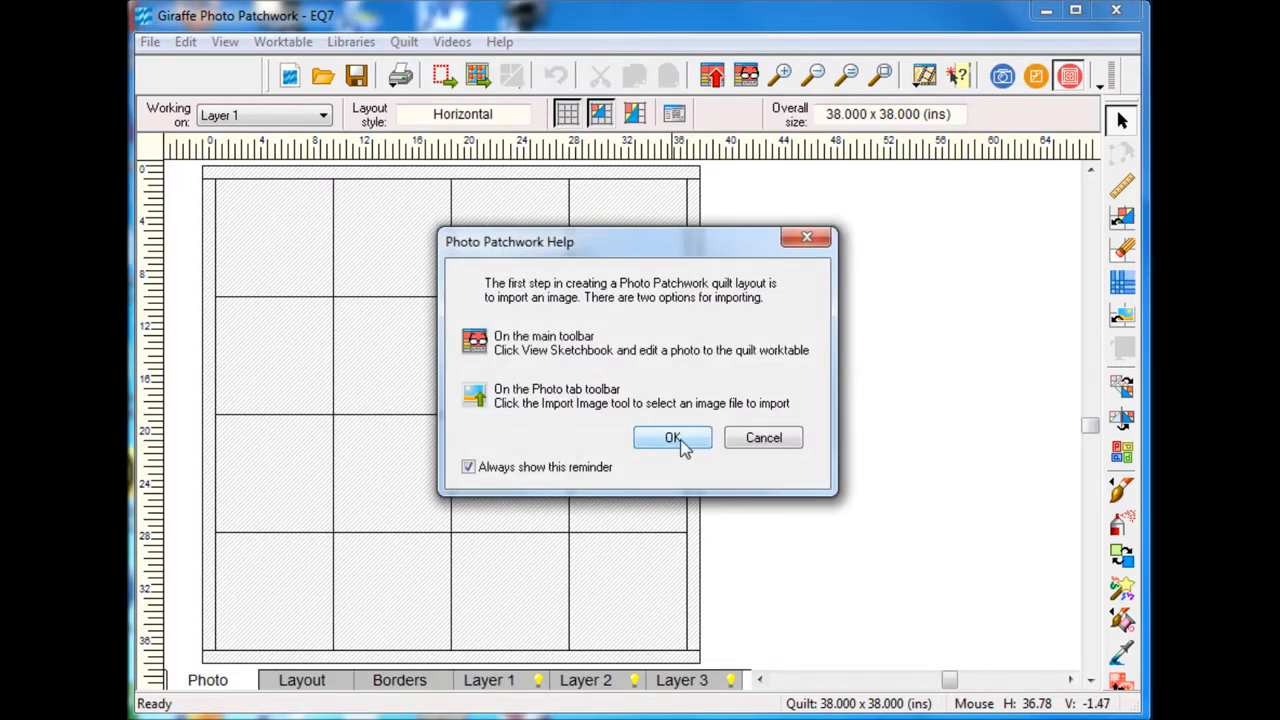
# Step: Dismiss the help reminder and import the giraffe JPG for Photo Patchwork
pyautogui.click(672, 438)
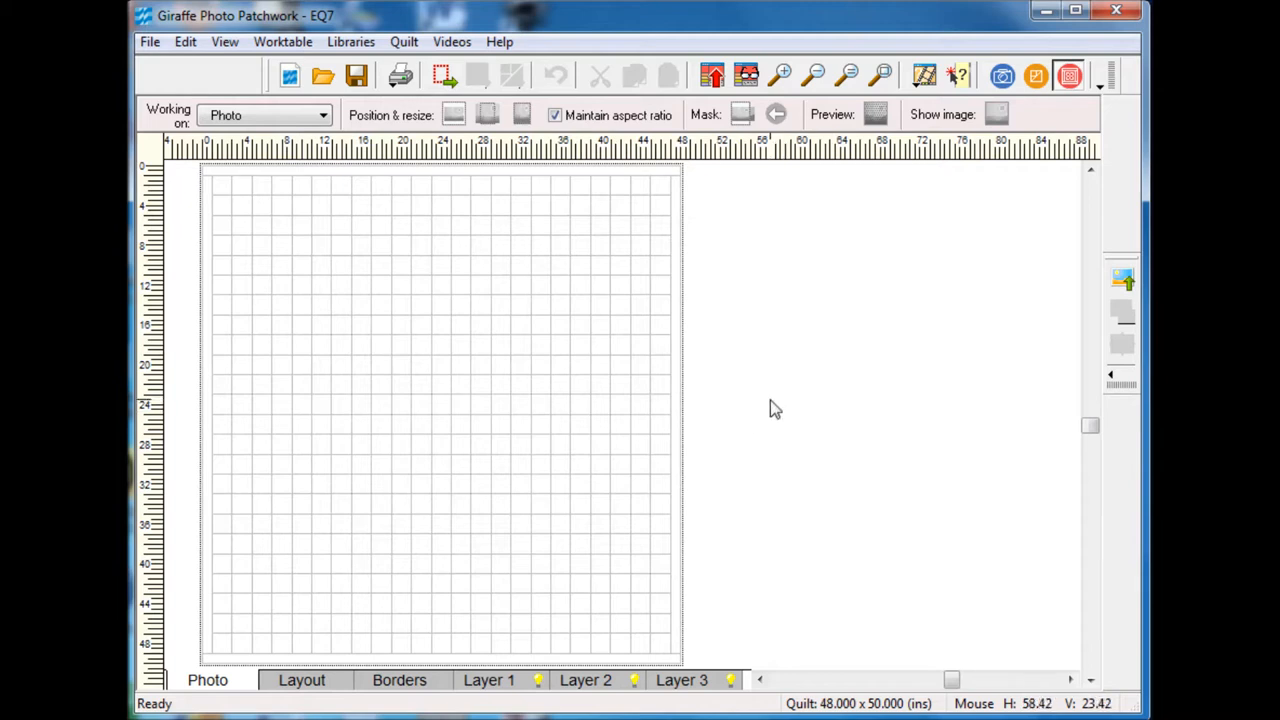
pyautogui.moveTo(756, 416)
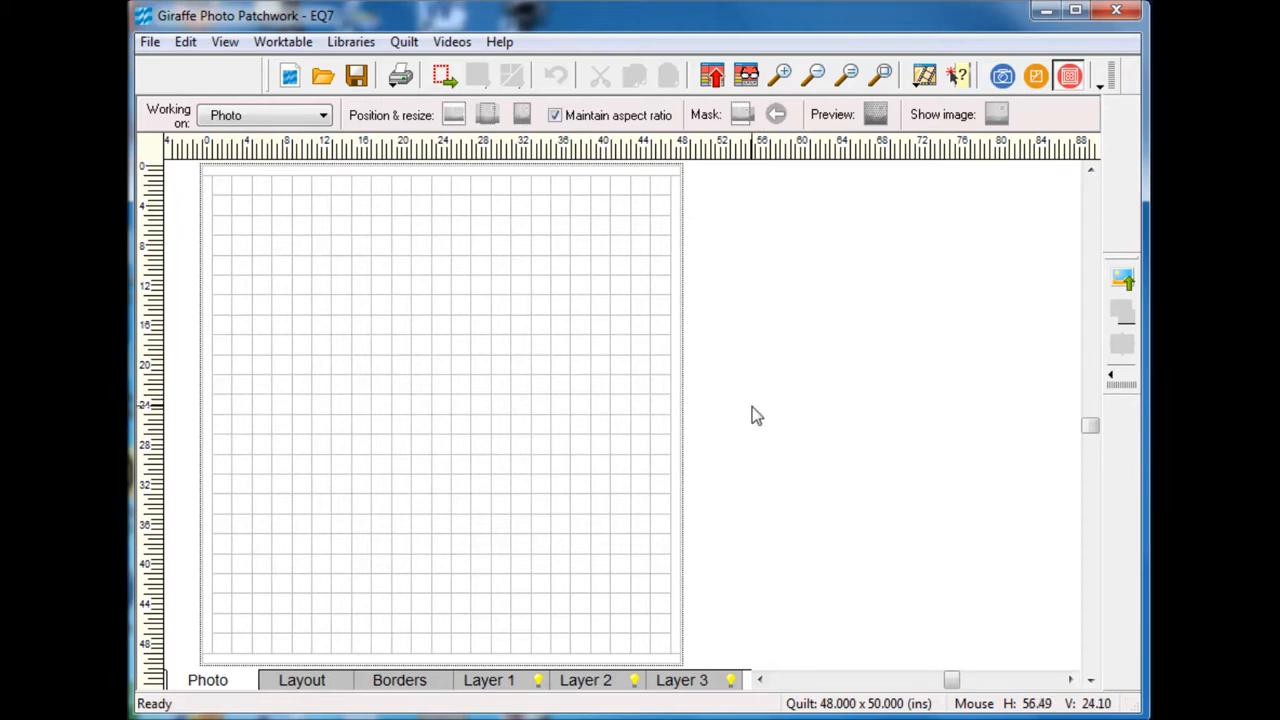
pyautogui.moveTo(515, 140)
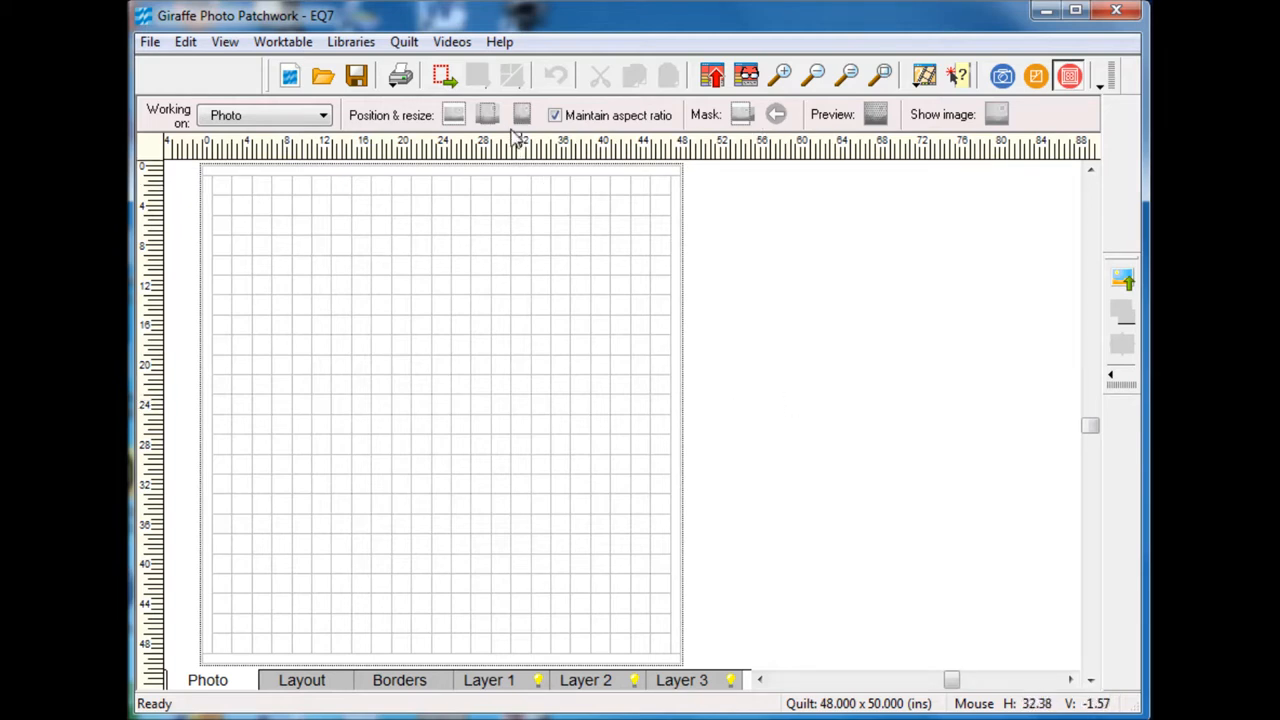
pyautogui.moveTo(463, 210)
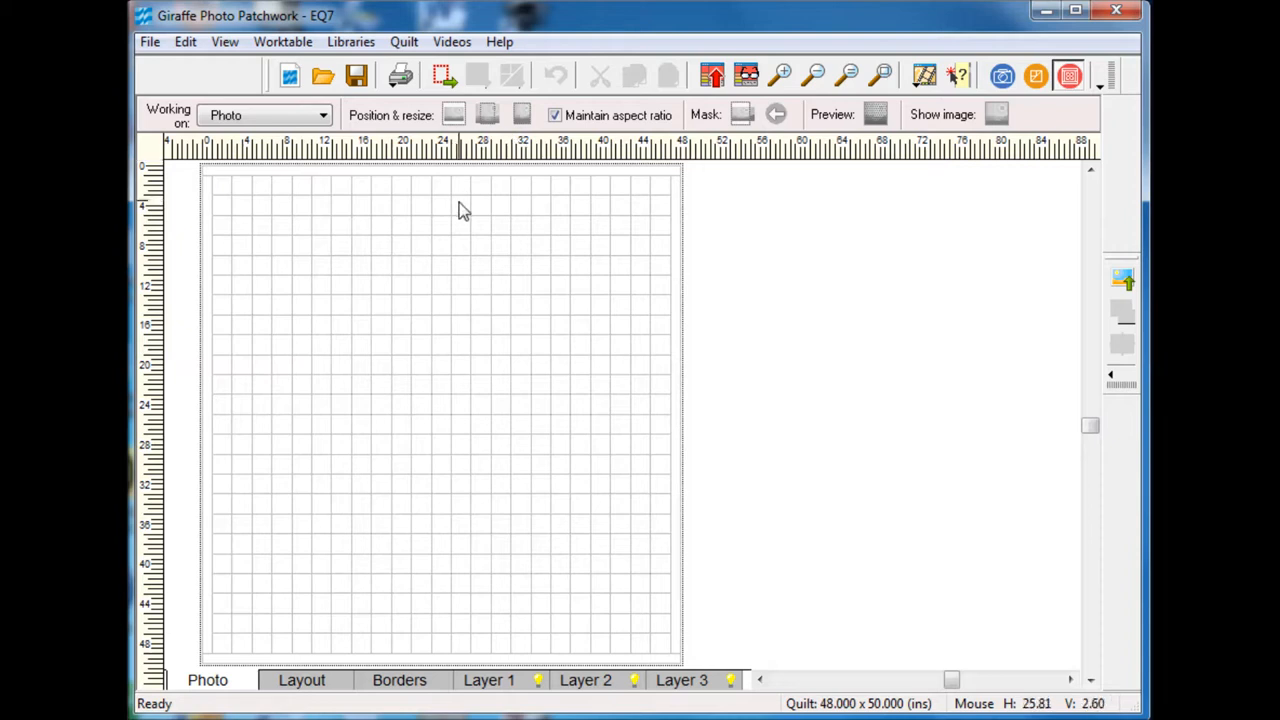
pyautogui.moveTo(456, 332)
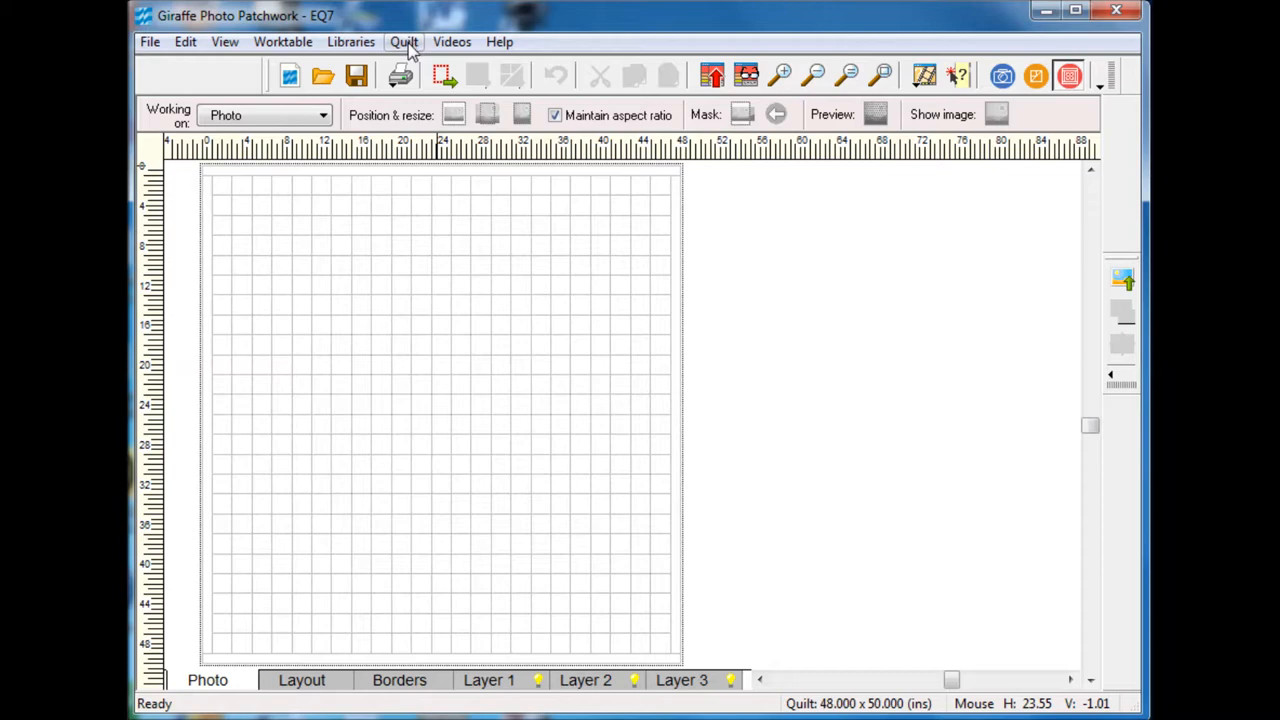
pyautogui.click(404, 41)
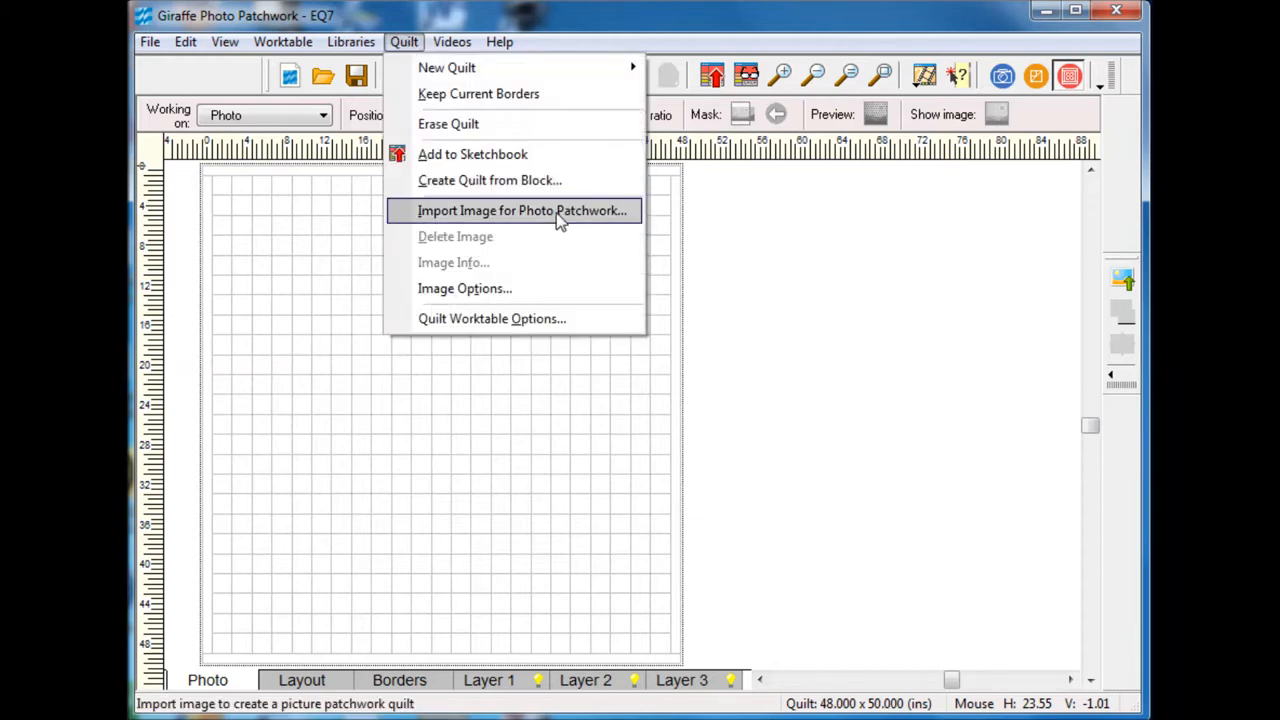
pyautogui.click(522, 210)
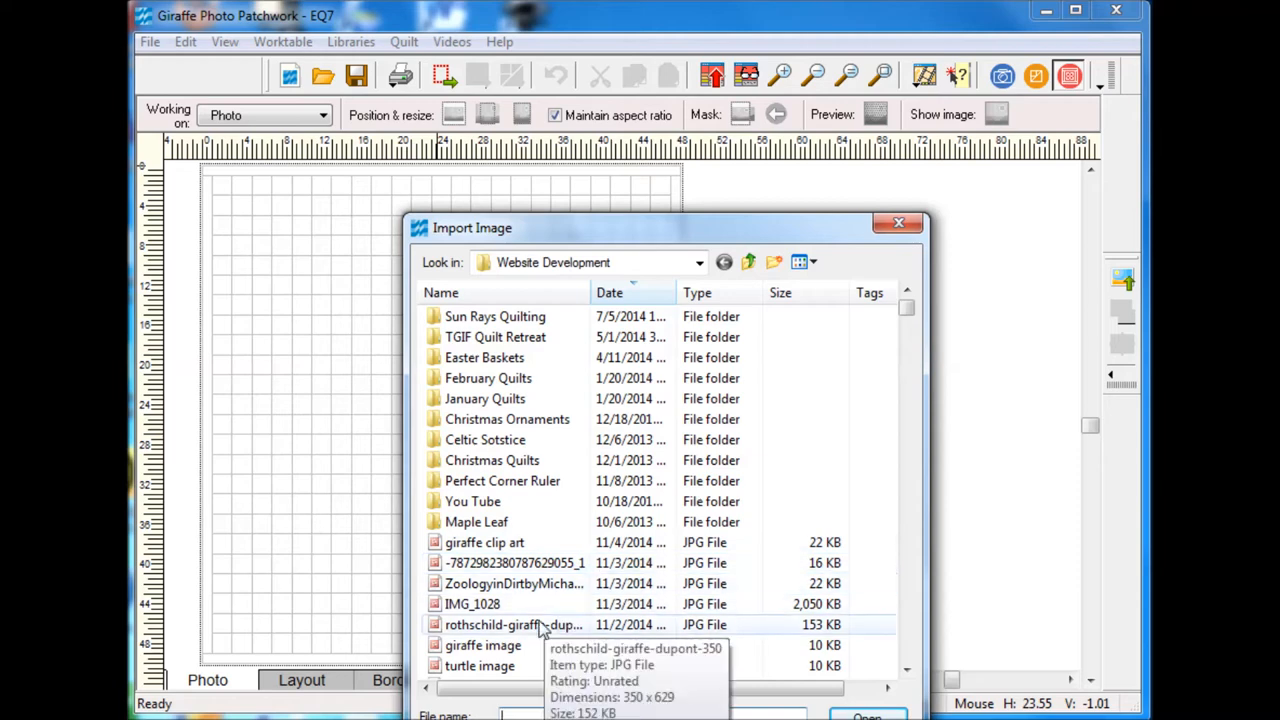
pyautogui.click(513, 624)
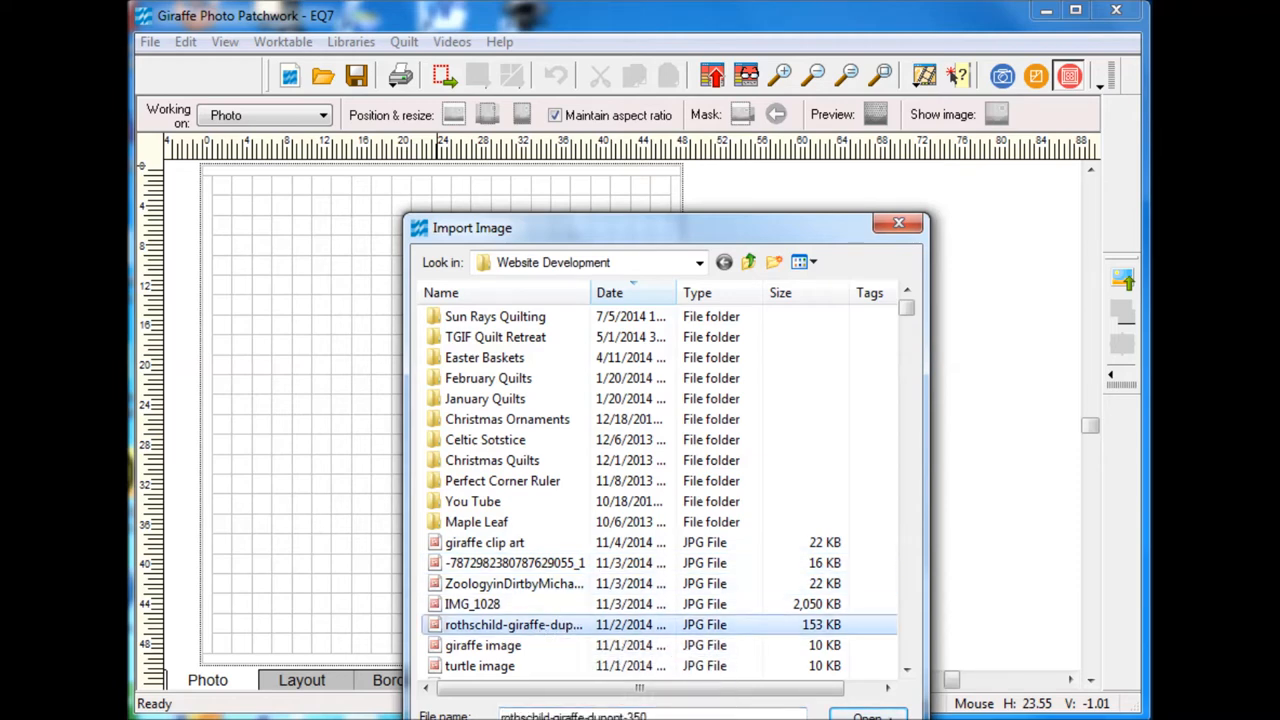
pyautogui.click(866, 715)
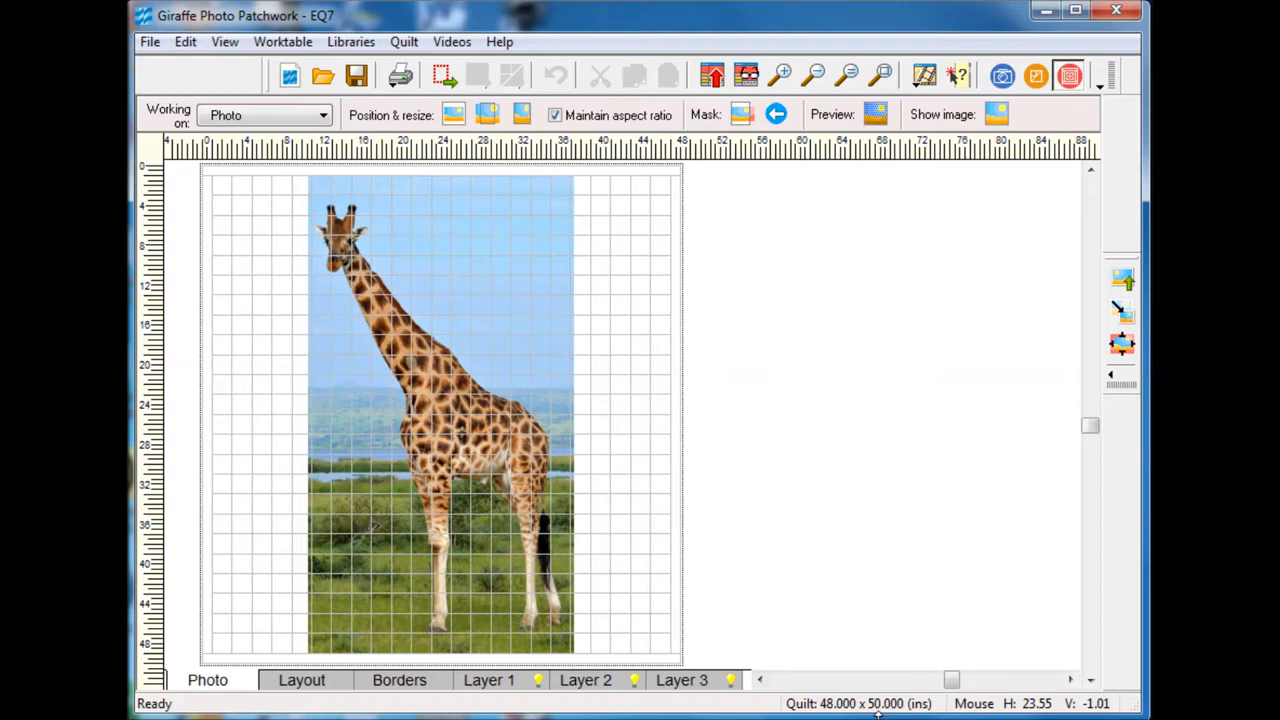
pyautogui.moveTo(625, 651)
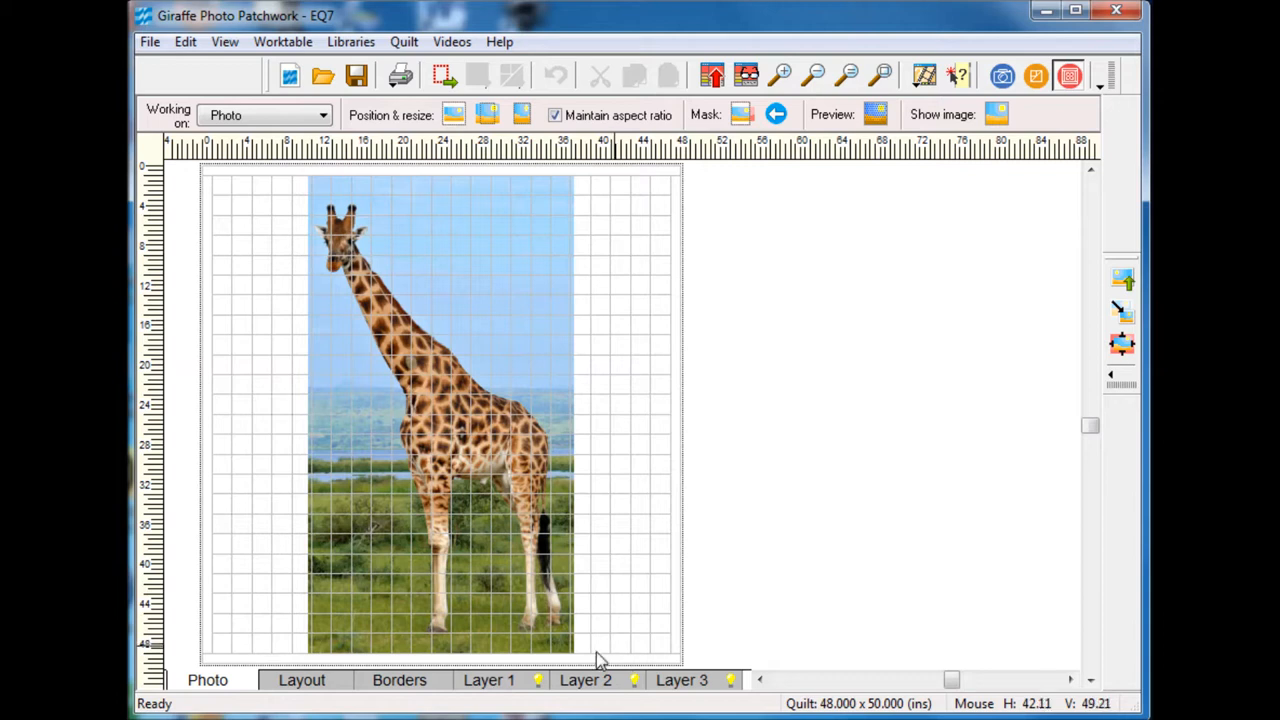
pyautogui.moveTo(515, 598)
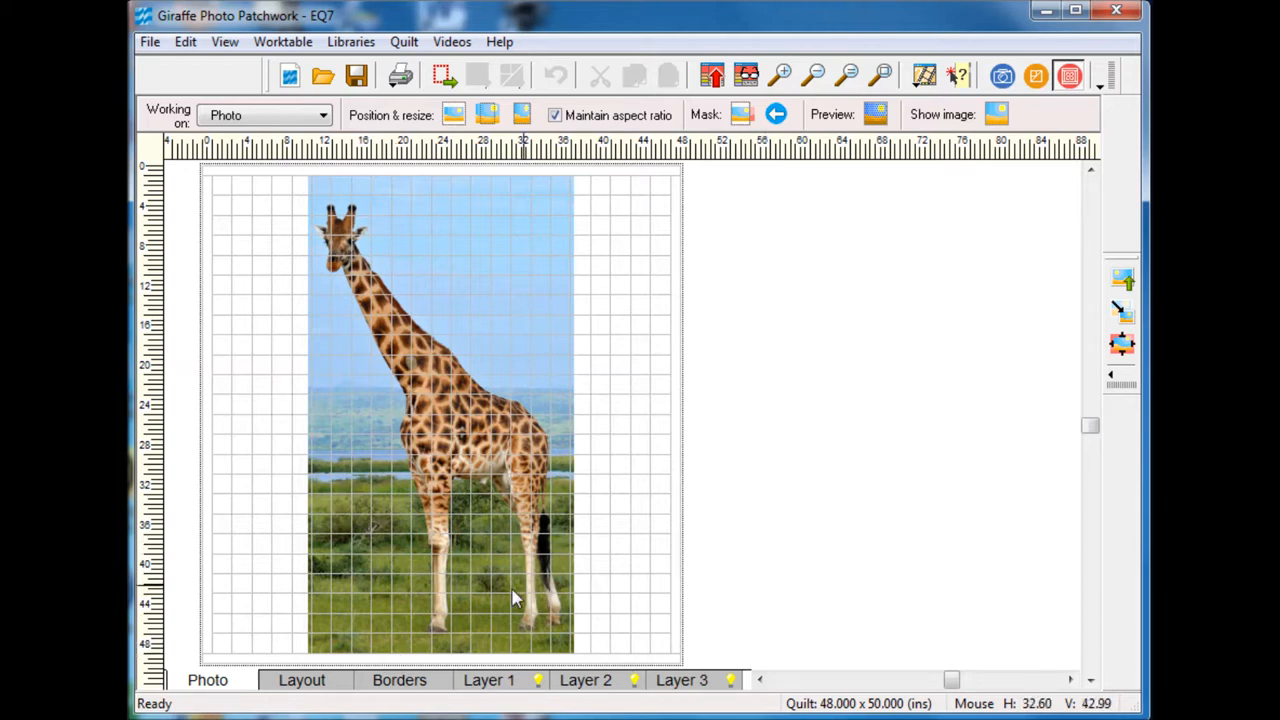
pyautogui.moveTo(505, 598)
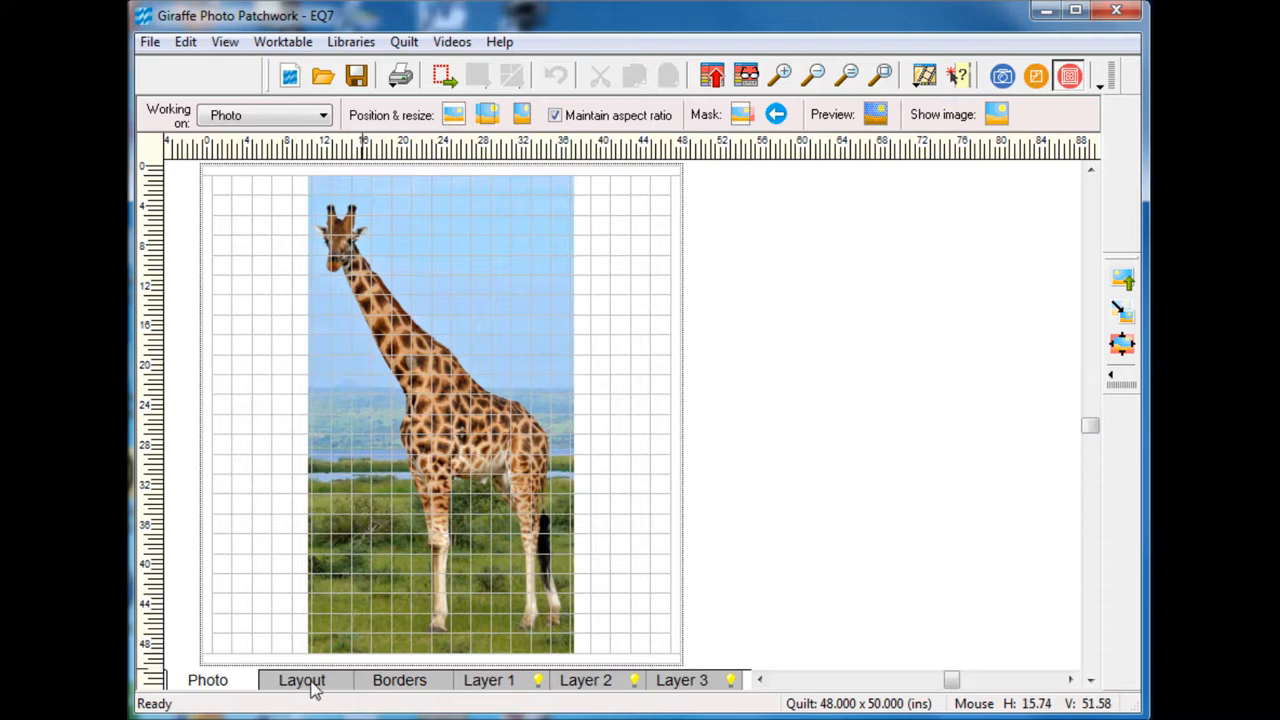
pyautogui.moveTo(302, 680)
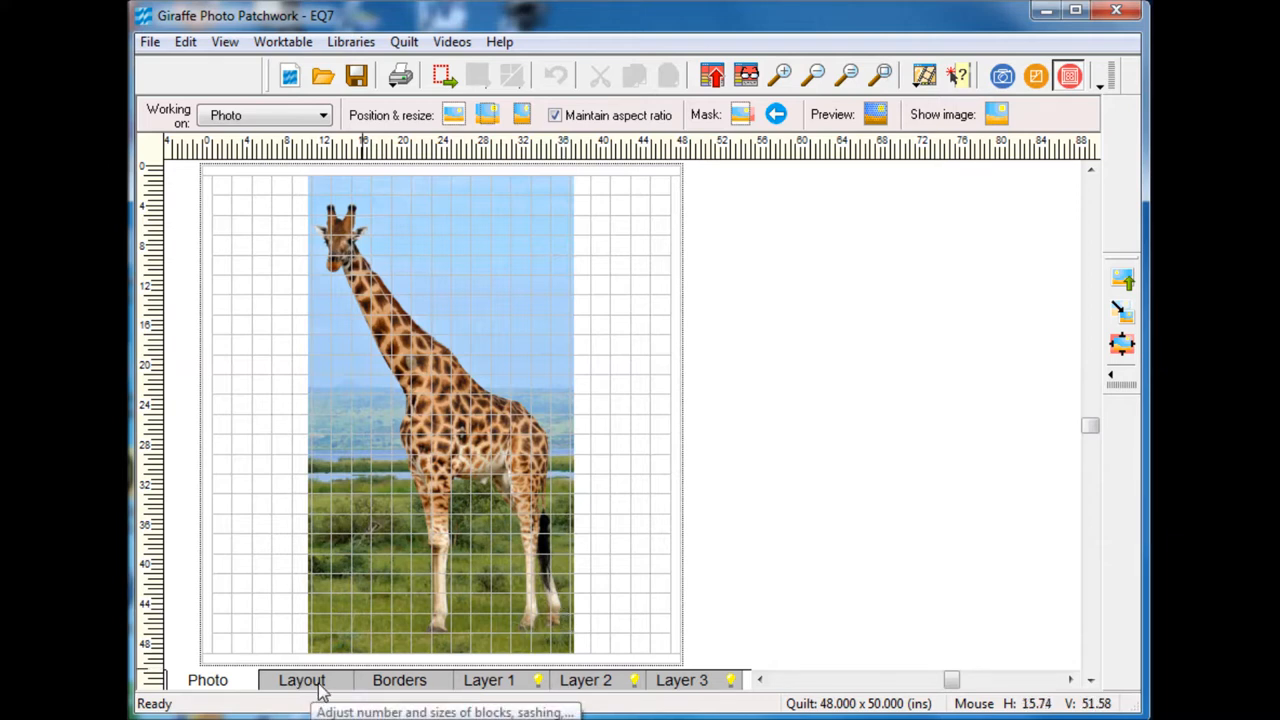
# Step: On the Layout tab, reduce horizontal units from 12 to 8 for a 15 x 24 center
pyautogui.click(301, 680)
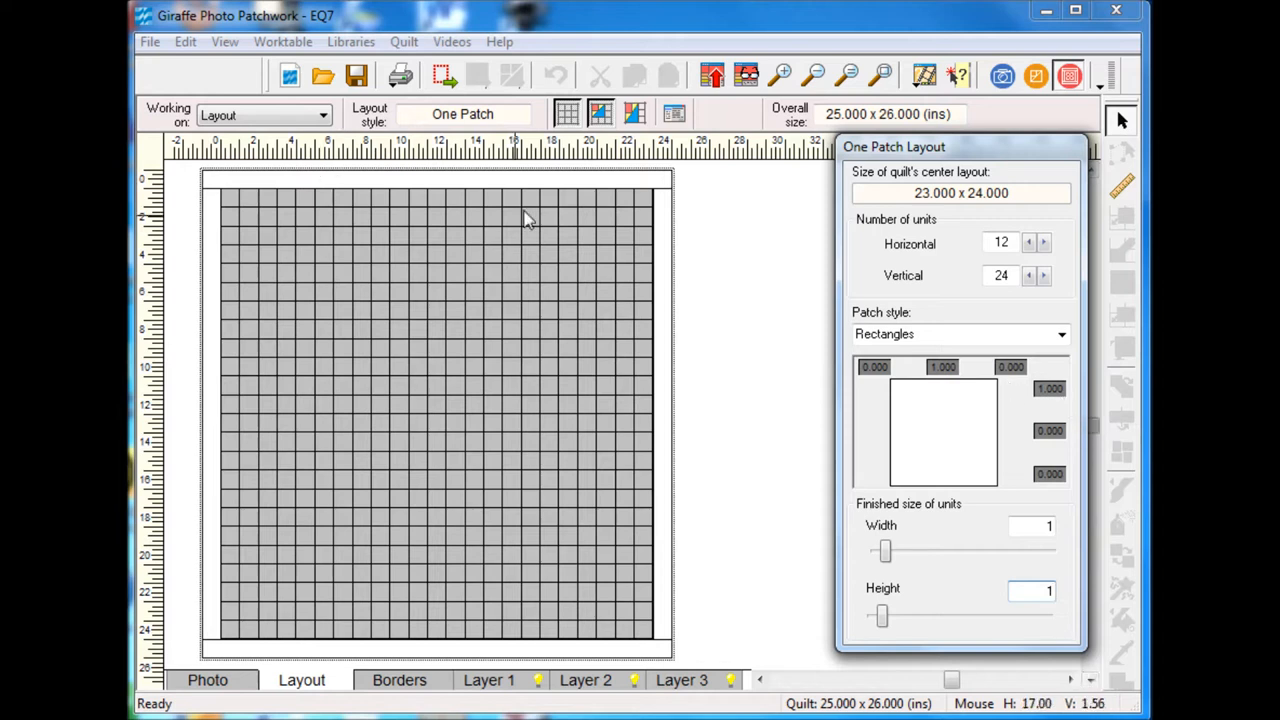
pyautogui.moveTo(912, 218)
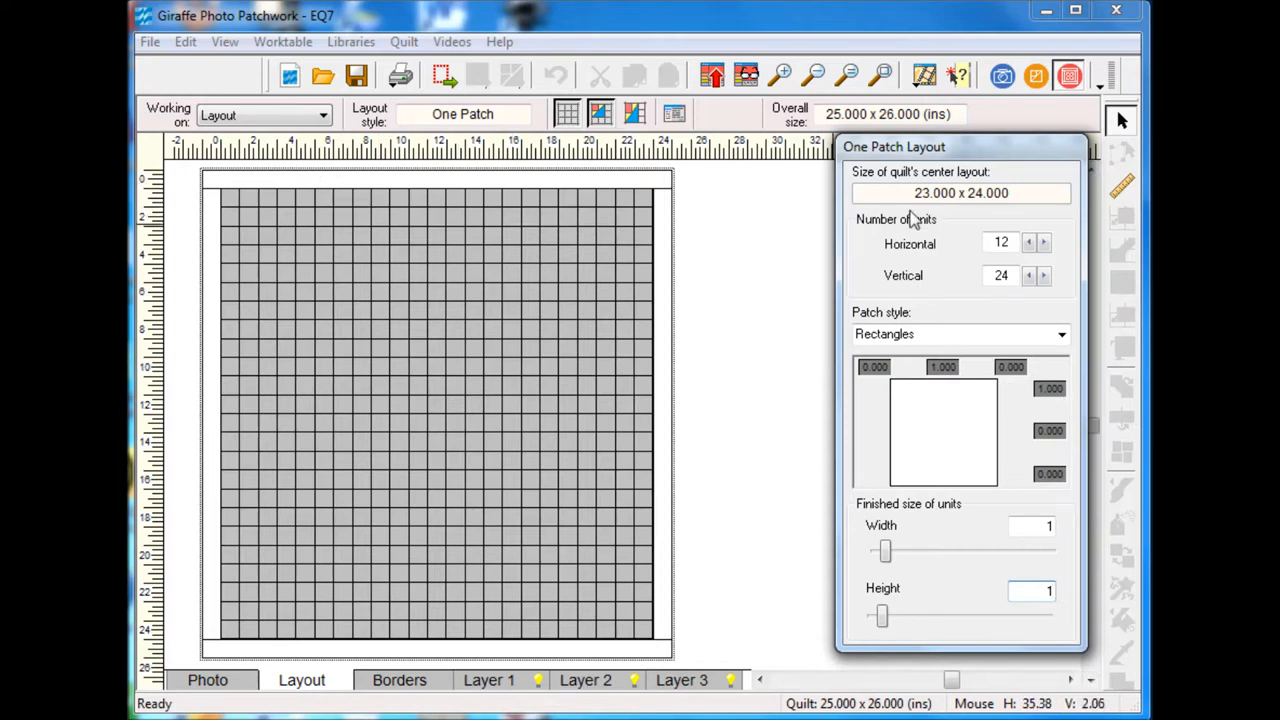
pyautogui.moveTo(1030, 242)
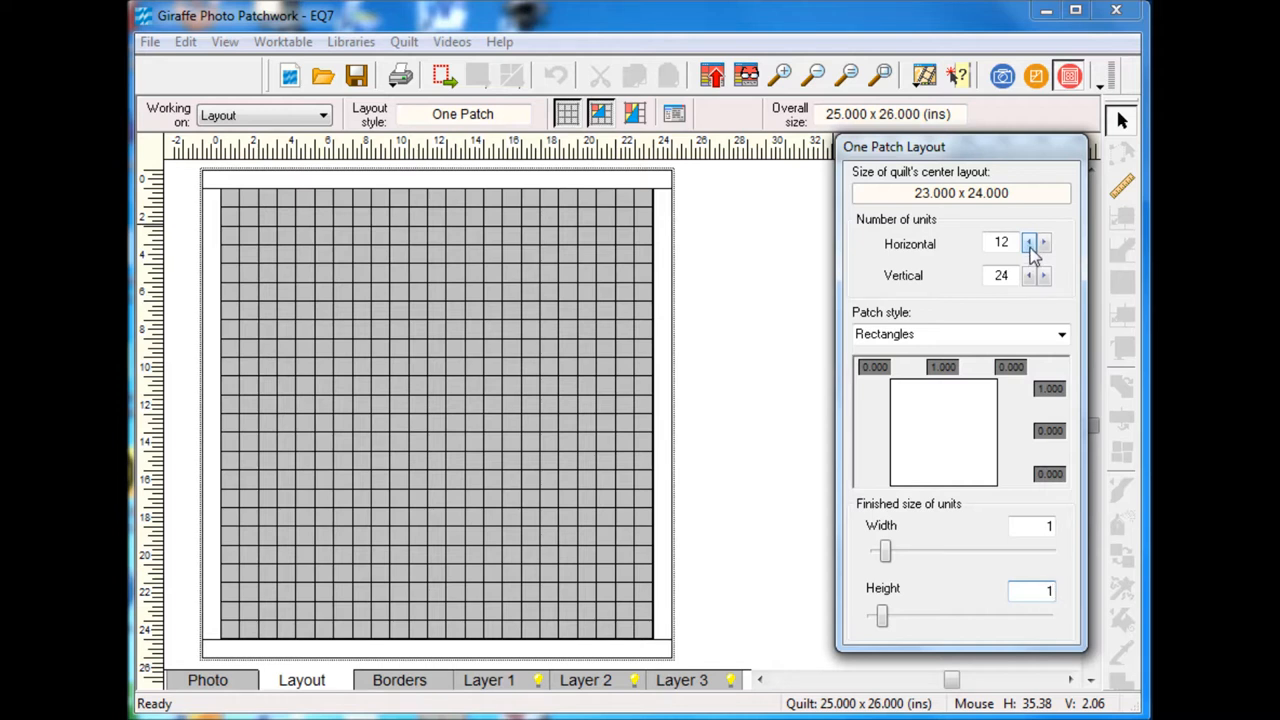
pyautogui.click(1029, 247)
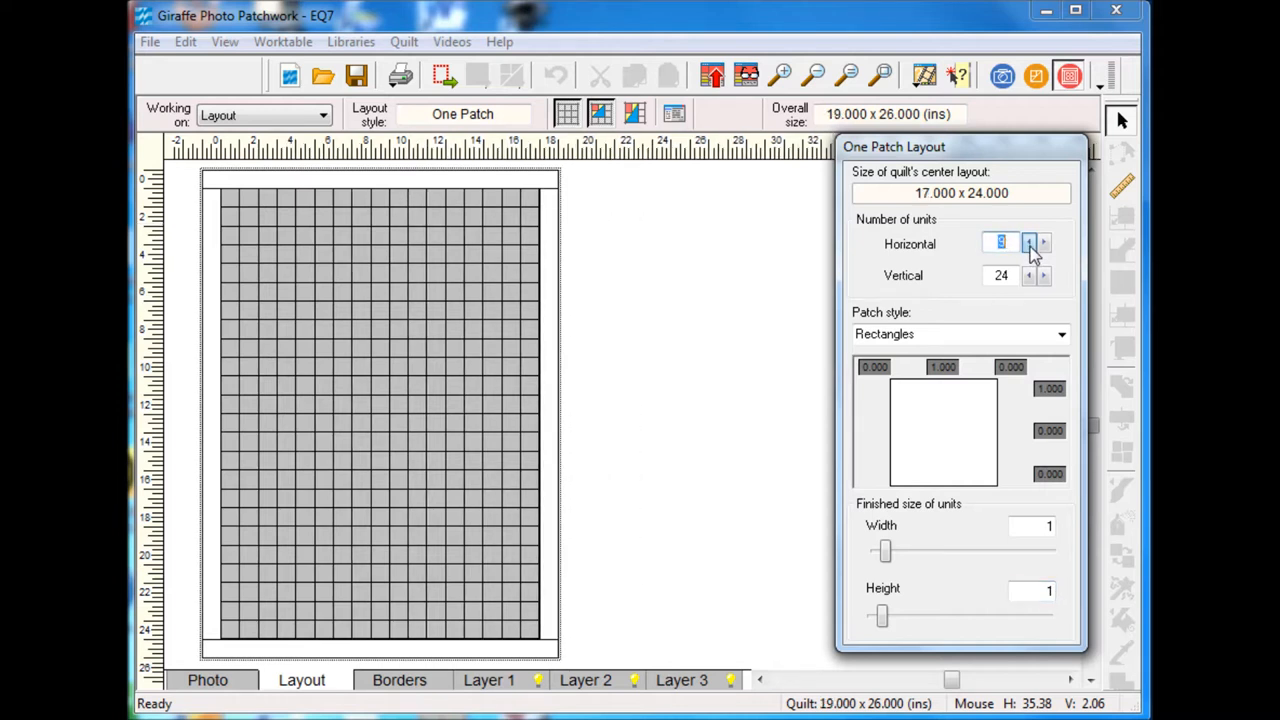
pyautogui.click(1029, 248)
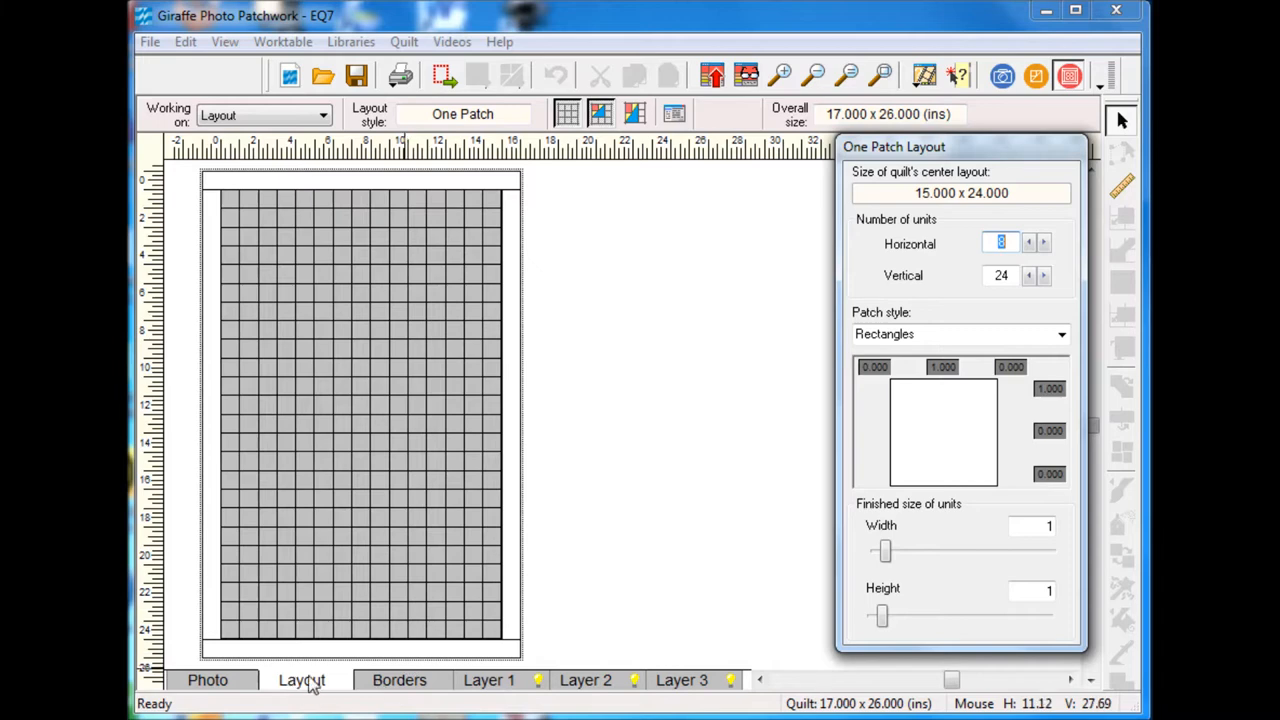
# Step: Resize the giraffe photo to cover the quilt and create the patchwork preview
pyautogui.click(207, 680)
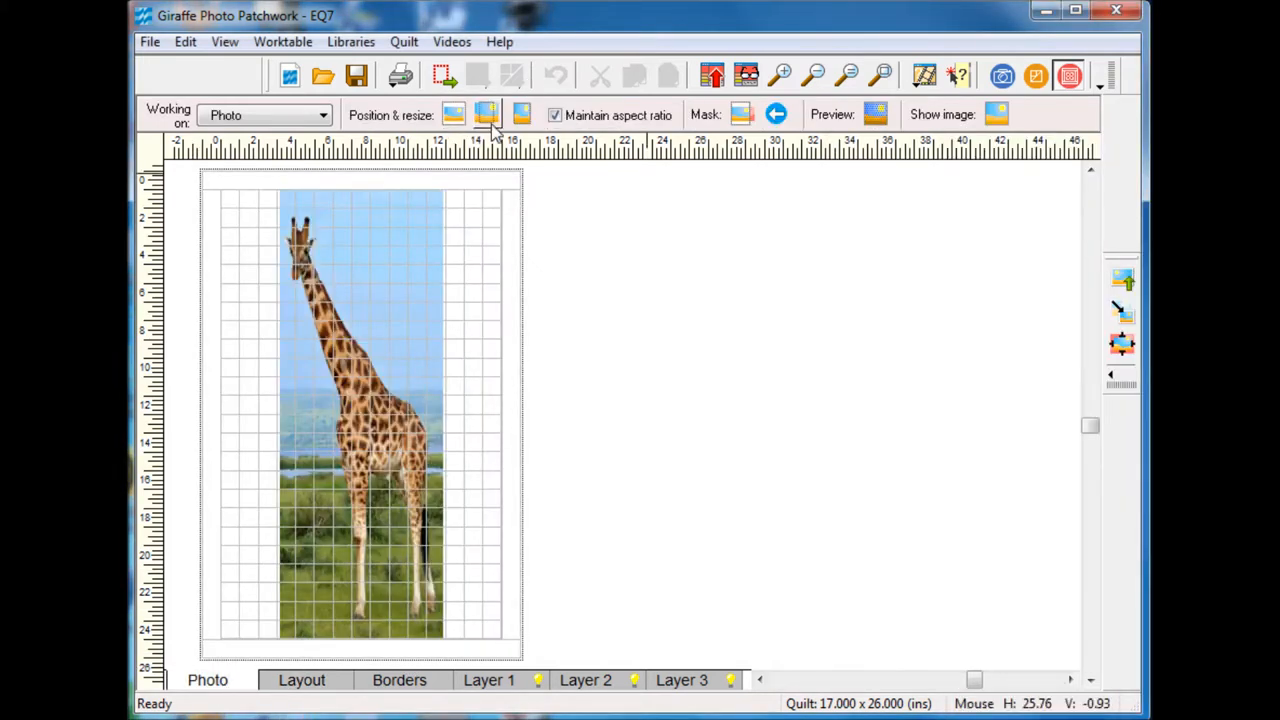
pyautogui.moveTo(487, 114)
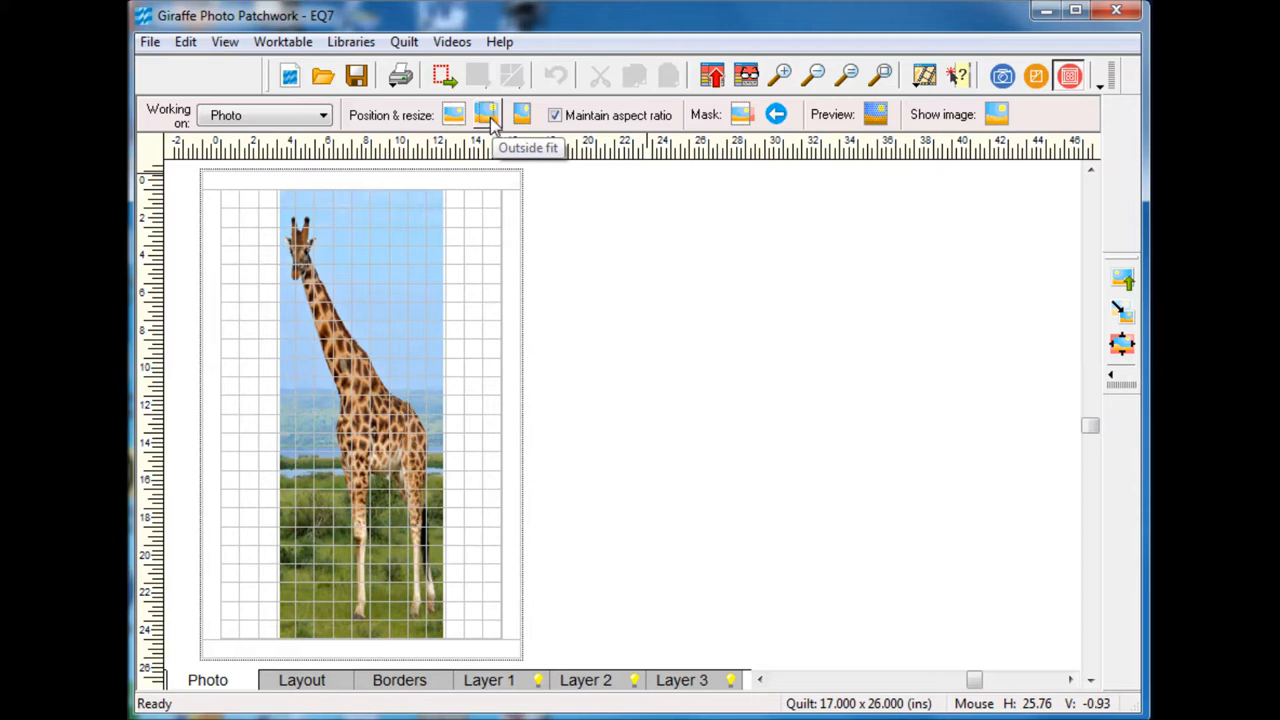
pyautogui.click(487, 114)
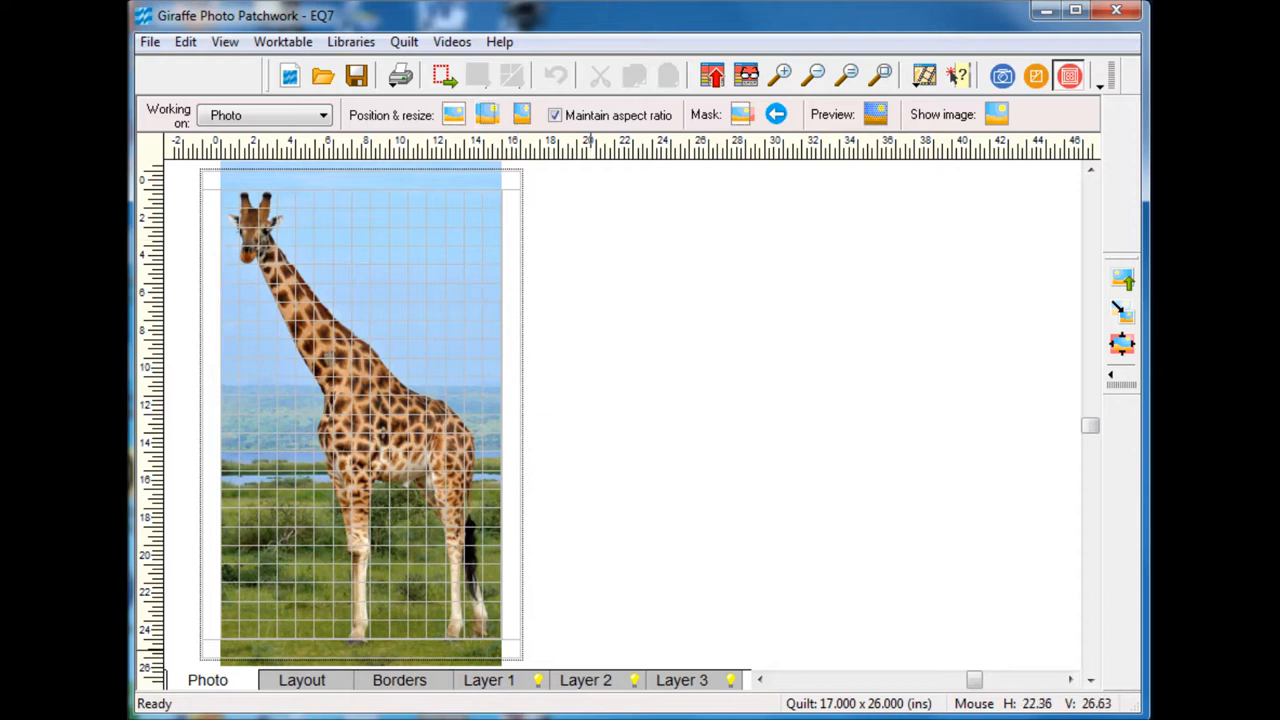
pyautogui.moveTo(295, 705)
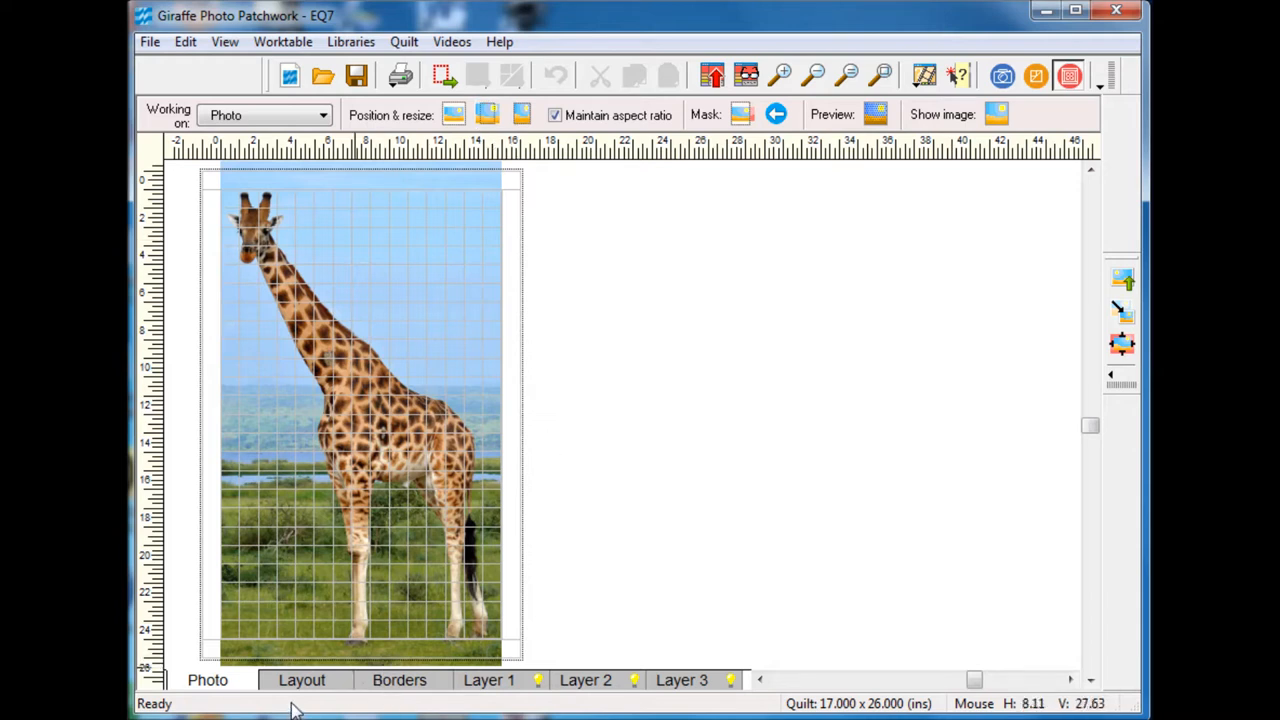
pyautogui.moveTo(725, 660)
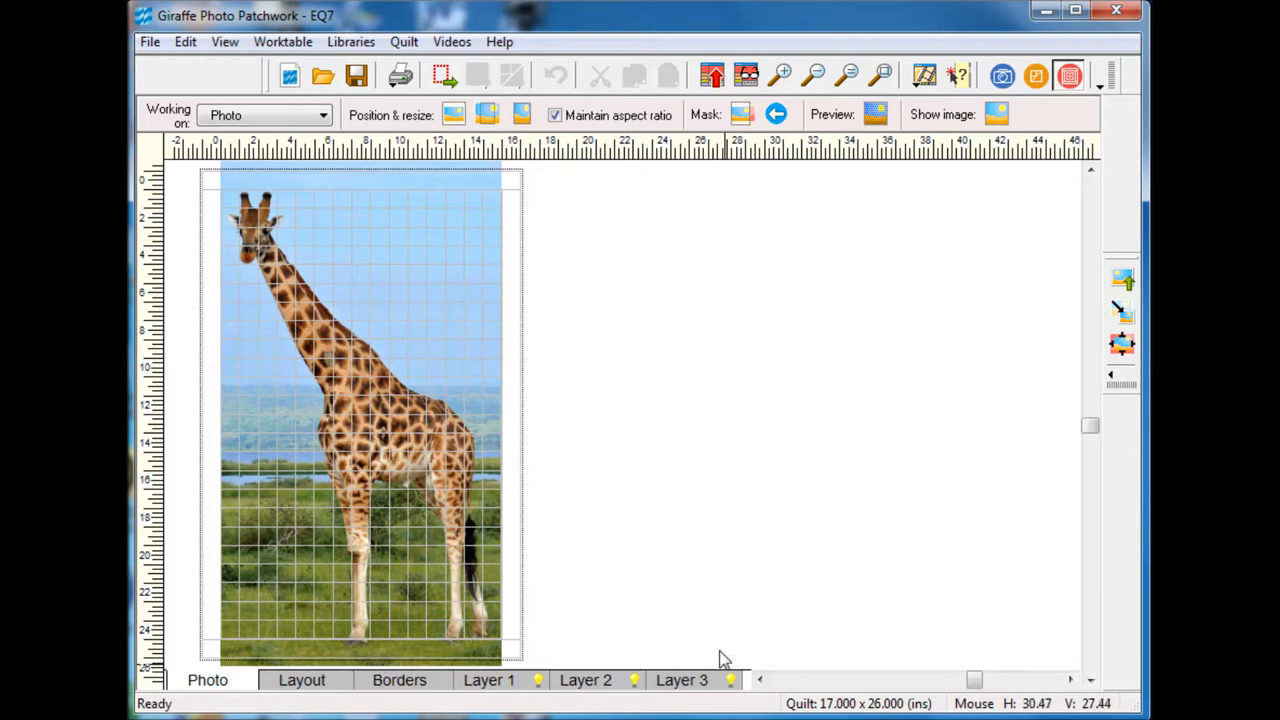
pyautogui.moveTo(876, 114)
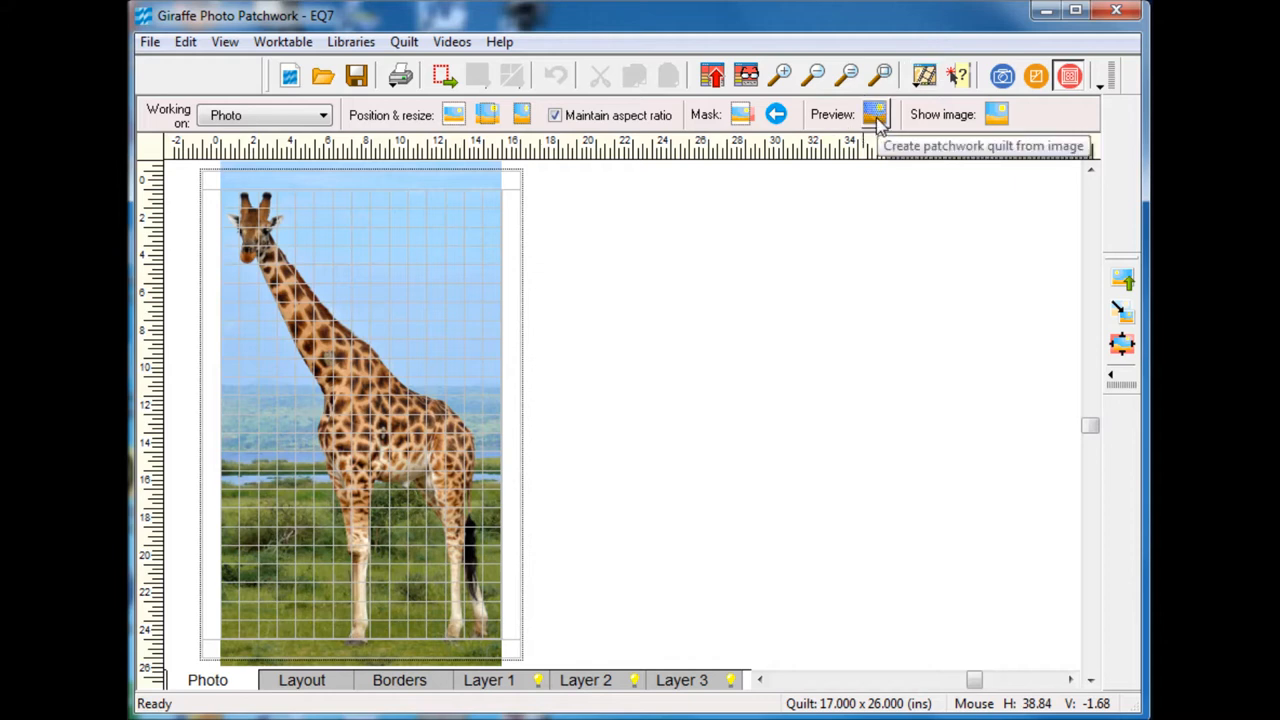
pyautogui.click(876, 114)
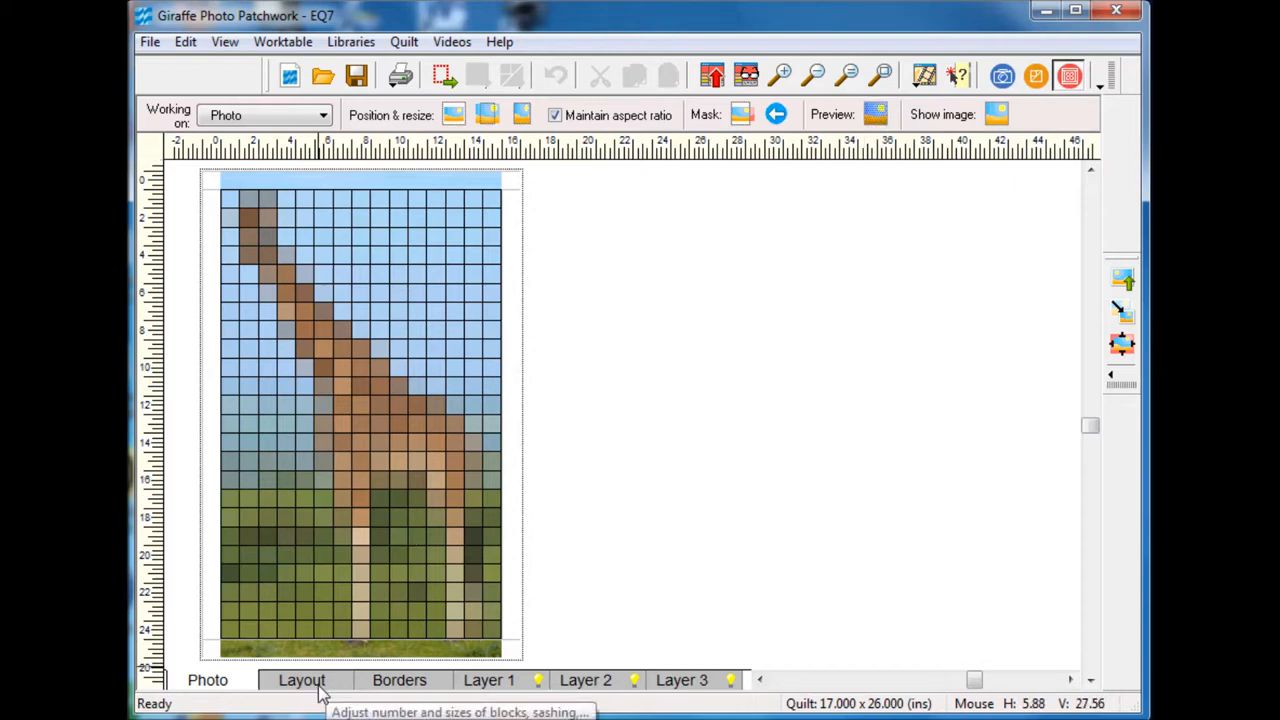
# Step: Set the One Patch layout to 36 vertical and 11 horizontal units
pyautogui.click(301, 680)
pyautogui.write('36')
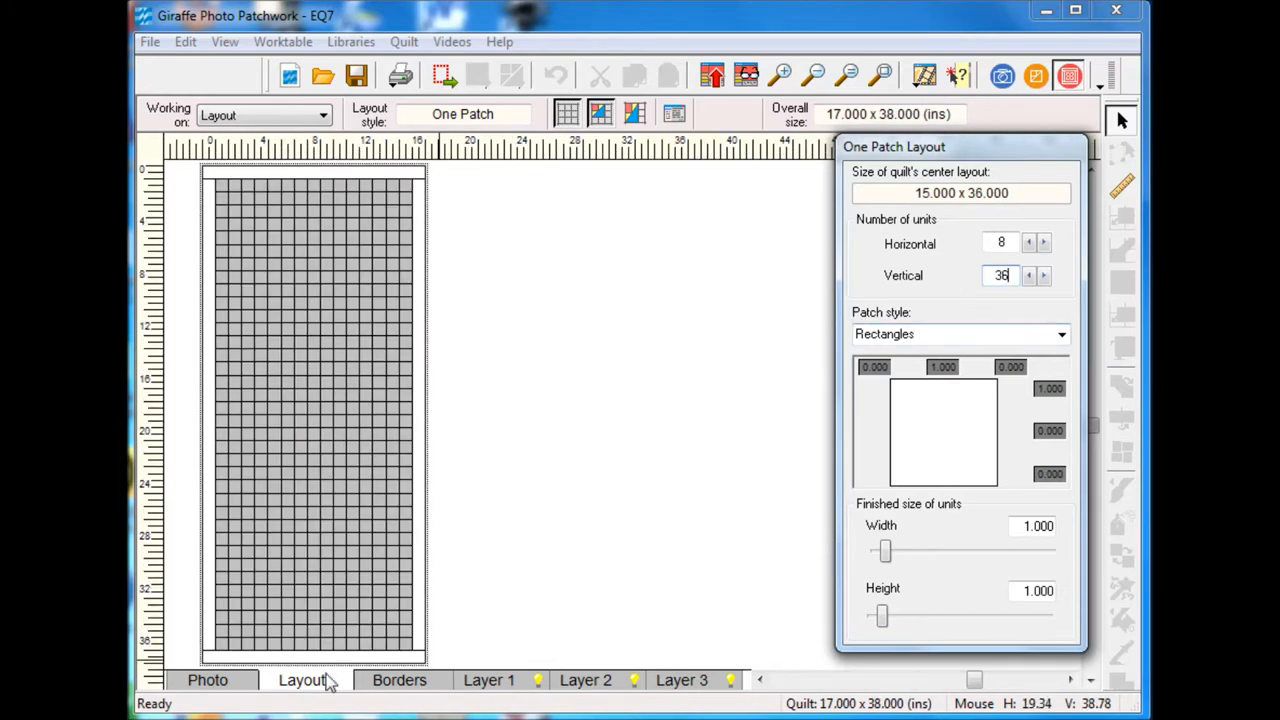
pyautogui.click(207, 680)
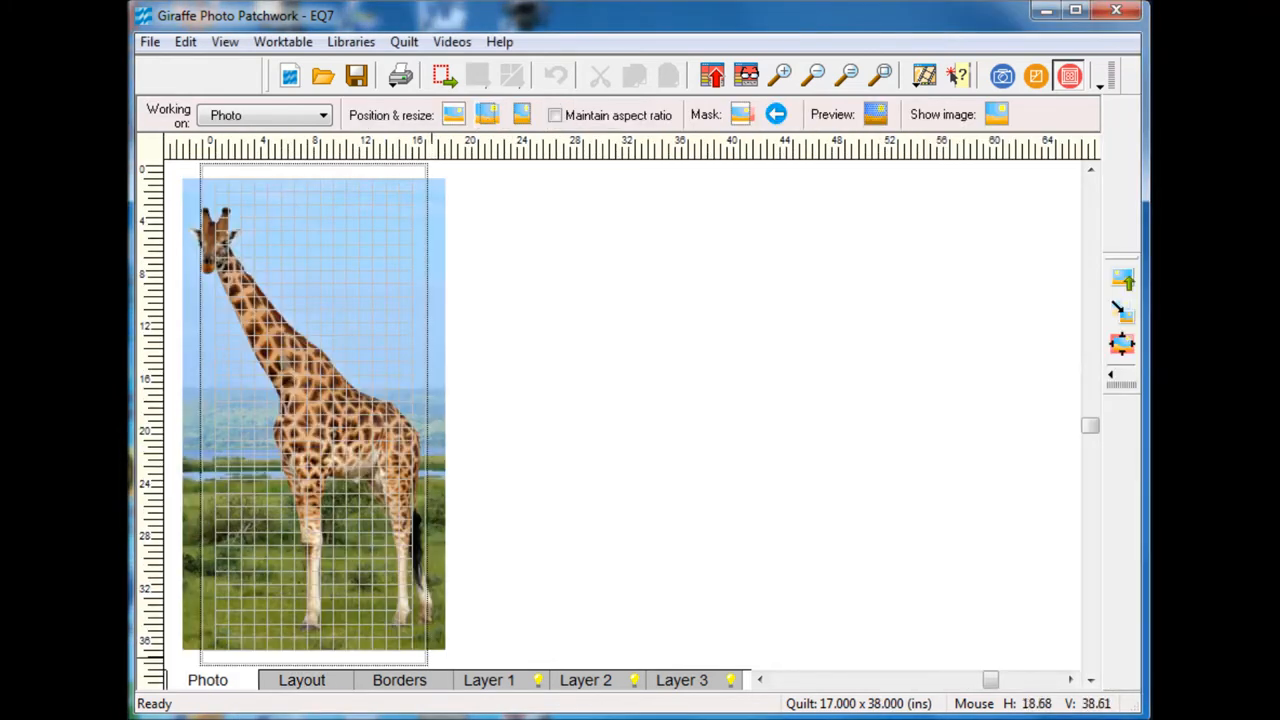
pyautogui.click(301, 680)
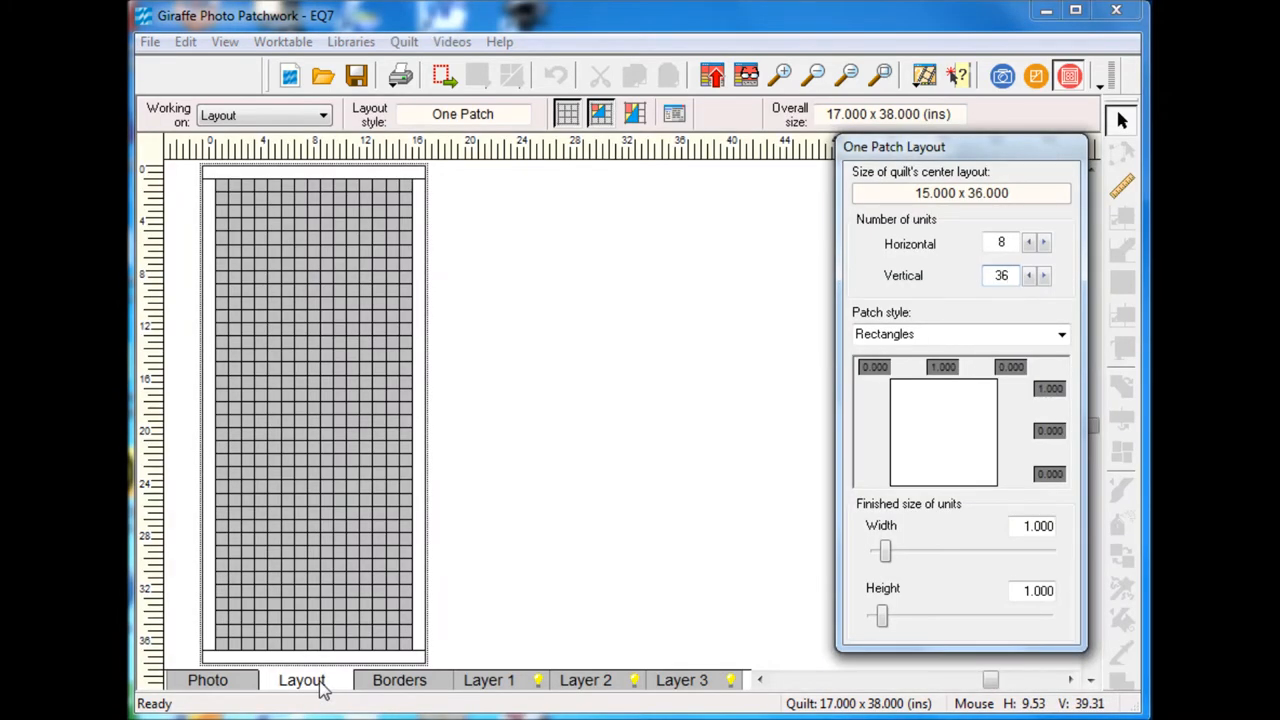
pyautogui.moveTo(640, 625)
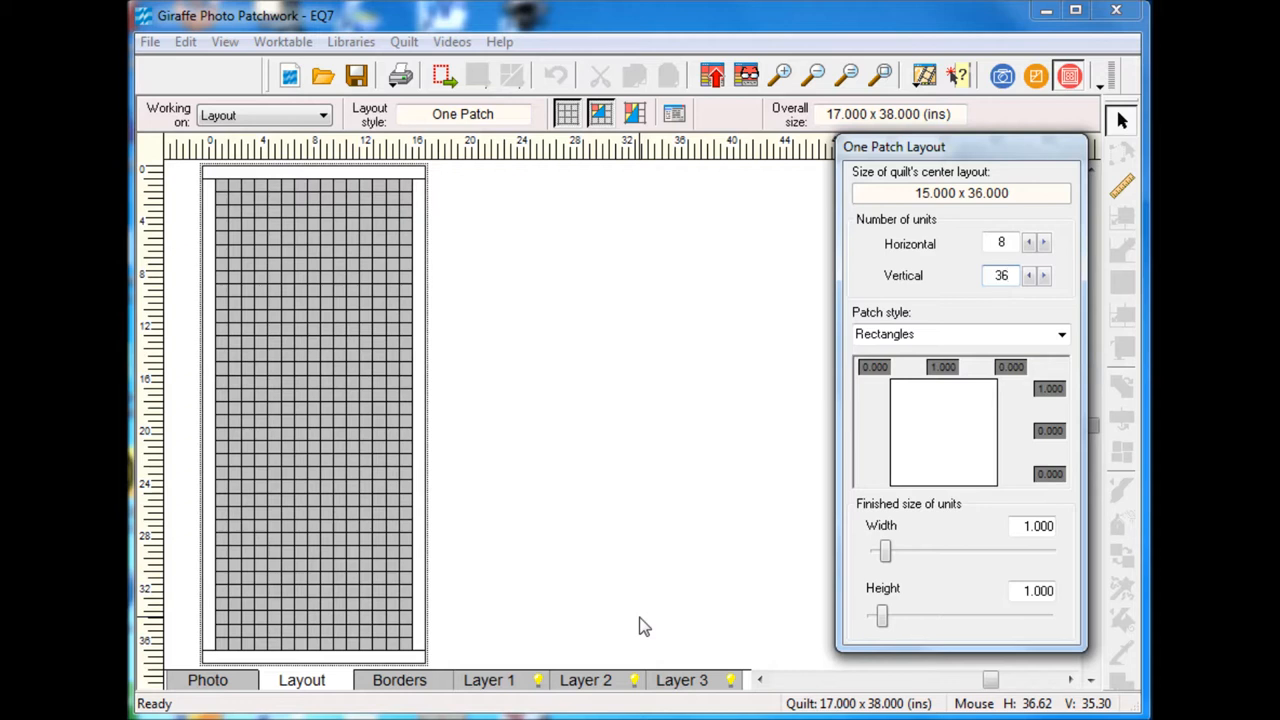
pyautogui.moveTo(1058, 262)
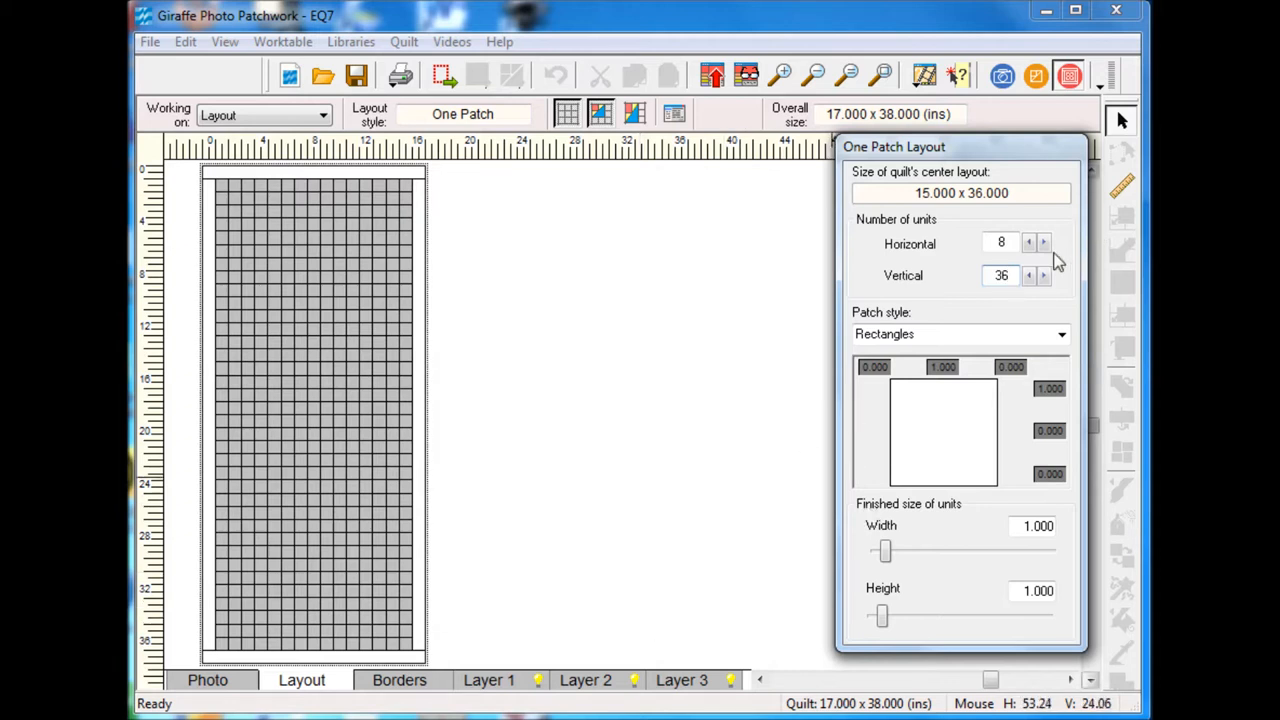
pyautogui.click(1044, 238)
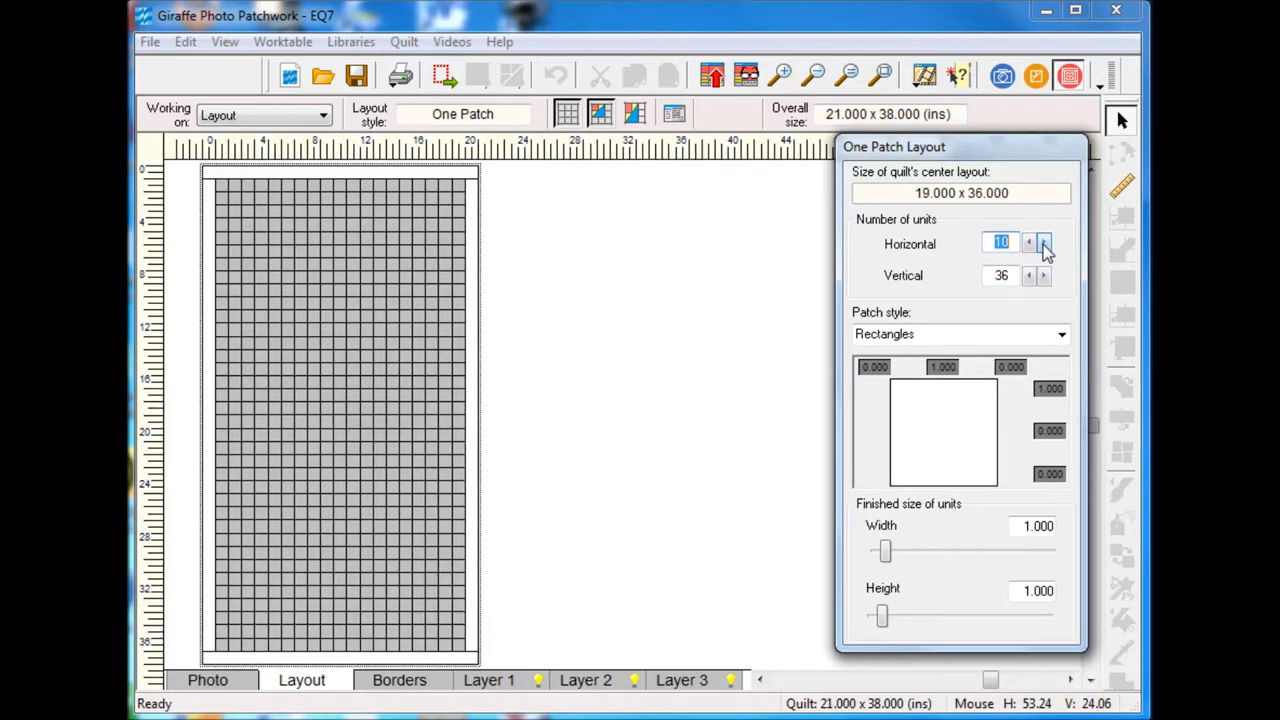
pyautogui.click(1044, 238)
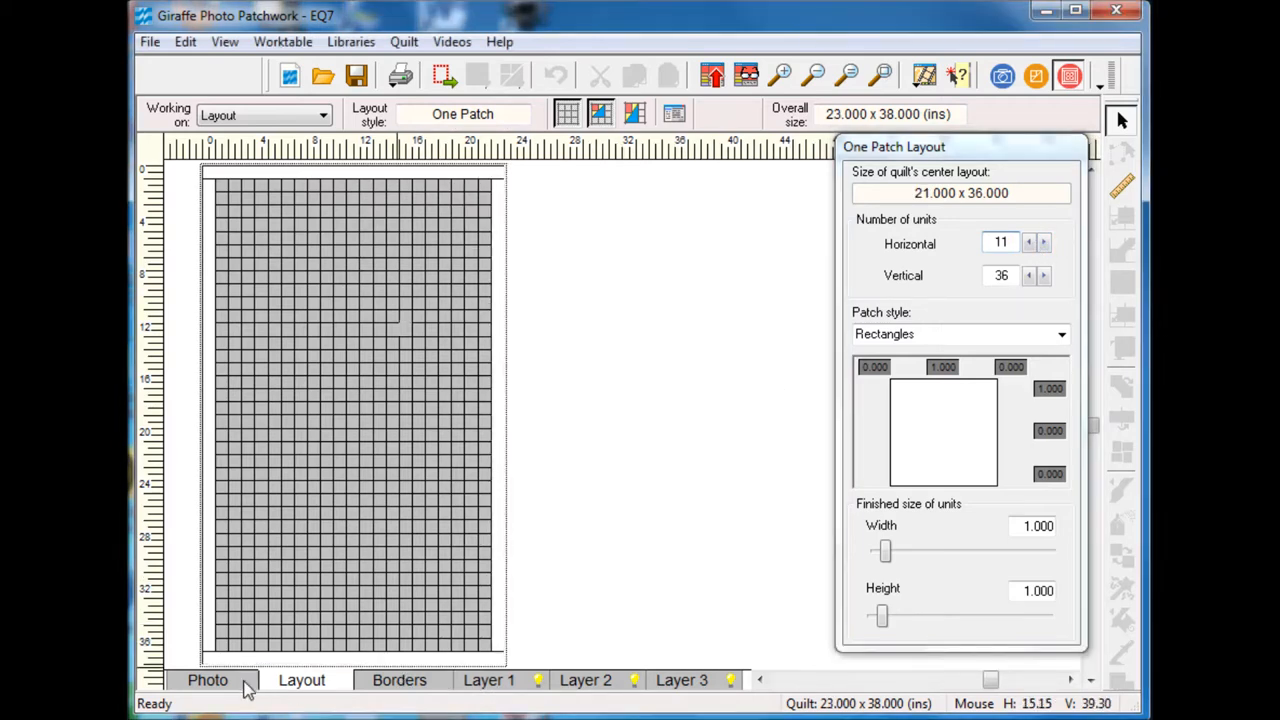
# Step: Fit the giraffe photo to the 11 x 36 grid, keeping its aspect ratio
pyautogui.click(207, 680)
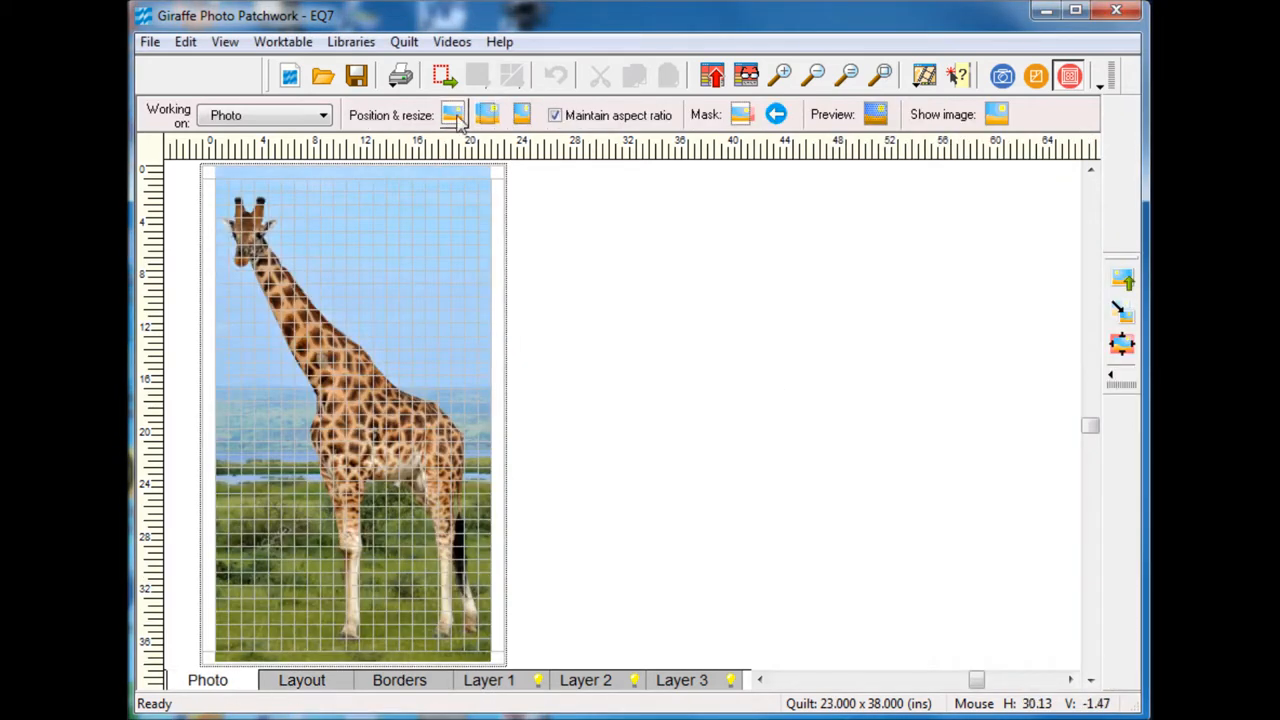
pyautogui.click(453, 114)
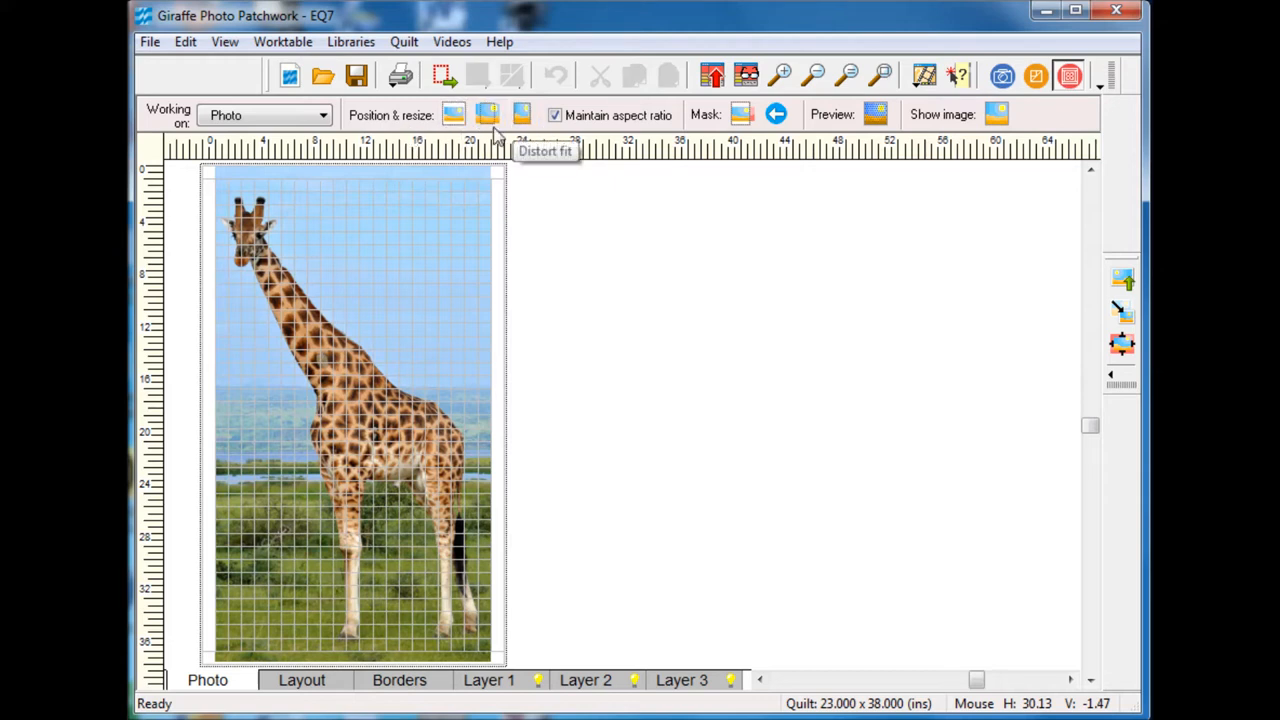
pyautogui.moveTo(398, 282)
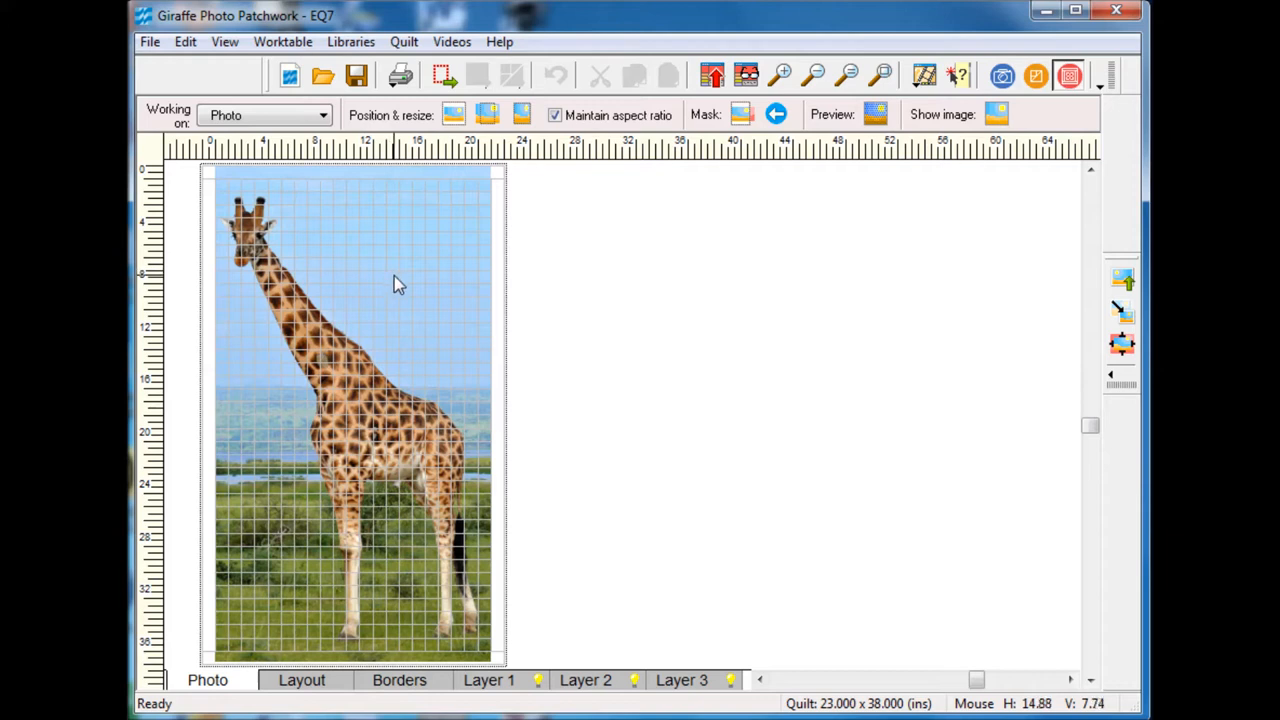
pyautogui.moveTo(556, 115)
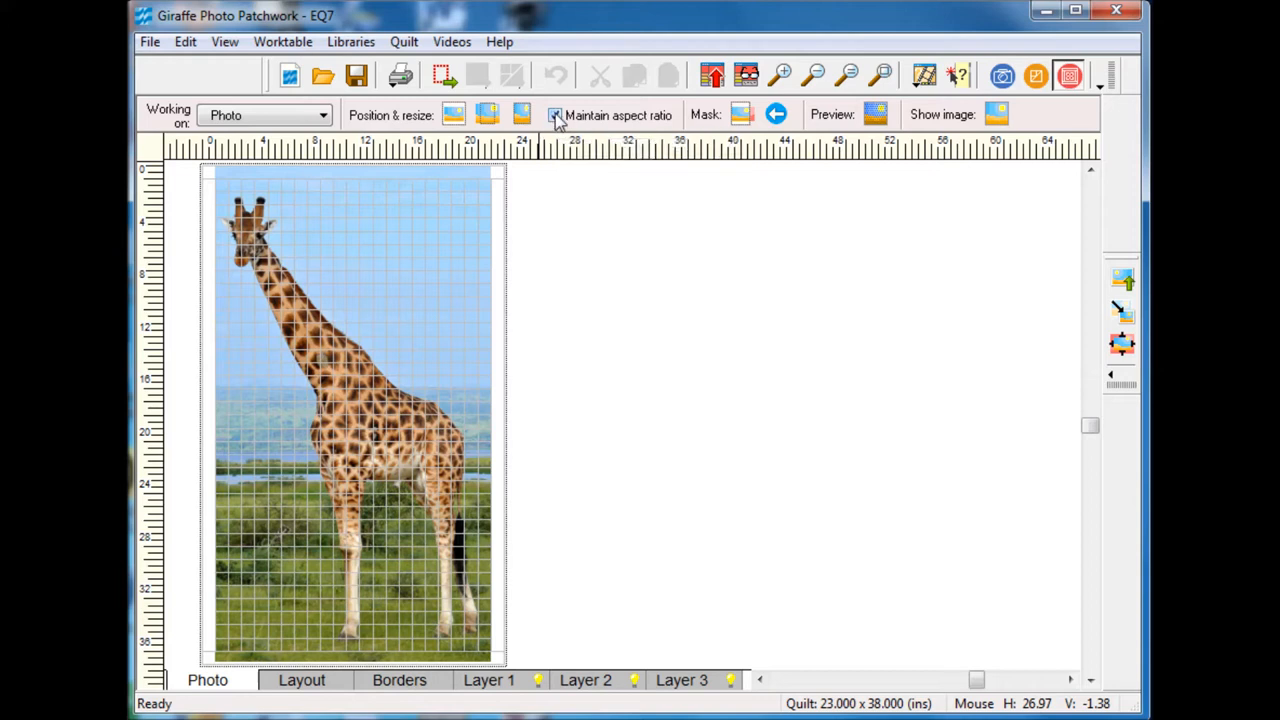
pyautogui.click(555, 115)
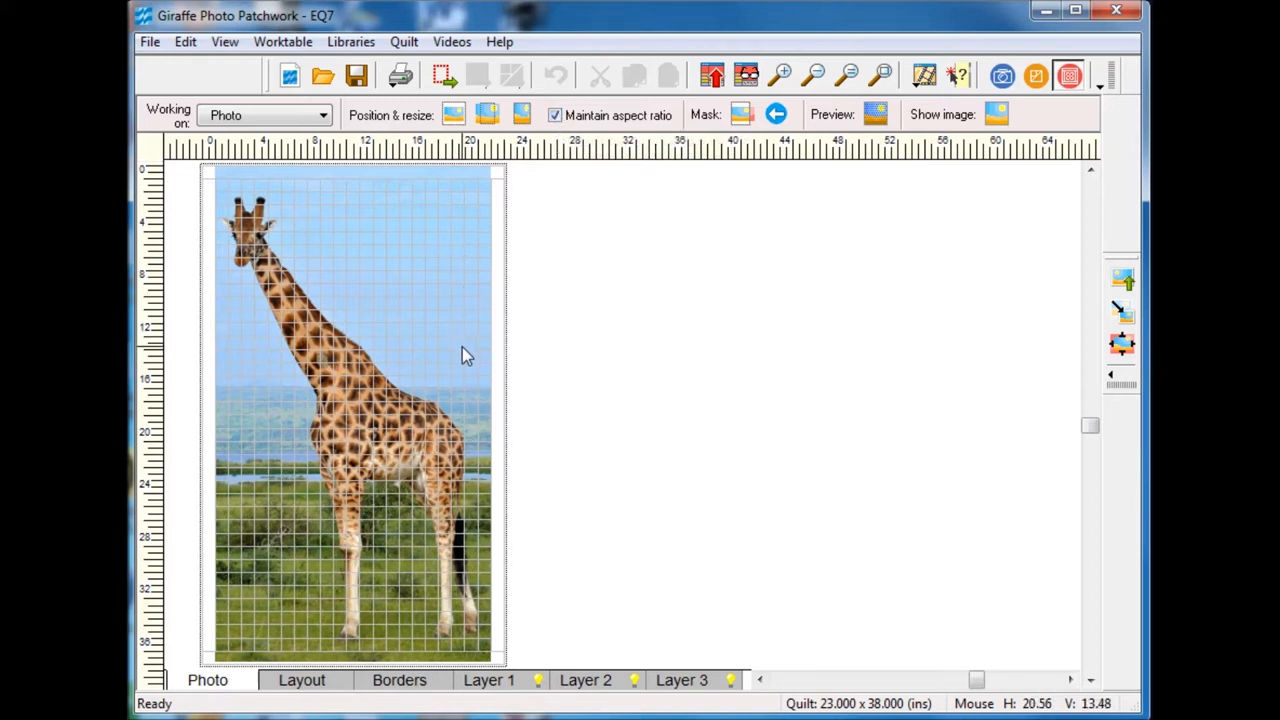
pyautogui.moveTo(415, 413)
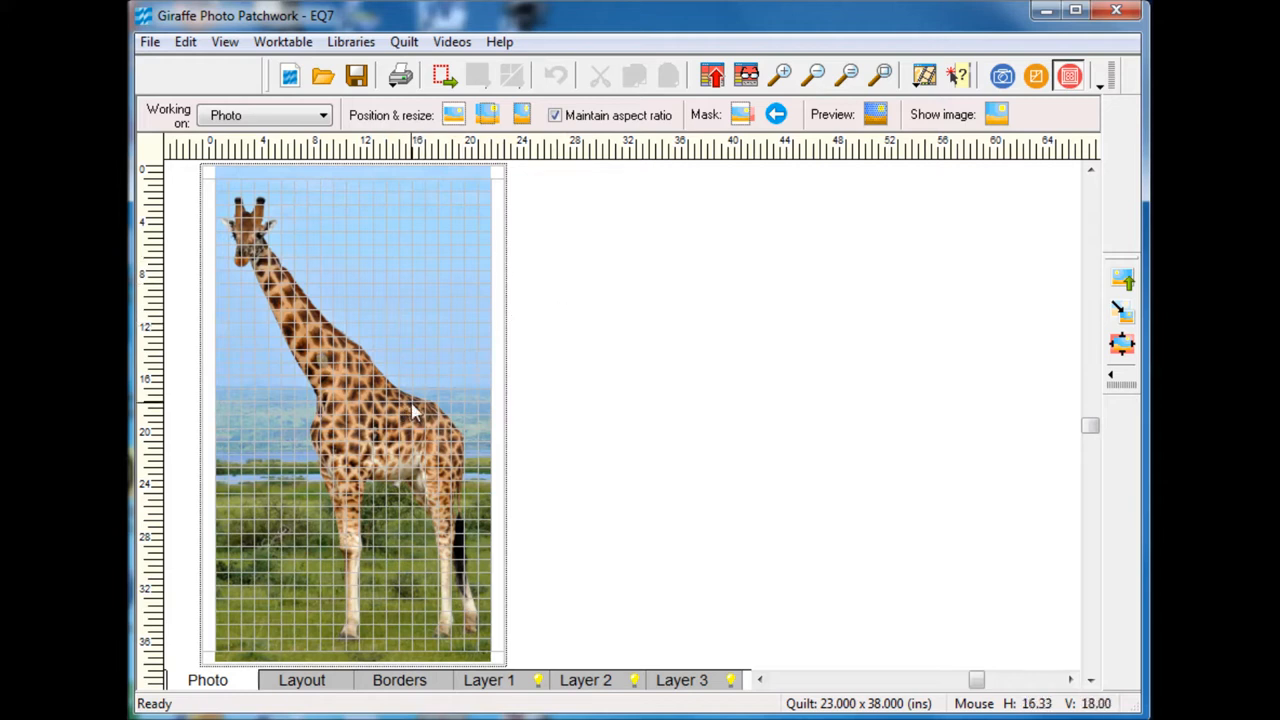
pyautogui.moveTo(560, 390)
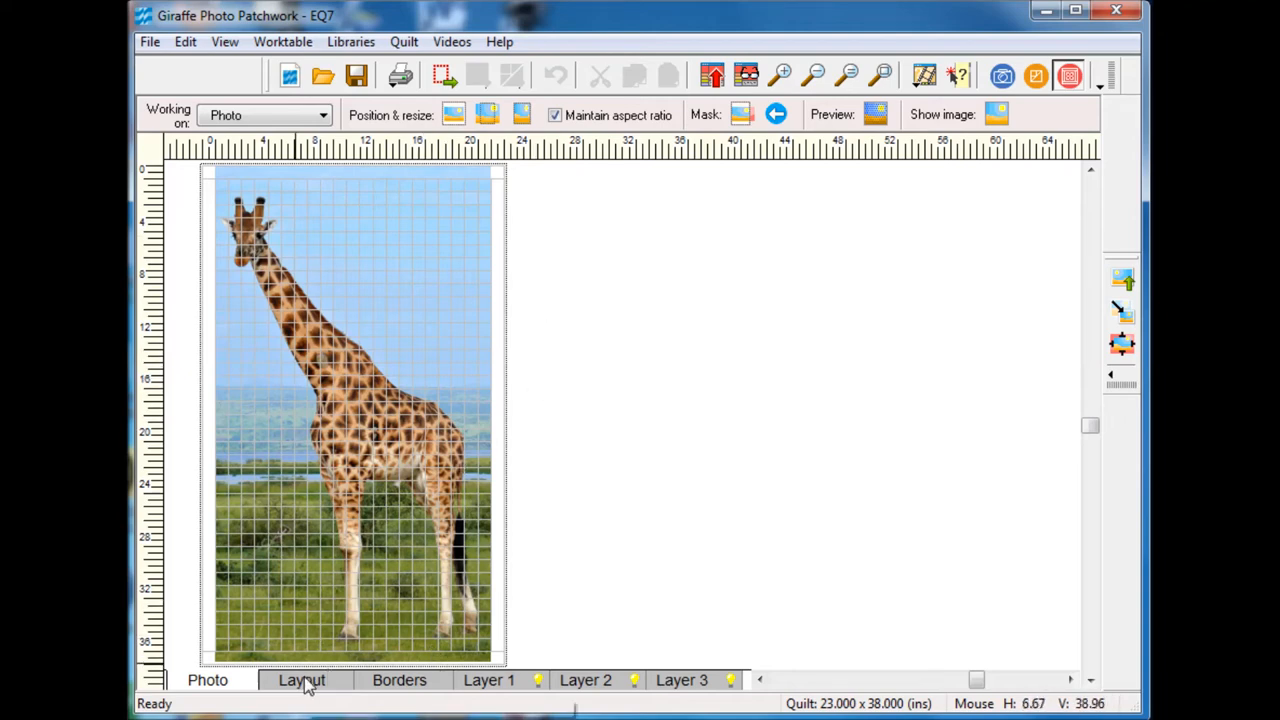
# Step: Delete the quilt border for a 21 x 36 quilt and return to the photo
pyautogui.click(399, 680)
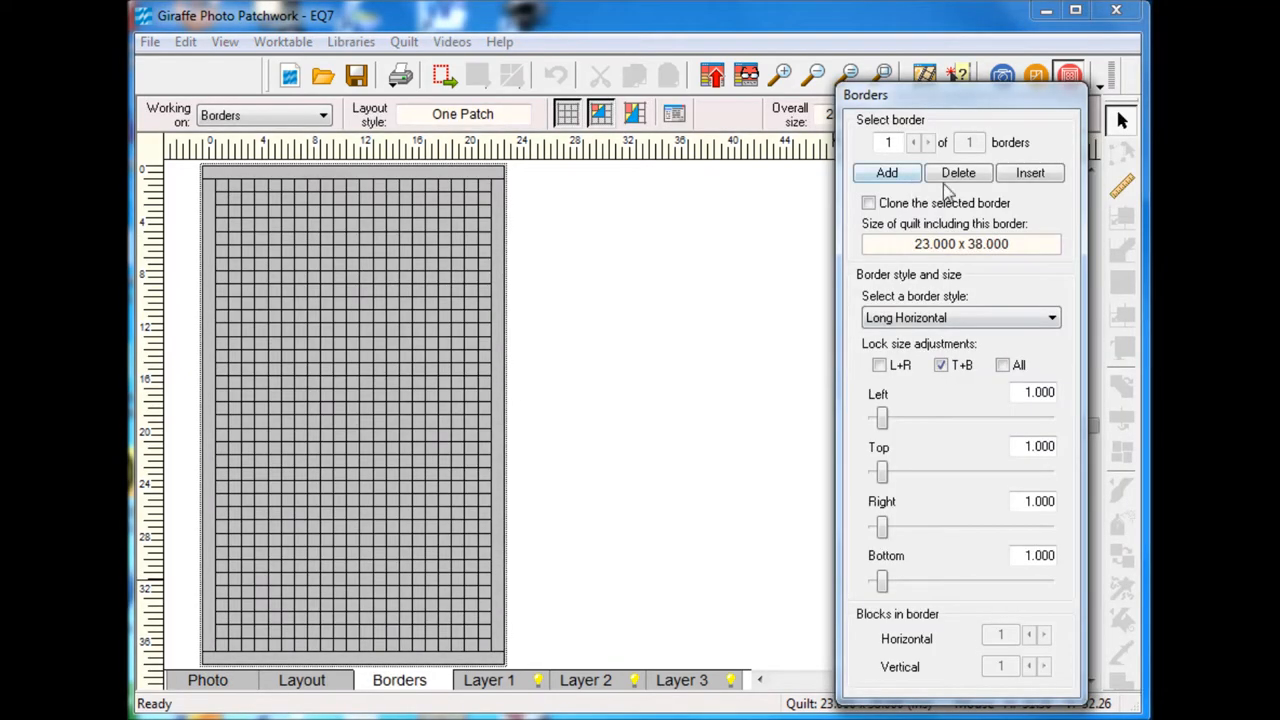
pyautogui.click(957, 172)
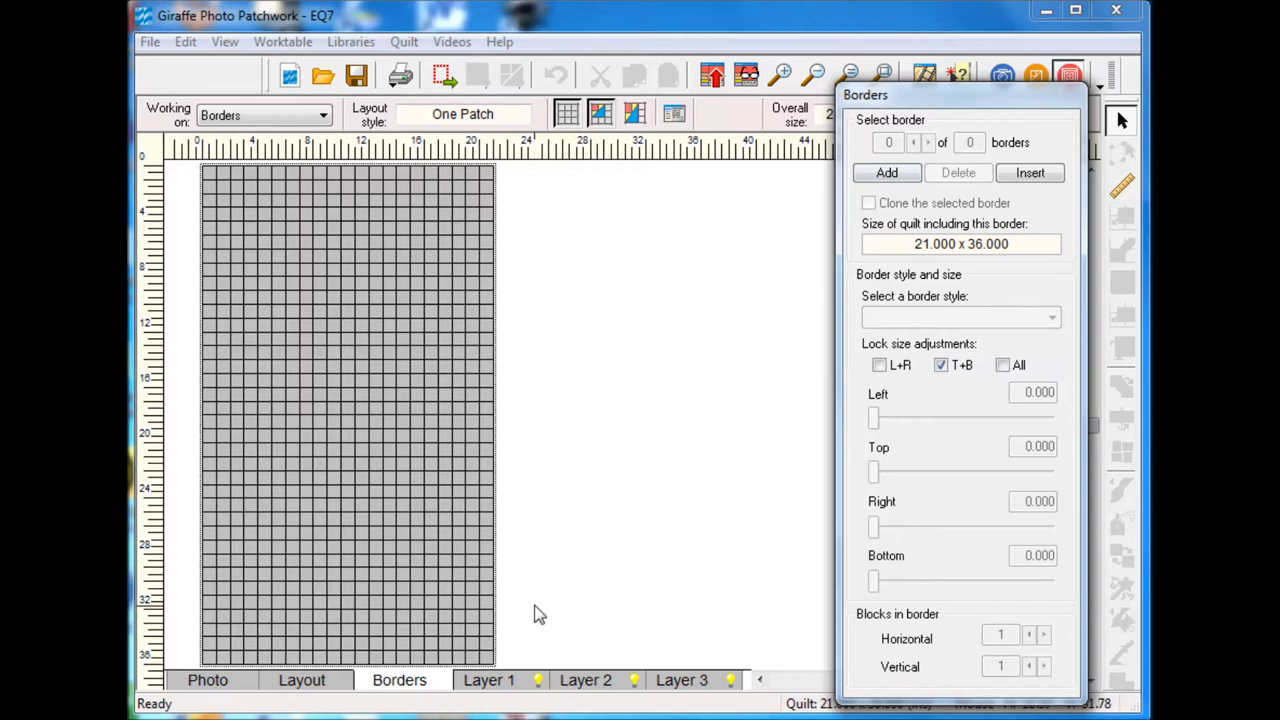
pyautogui.moveTo(505, 690)
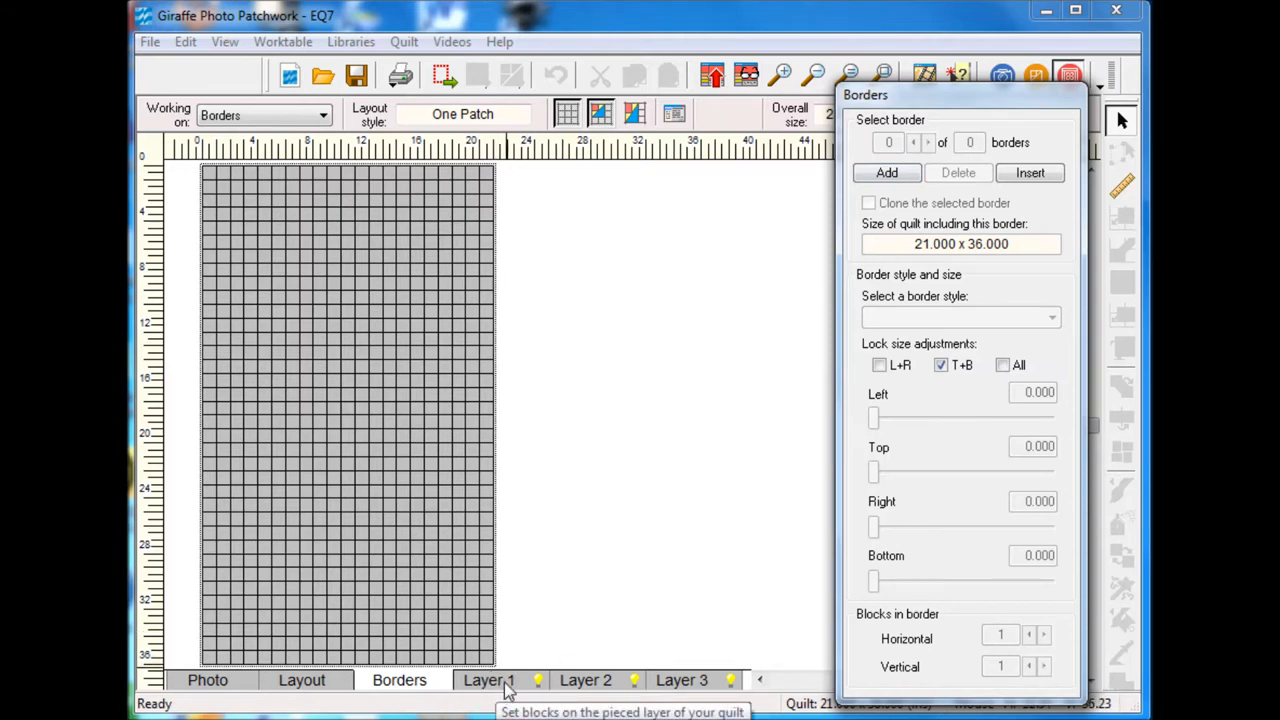
pyautogui.moveTo(207, 680)
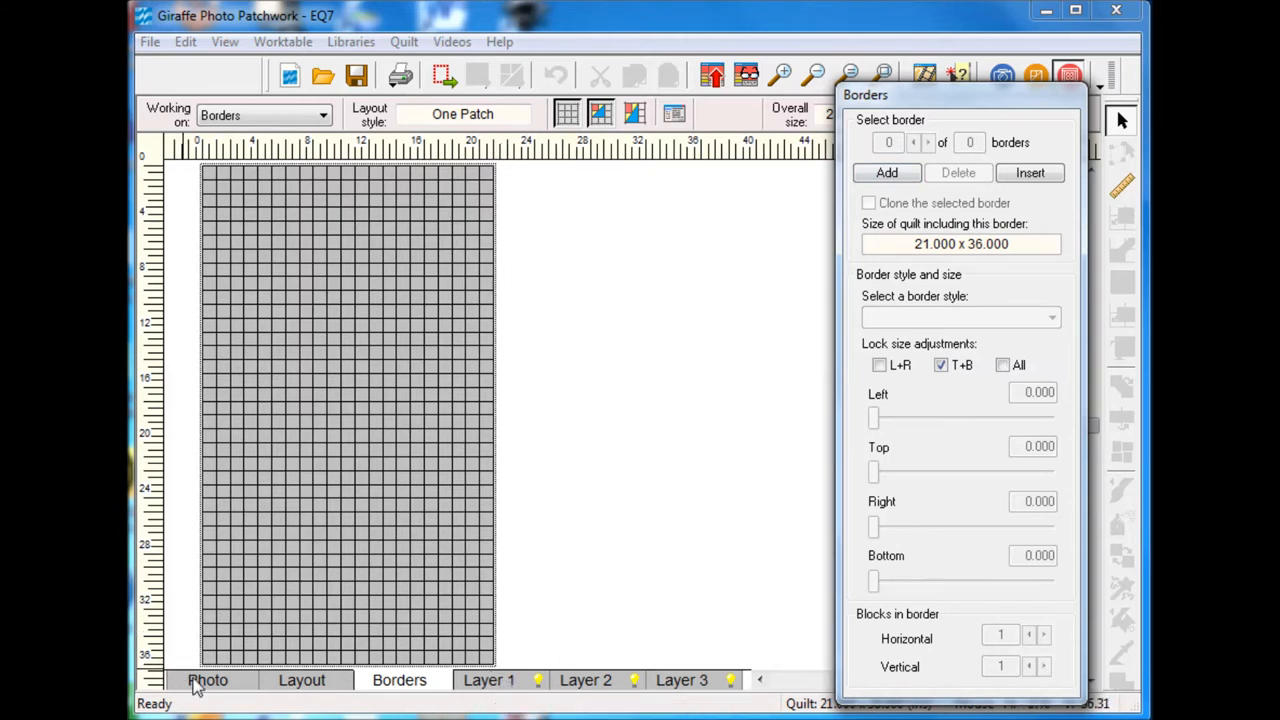
pyautogui.click(208, 680)
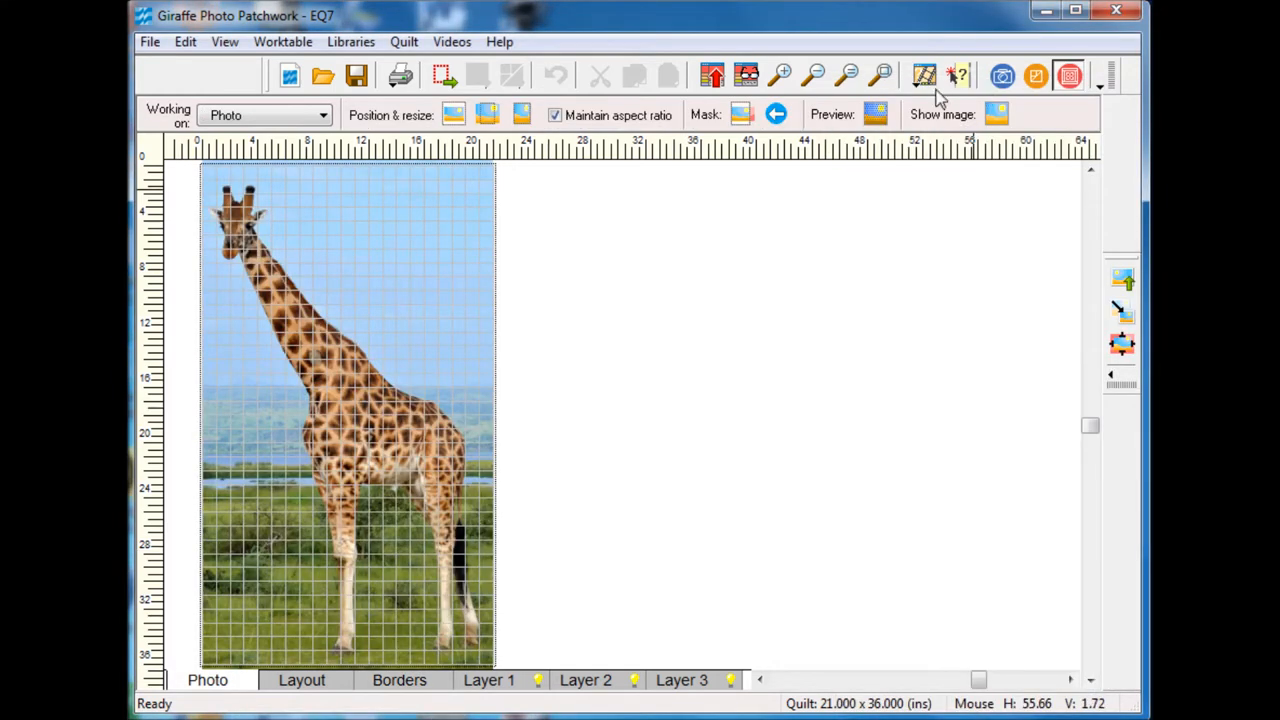
pyautogui.click(876, 114)
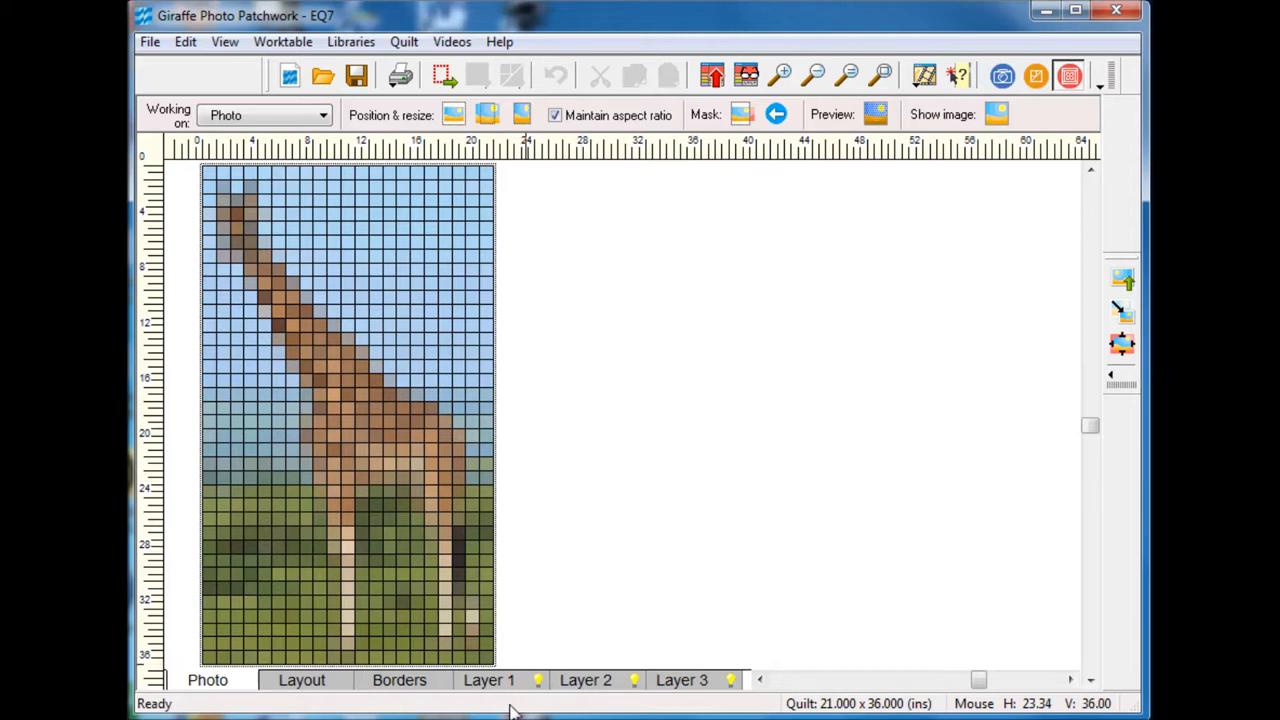
pyautogui.moveTo(535, 607)
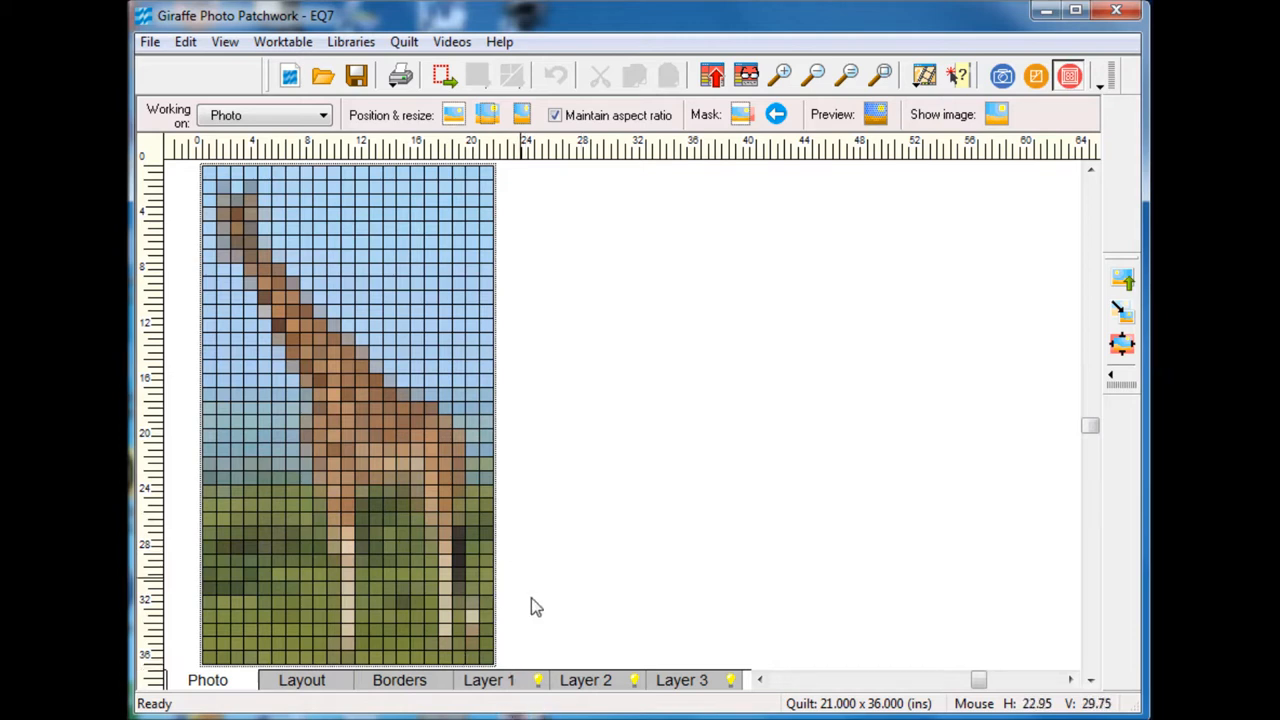
pyautogui.moveTo(557, 623)
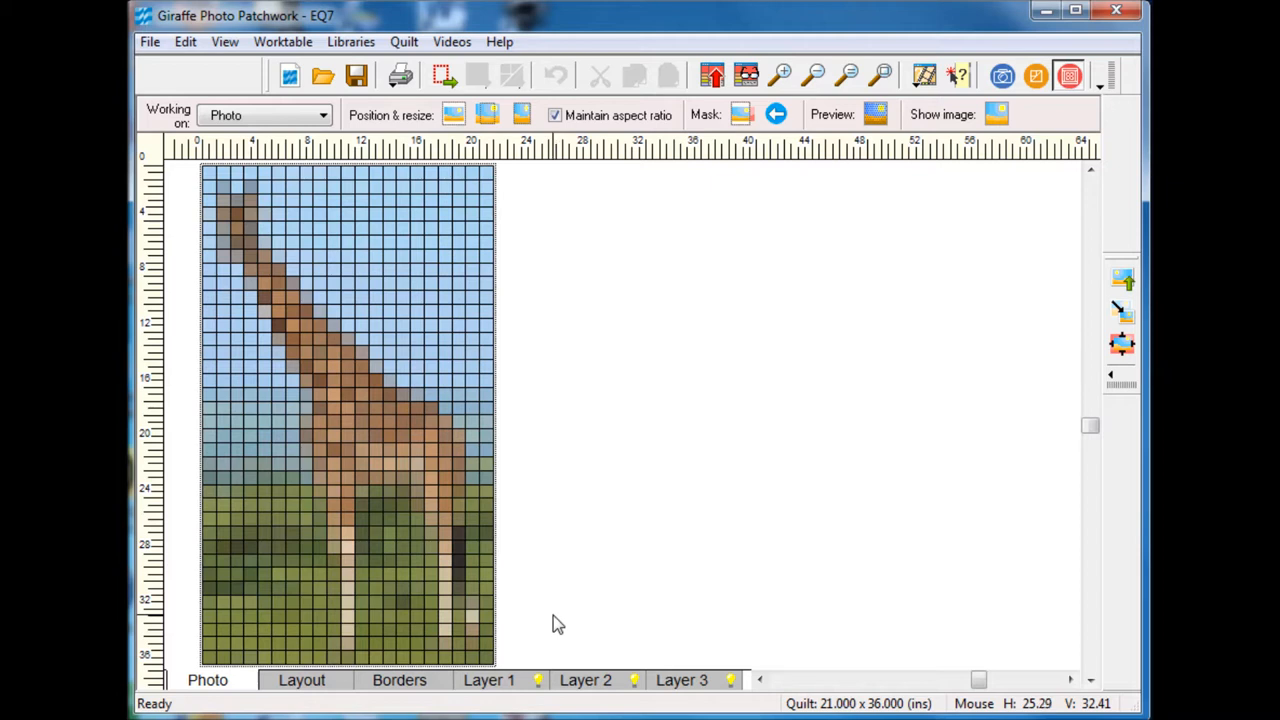
pyautogui.moveTo(651, 641)
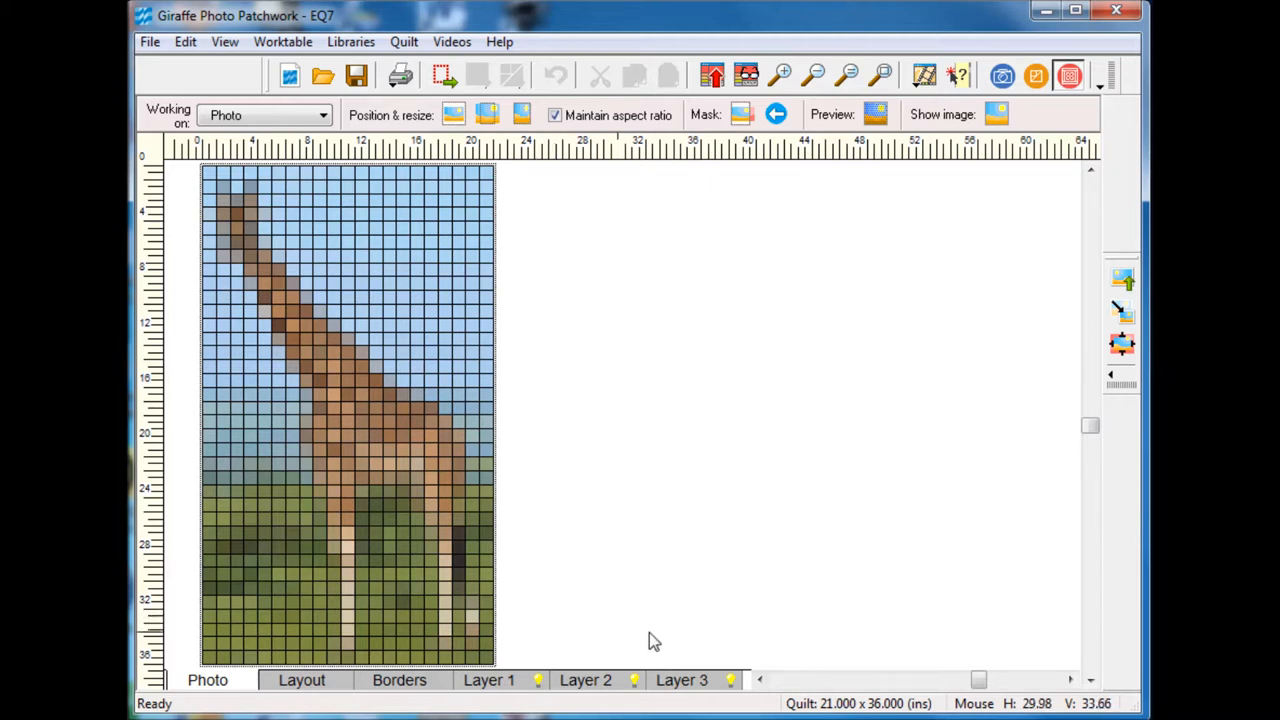
pyautogui.moveTo(350, 558)
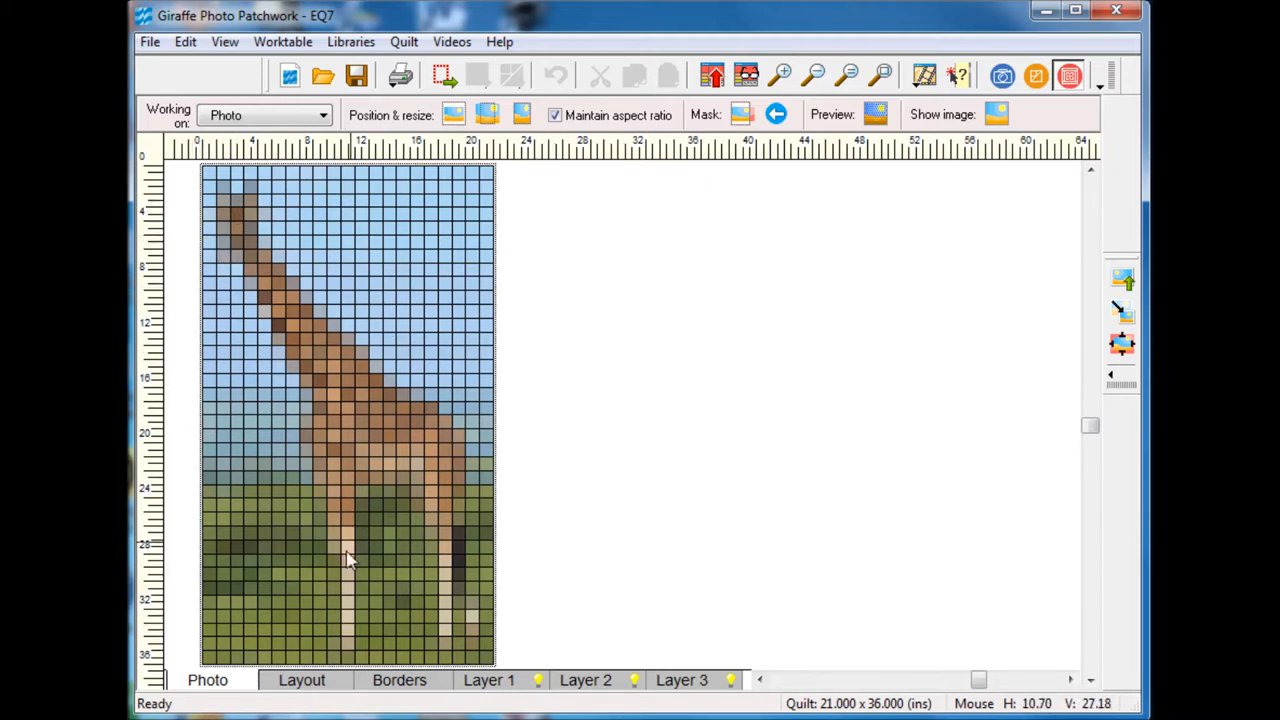
pyautogui.moveTo(432, 580)
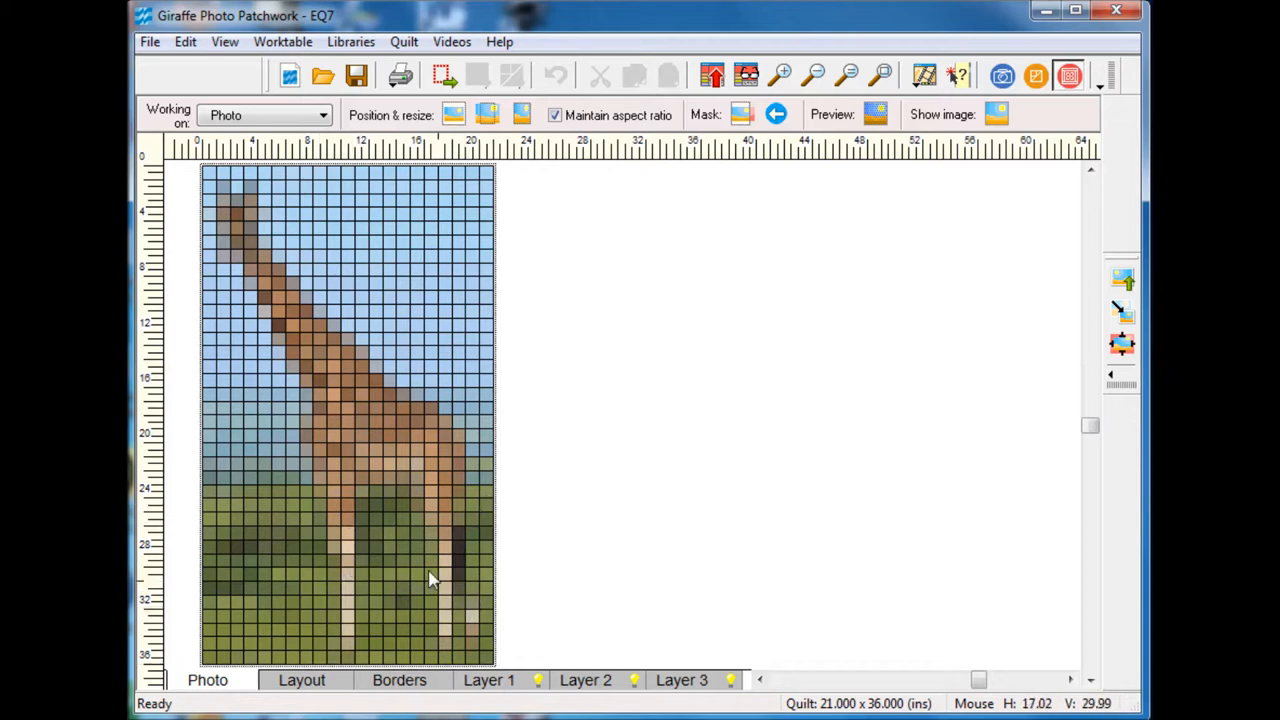
pyautogui.moveTo(457, 630)
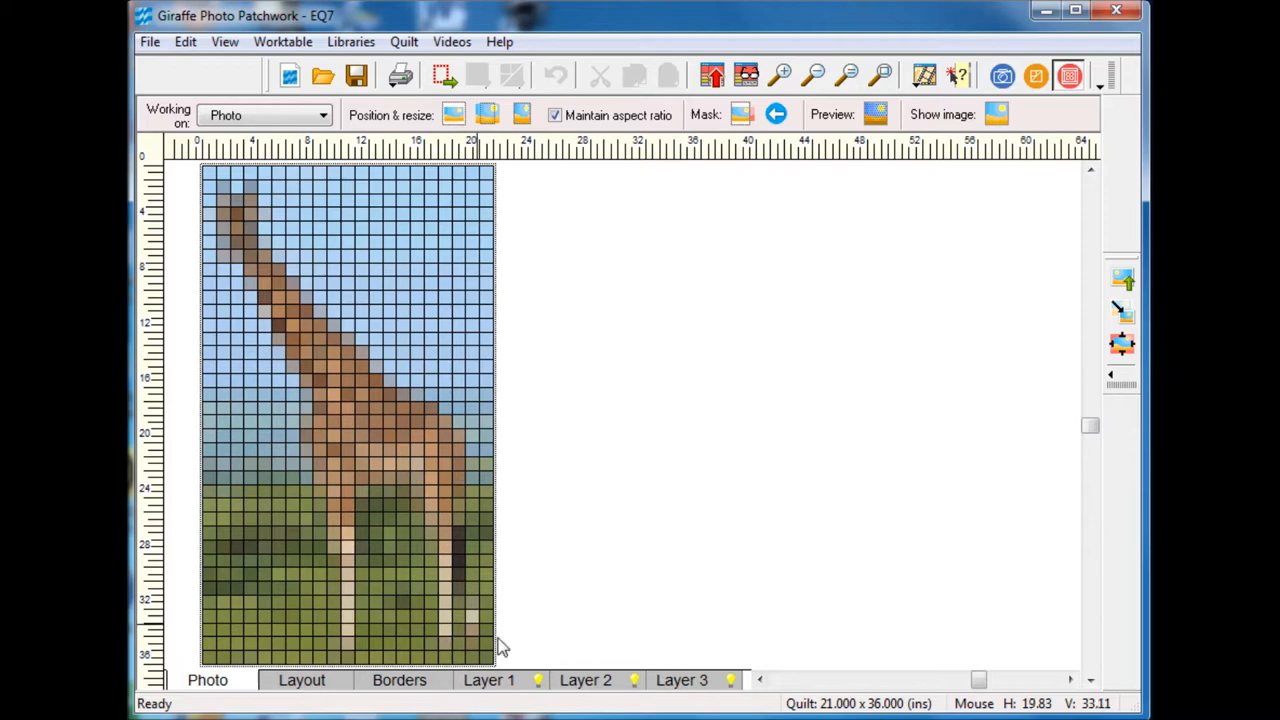
pyautogui.moveTo(513, 680)
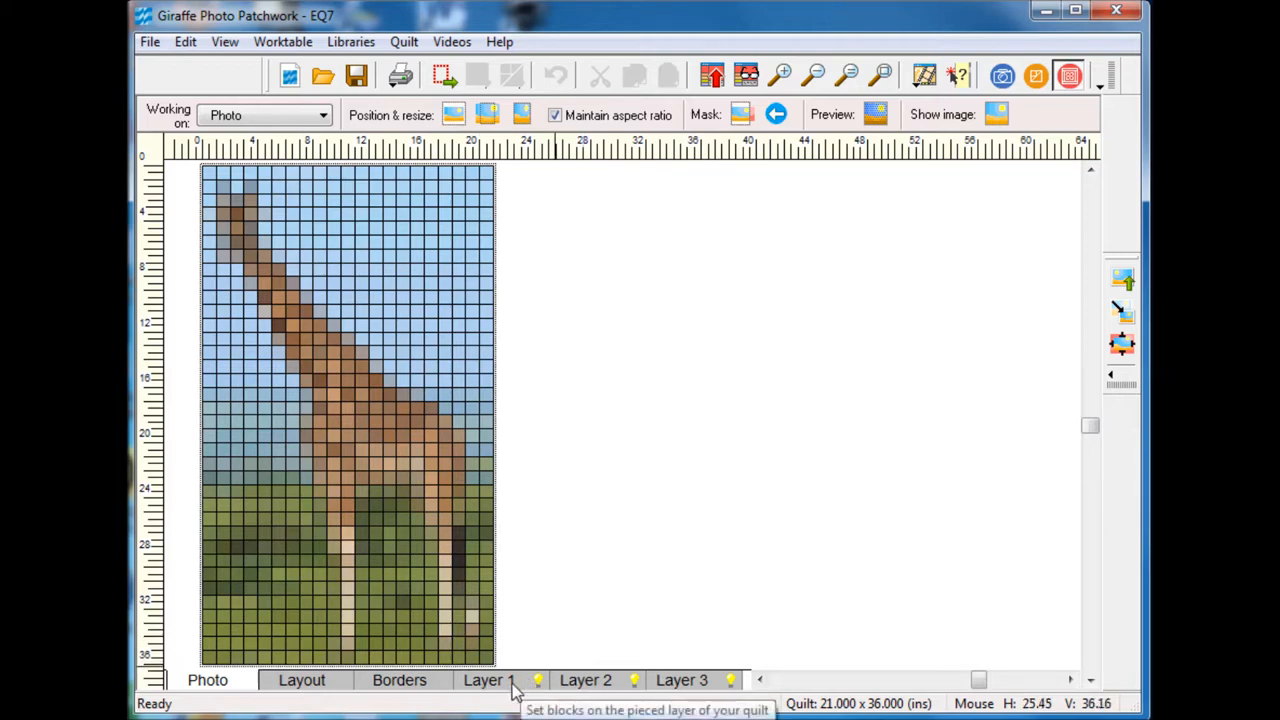
pyautogui.moveTo(527, 687)
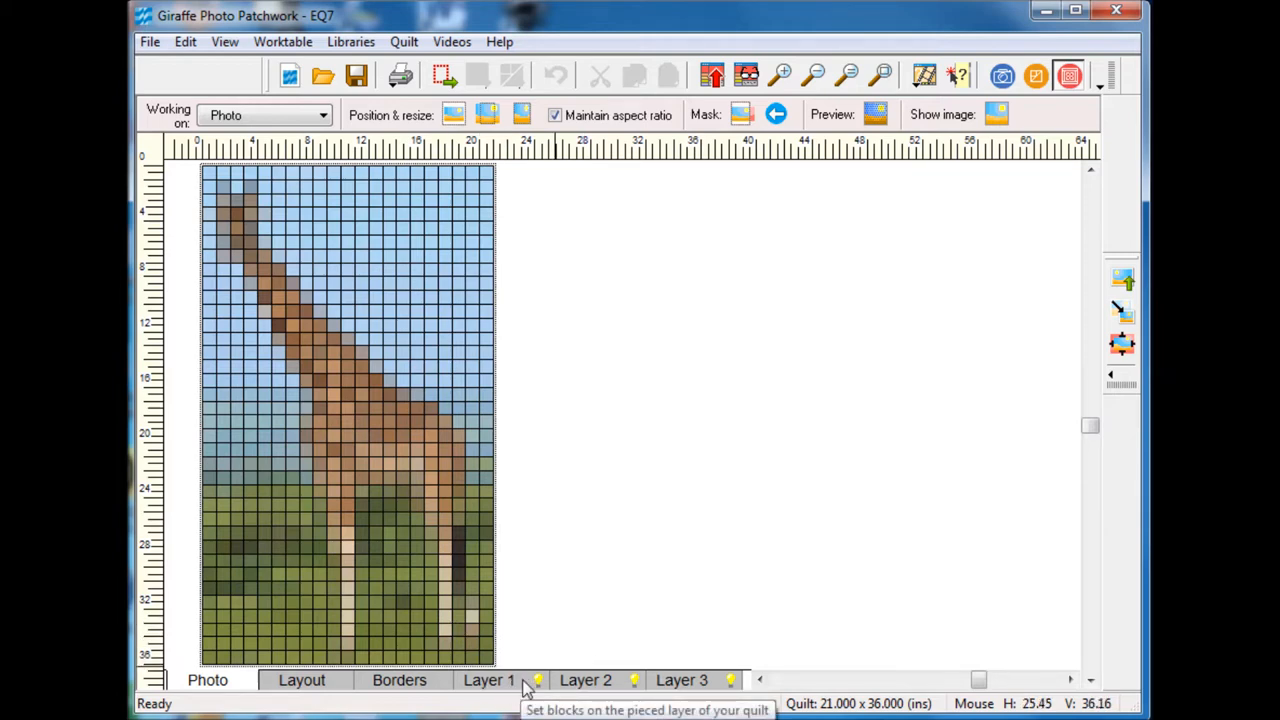
# Step: Open the Layer 1 tab of the quilt worktable
pyautogui.click(489, 680)
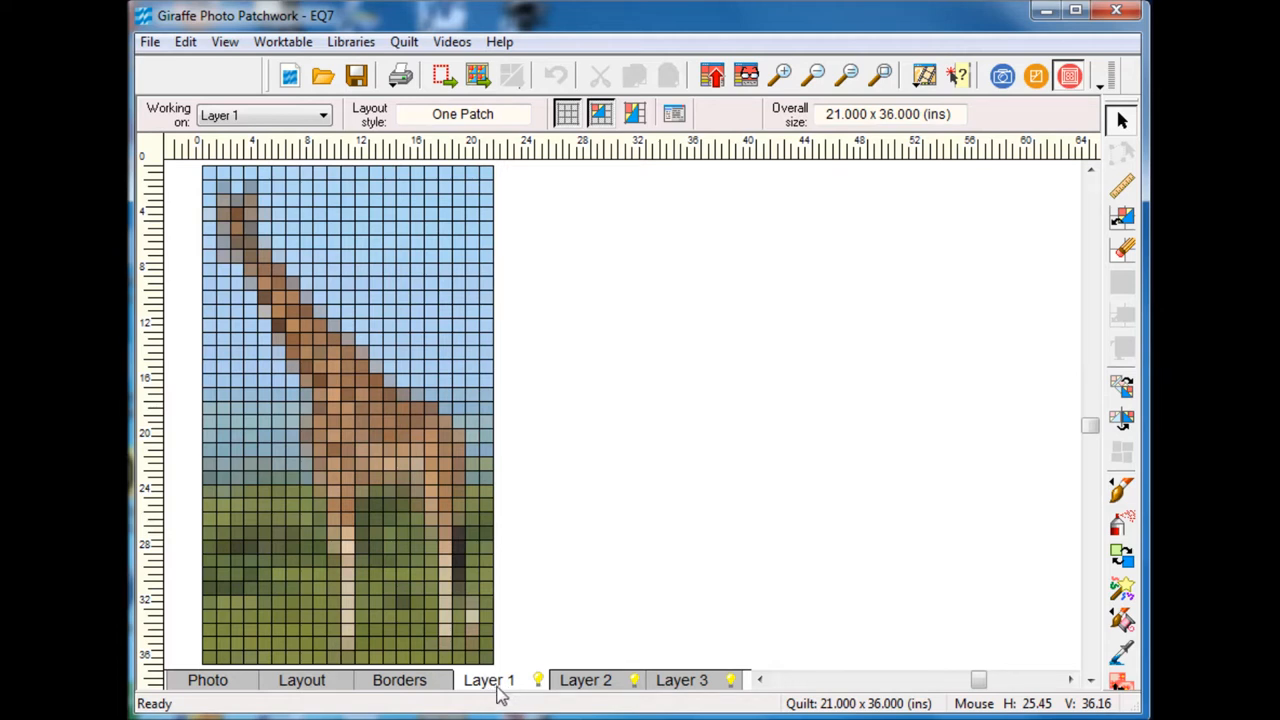
pyautogui.moveTo(505, 525)
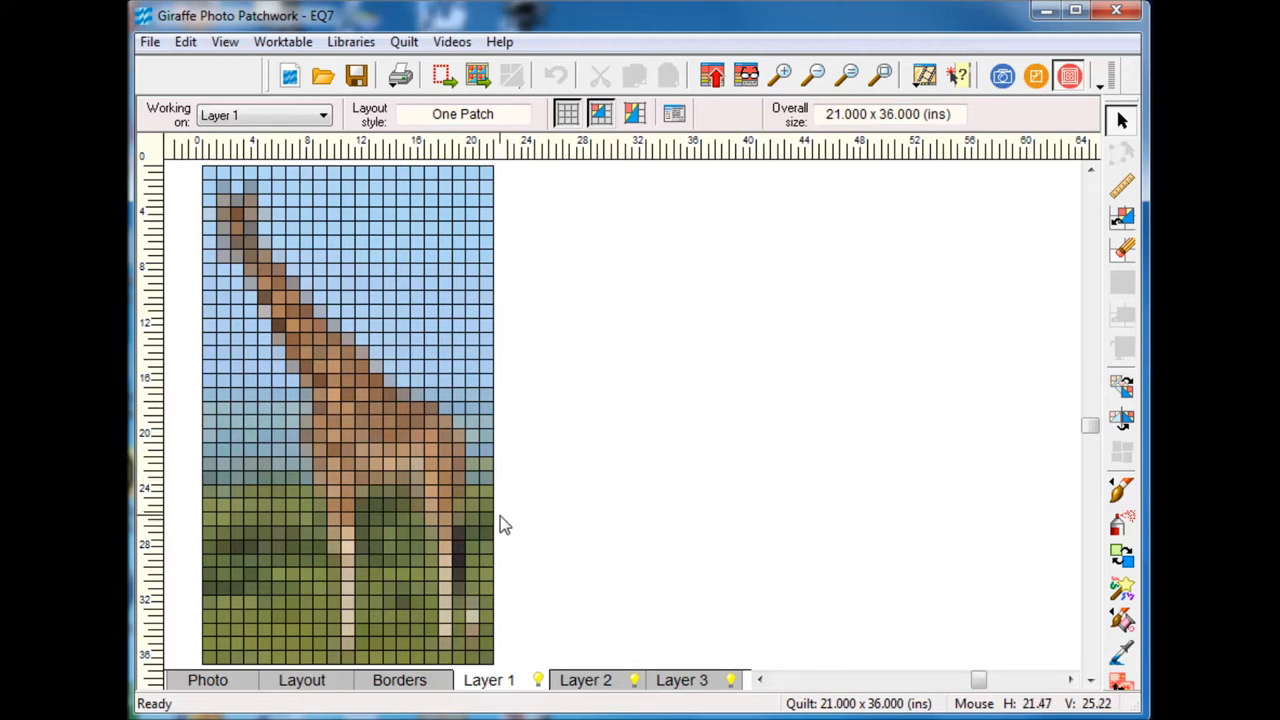
pyautogui.moveTo(400, 545)
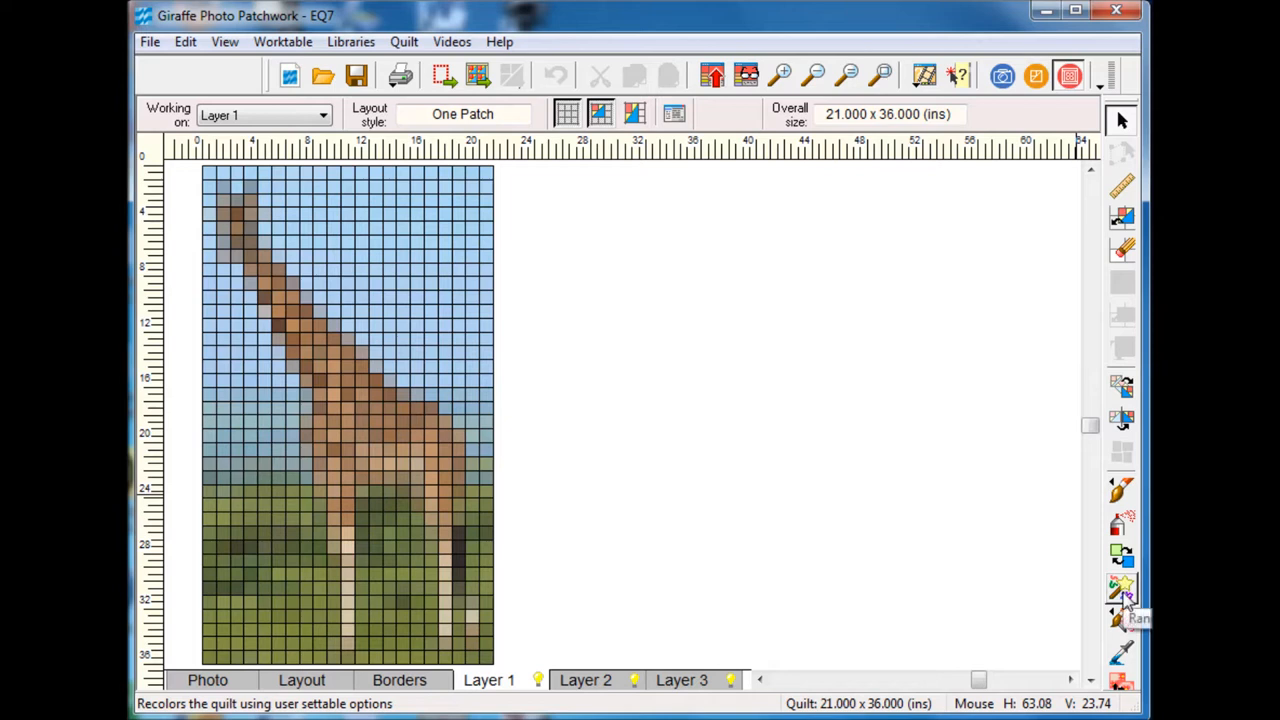
pyautogui.moveTo(1128, 595)
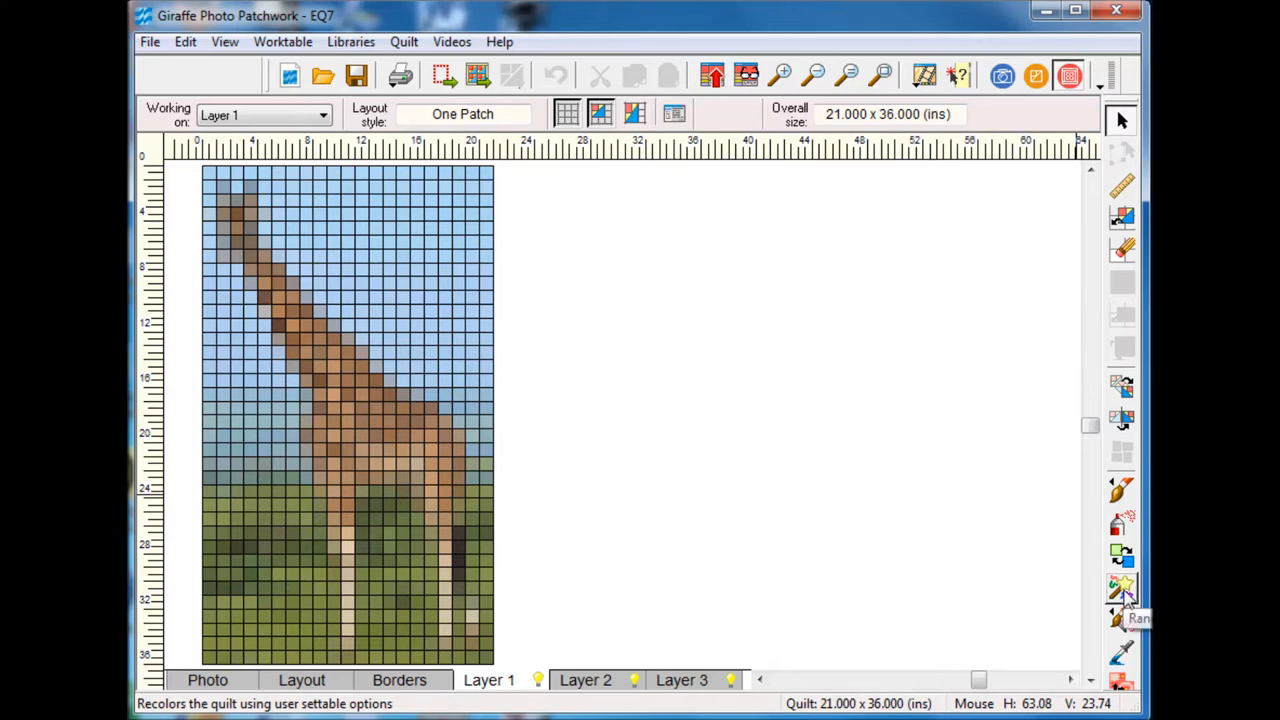
# Step: Random-recolor the giraffe patchwork using Map to colors, then close the dialog
pyautogui.click(1121, 588)
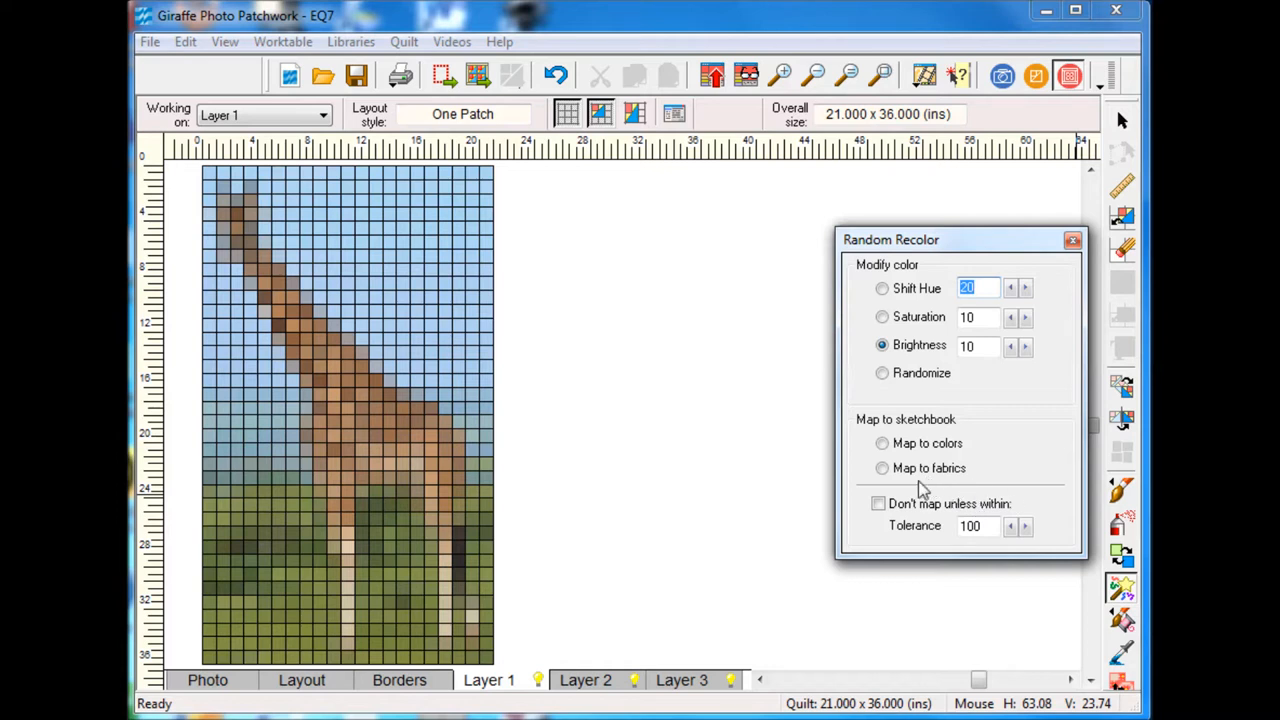
pyautogui.click(882, 443)
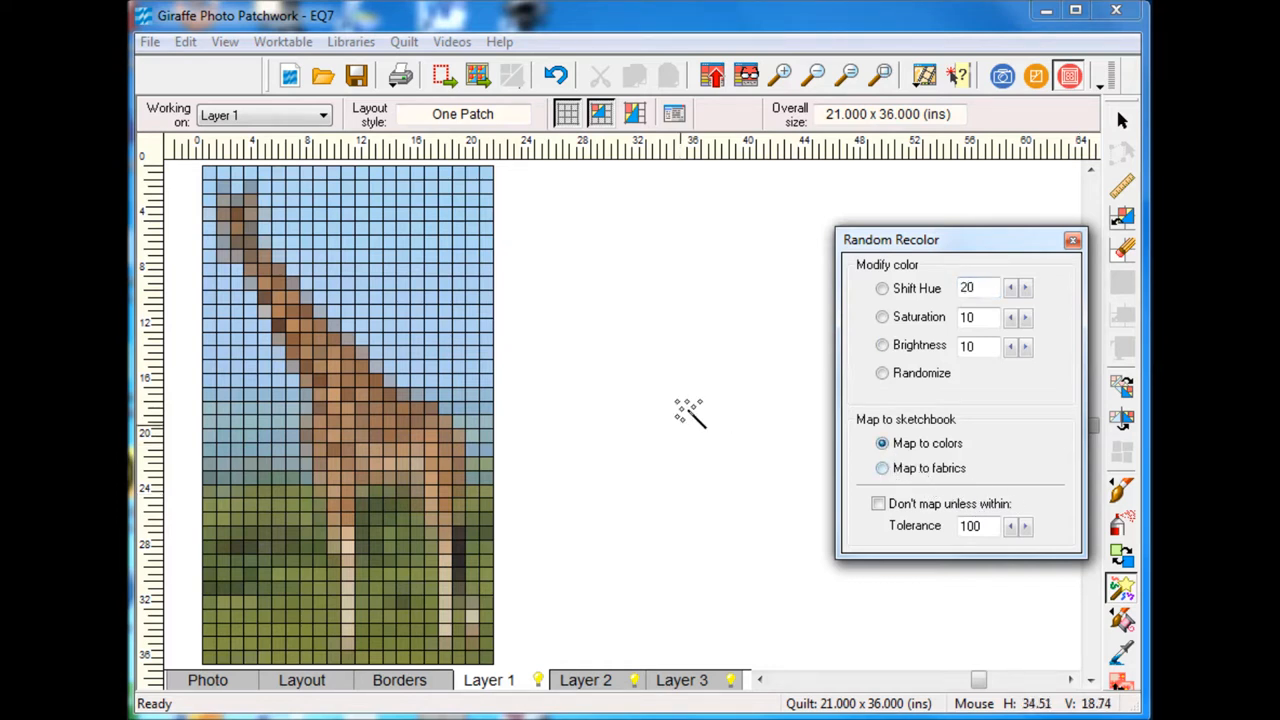
pyautogui.moveTo(395, 290)
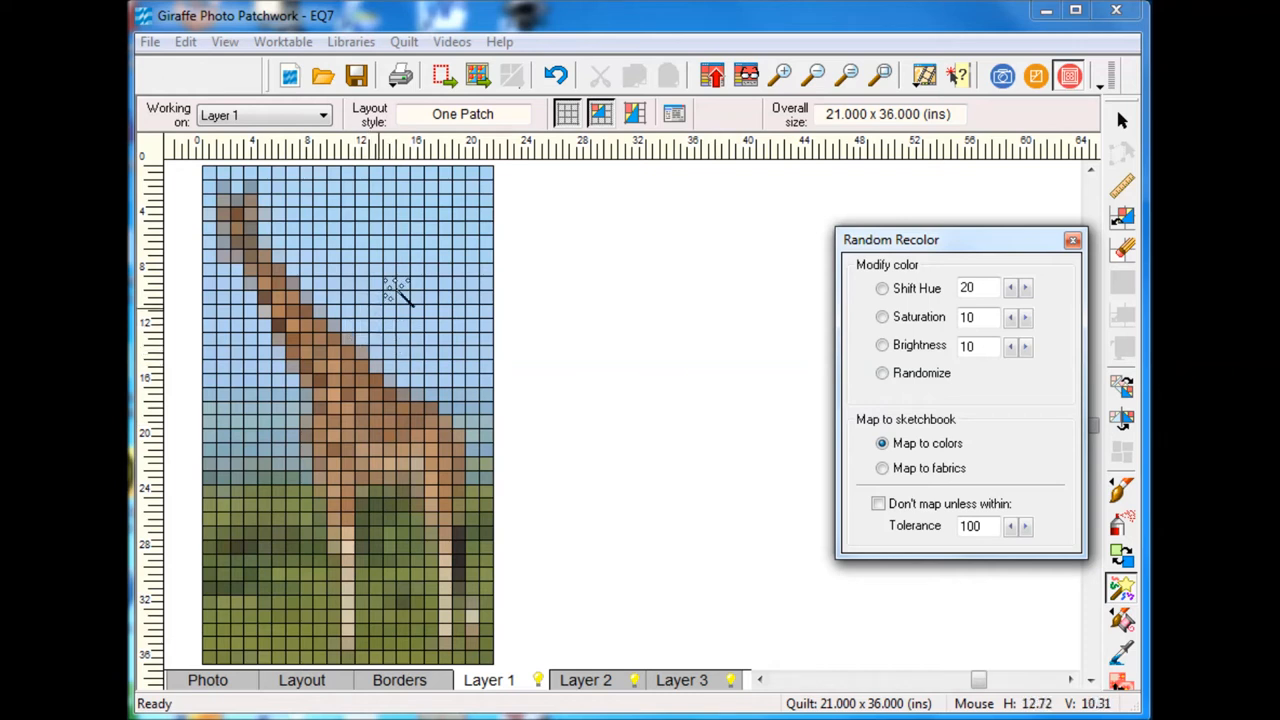
pyautogui.moveTo(385, 305)
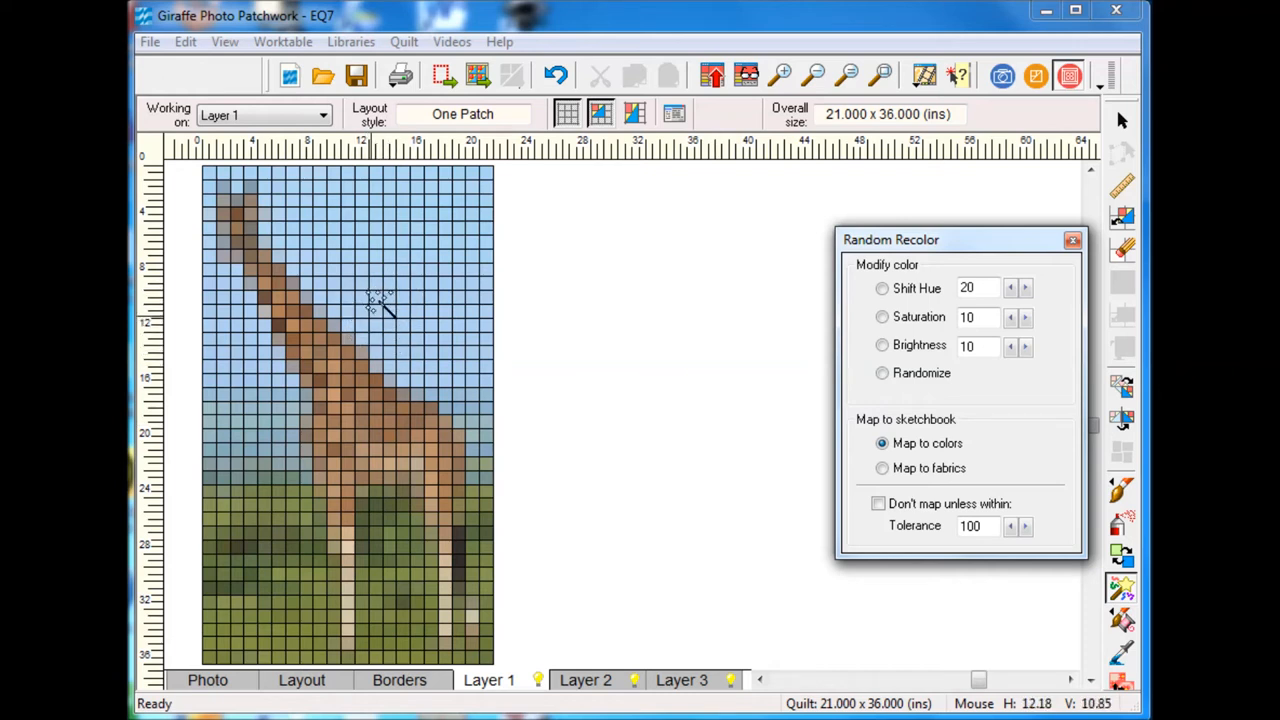
pyautogui.moveTo(378, 302)
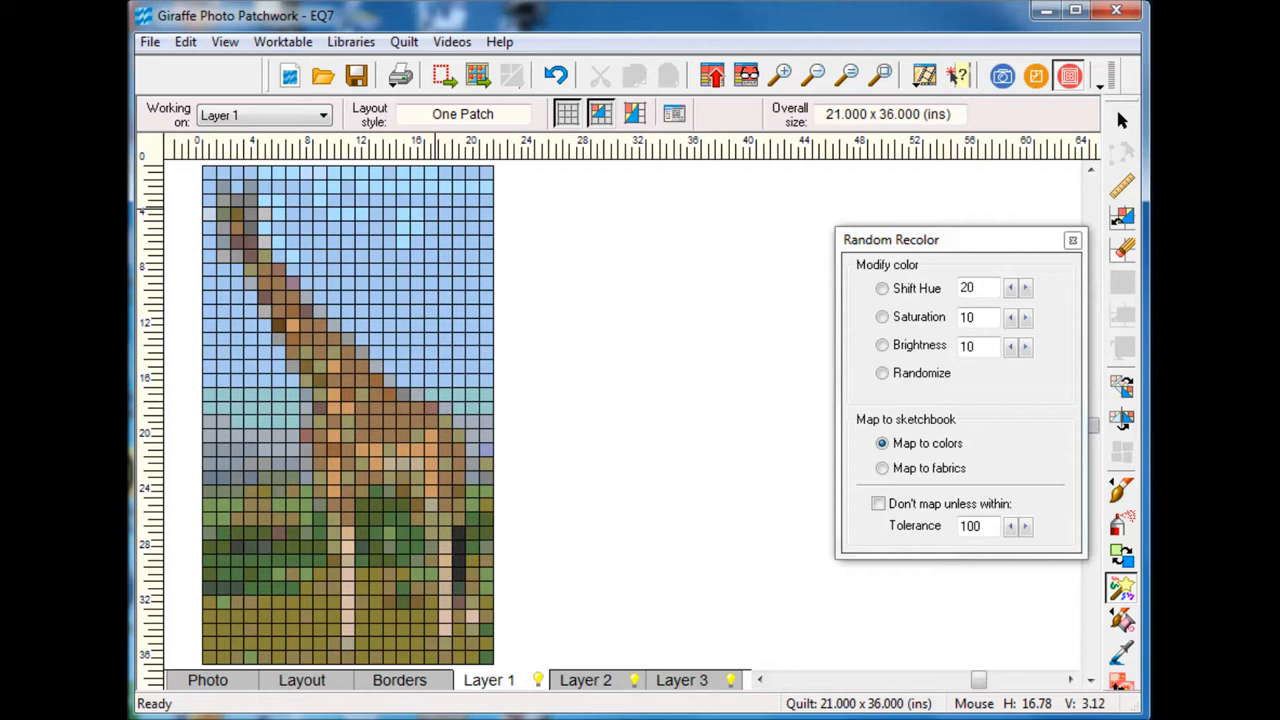
pyautogui.moveTo(175, 220)
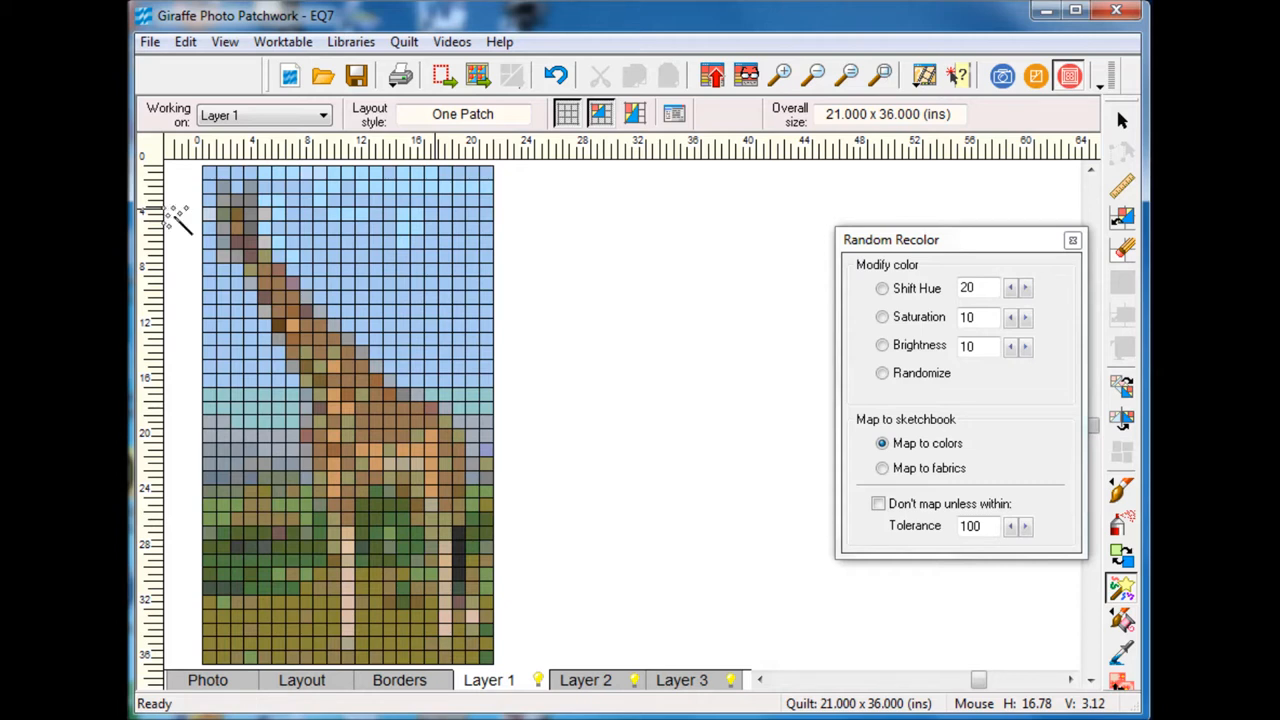
pyautogui.moveTo(148, 270)
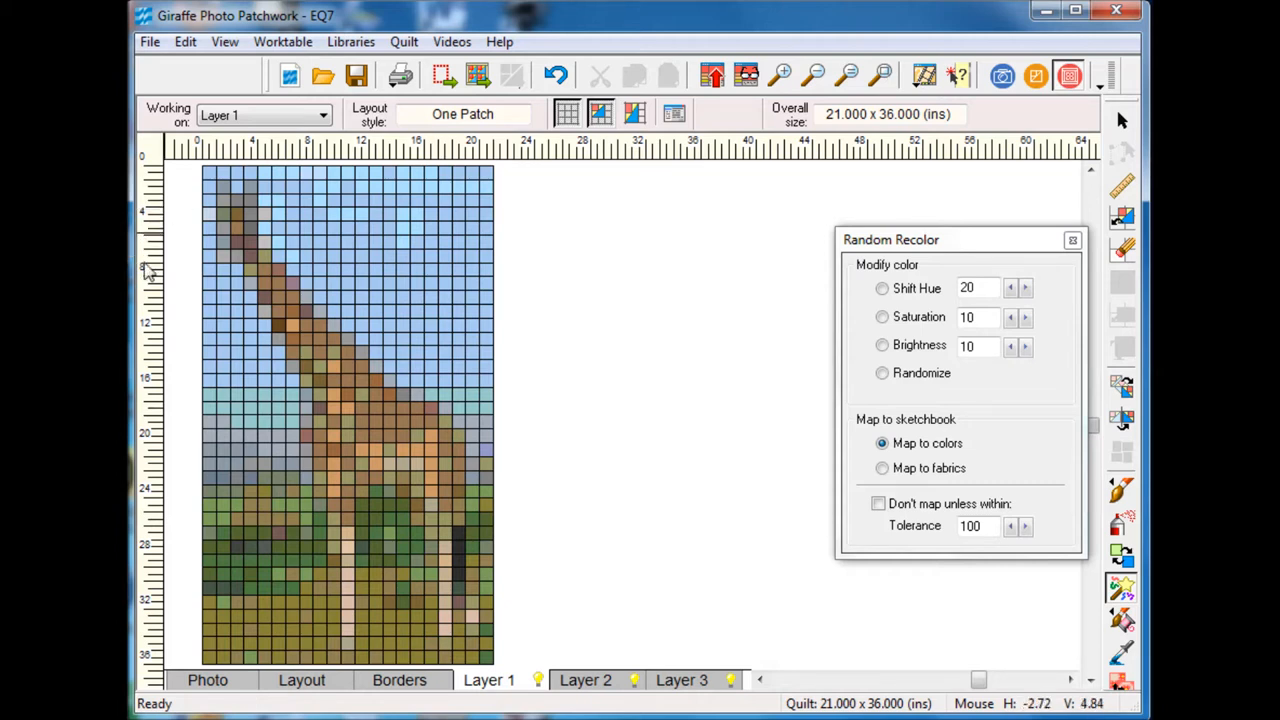
pyautogui.moveTo(960, 185)
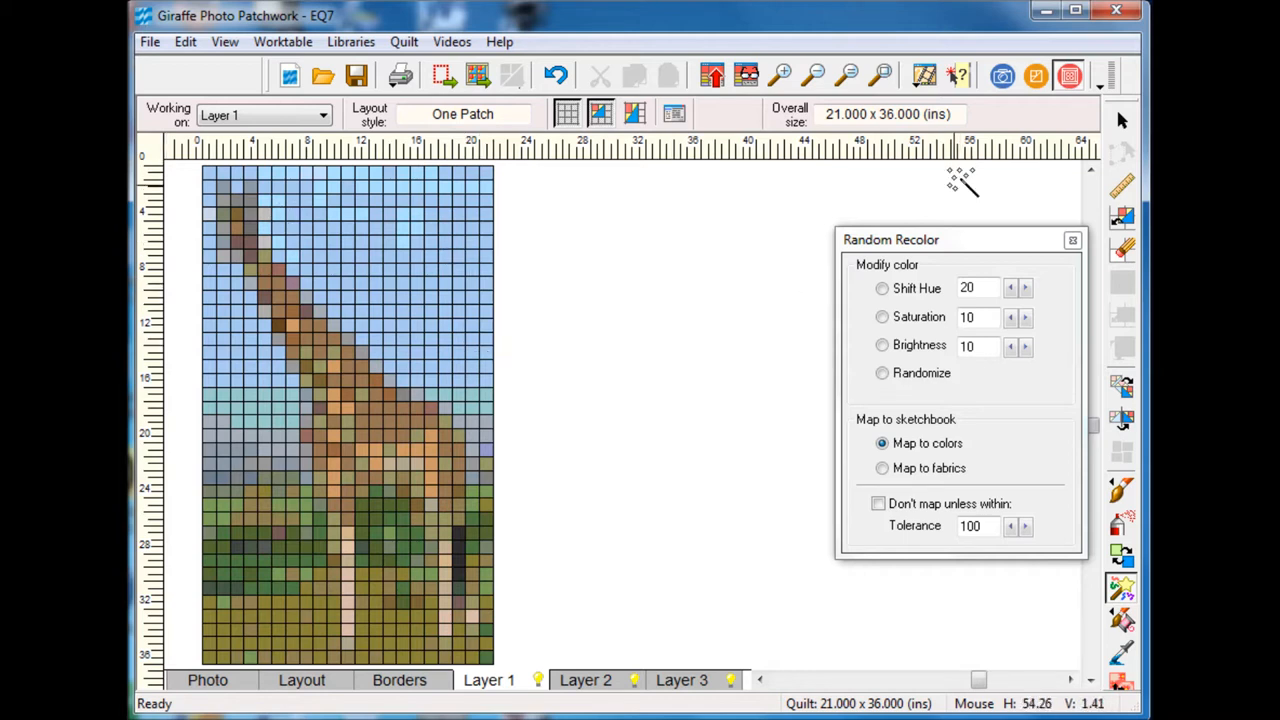
pyautogui.moveTo(1073, 240)
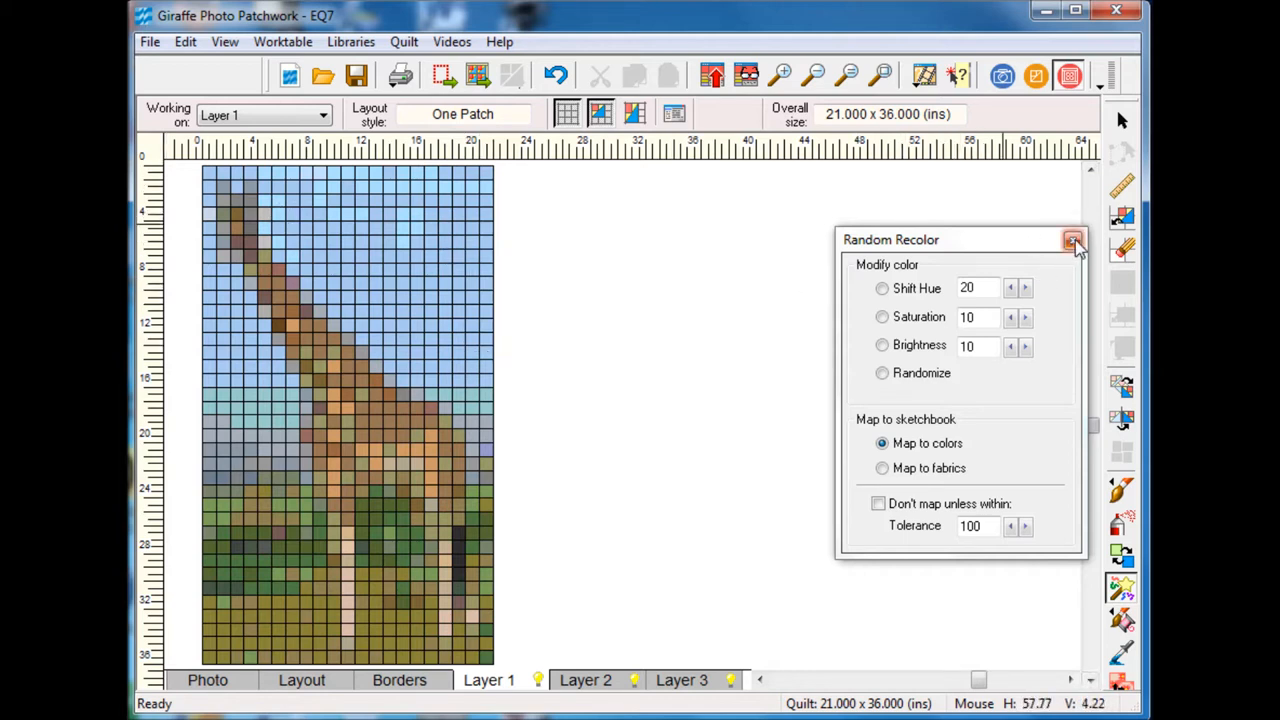
pyautogui.moveTo(1073, 241)
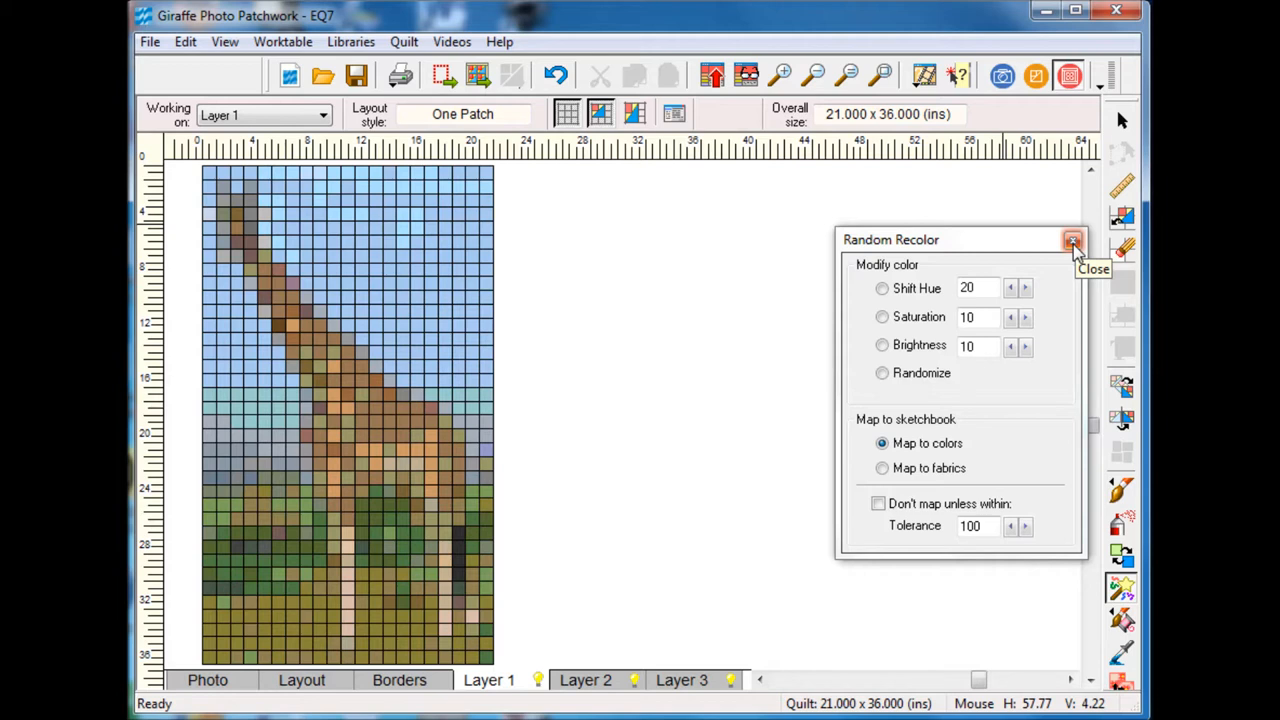
pyautogui.click(1073, 240)
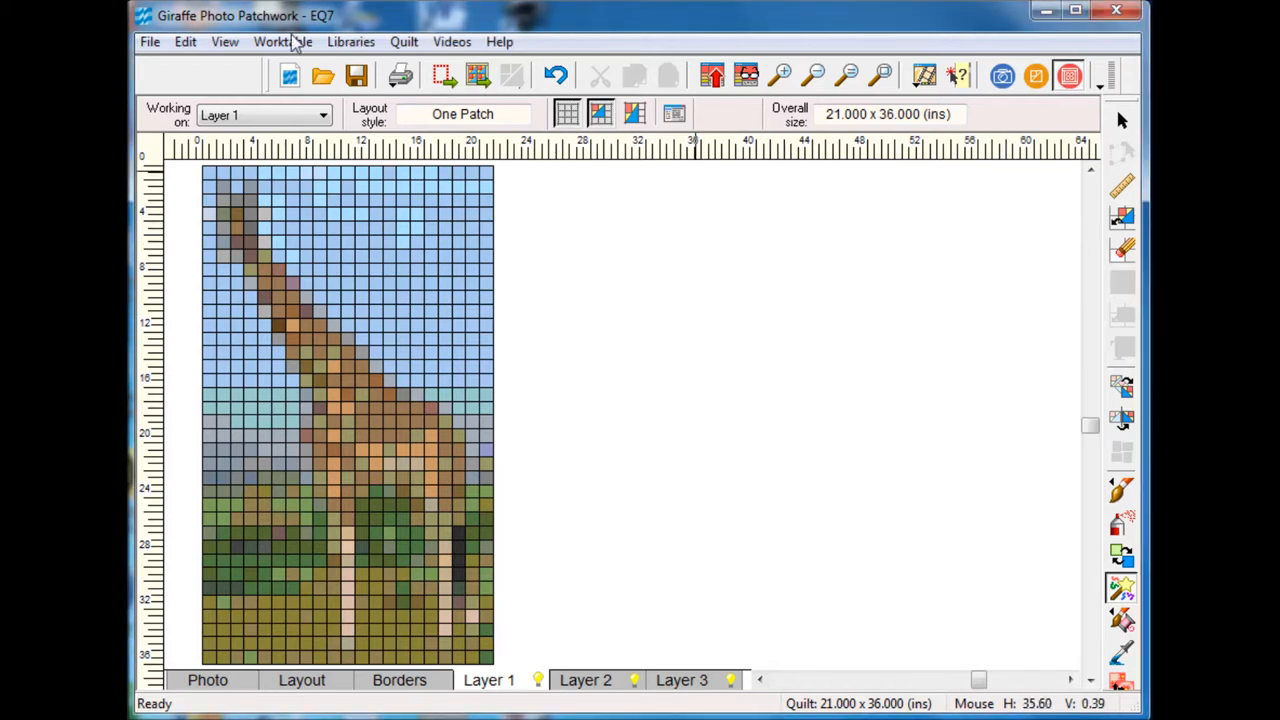
pyautogui.moveTo(283, 42)
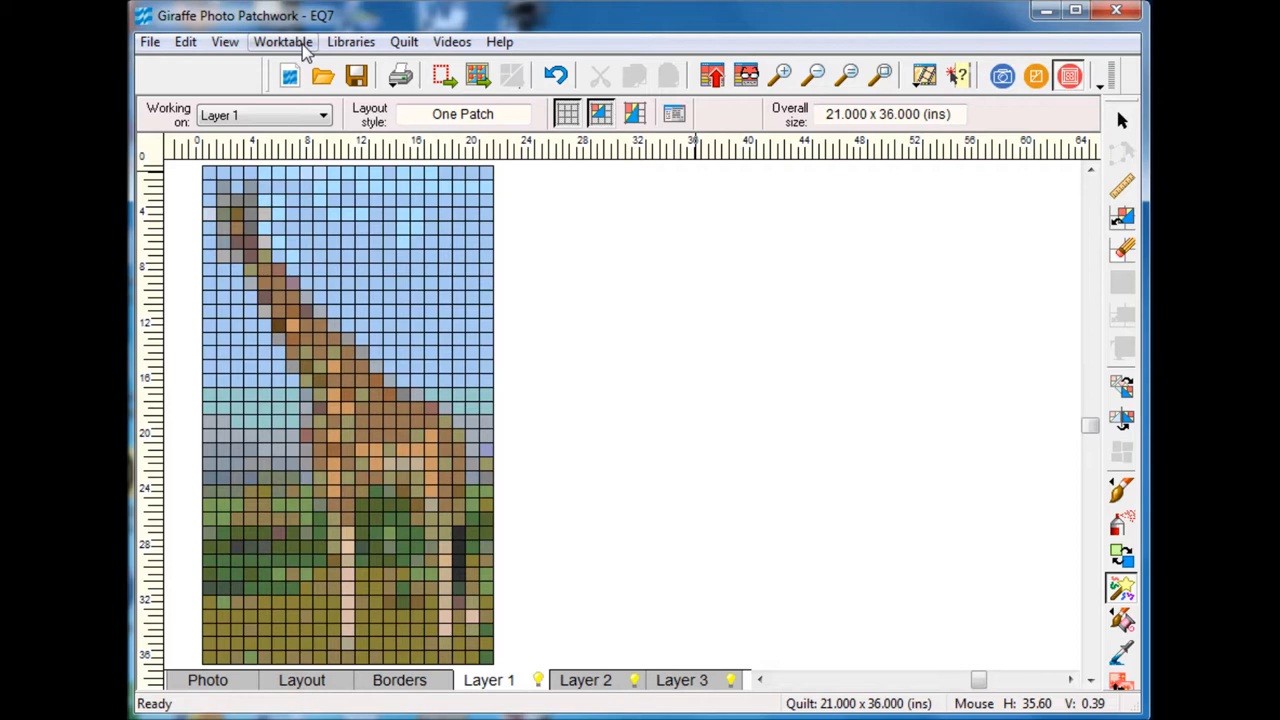
# Step: Switch to the block worktable via Worktable > Work on Block
pyautogui.click(282, 41)
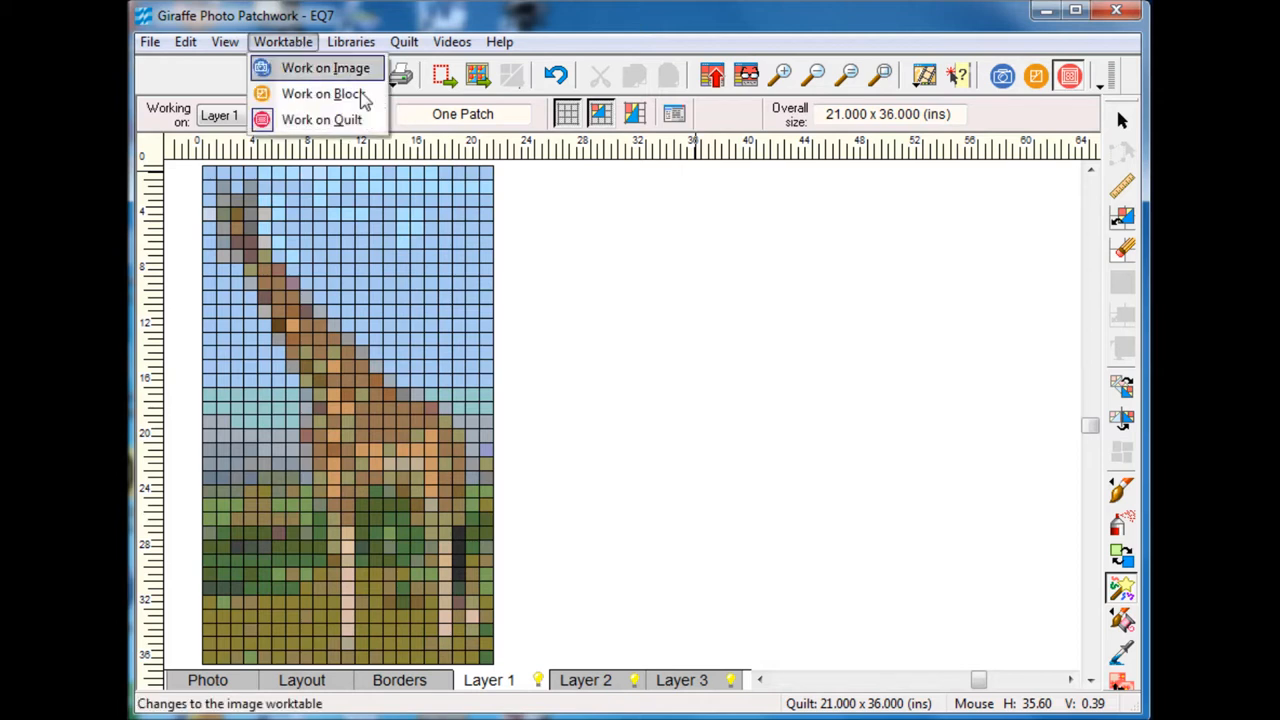
pyautogui.click(322, 93)
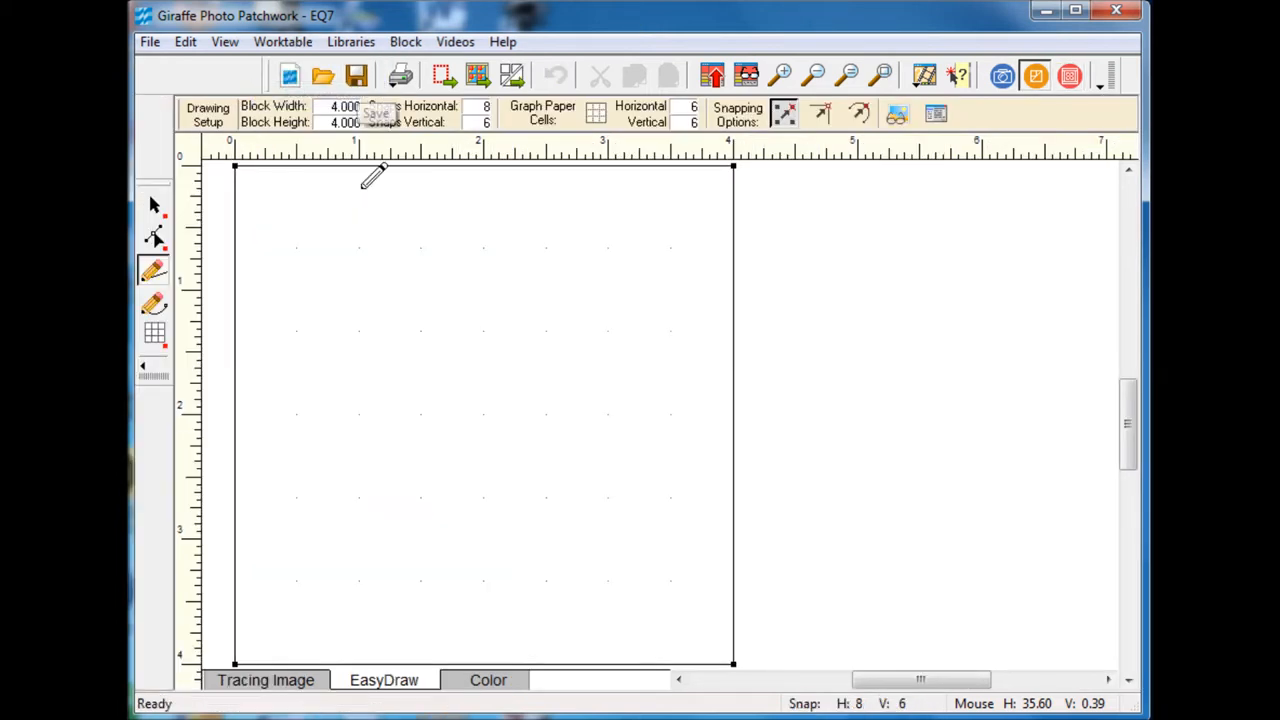
pyautogui.moveTo(310, 262)
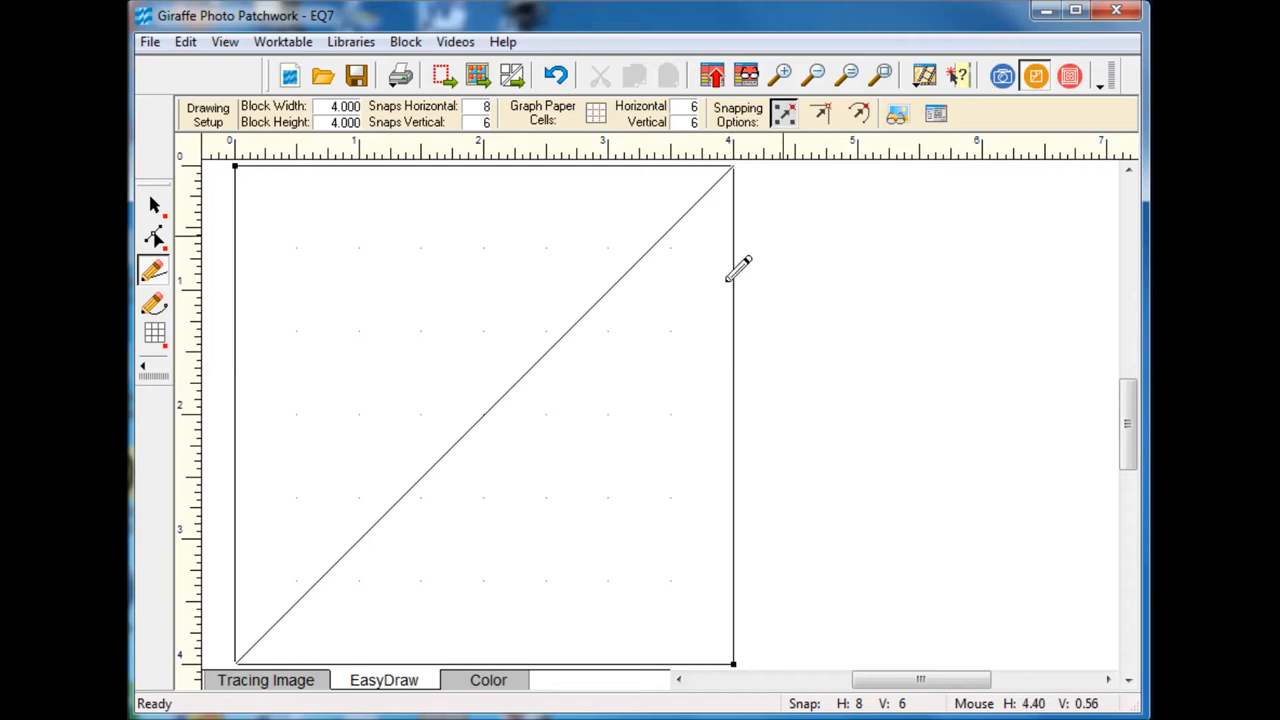
pyautogui.moveTo(488, 680)
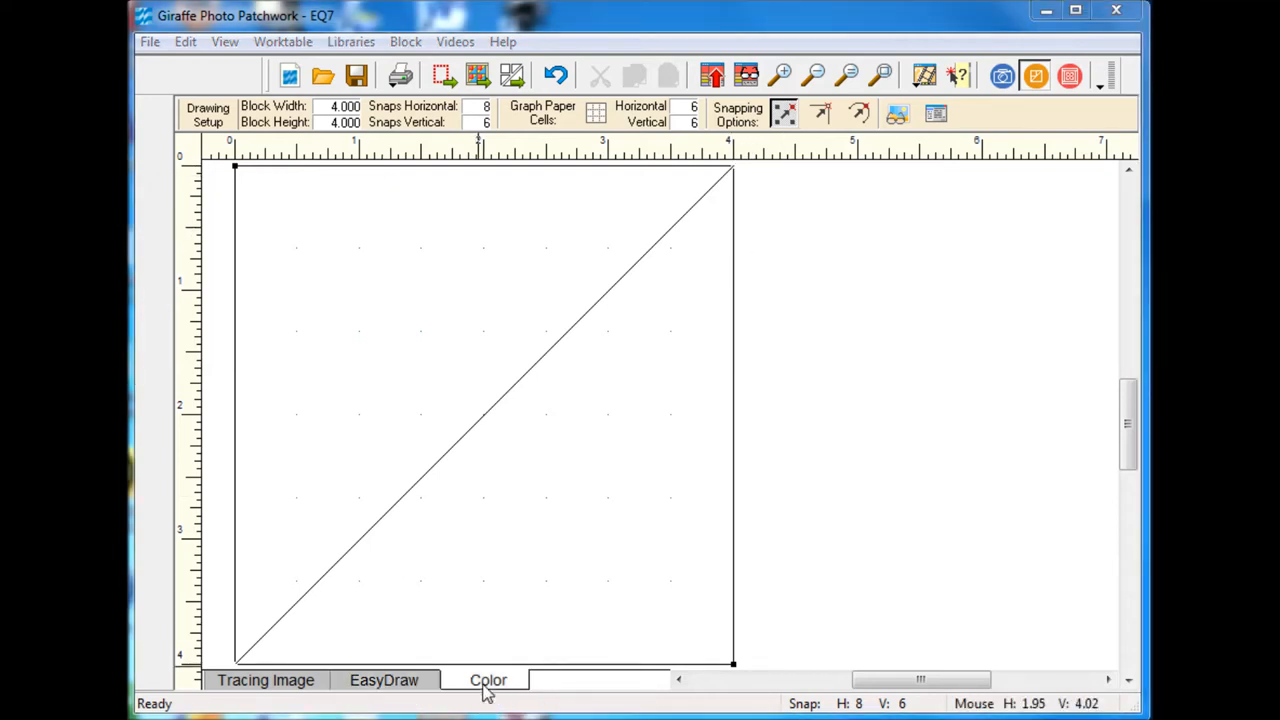
# Step: Leave the triangle block drawing and return to the pixelated giraffe quilt's Layer 1
pyautogui.click(488, 680)
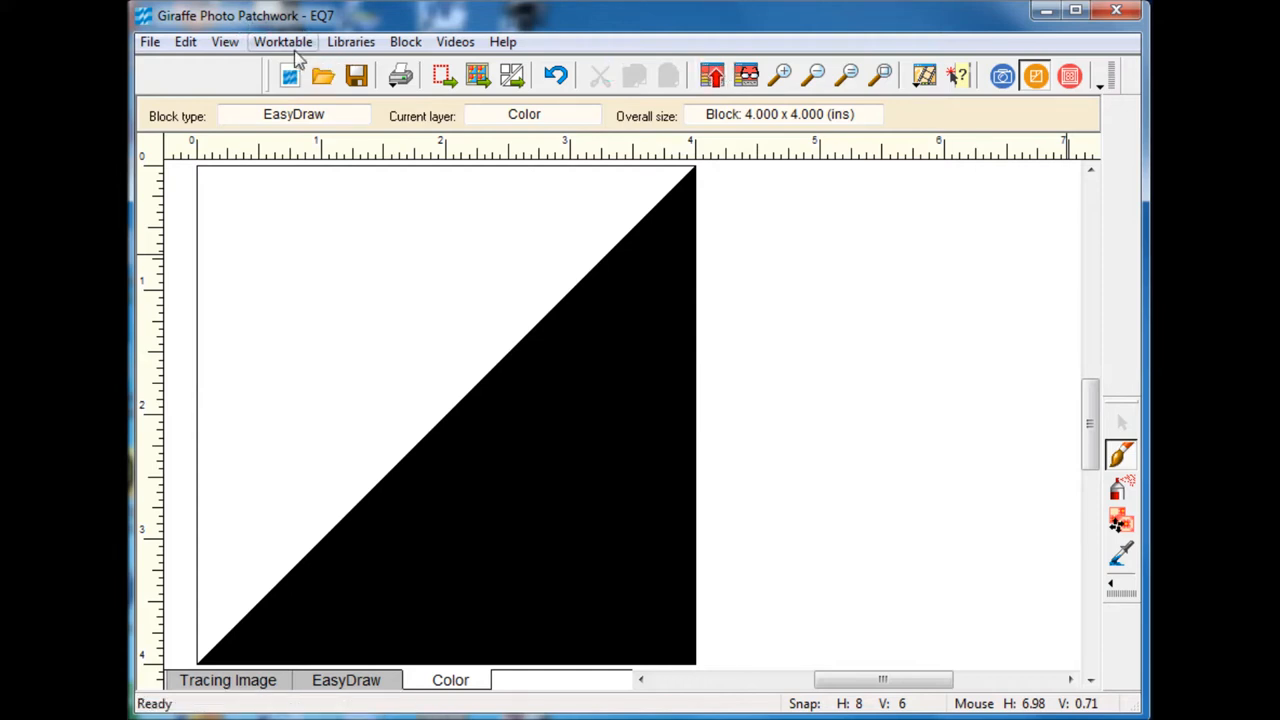
pyautogui.click(283, 41)
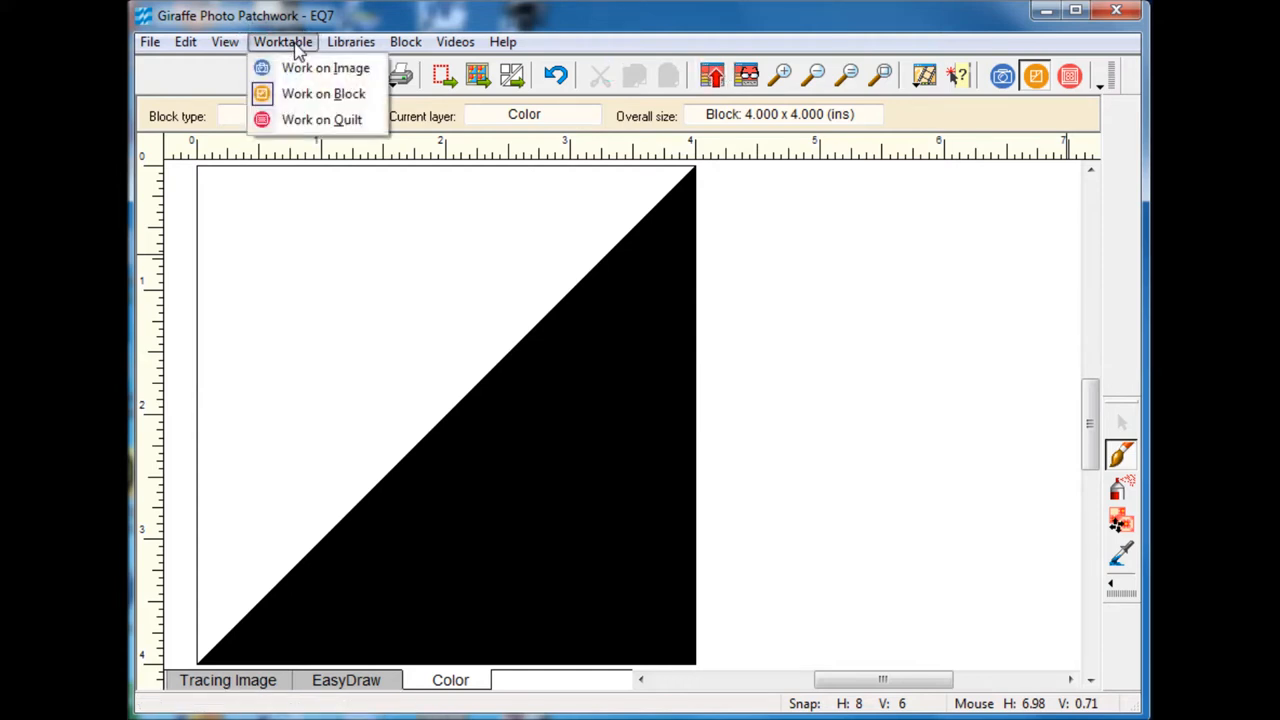
pyautogui.click(321, 119)
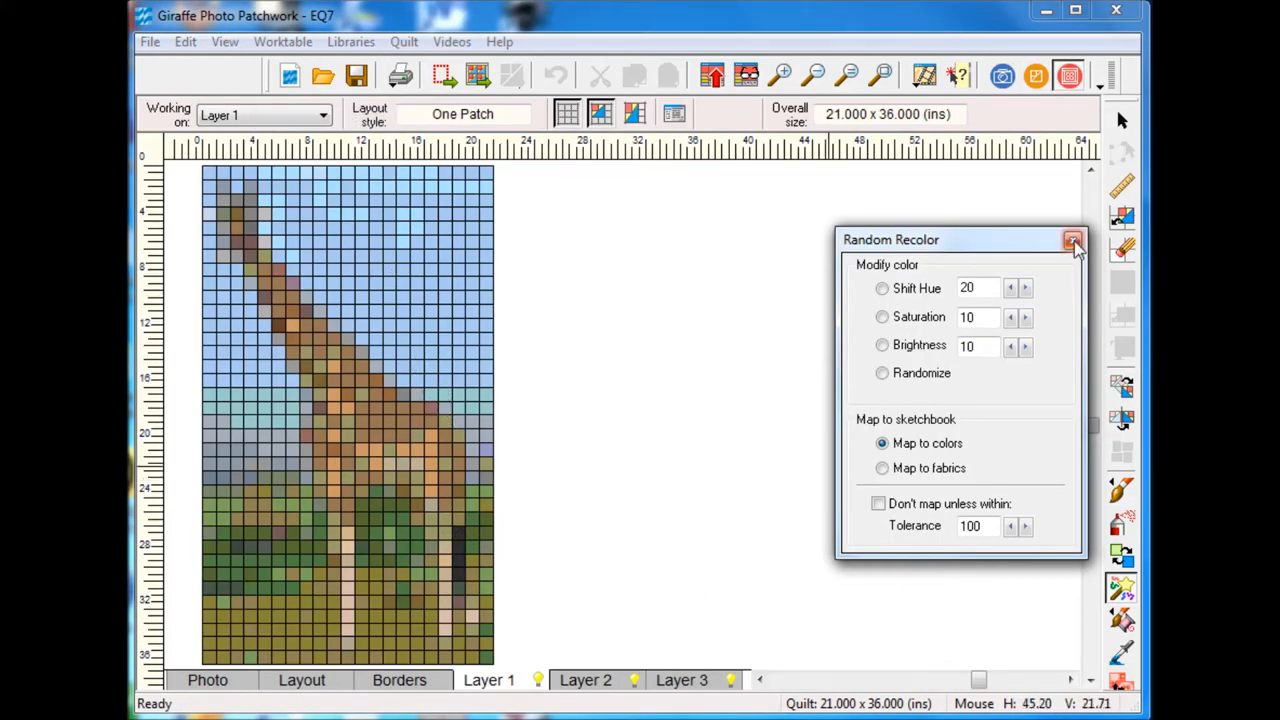
pyautogui.moveTo(425, 225)
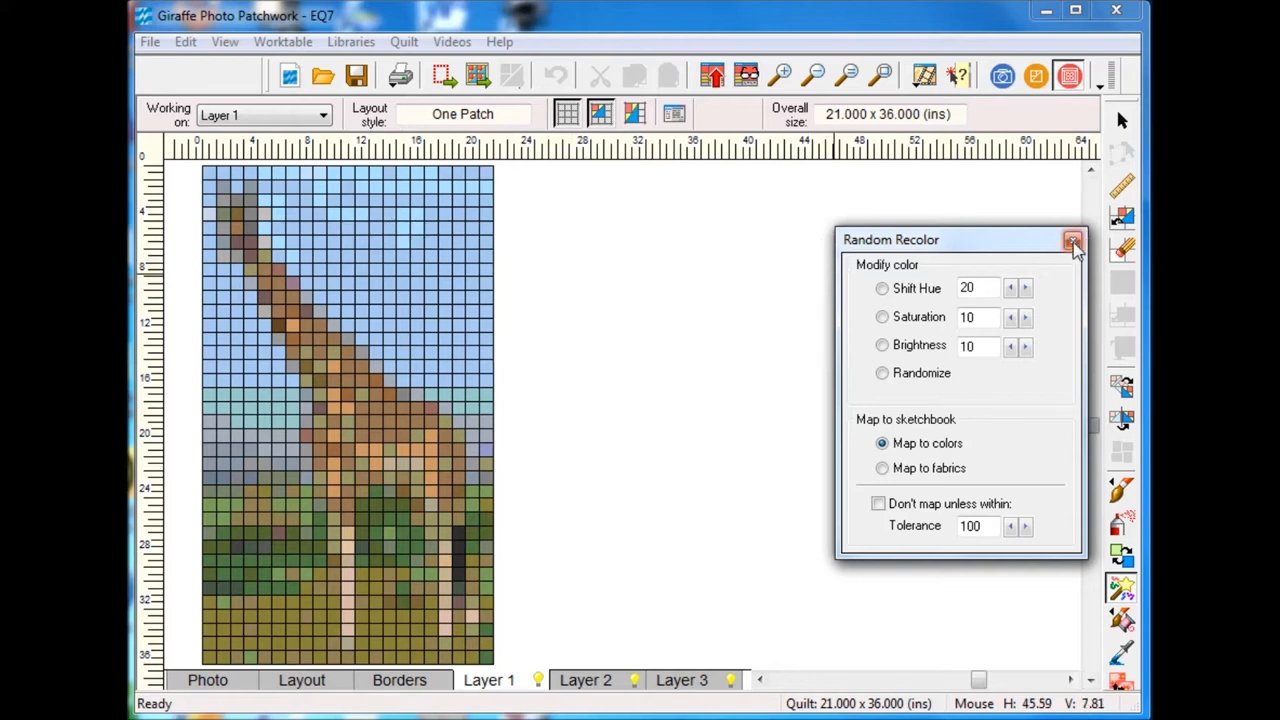
# Step: Dismiss the Random Recolor settings and open Layer 2 of the giraffe quilt
pyautogui.click(1072, 241)
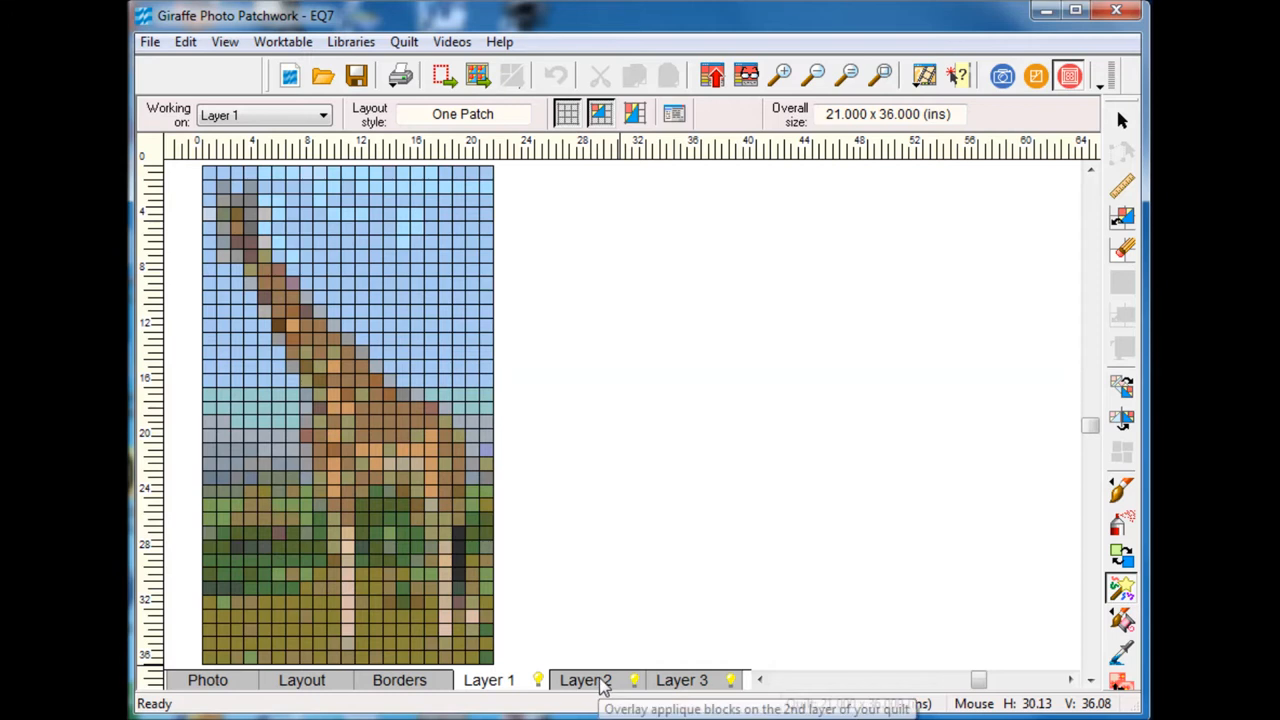
pyautogui.click(585, 680)
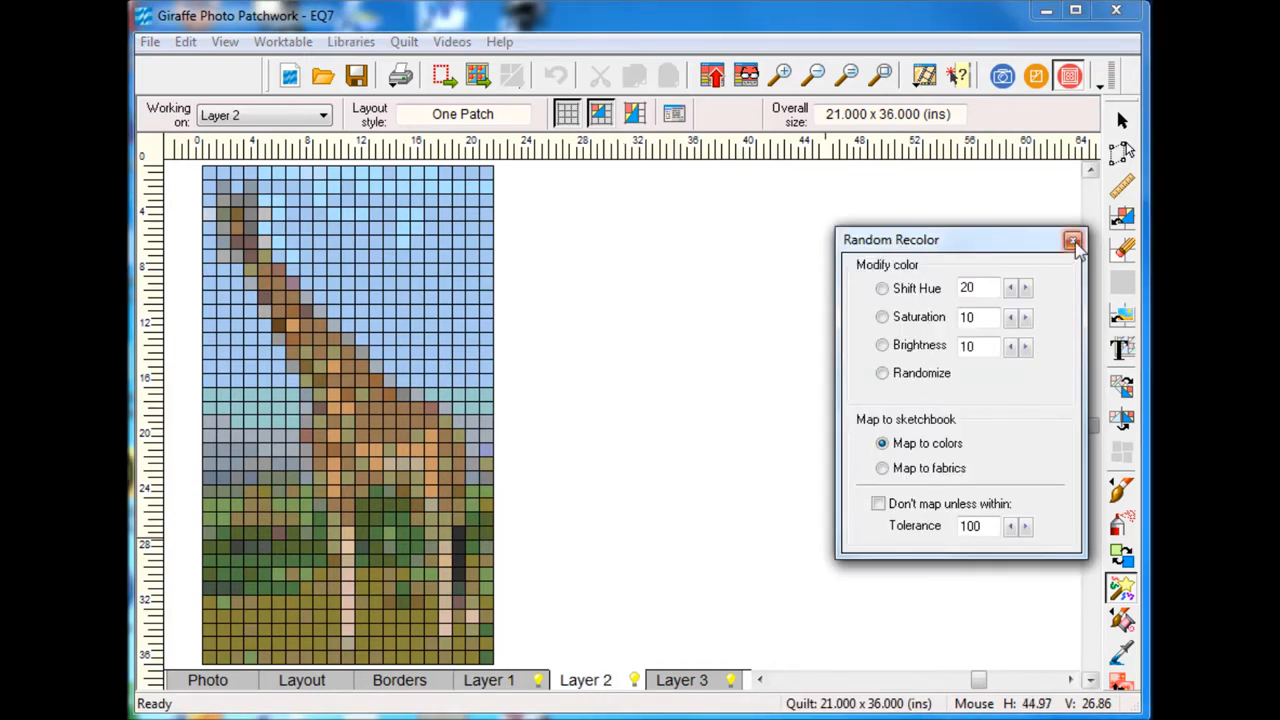
pyautogui.click(1073, 240)
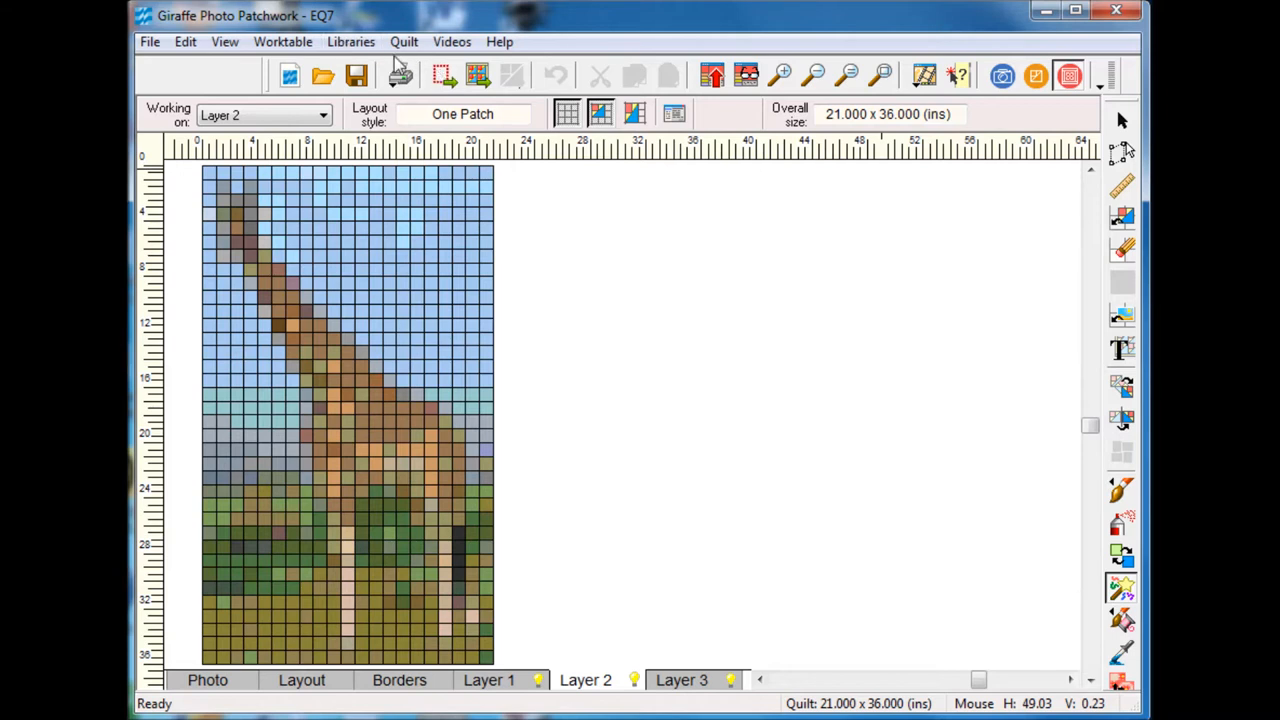
pyautogui.moveTo(404, 41)
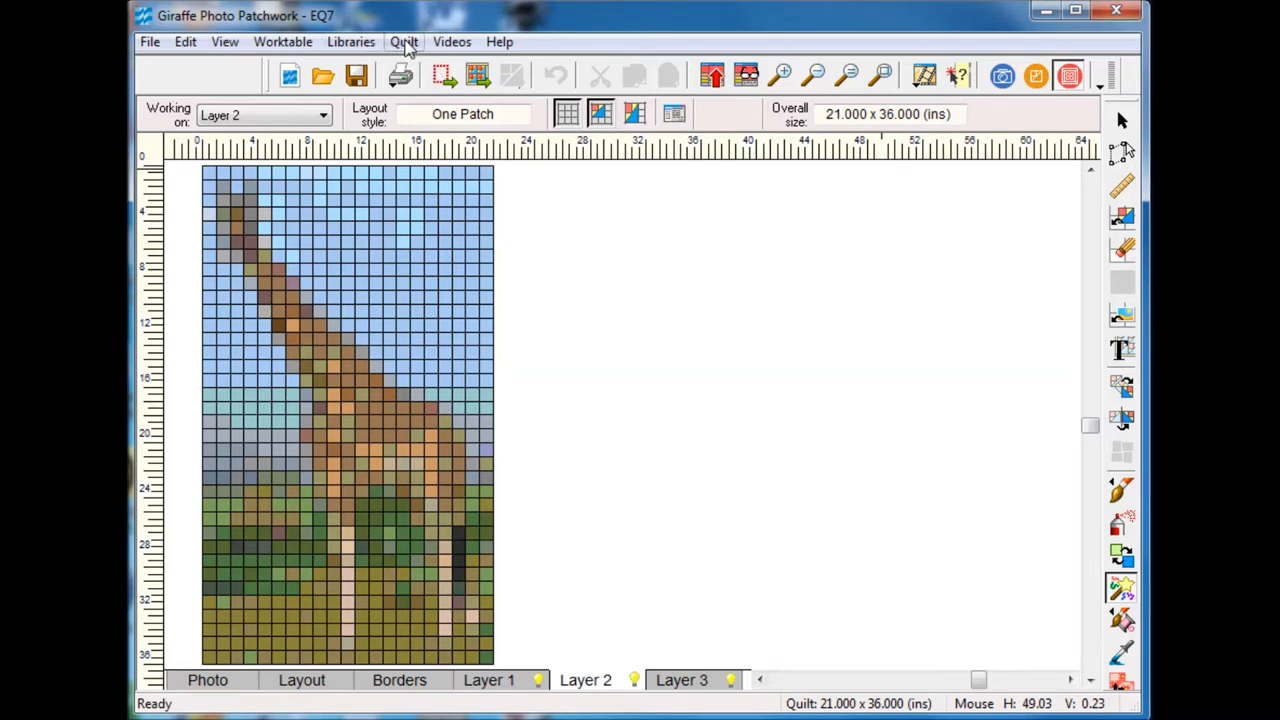
# Step: In Quilt Worktable Options, make dropped blocks 1 x 1 inch with 1-inch grid snapping
pyautogui.click(404, 41)
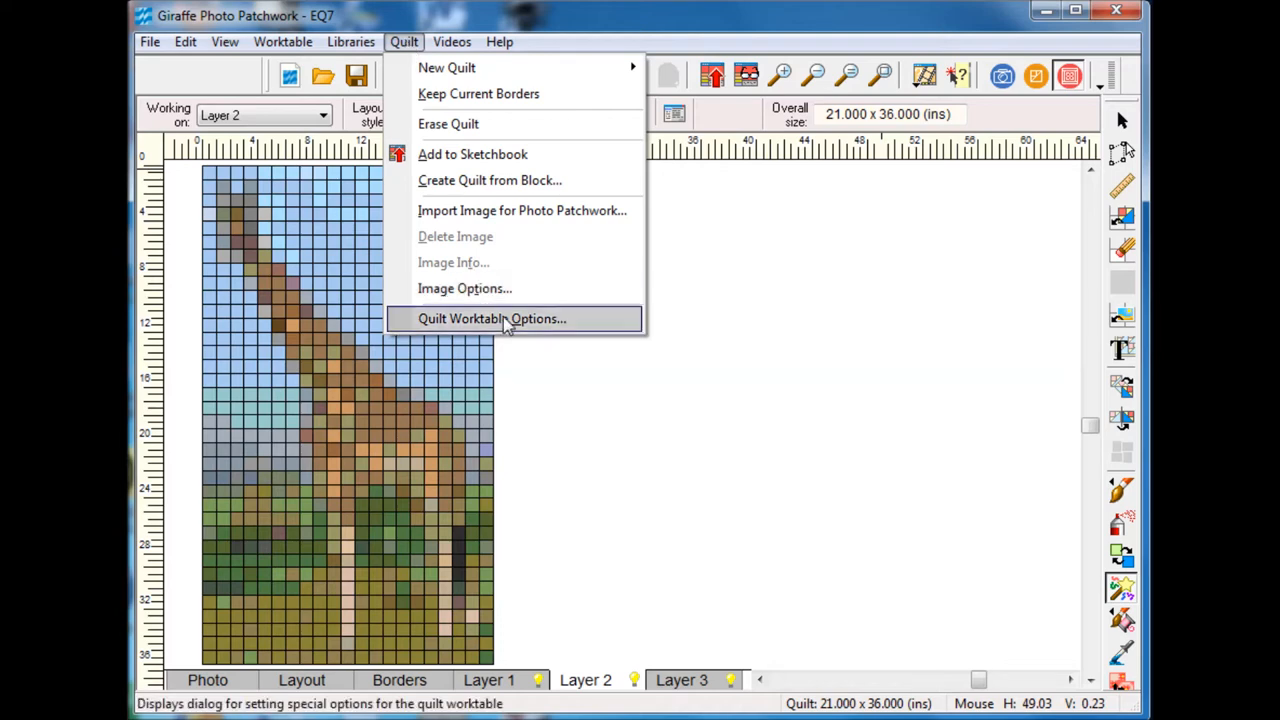
pyautogui.moveTo(520, 327)
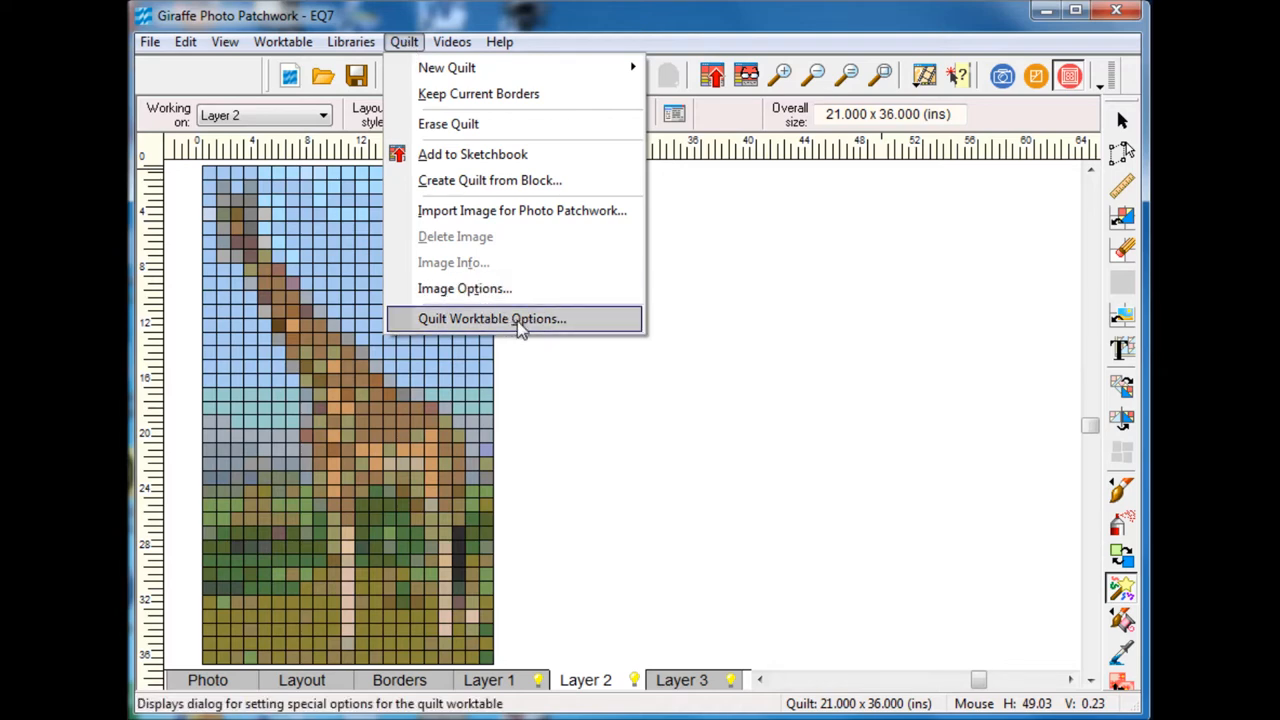
pyautogui.click(491, 318)
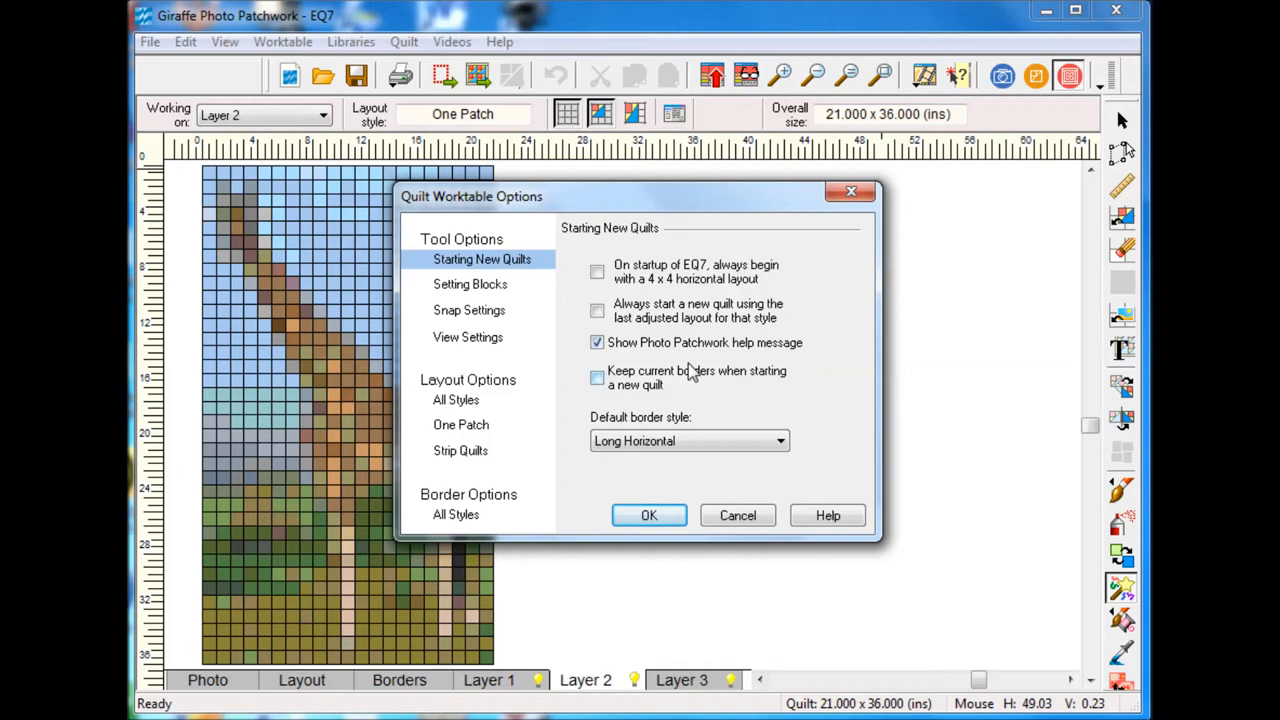
pyautogui.moveTo(499, 318)
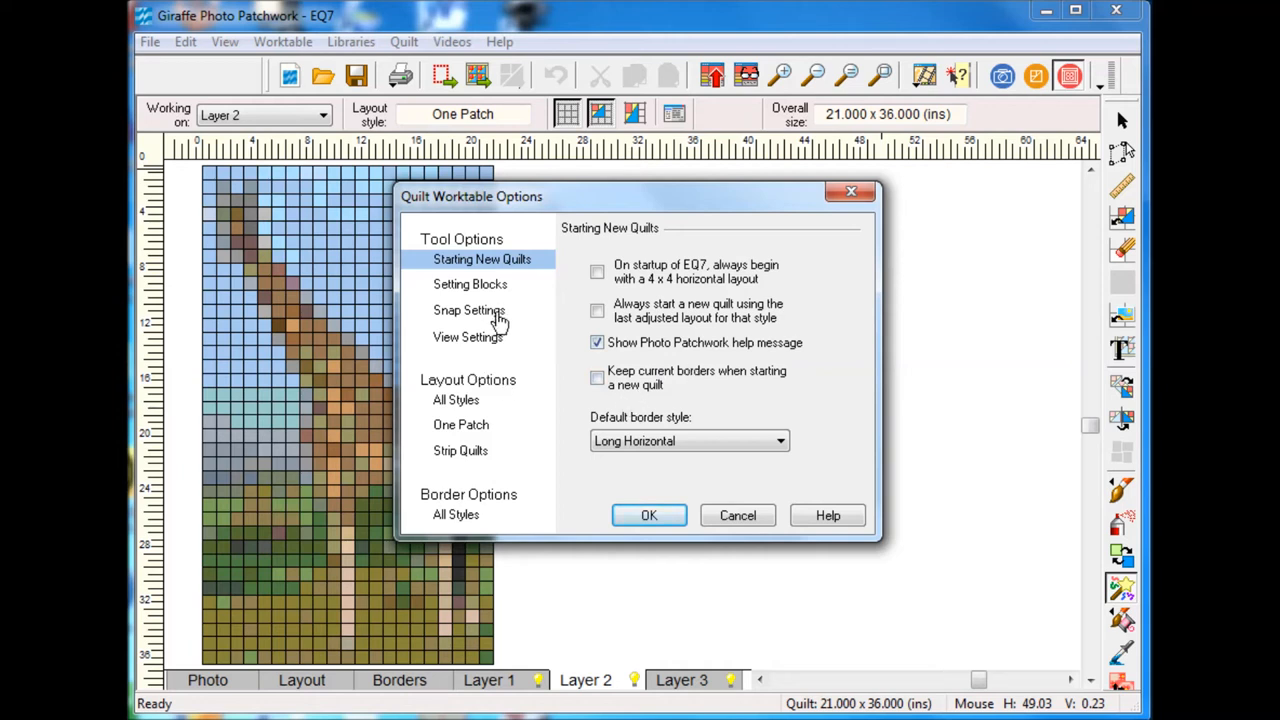
pyautogui.click(470, 284)
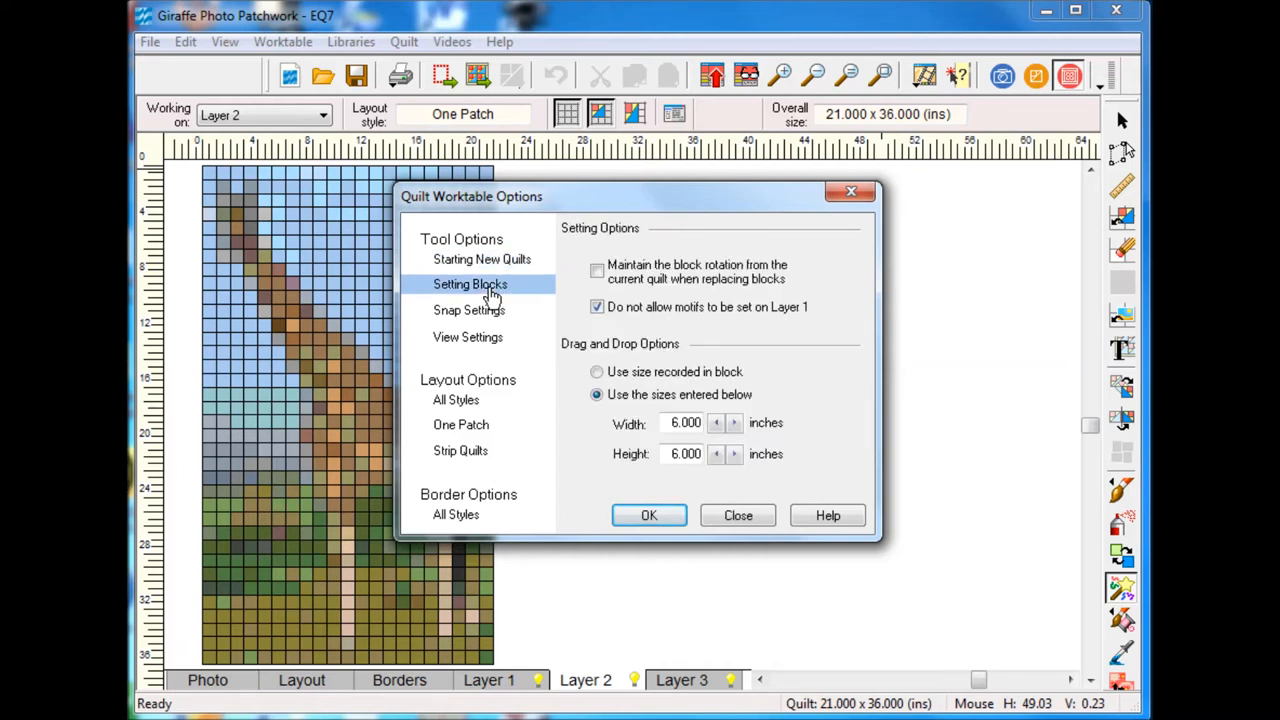
pyautogui.moveTo(500, 363)
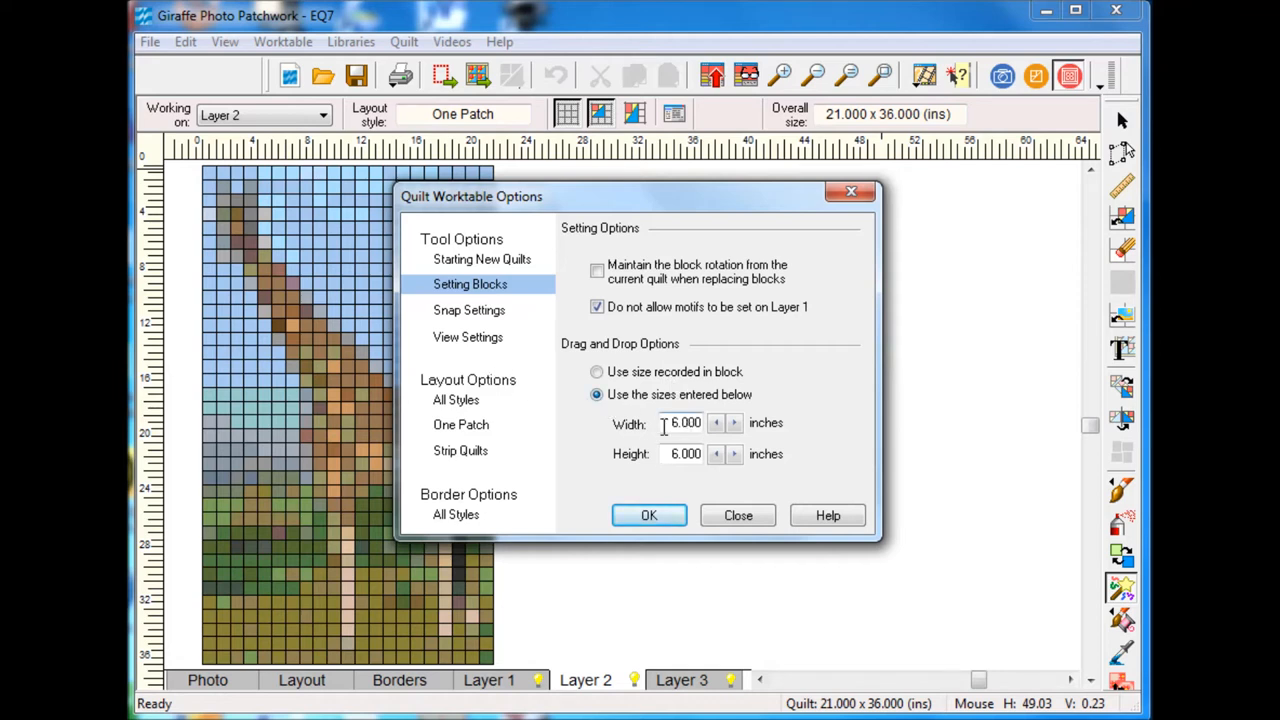
pyautogui.tripleClick(684, 423)
pyautogui.write('1.000')
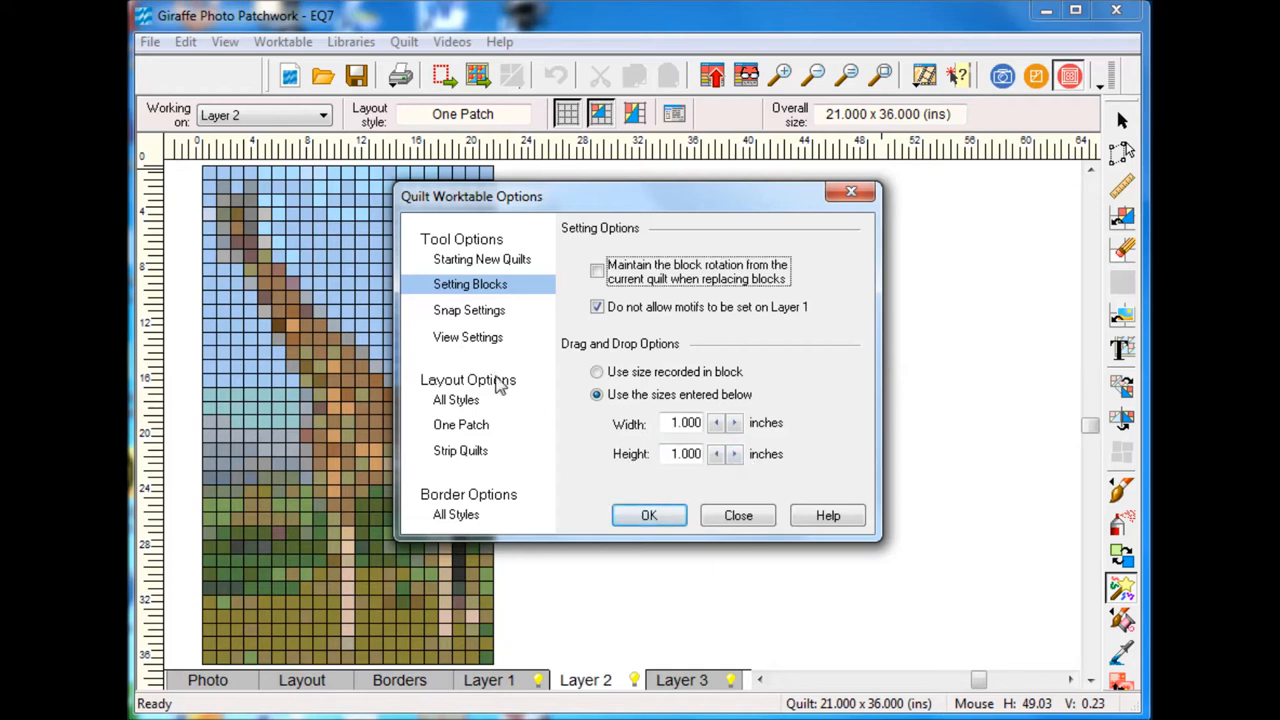
pyautogui.moveTo(548, 489)
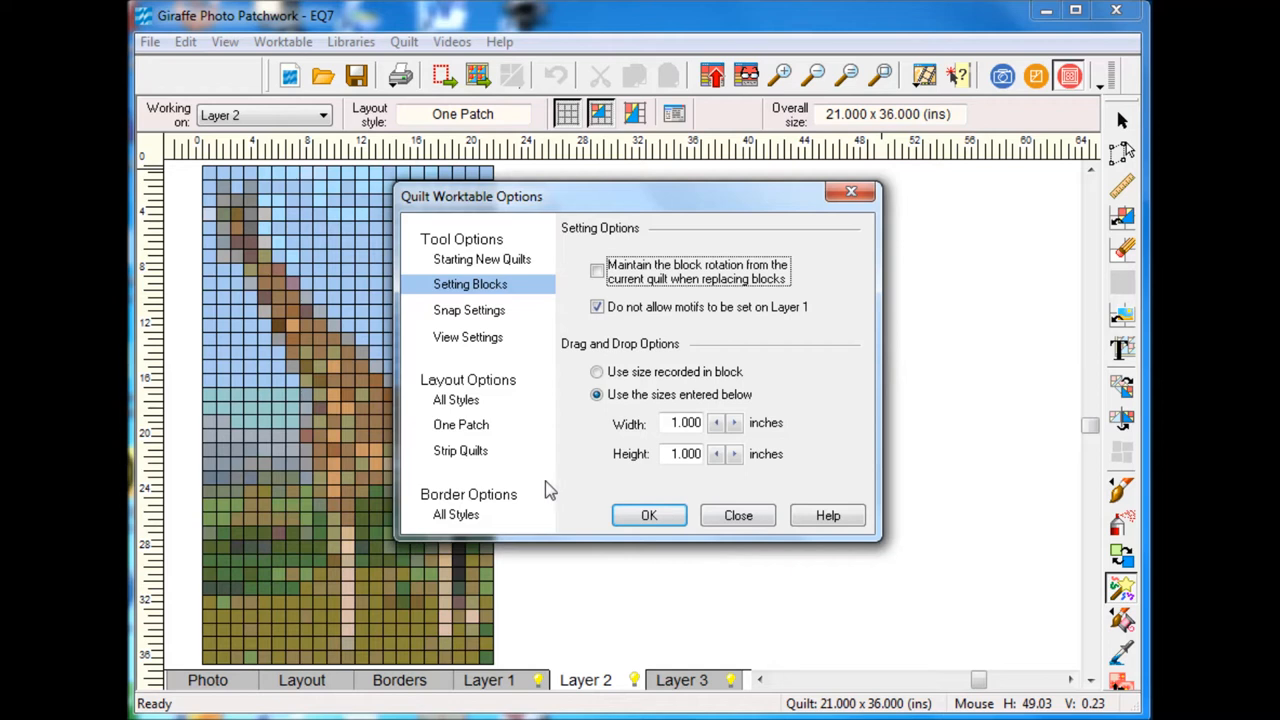
pyautogui.moveTo(490, 315)
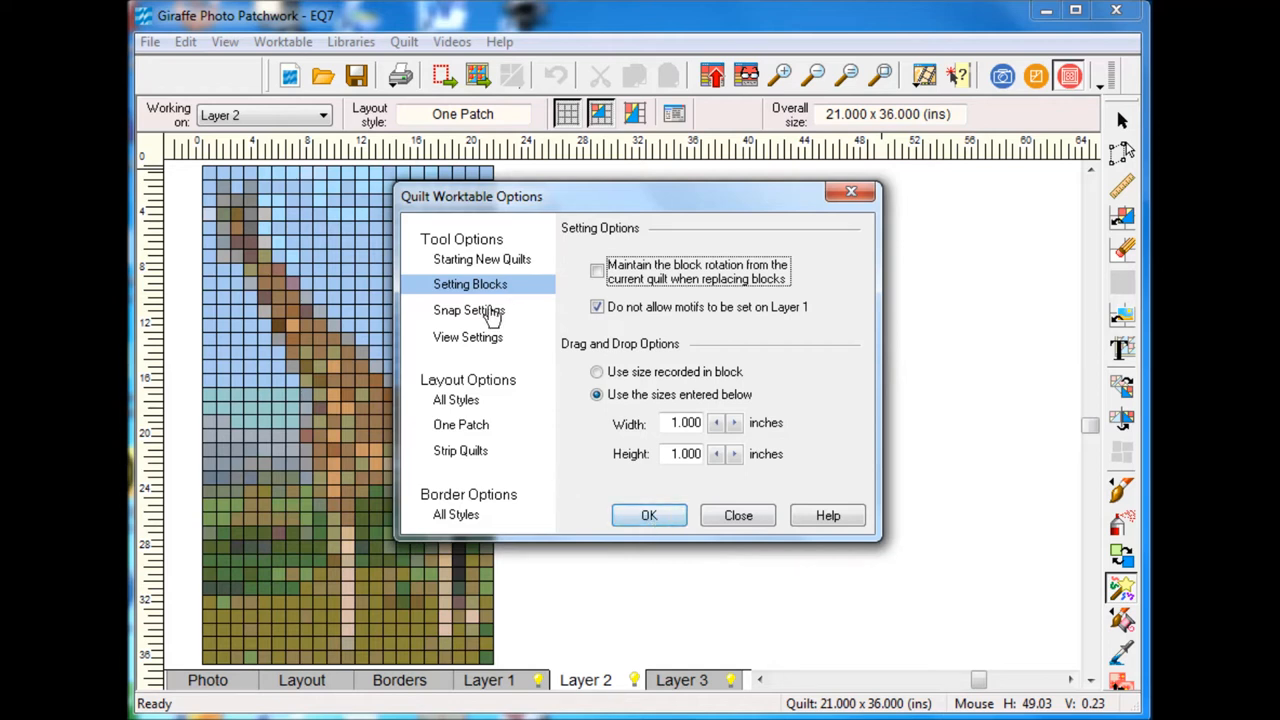
pyautogui.click(469, 310)
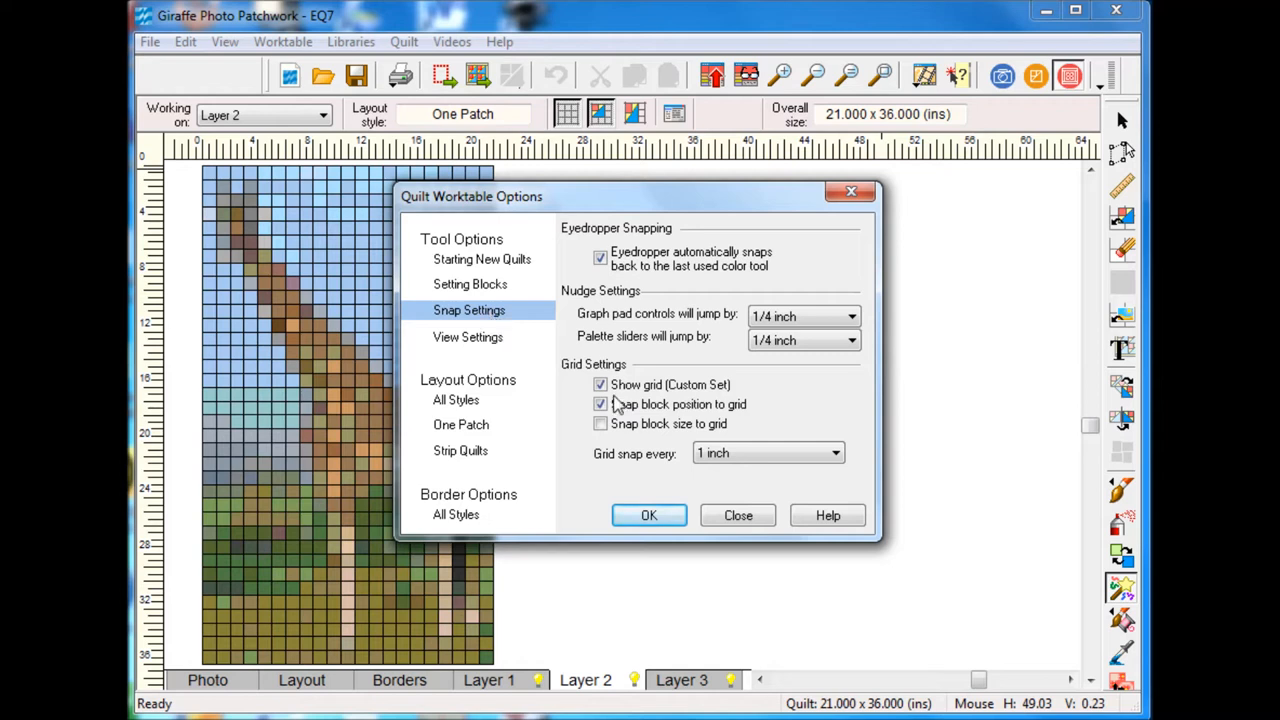
pyautogui.click(600, 404)
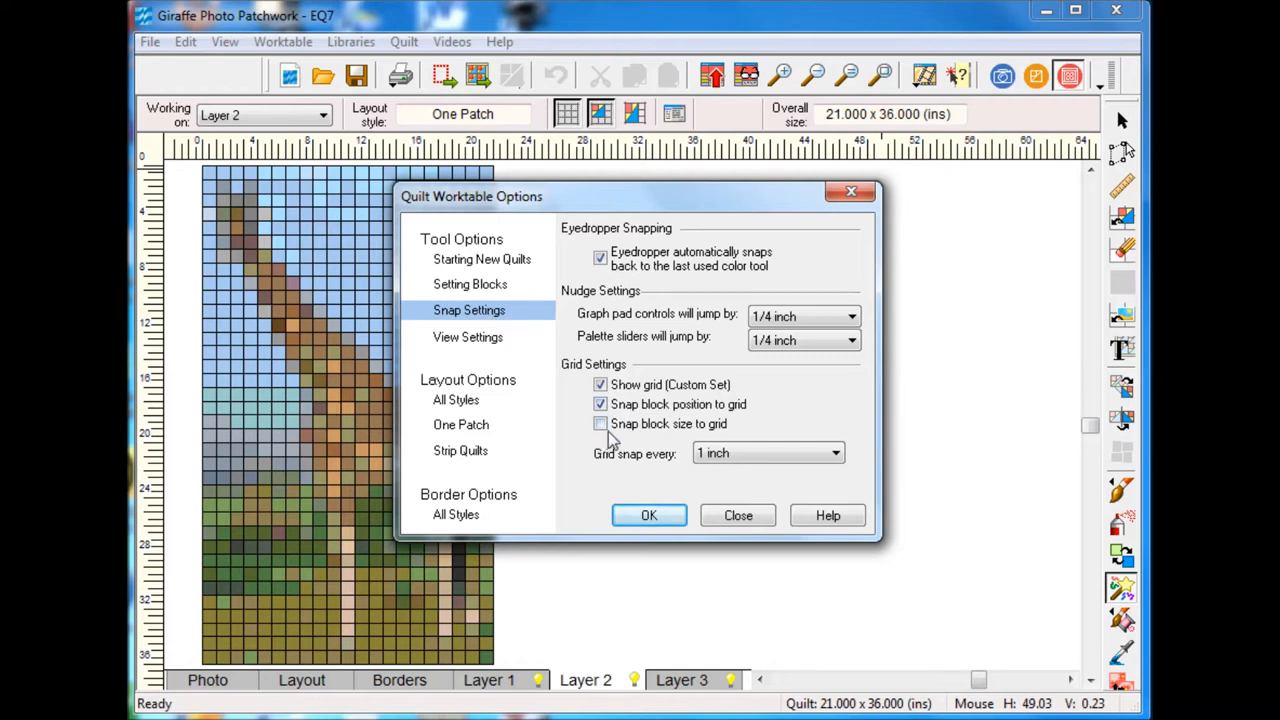
pyautogui.click(600, 404)
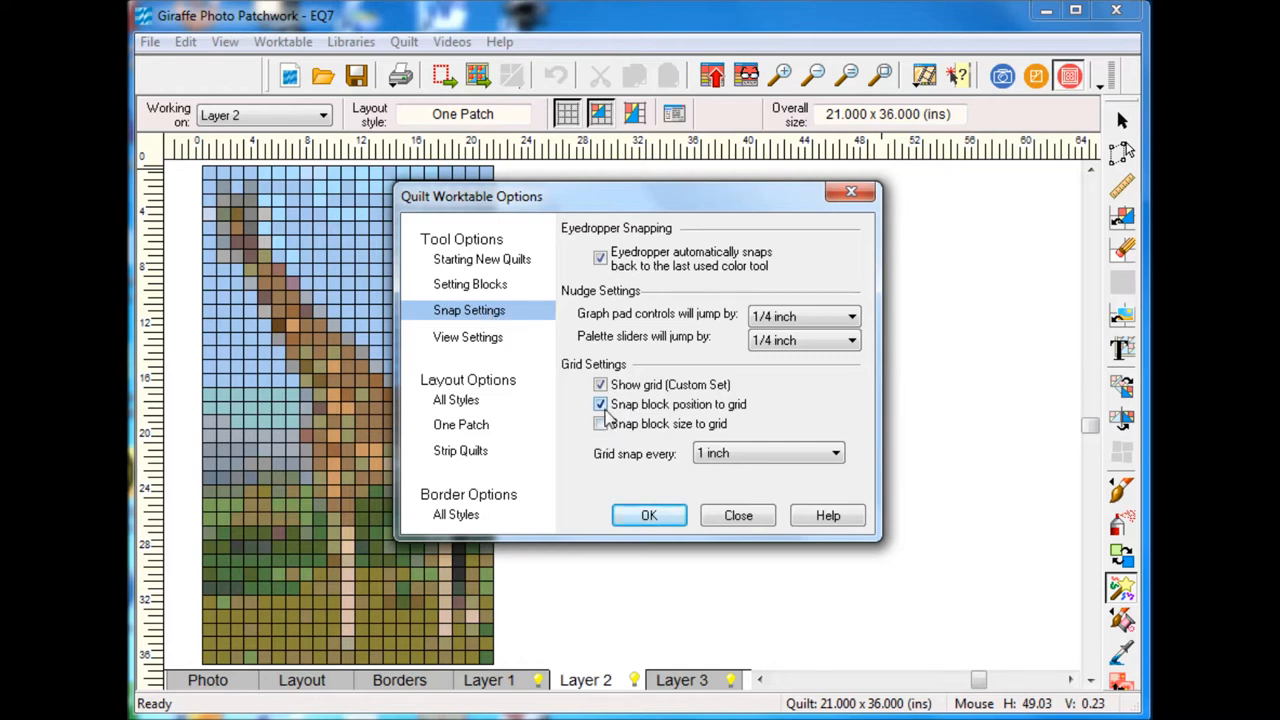
pyautogui.click(600, 404)
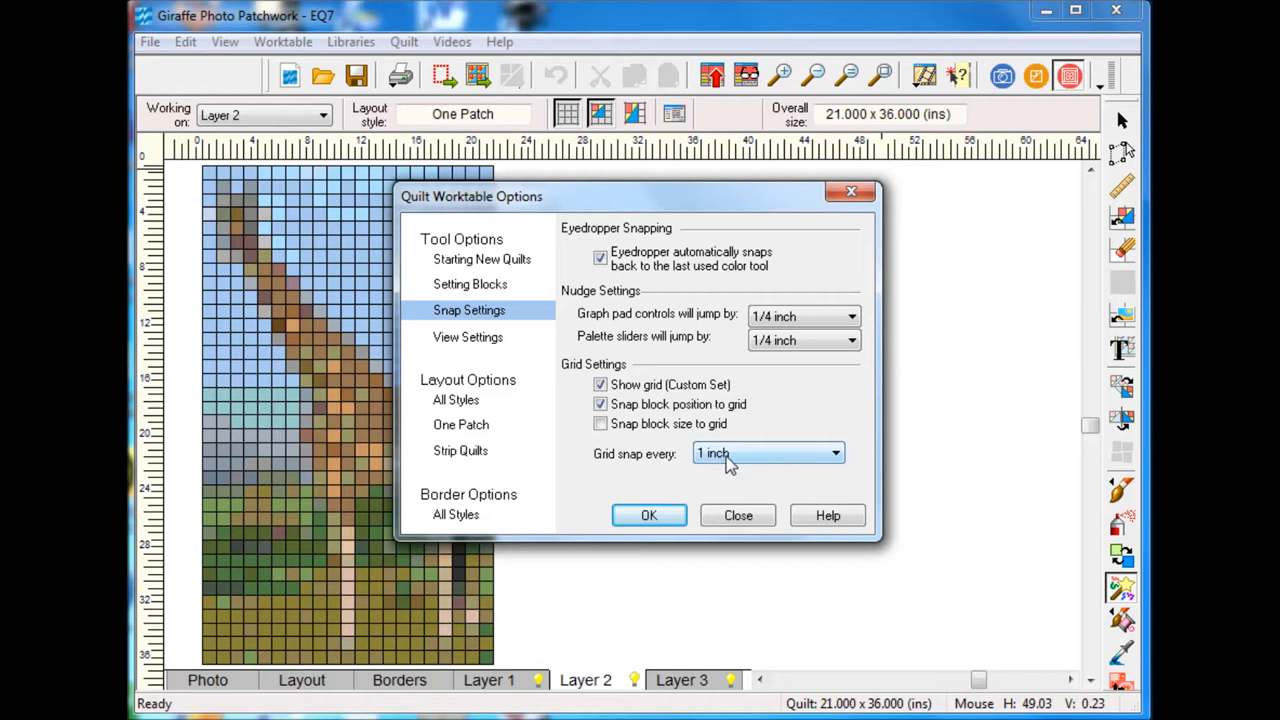
pyautogui.moveTo(820, 473)
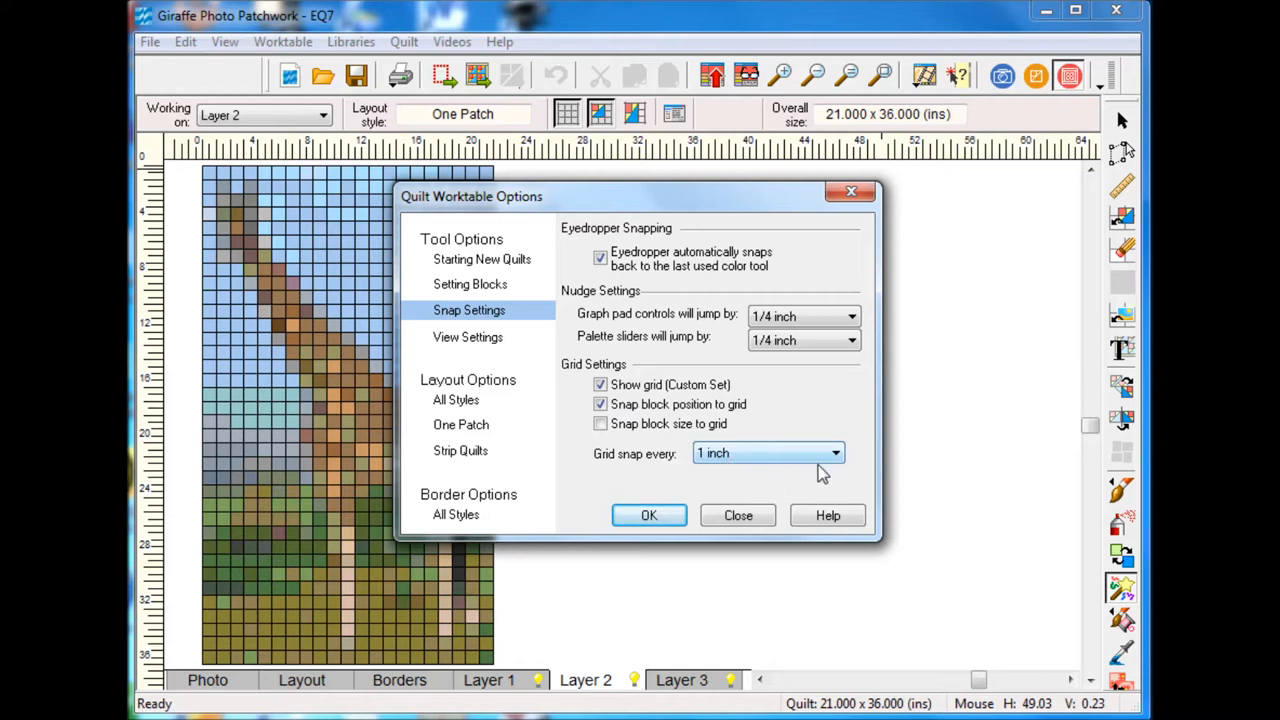
pyautogui.moveTo(835, 470)
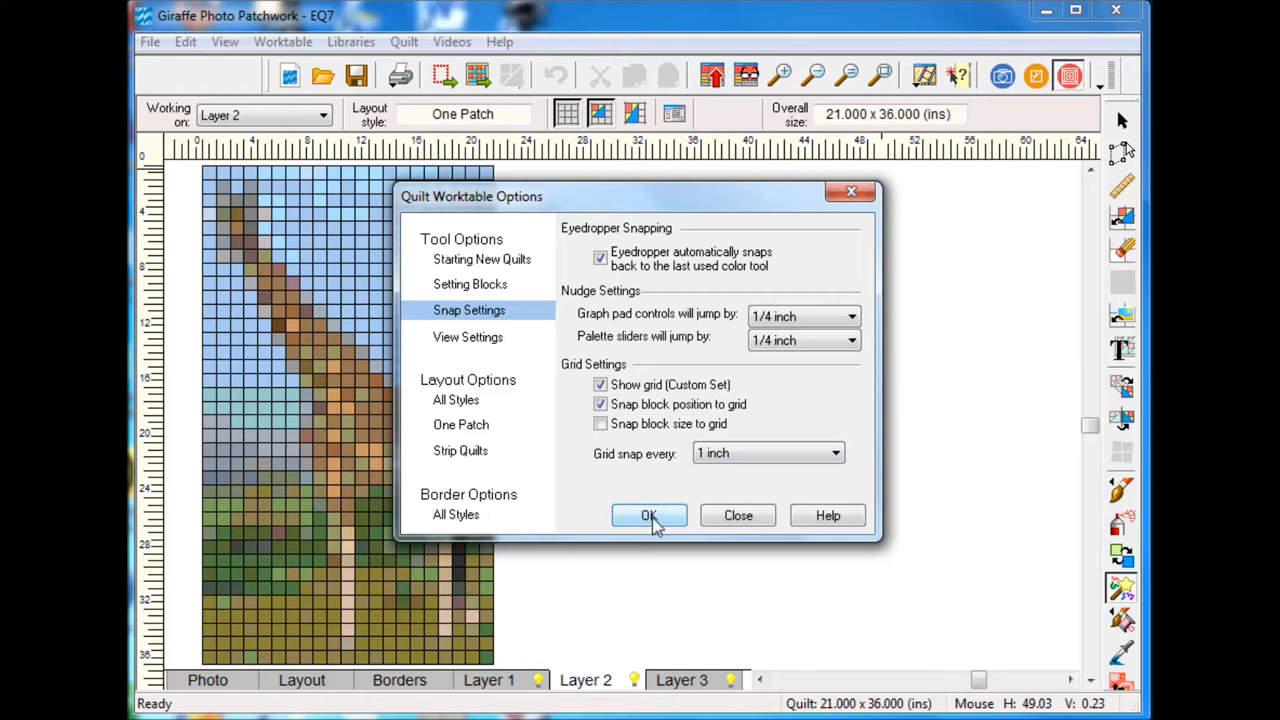
pyautogui.click(649, 515)
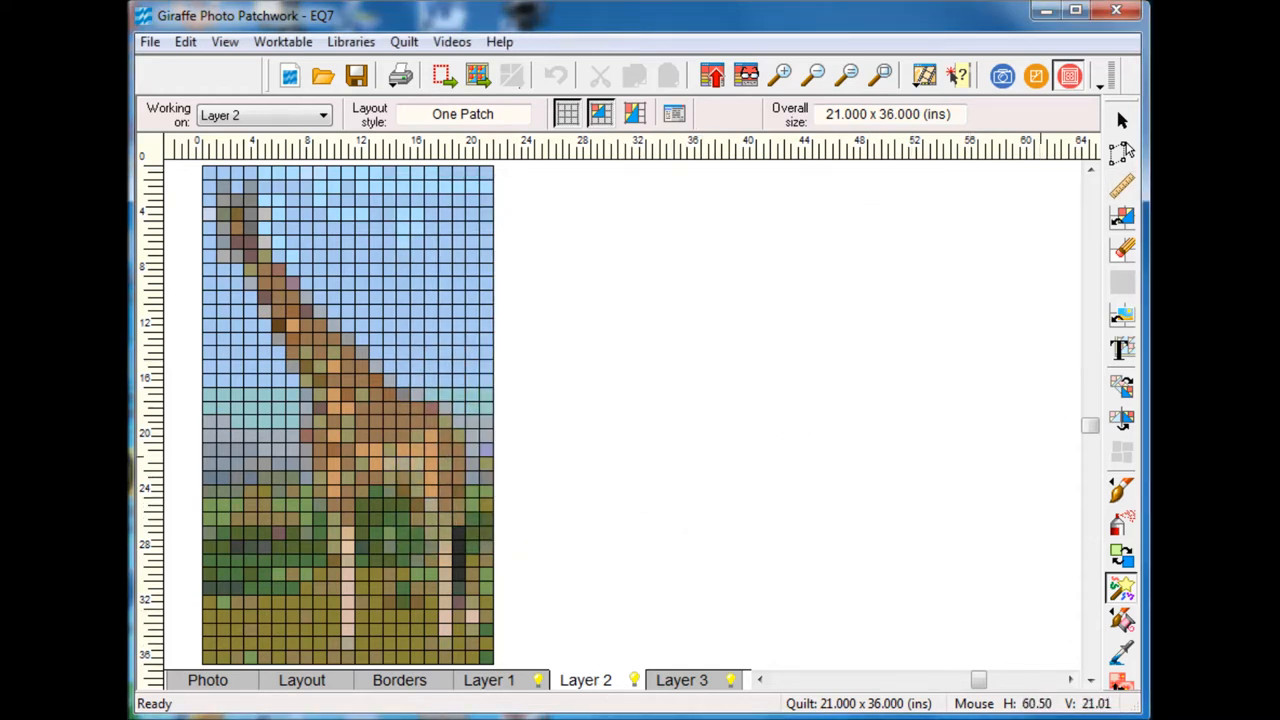
pyautogui.moveTo(1122, 218)
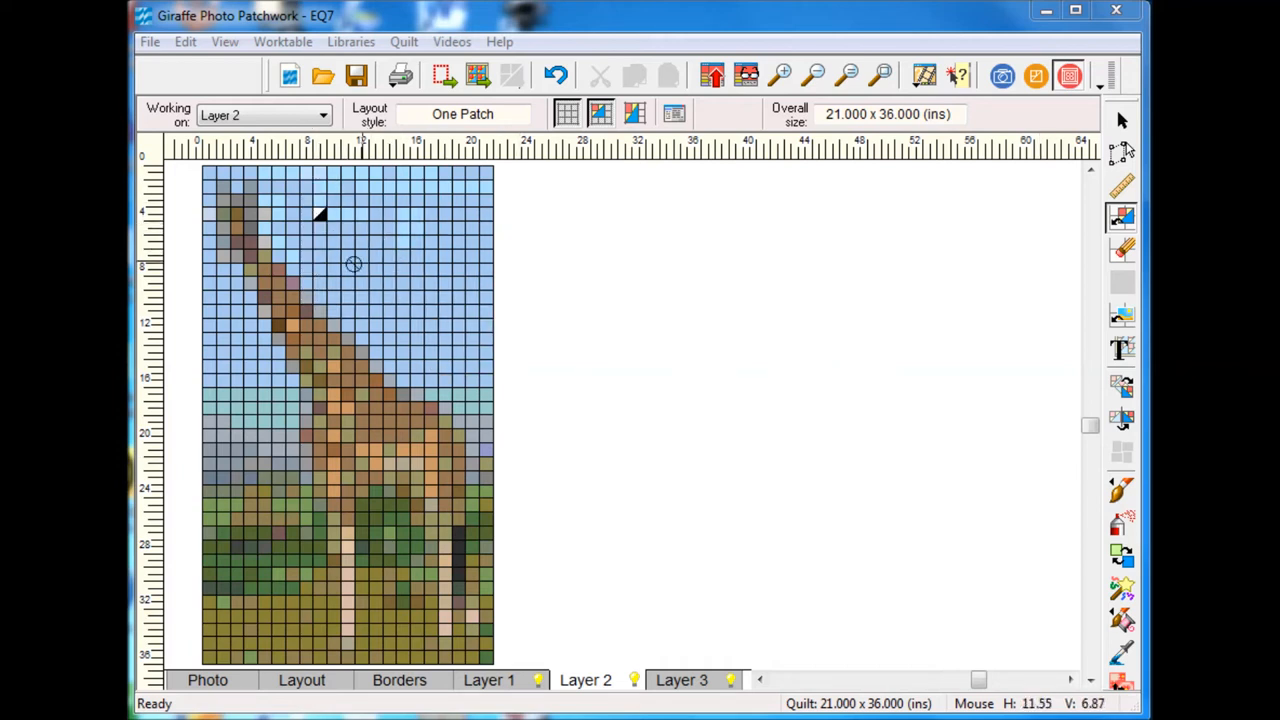
pyautogui.moveTo(354, 263)
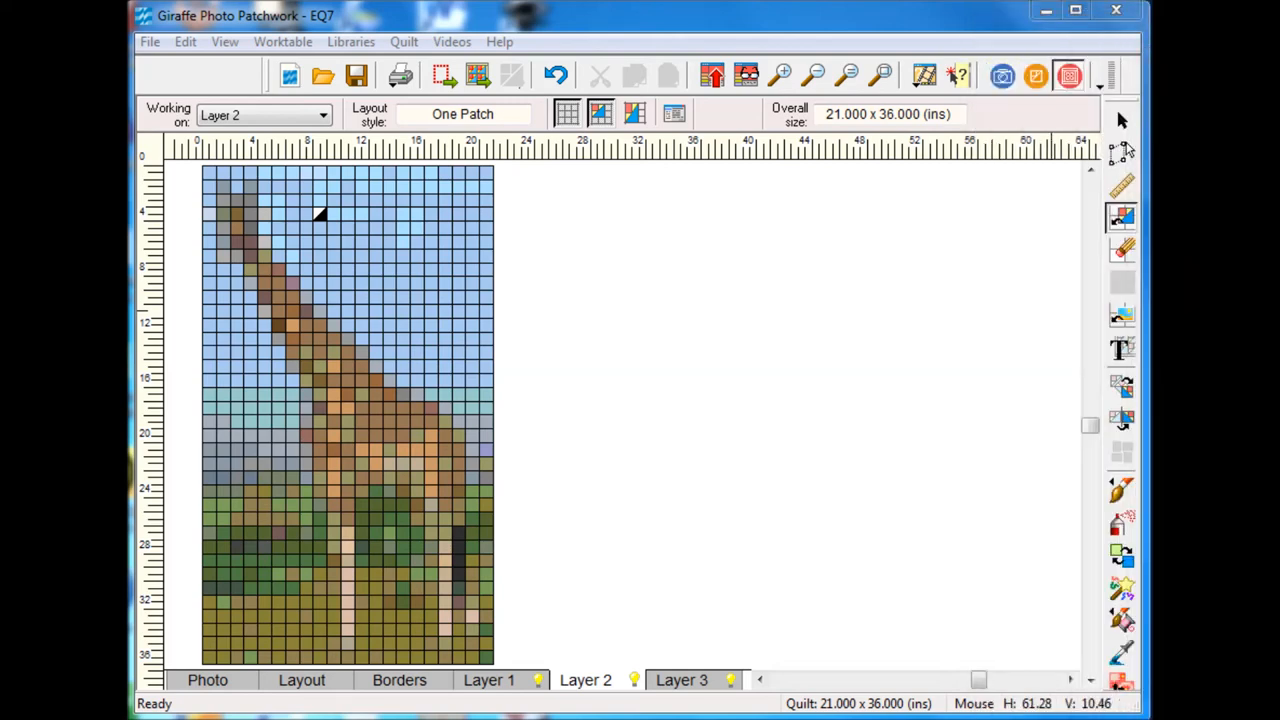
pyautogui.moveTo(1122, 158)
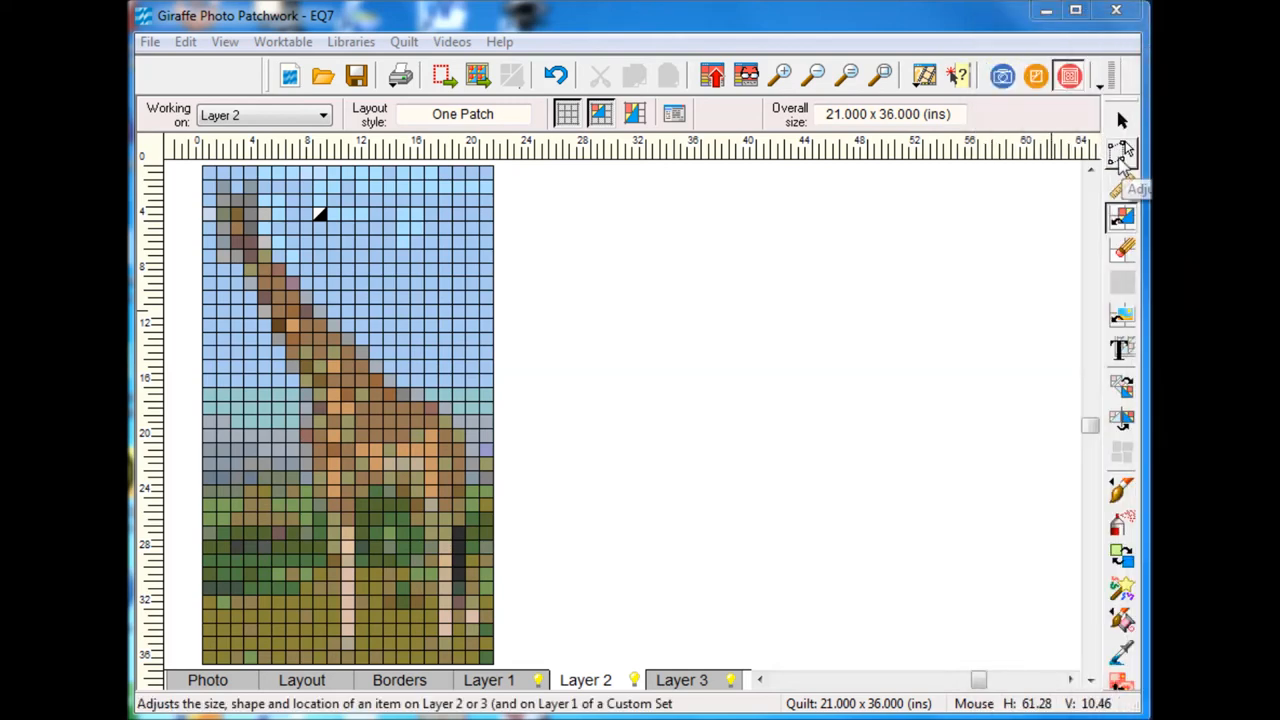
# Step: Reposition the small black triangle block beside the giraffe's neck with the Adjust tool
pyautogui.click(320, 214)
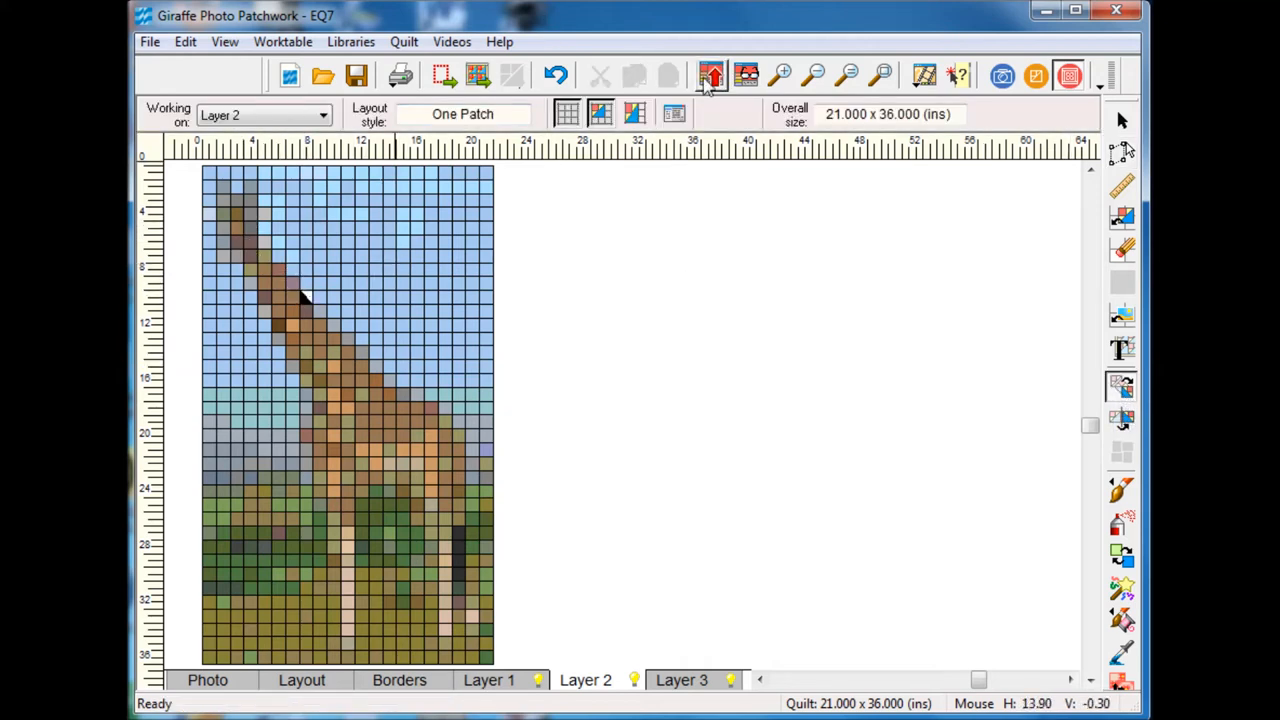
pyautogui.moveTo(782, 75)
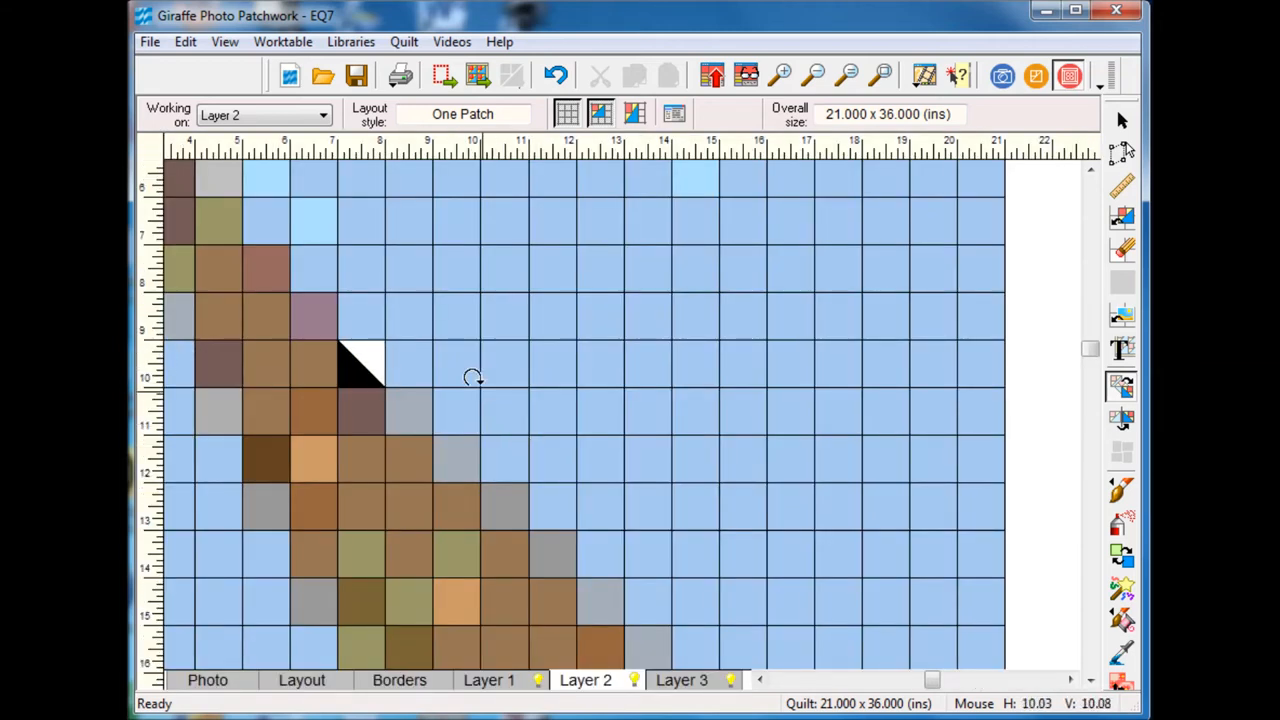
pyautogui.moveTo(603, 608)
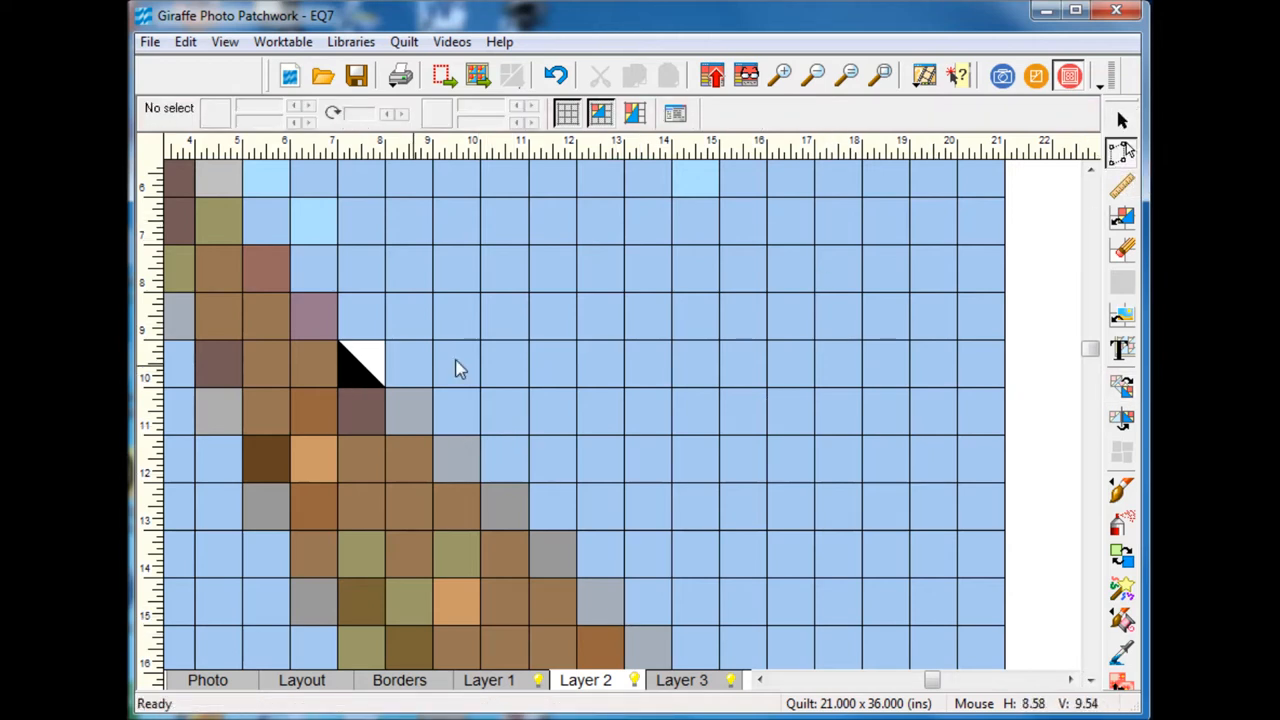
# Step: Drag black-and-white half-square triangle copies diagonally along the giraffe's neck and back outline
pyautogui.click(360, 365)
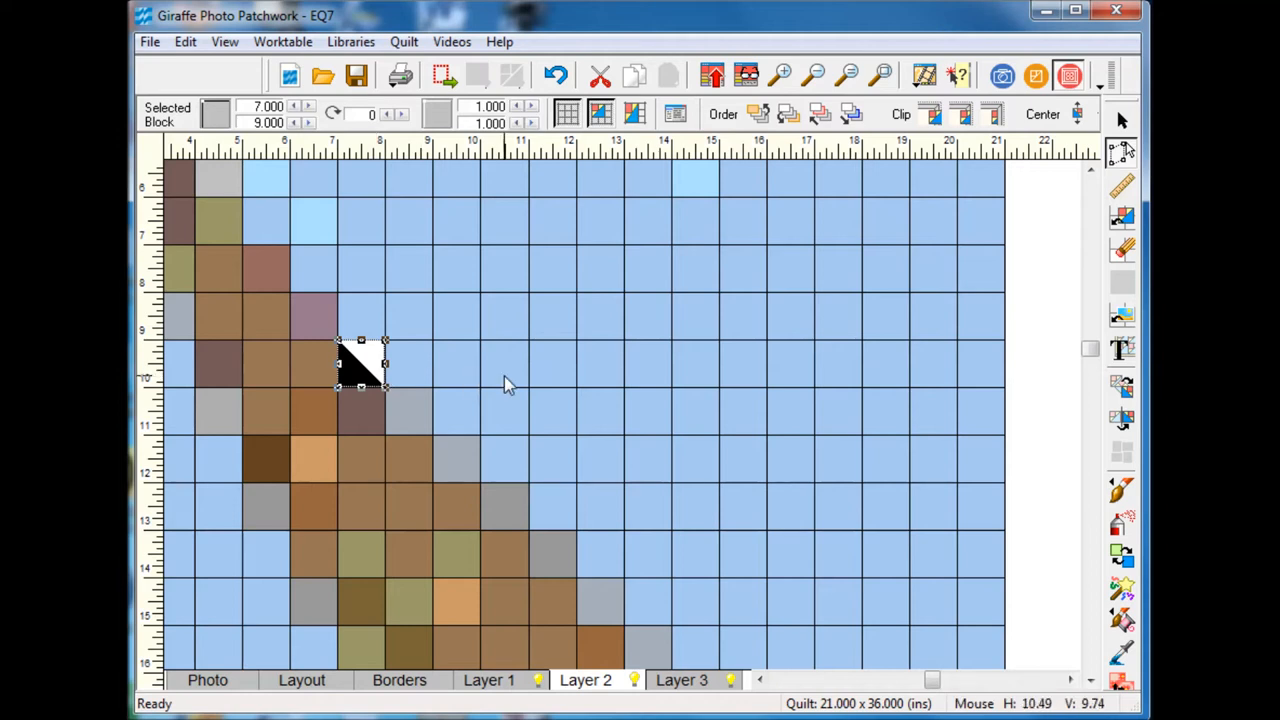
pyautogui.moveTo(483, 427)
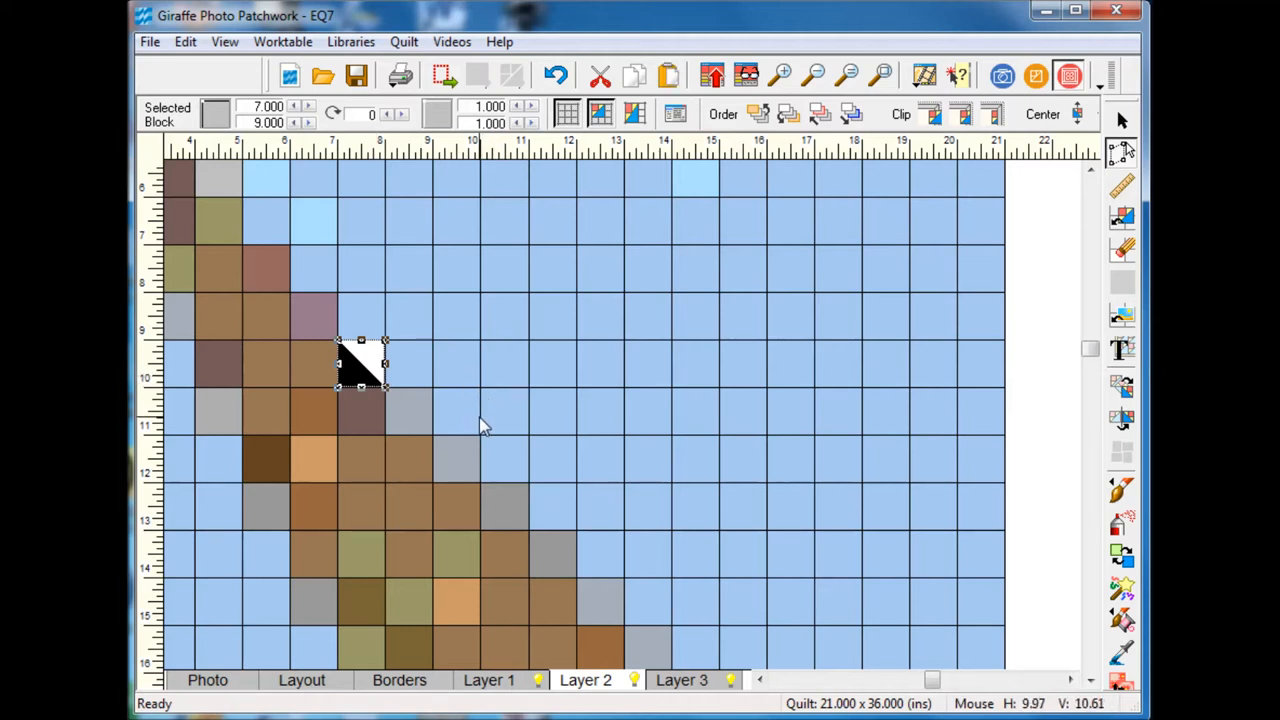
pyautogui.moveTo(485, 420)
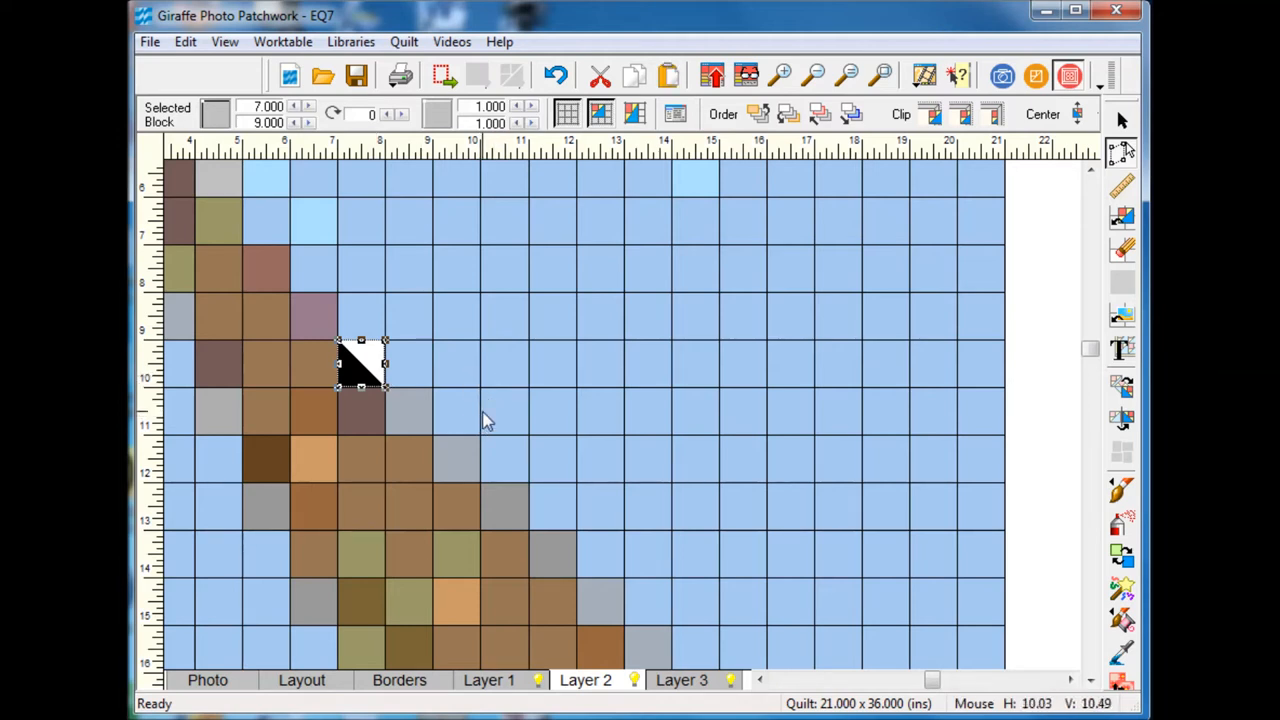
pyautogui.moveTo(360, 363); pyautogui.dragTo(408, 410)
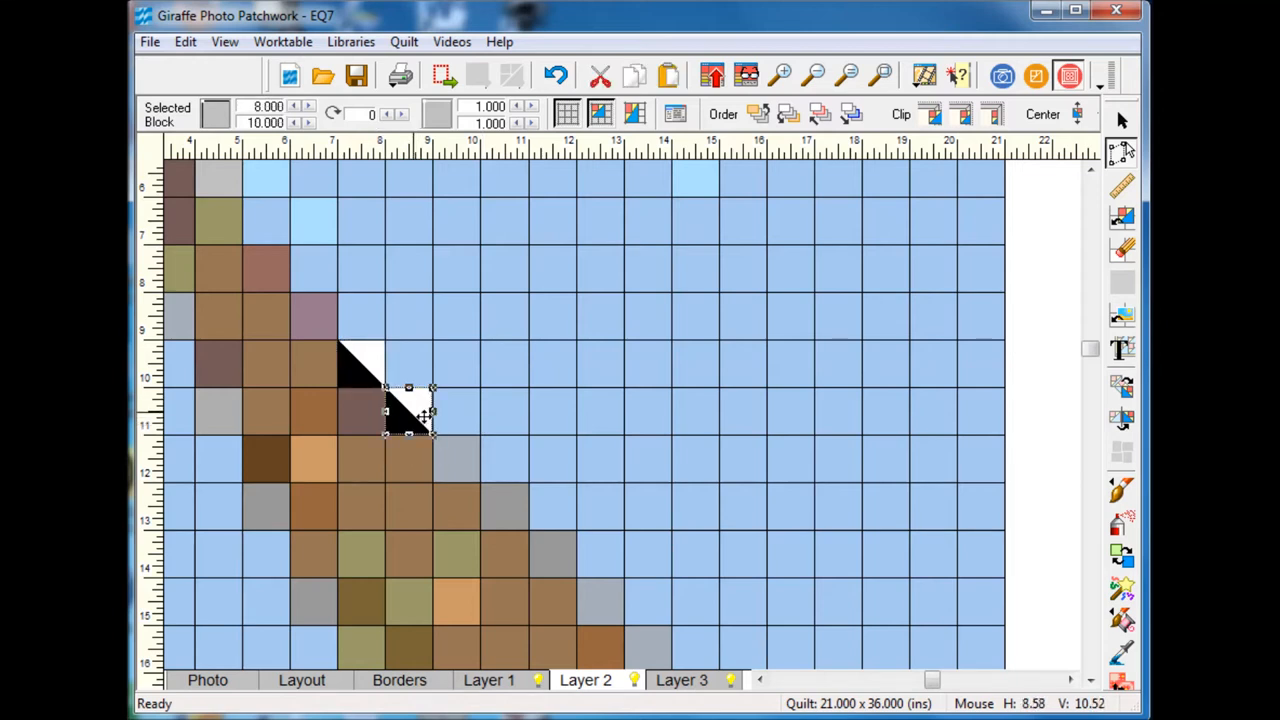
pyautogui.moveTo(408, 410); pyautogui.dragTo(457, 460)
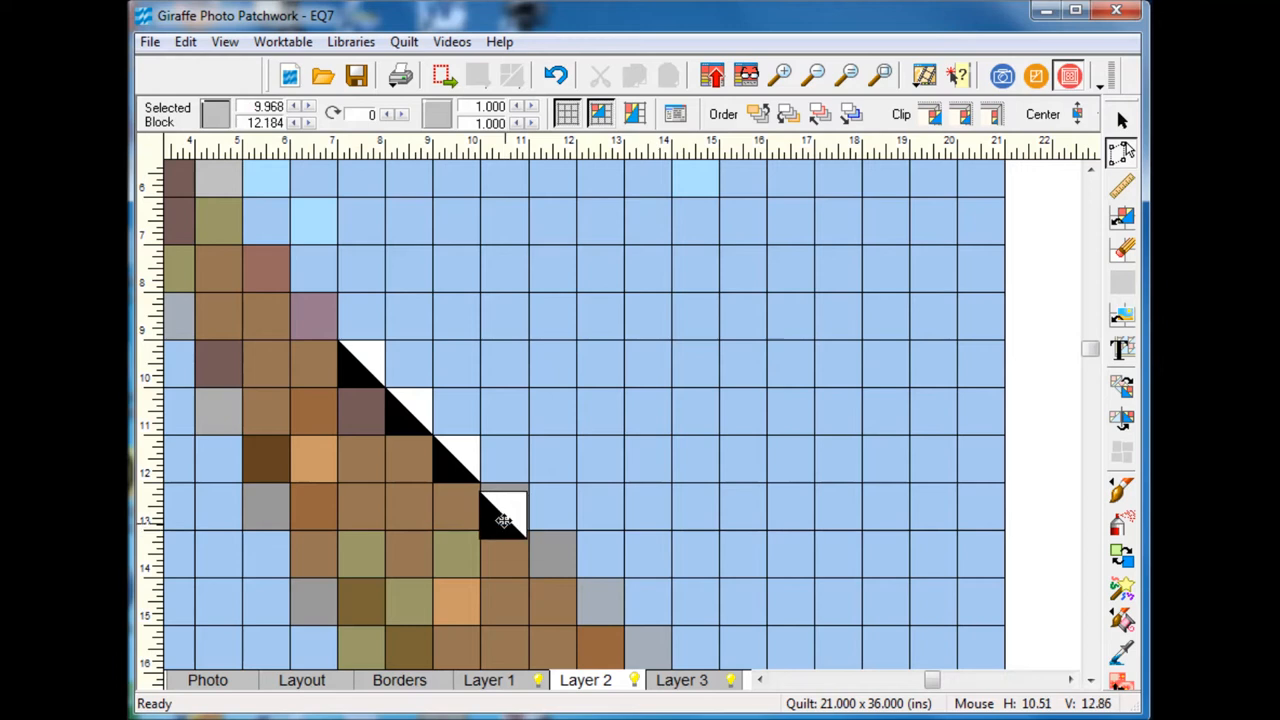
pyautogui.moveTo(503, 520); pyautogui.dragTo(555, 565)
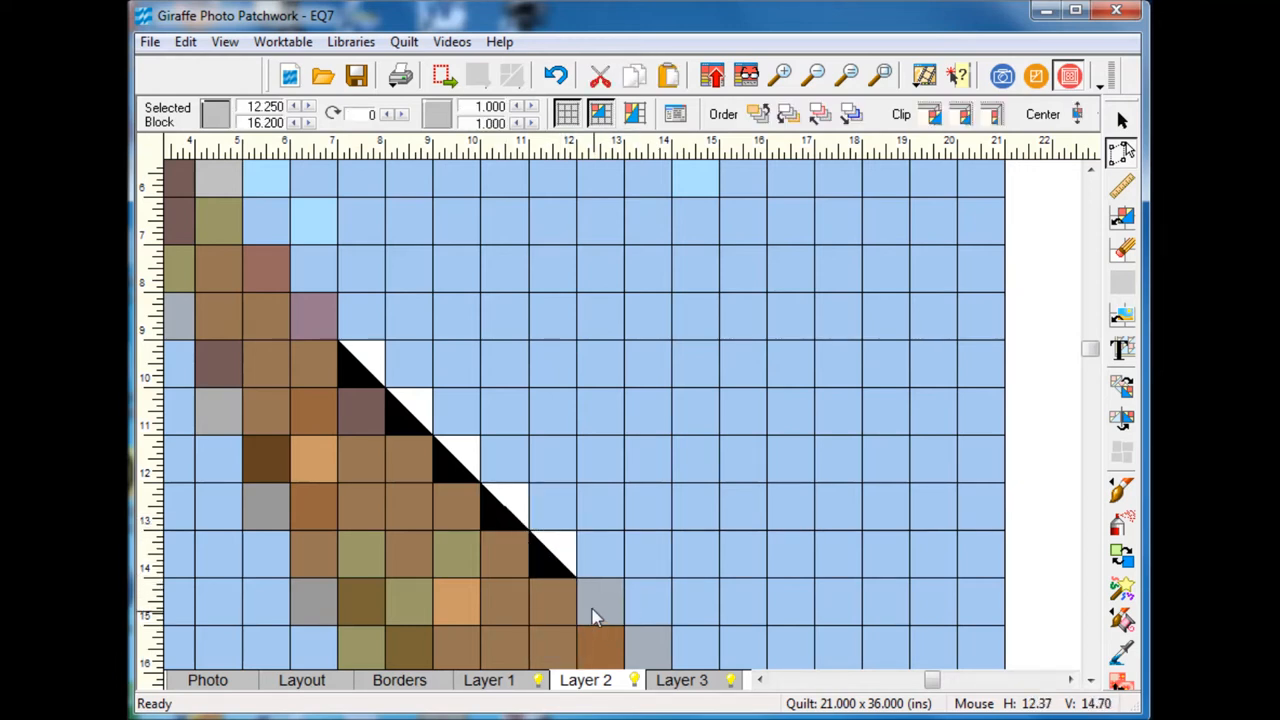
pyautogui.click(360, 365)
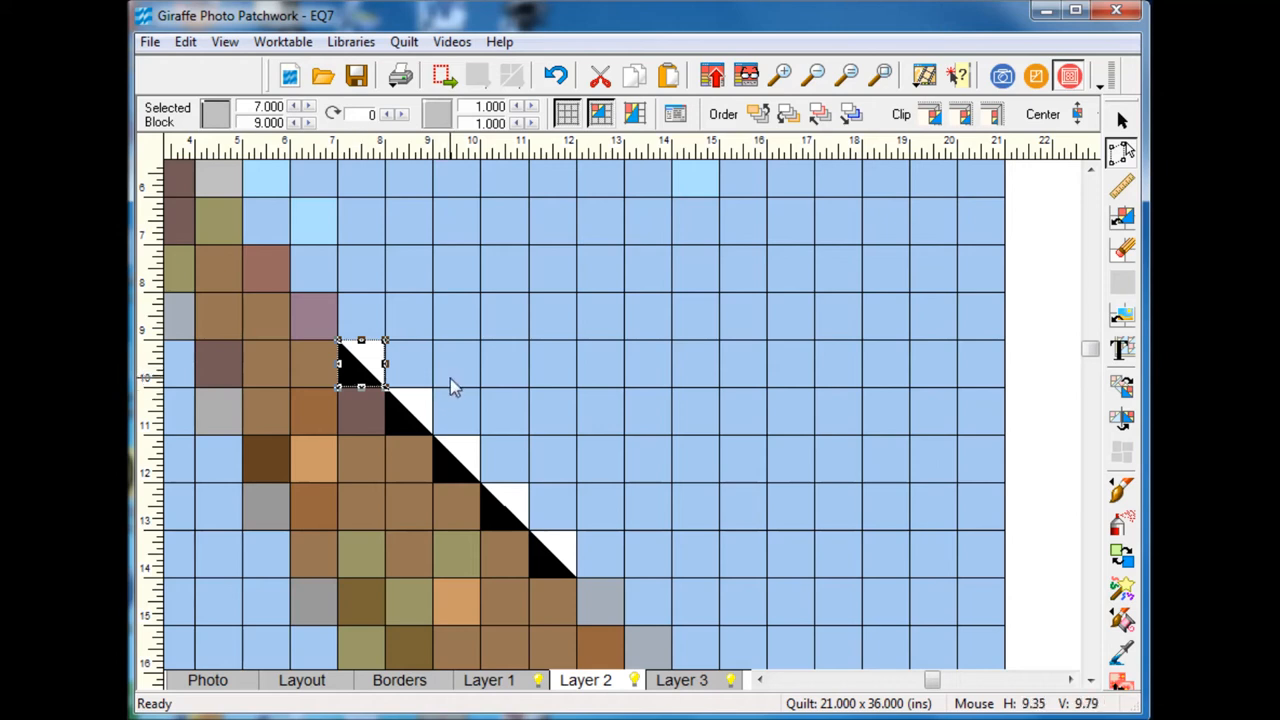
pyautogui.moveTo(361, 362); pyautogui.dragTo(410, 432)
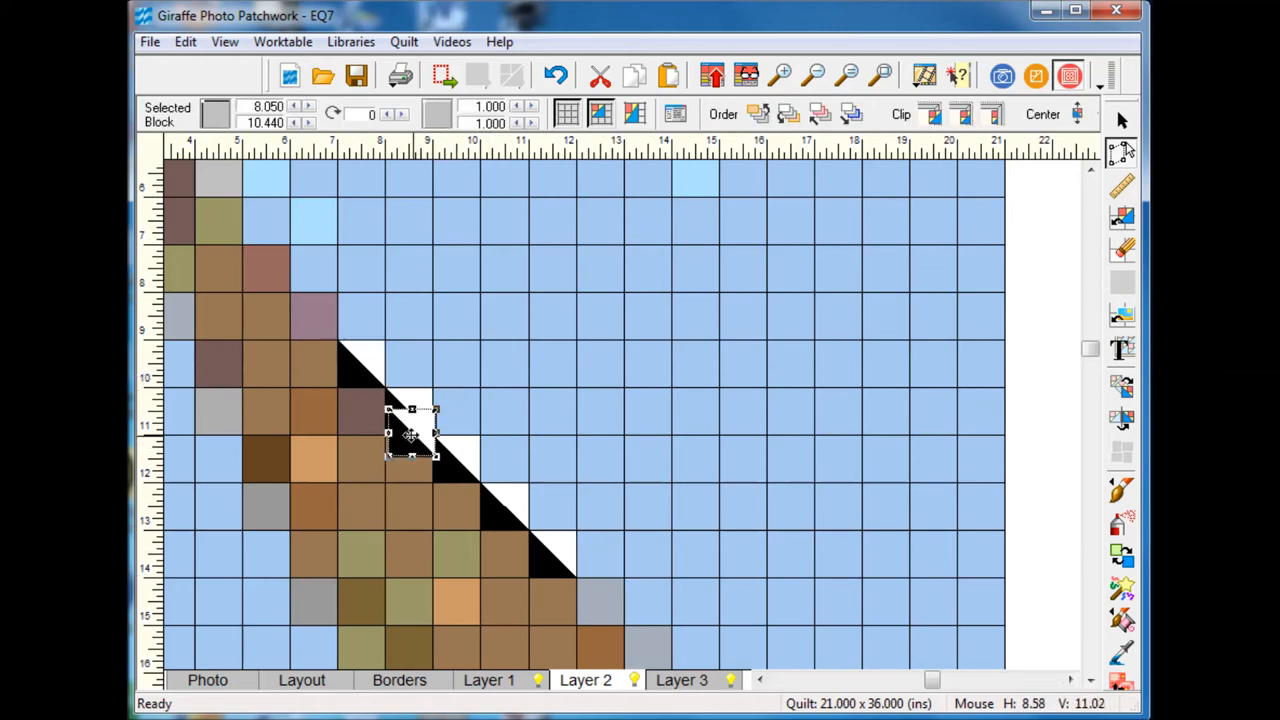
pyautogui.moveTo(410, 430); pyautogui.dragTo(600, 600)
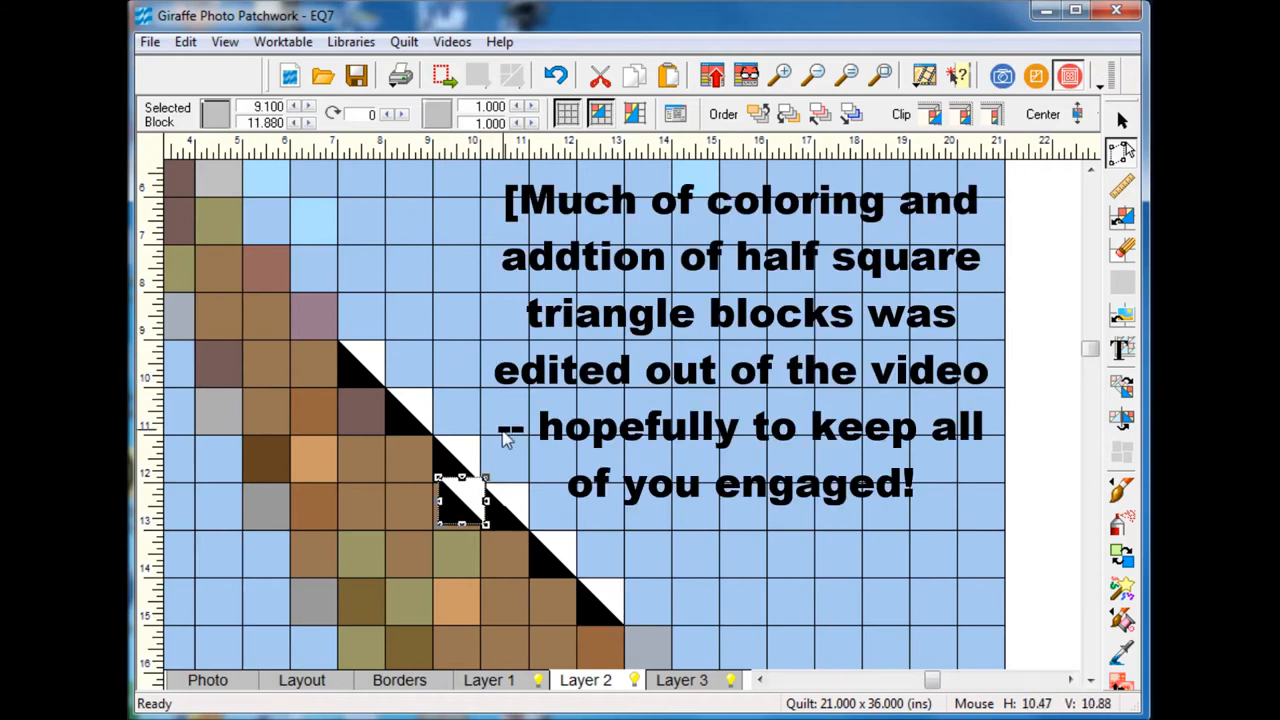
pyautogui.moveTo(460, 500); pyautogui.dragTo(315, 315)
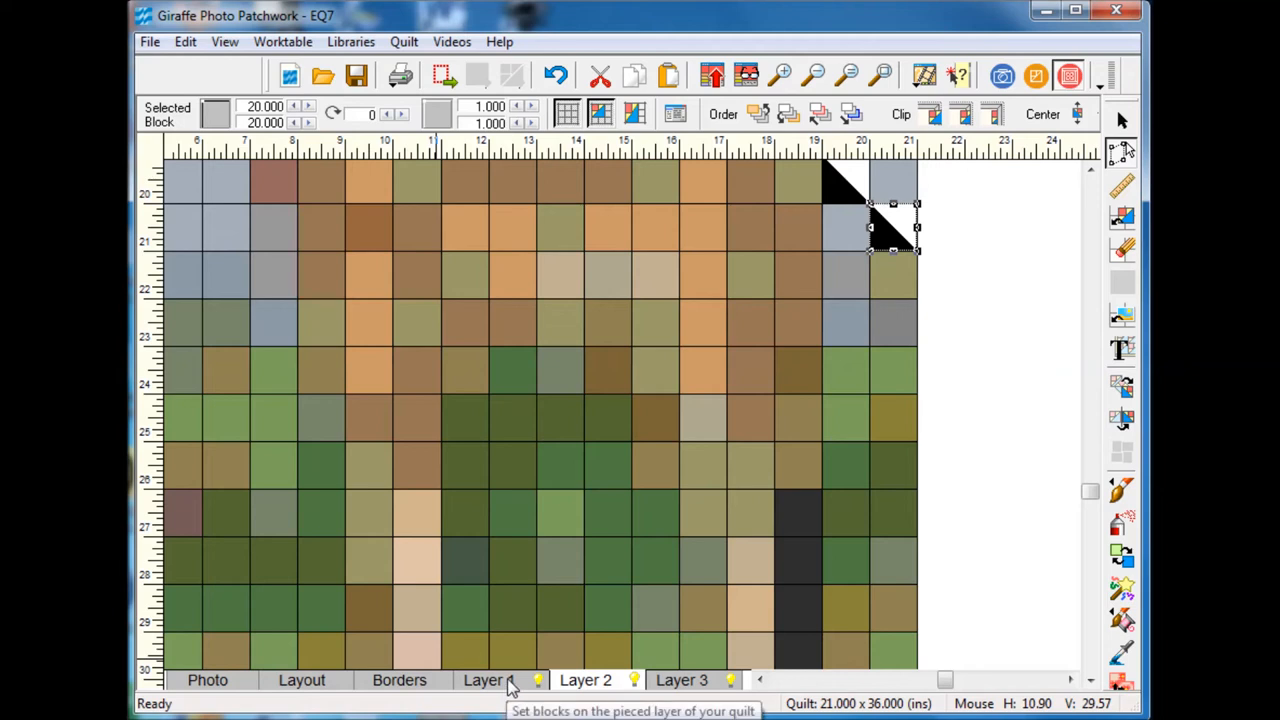
pyautogui.click(489, 680)
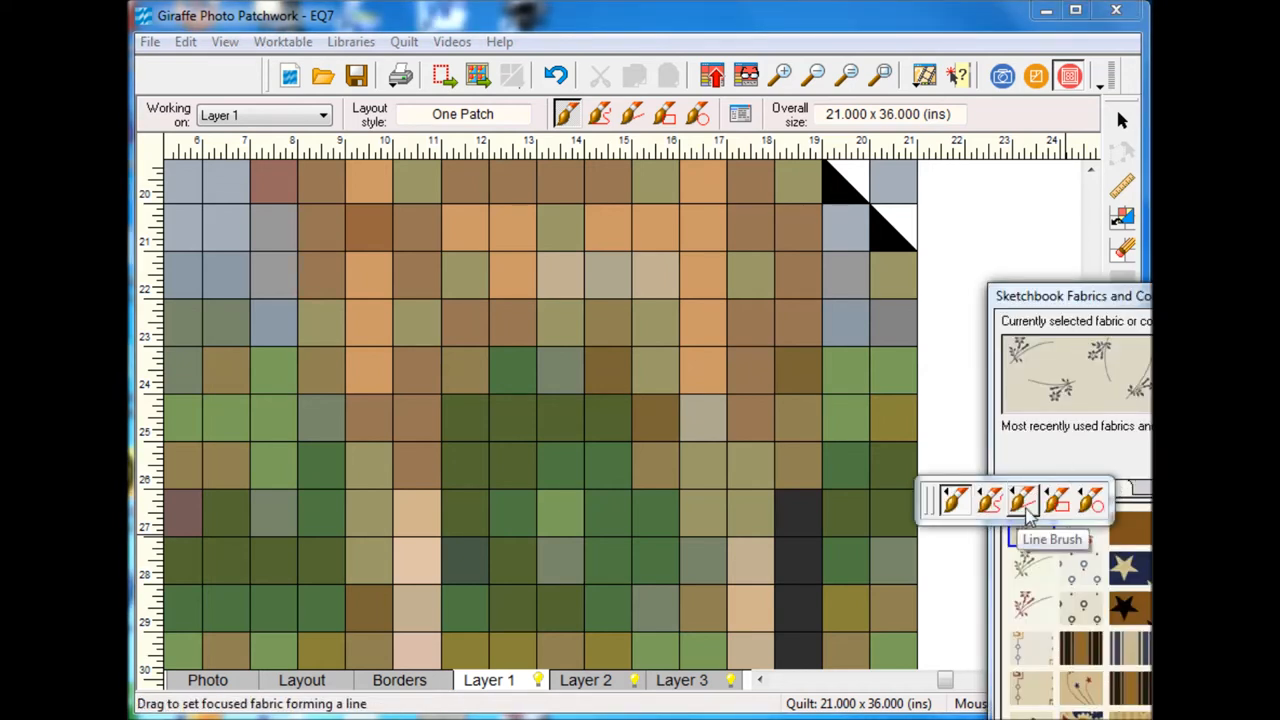
# Step: Paint the giraffe's neck, body and legs bright orange with the Line Brush
pyautogui.click(1051, 500)
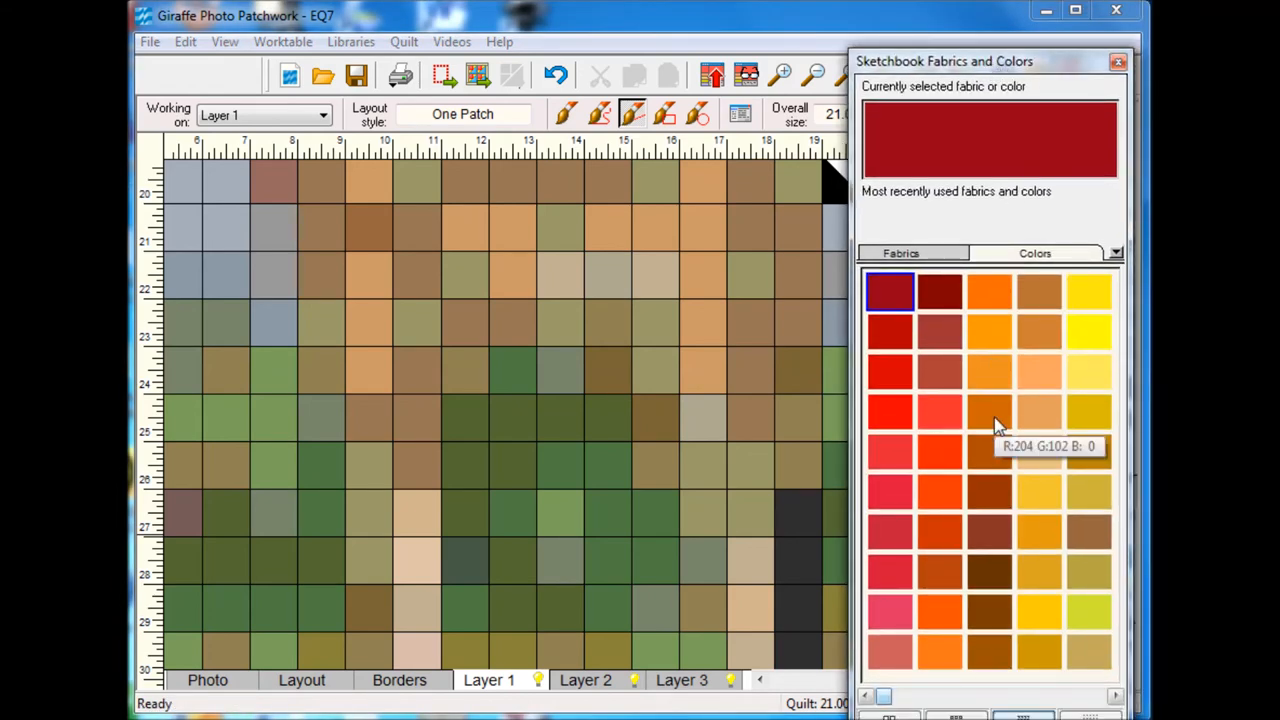
pyautogui.moveTo(995, 370)
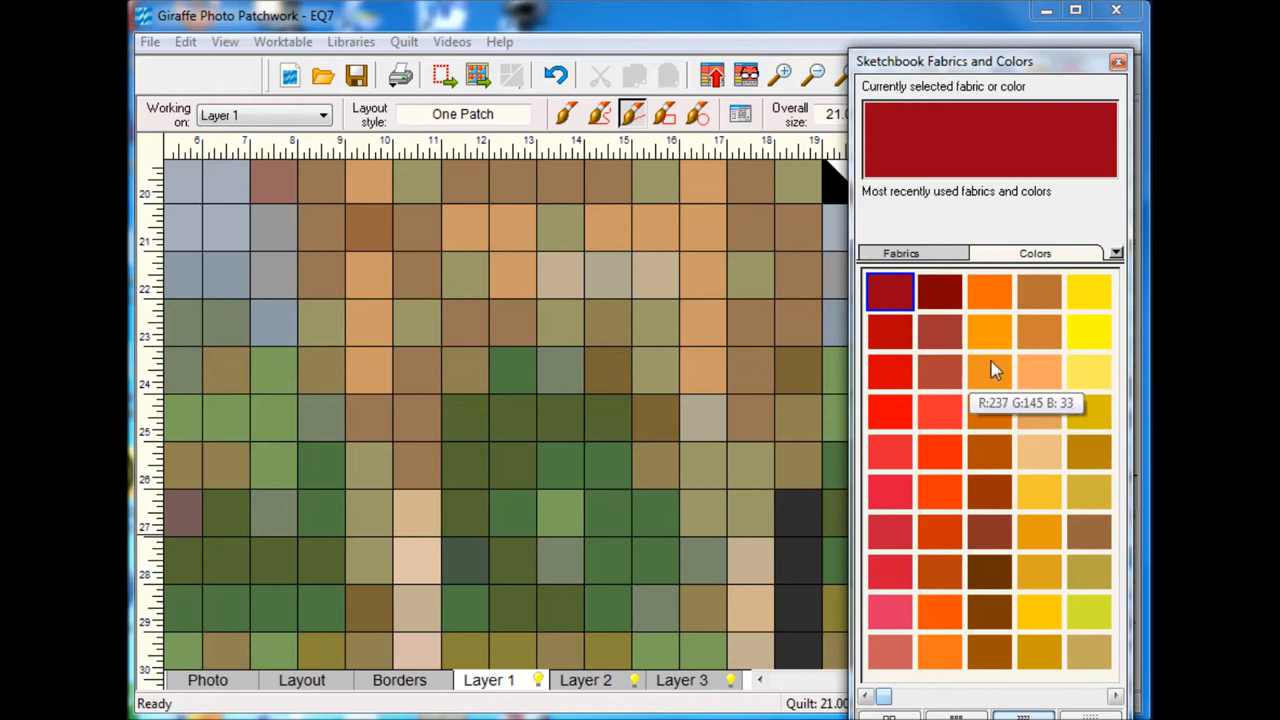
pyautogui.click(990, 371)
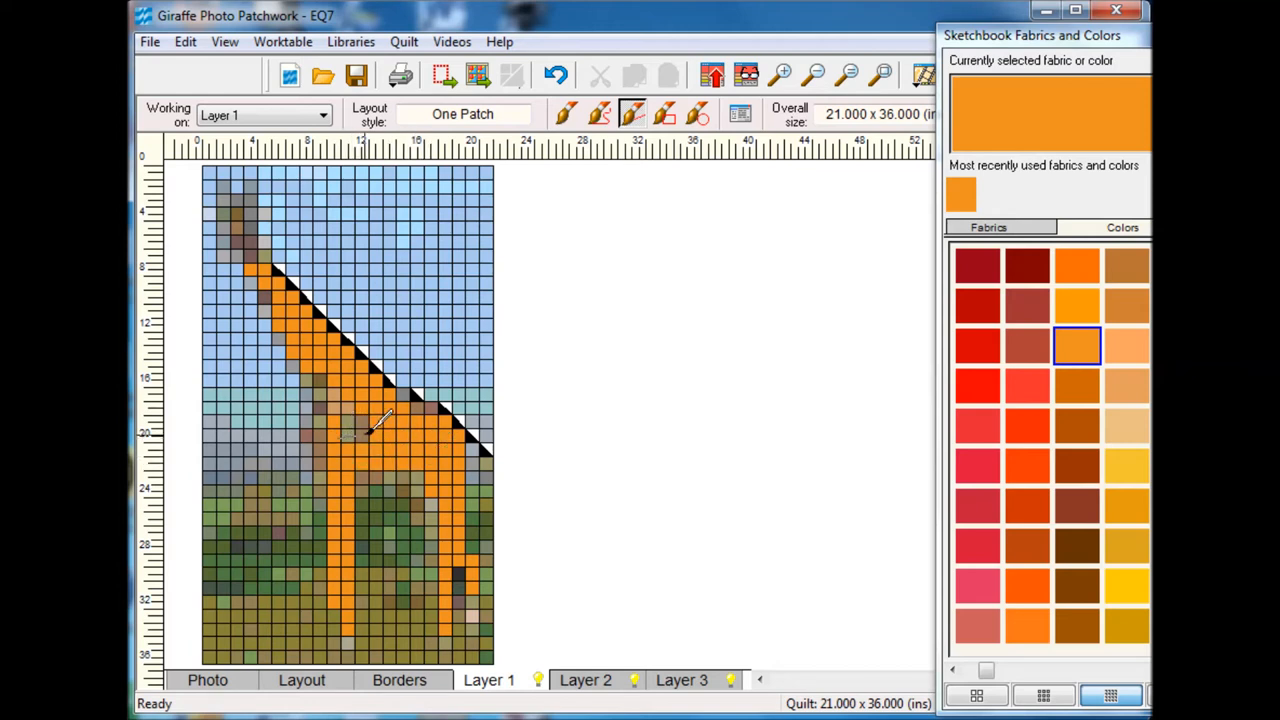
pyautogui.click(585, 680)
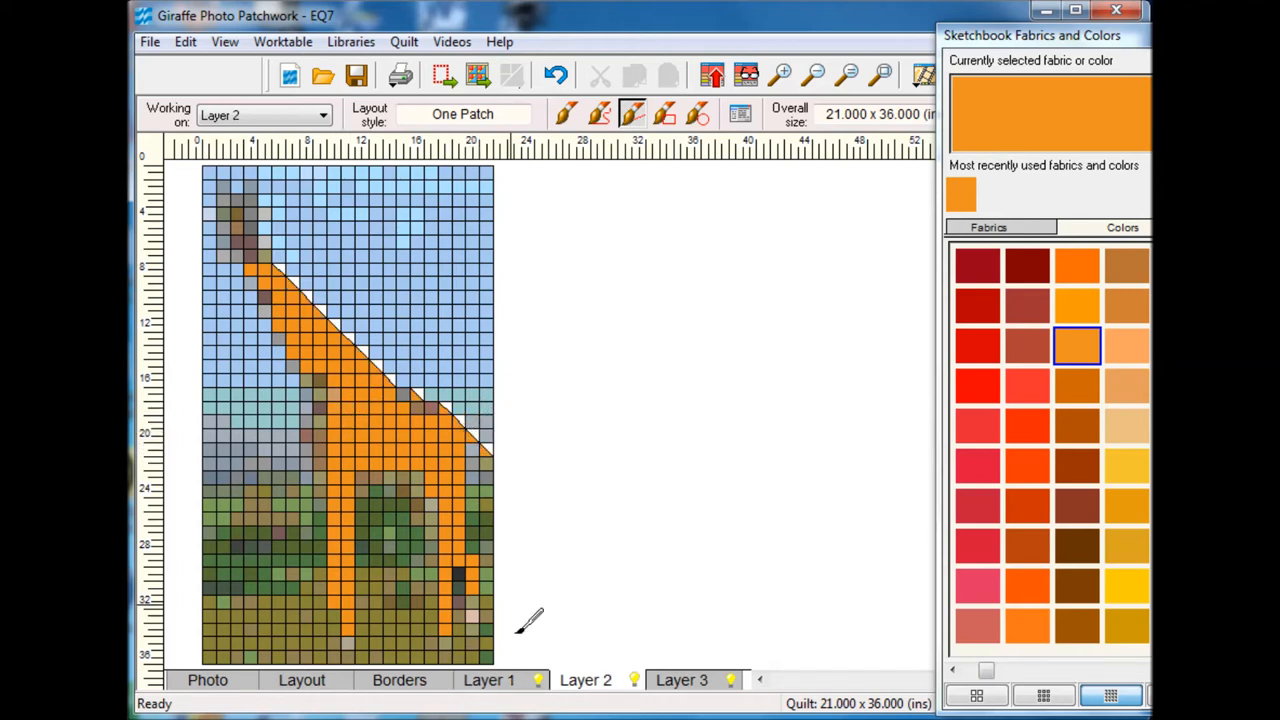
pyautogui.click(489, 680)
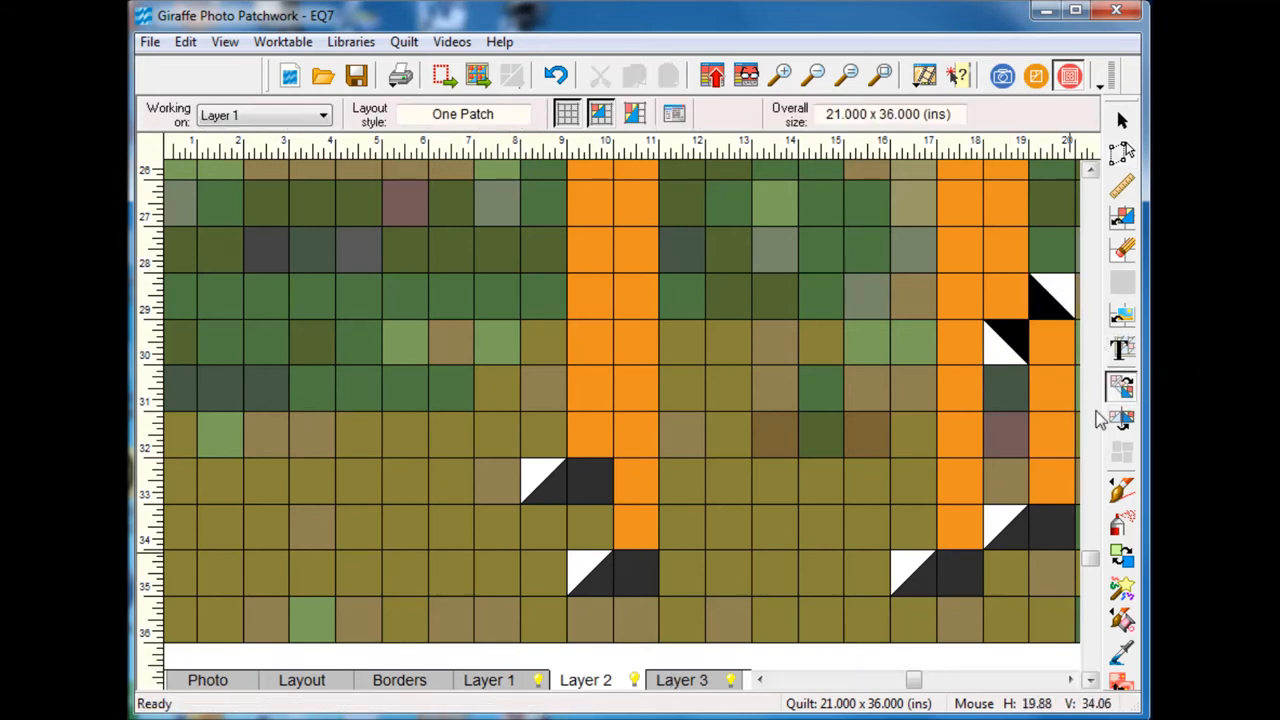
pyautogui.click(585, 680)
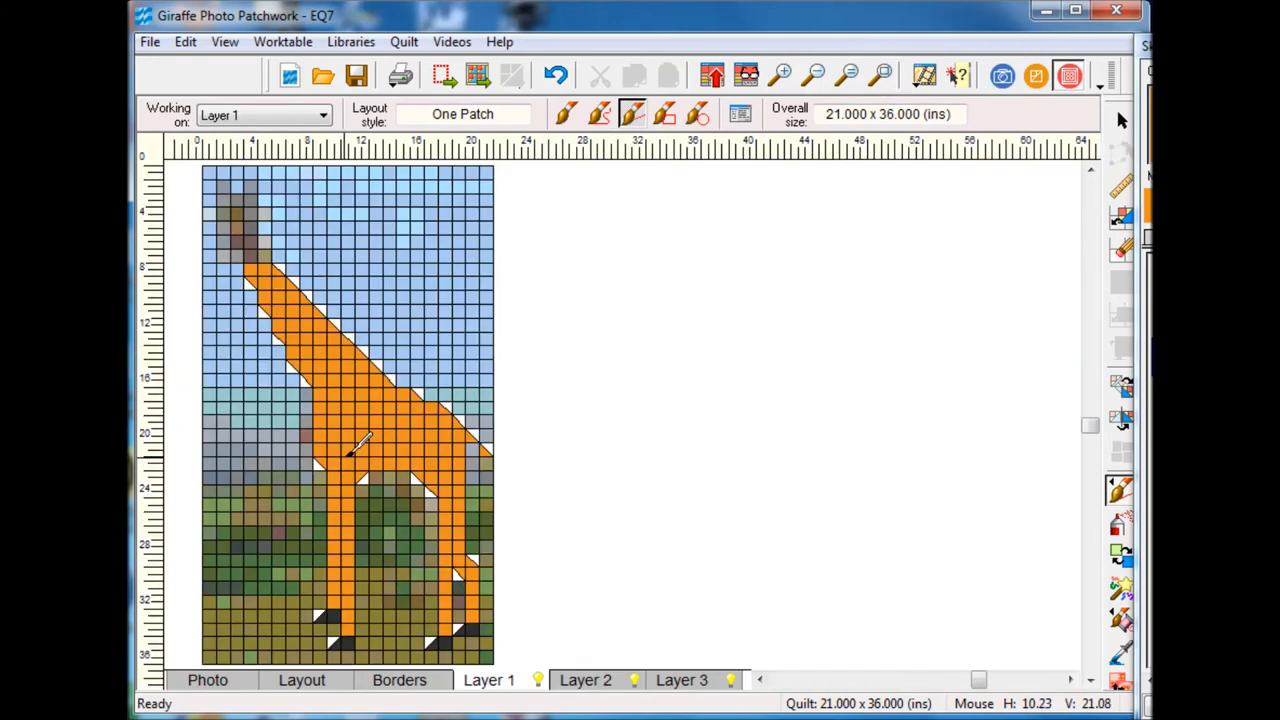
# Step: Zoom in on the giraffe's head and paint its head patches brown
pyautogui.click(782, 76)
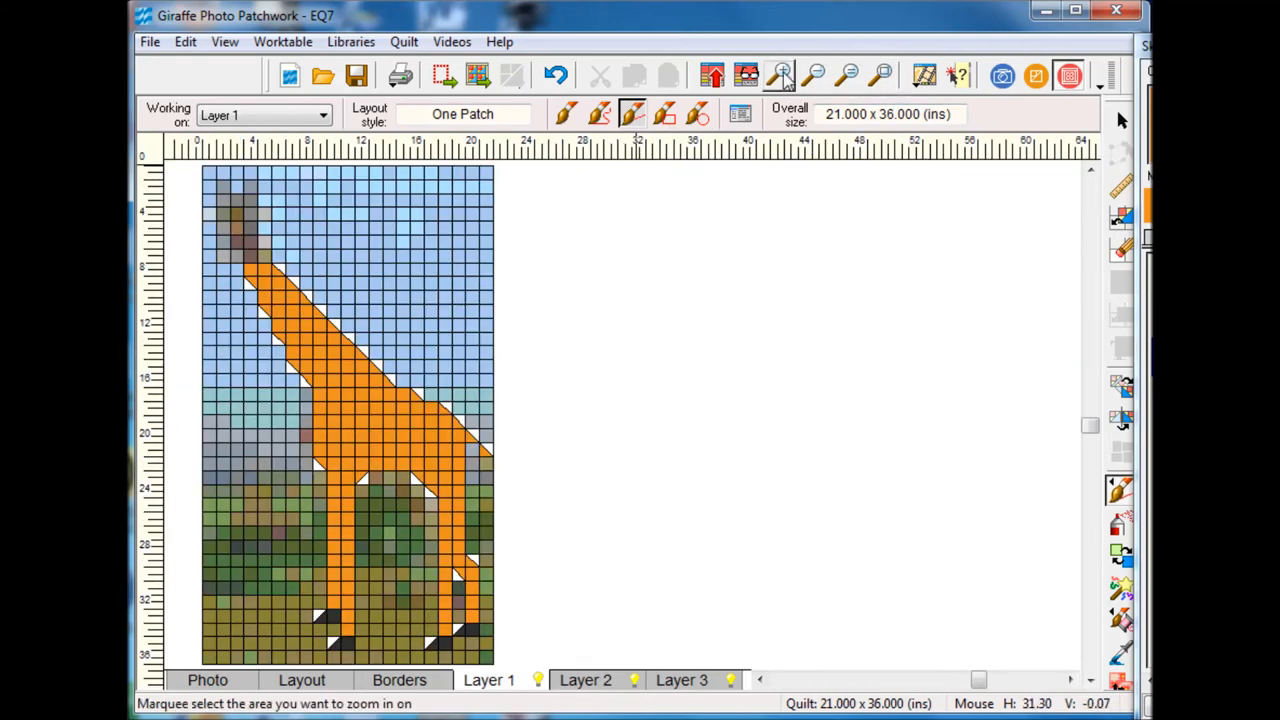
pyautogui.click(781, 75)
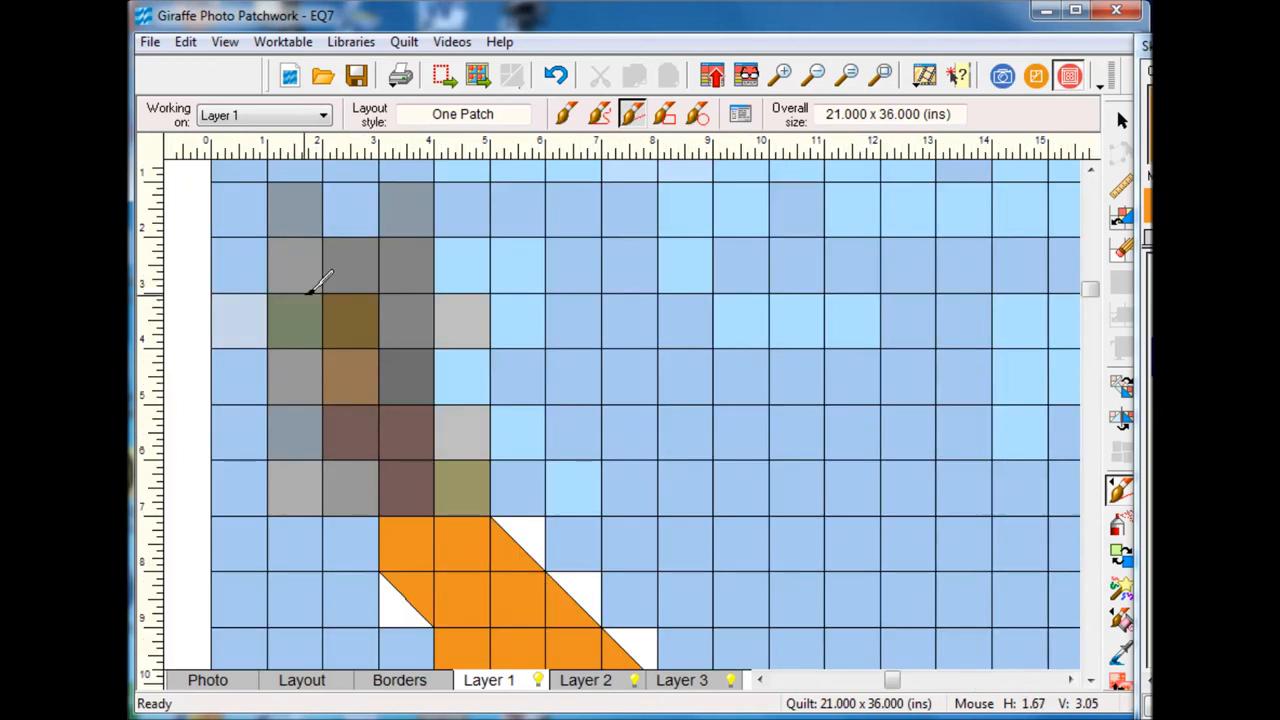
pyautogui.moveTo(1050, 405)
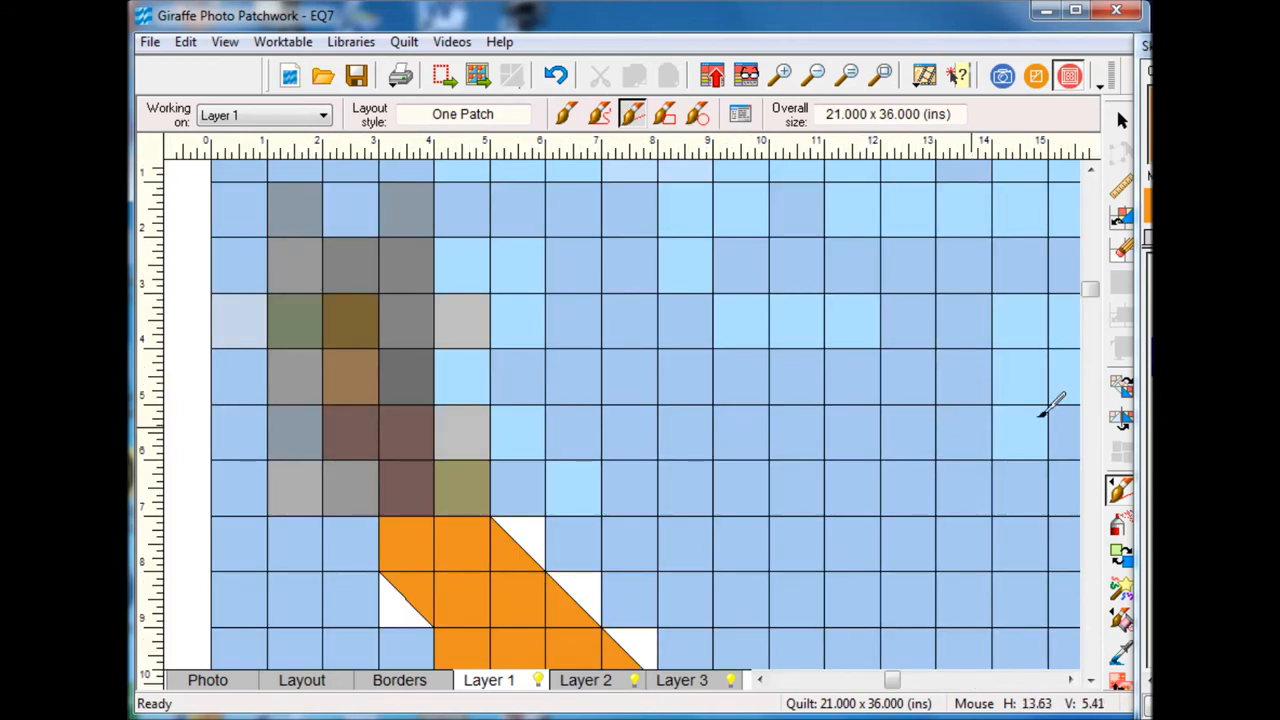
pyautogui.moveTo(1050, 405)
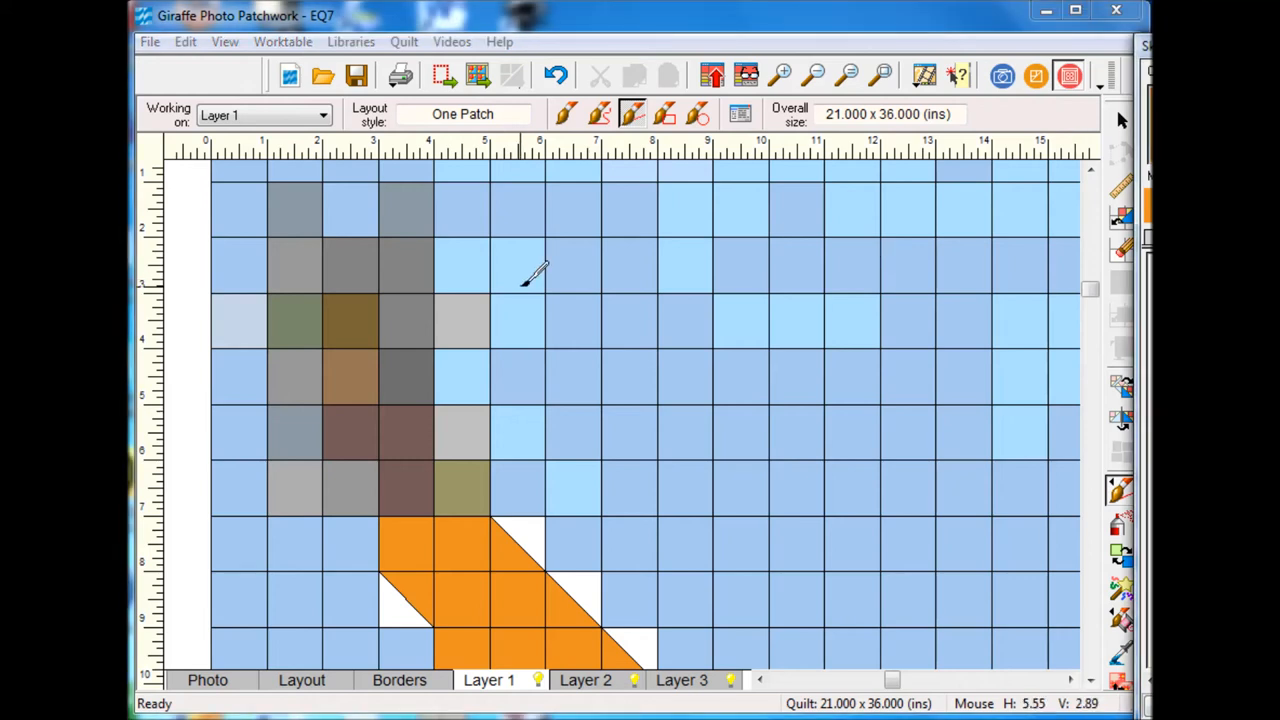
pyautogui.click(405, 210)
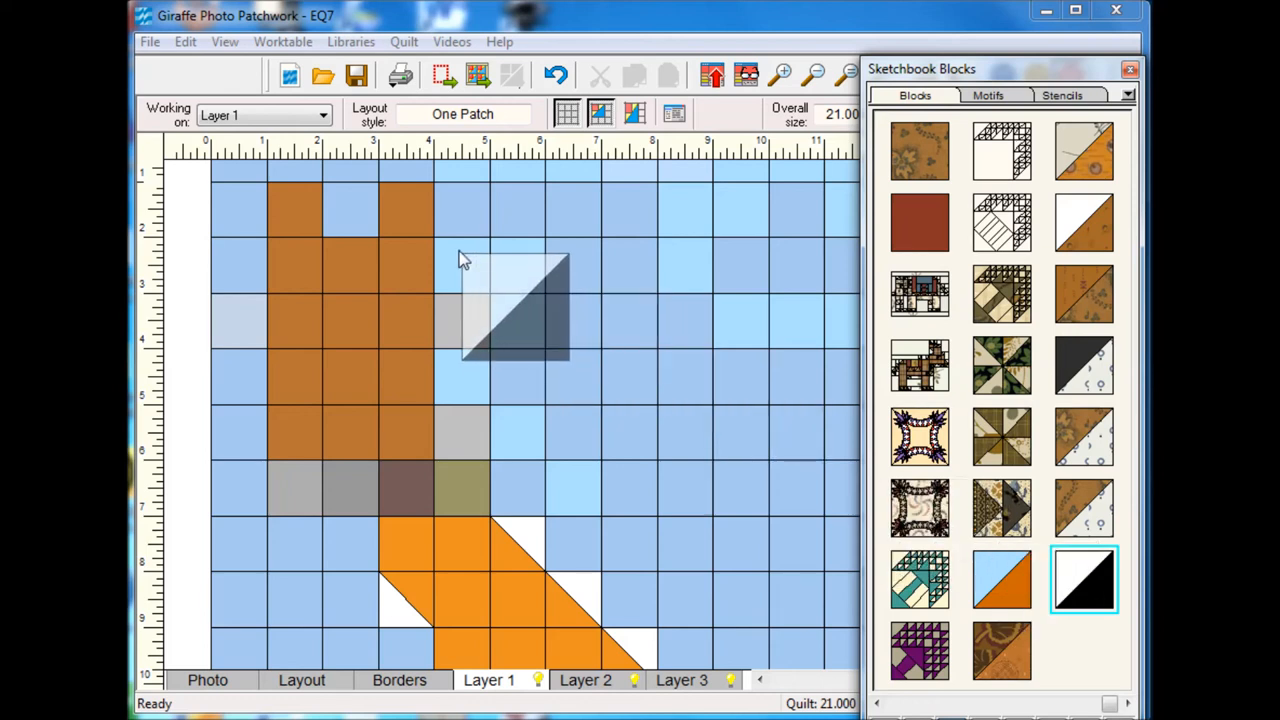
# Step: Place an ear triangle block beside the giraffe's head on Layer 2, then close Sketchbook Blocks
pyautogui.click(490, 300)
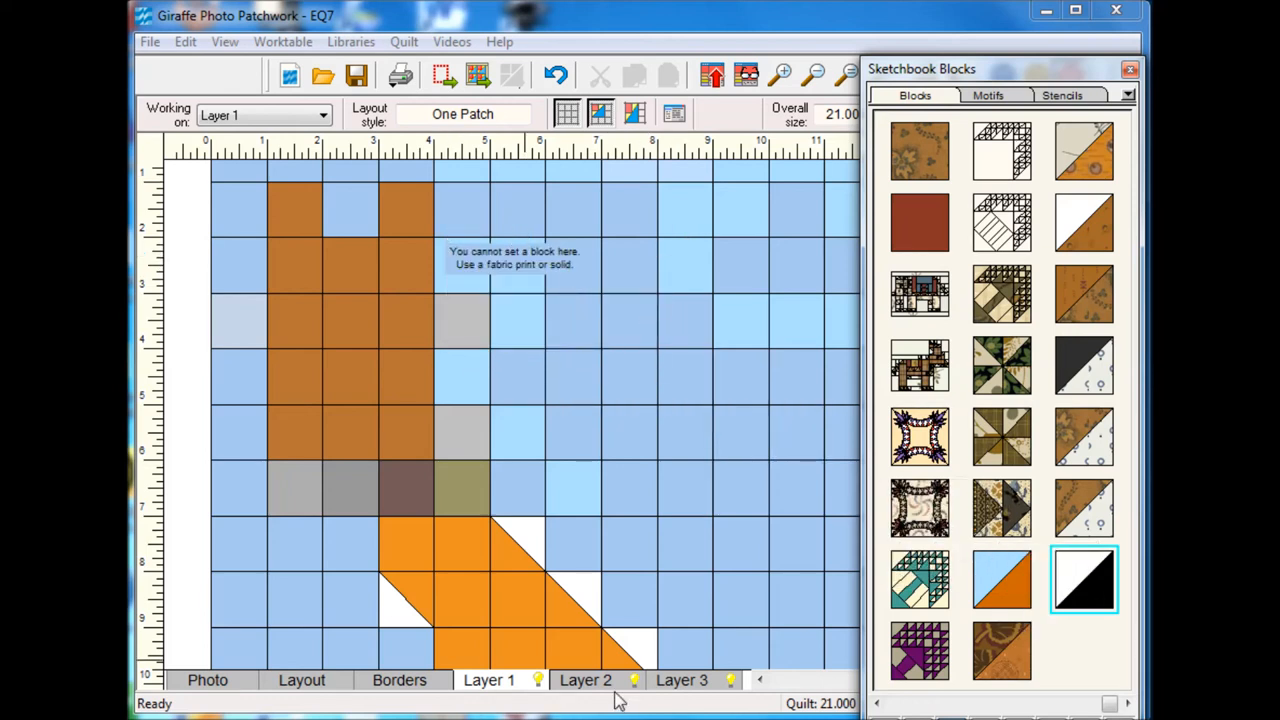
pyautogui.click(585, 680)
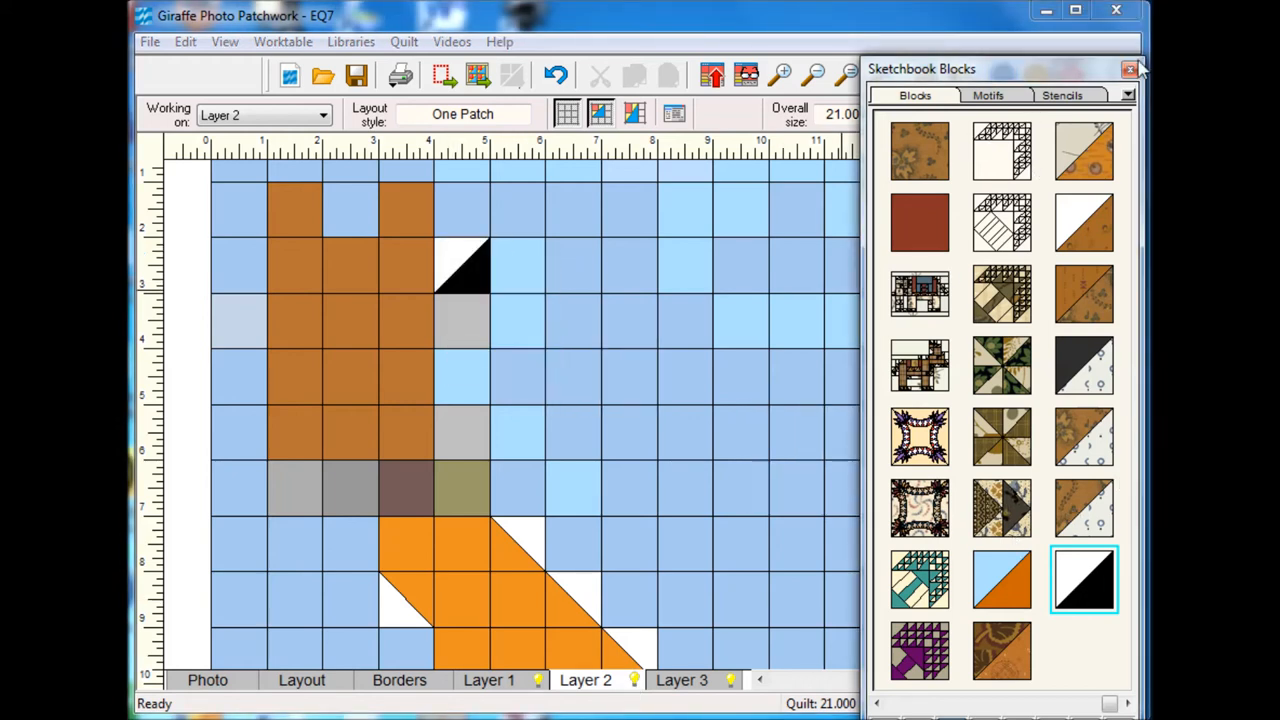
pyautogui.click(1130, 69)
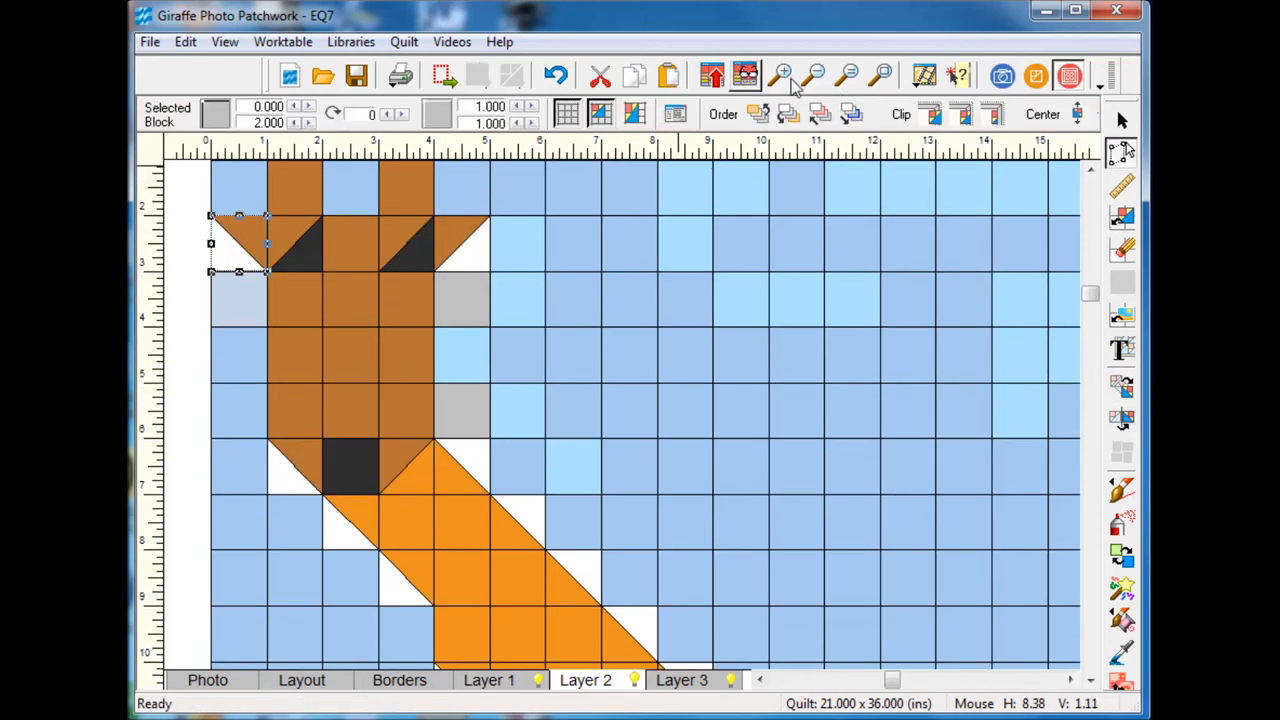
pyautogui.moveTo(817, 75)
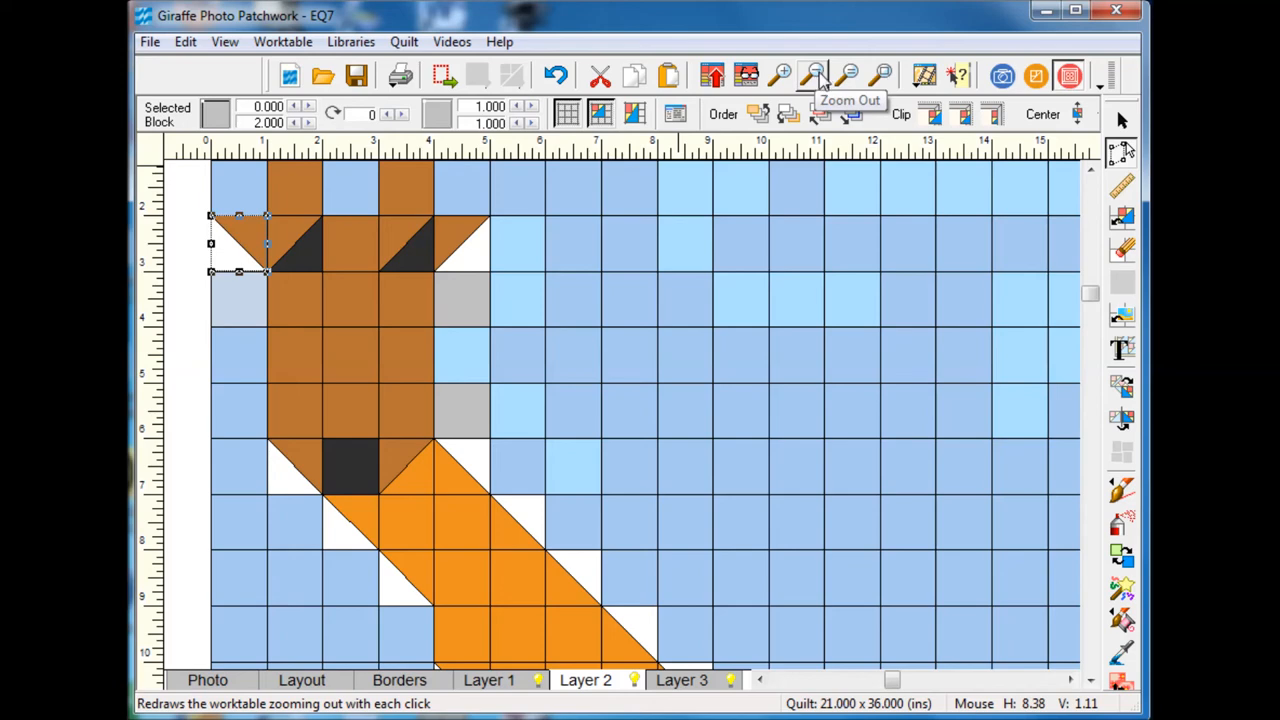
# Step: Zoom out until the whole giraffe quilt, brown head to orange hooves, is visible
pyautogui.click(815, 76)
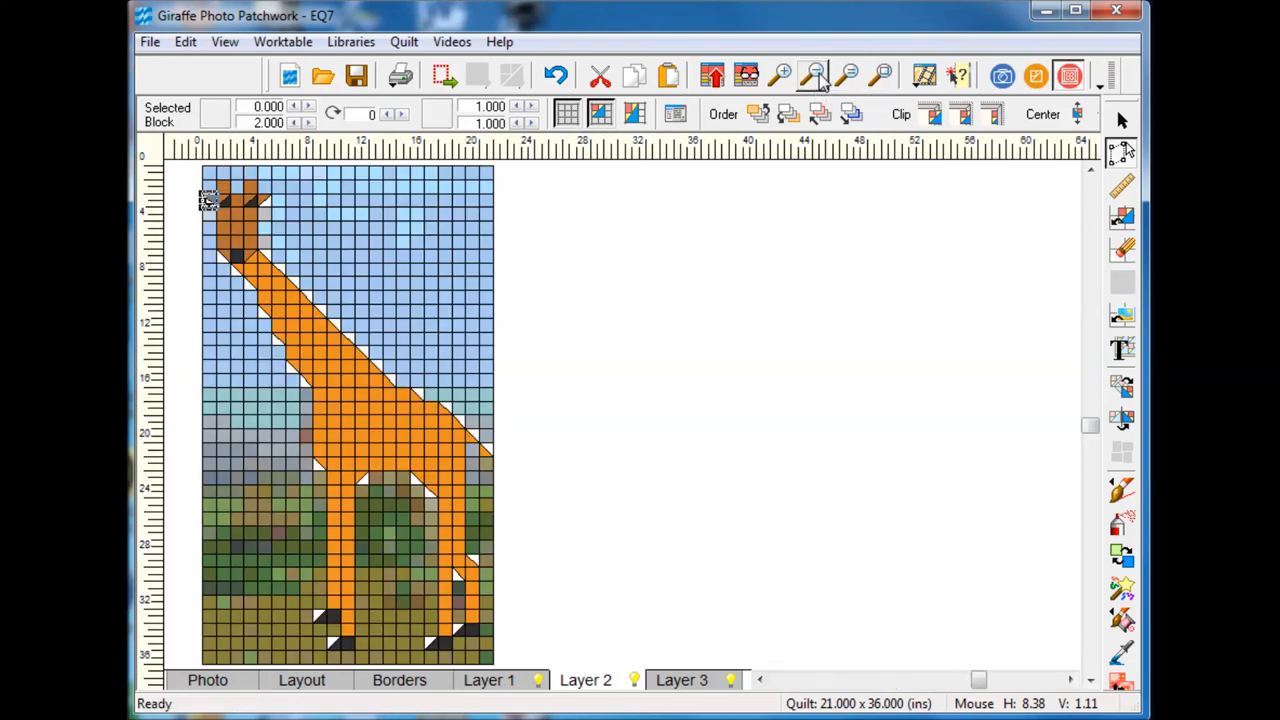
pyautogui.moveTo(510, 370)
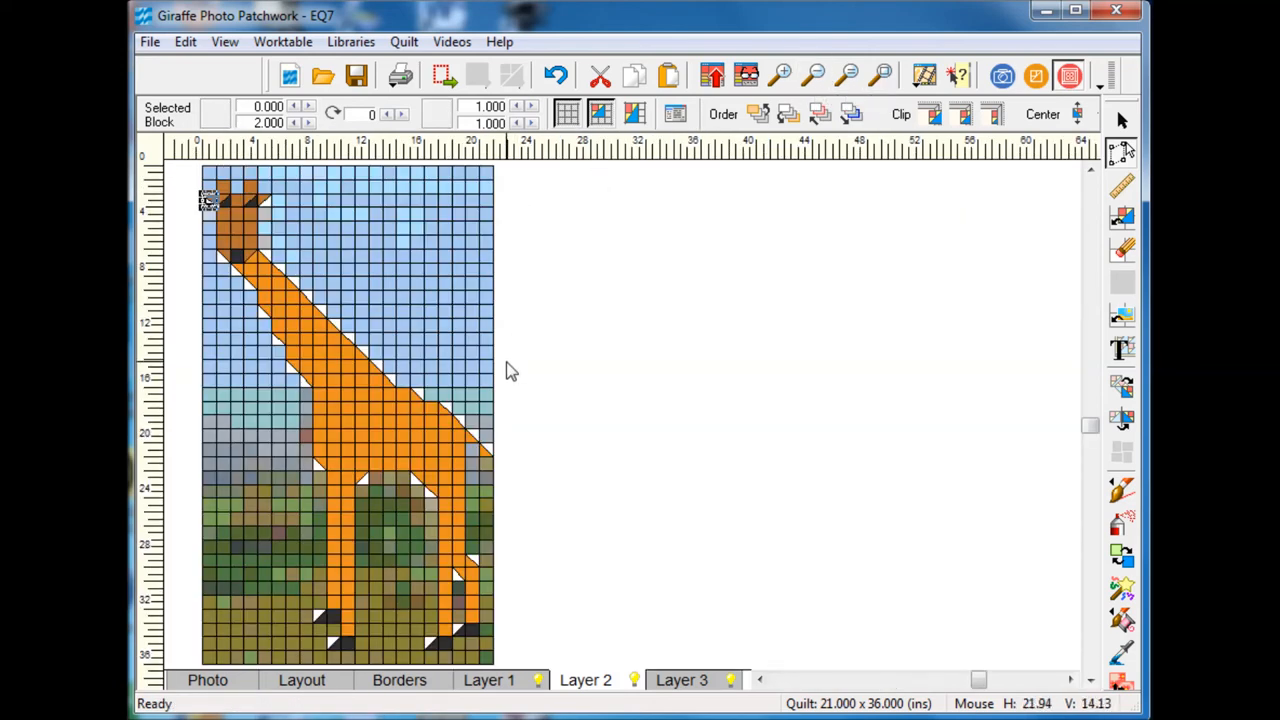
pyautogui.moveTo(420, 435)
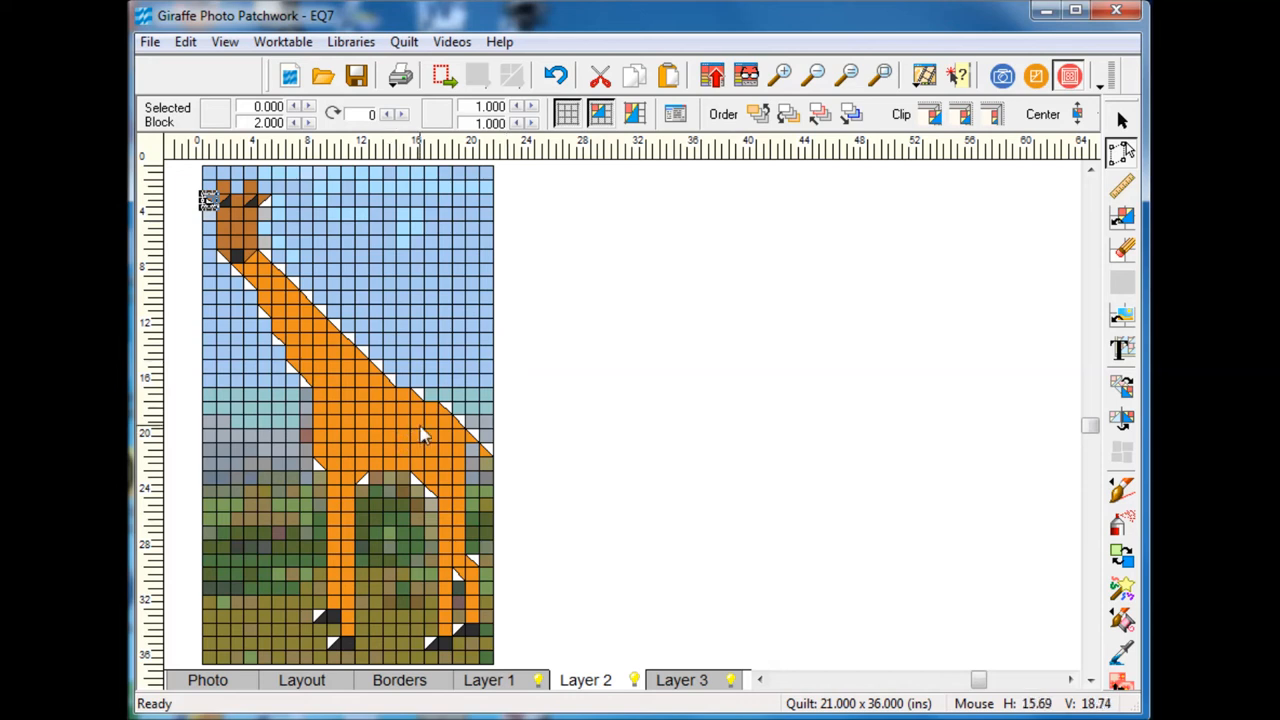
pyautogui.moveTo(540, 667)
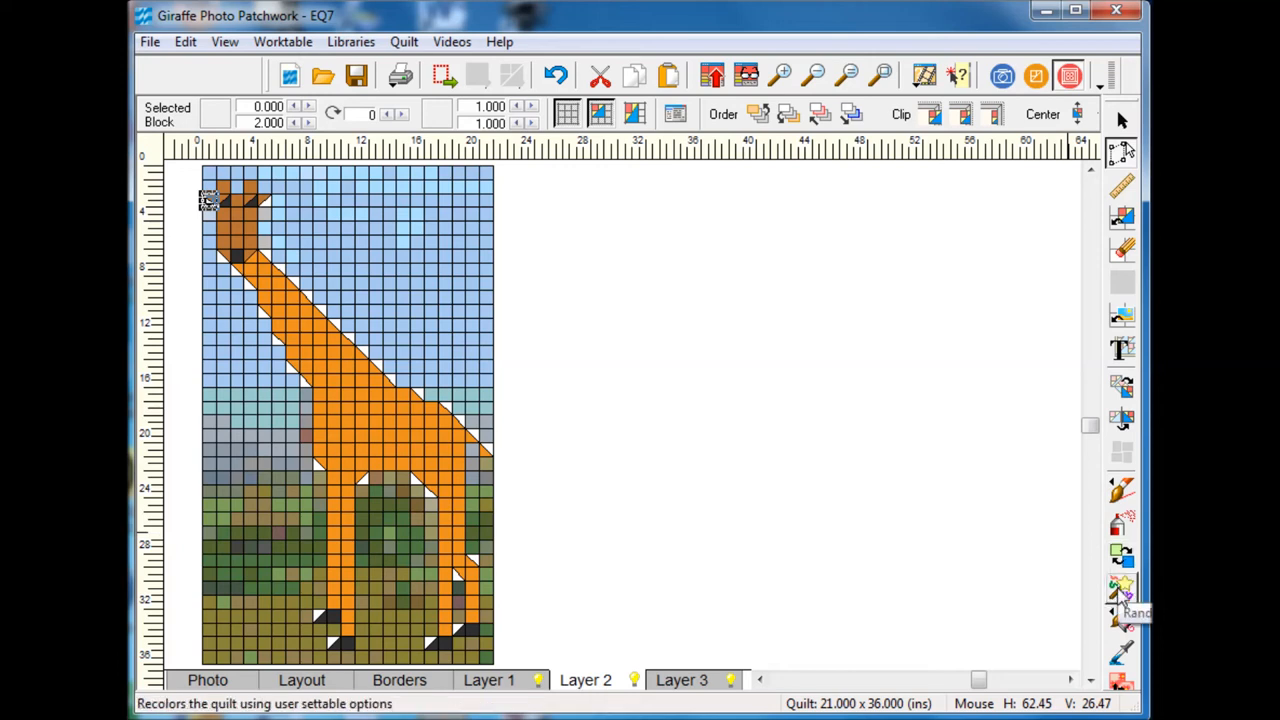
# Step: Random-recolor the quilt mapped to sketchbook fabrics: tan sky, mottled orange giraffe, green grass
pyautogui.click(1121, 588)
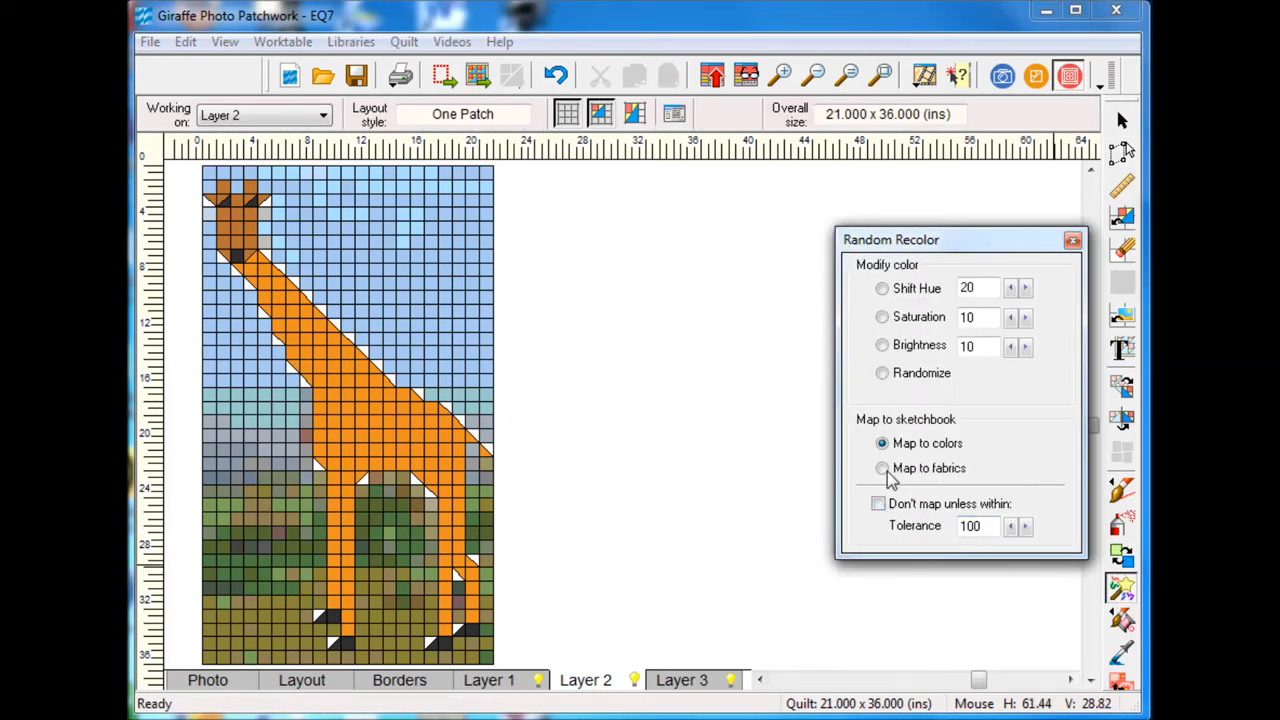
pyautogui.click(882, 468)
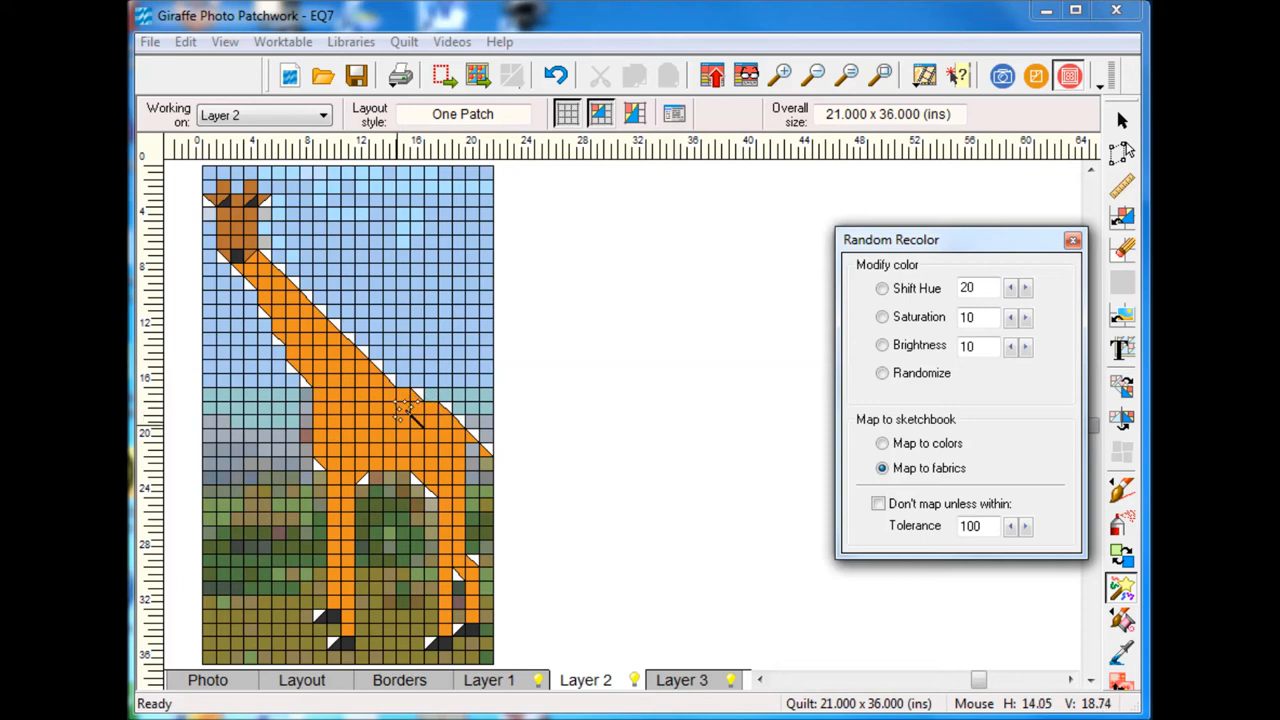
pyautogui.moveTo(385, 420)
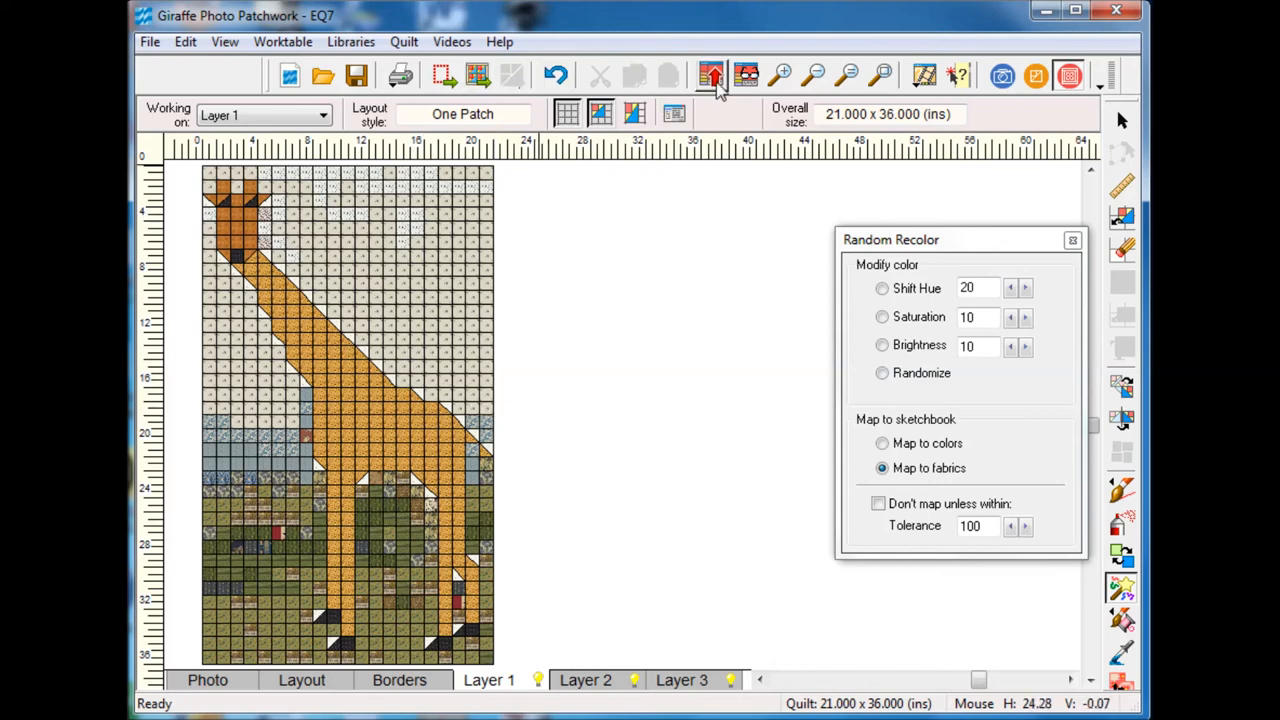
pyautogui.moveTo(781, 75)
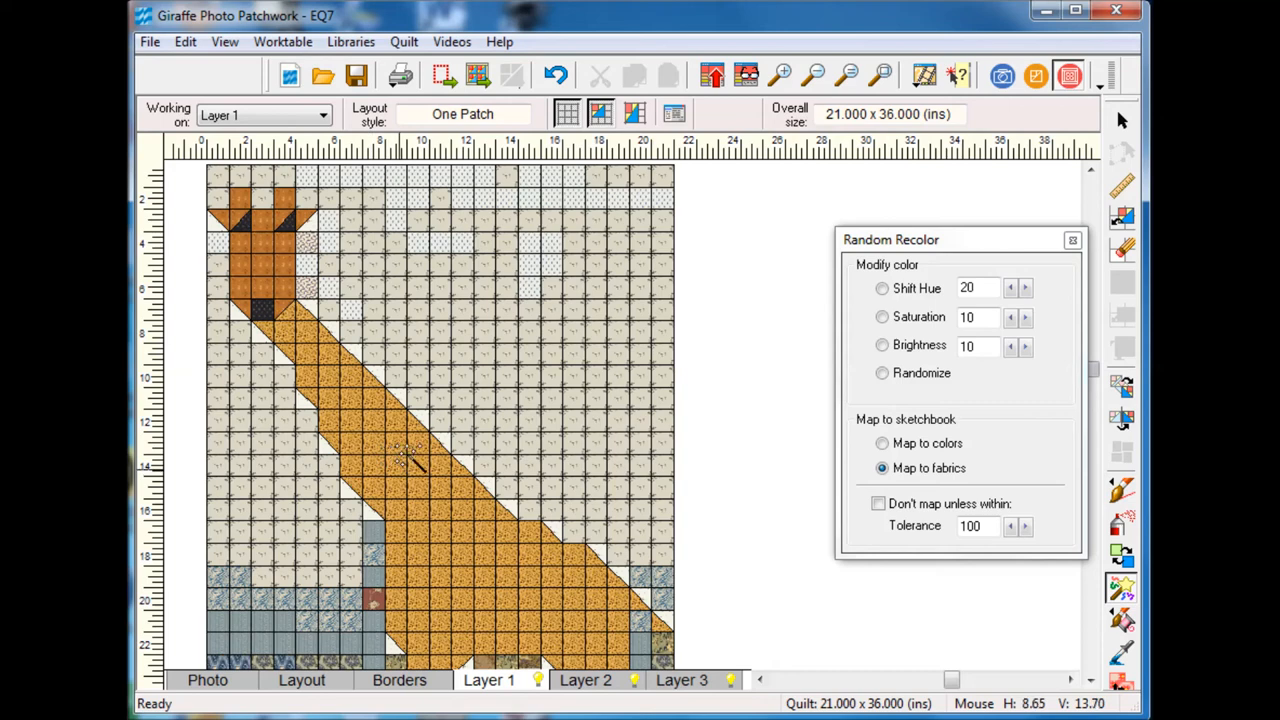
pyautogui.moveTo(540, 335)
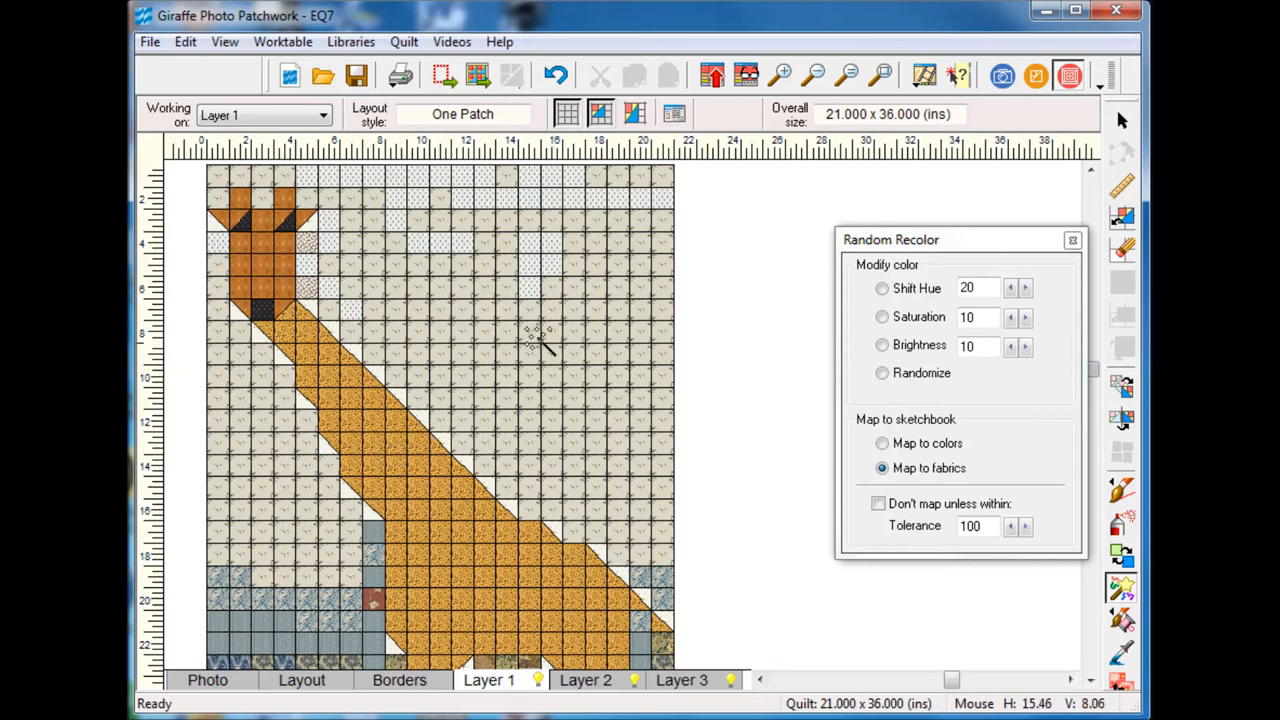
pyautogui.click(1072, 239)
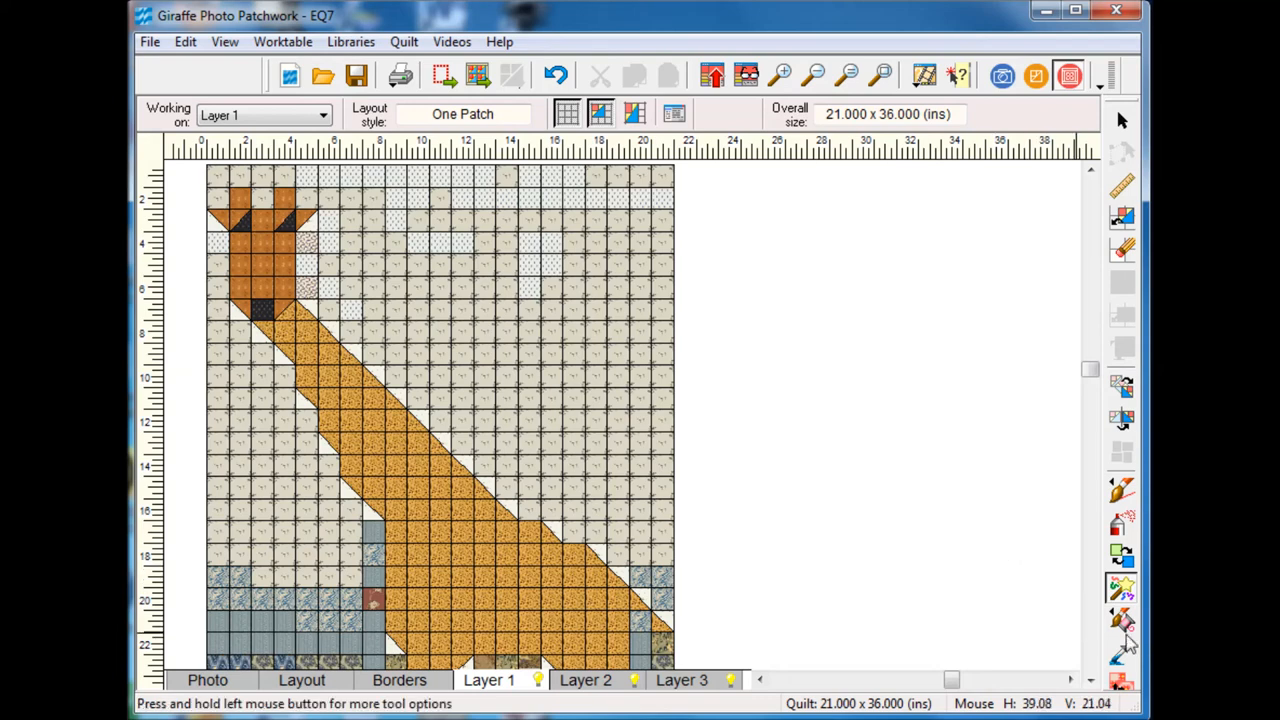
pyautogui.moveTo(1120, 555)
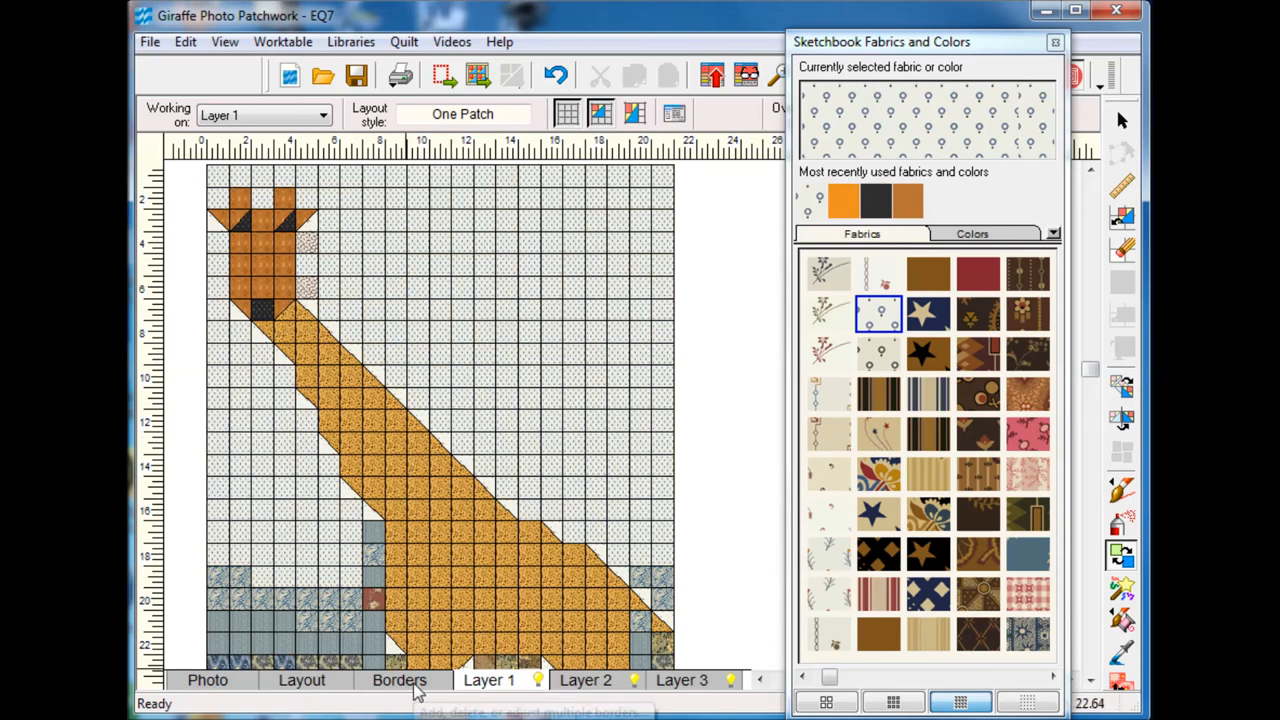
pyautogui.moveTo(399, 680)
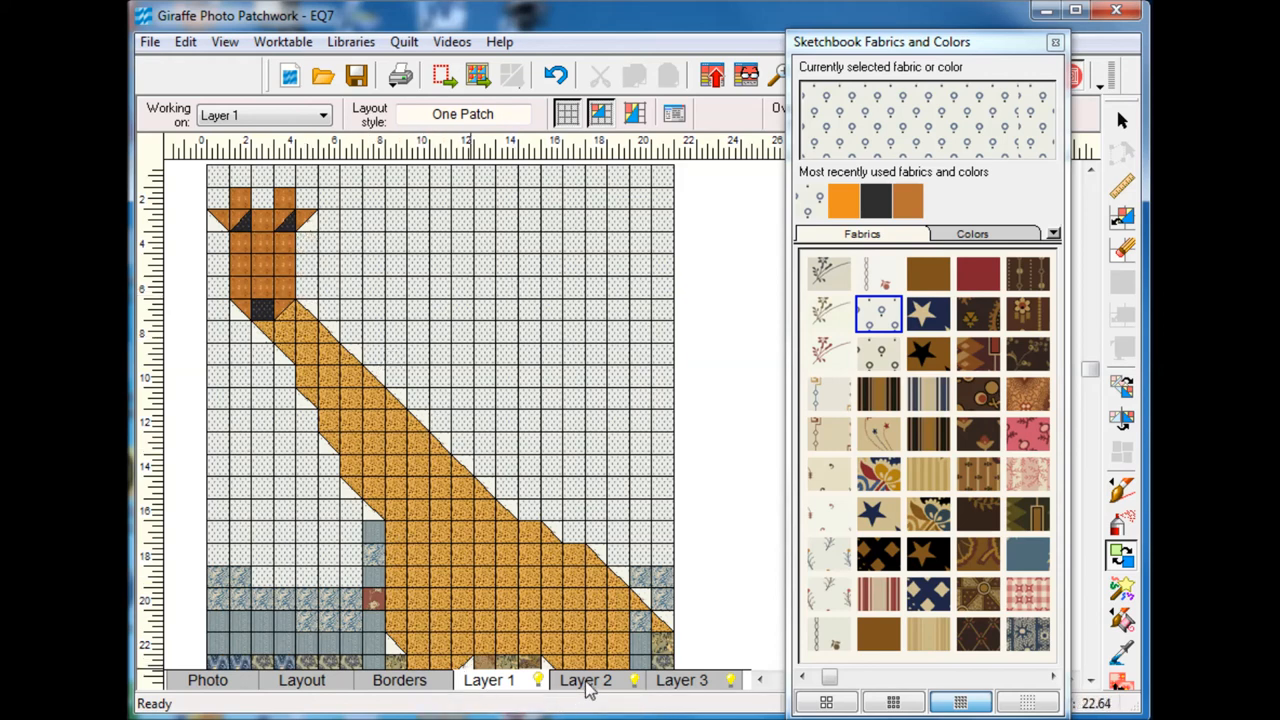
# Step: Paint the sky background patches with the pale dotted fabric
pyautogui.click(585, 680)
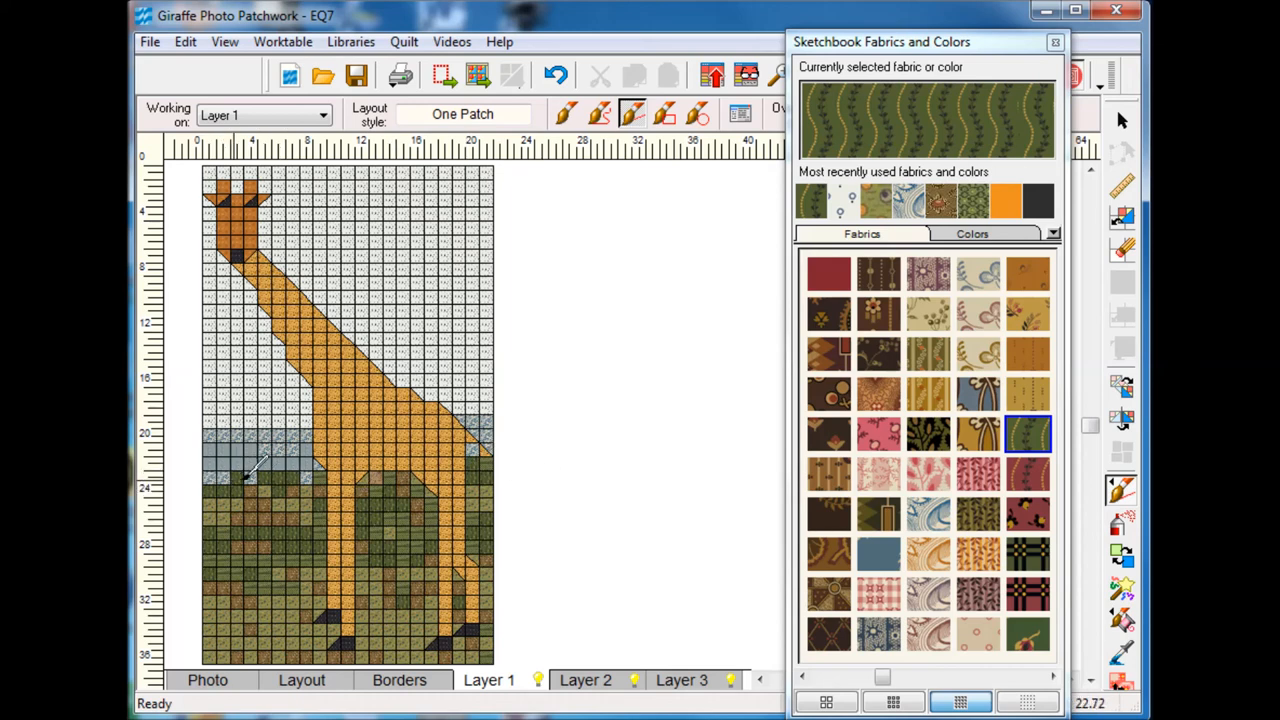
pyautogui.moveTo(615, 455)
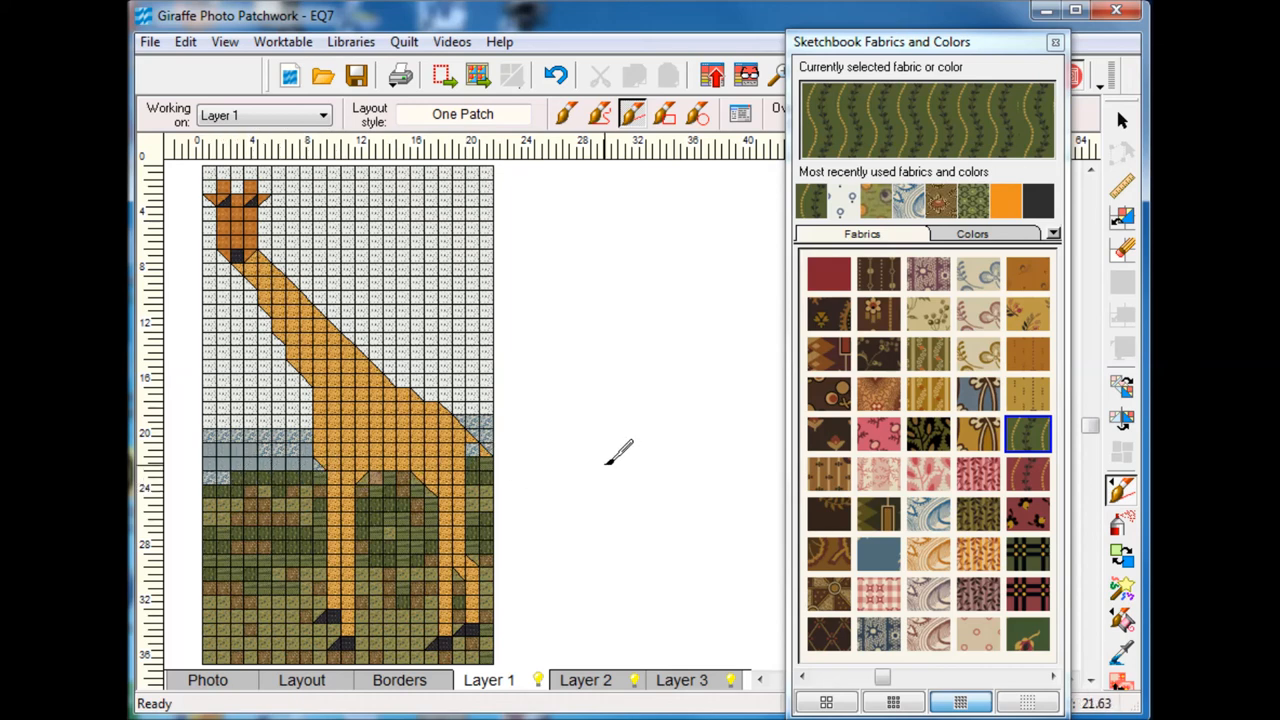
pyautogui.moveTo(610, 455)
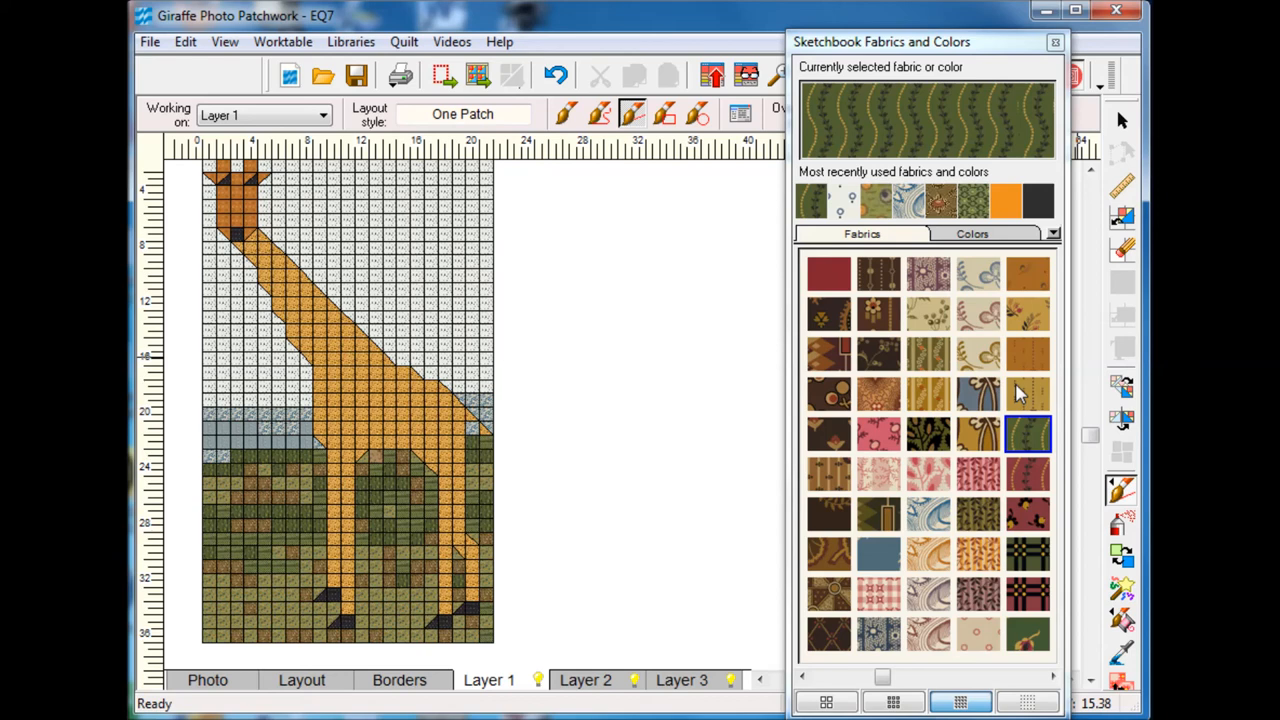
pyautogui.moveTo(1030, 405)
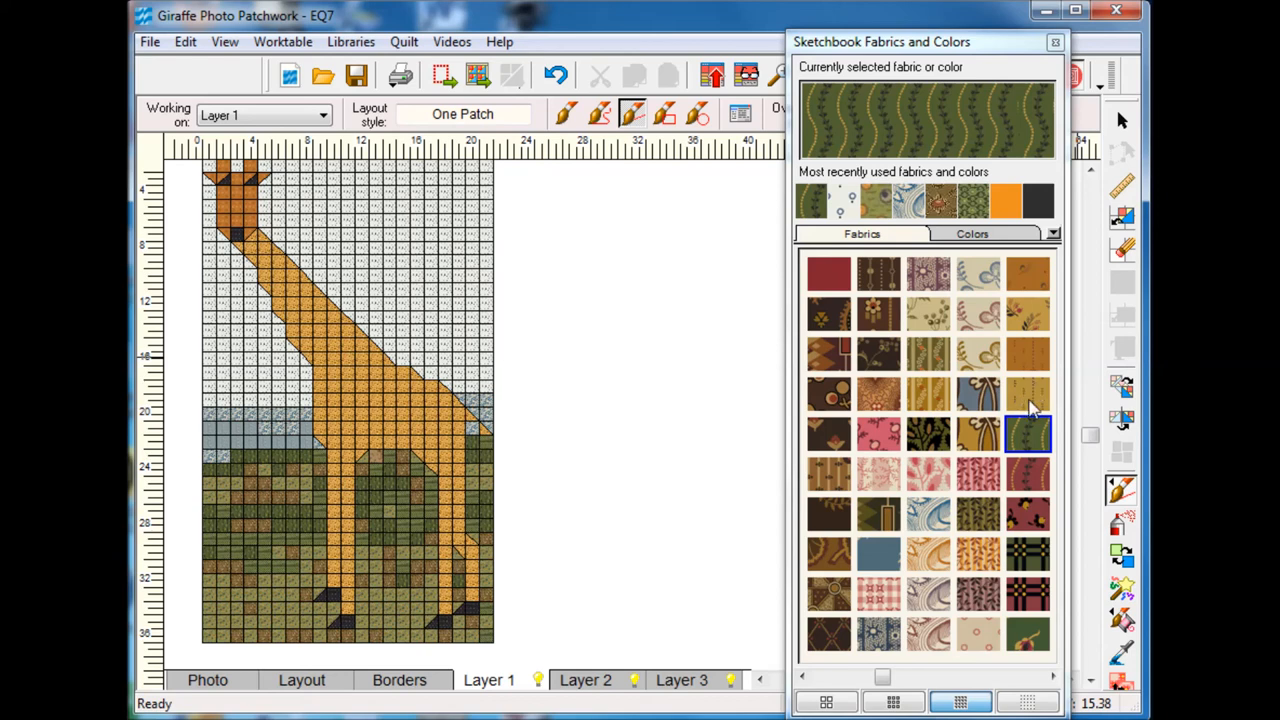
pyautogui.moveTo(1032, 362)
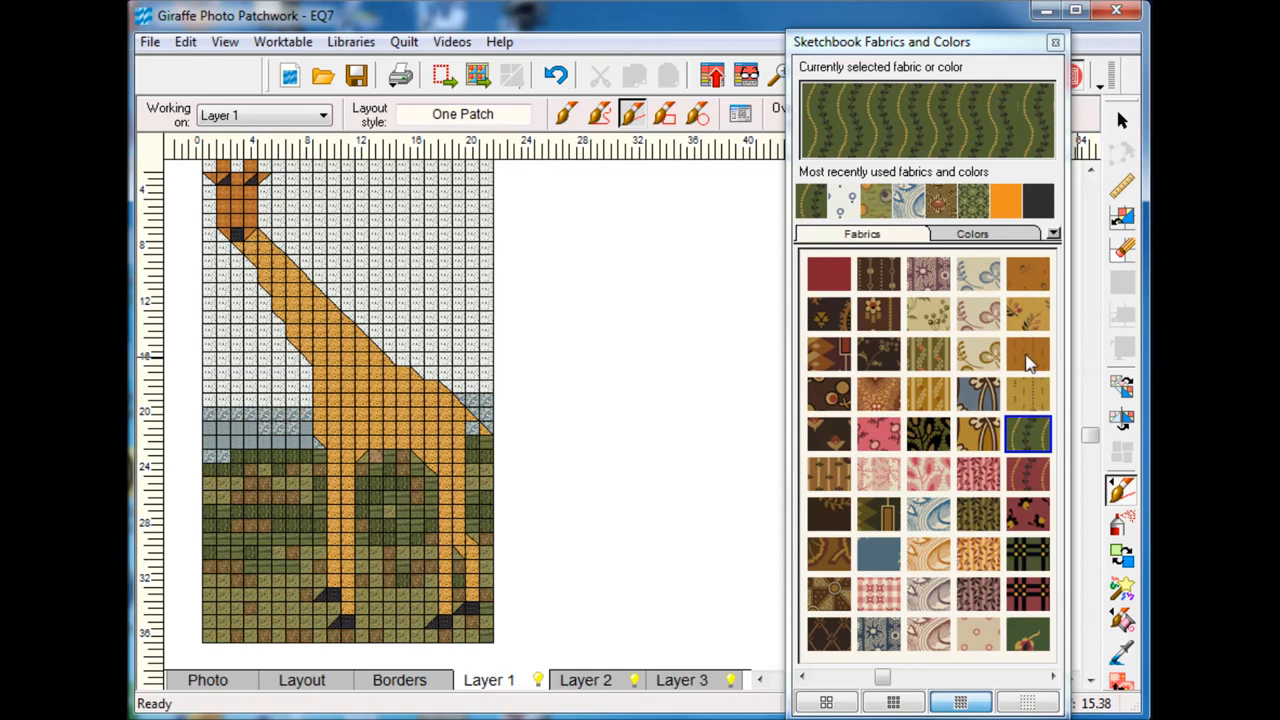
# Step: Choose the dark brown print fabric and zoom in on the giraffe for spotting
pyautogui.click(1028, 354)
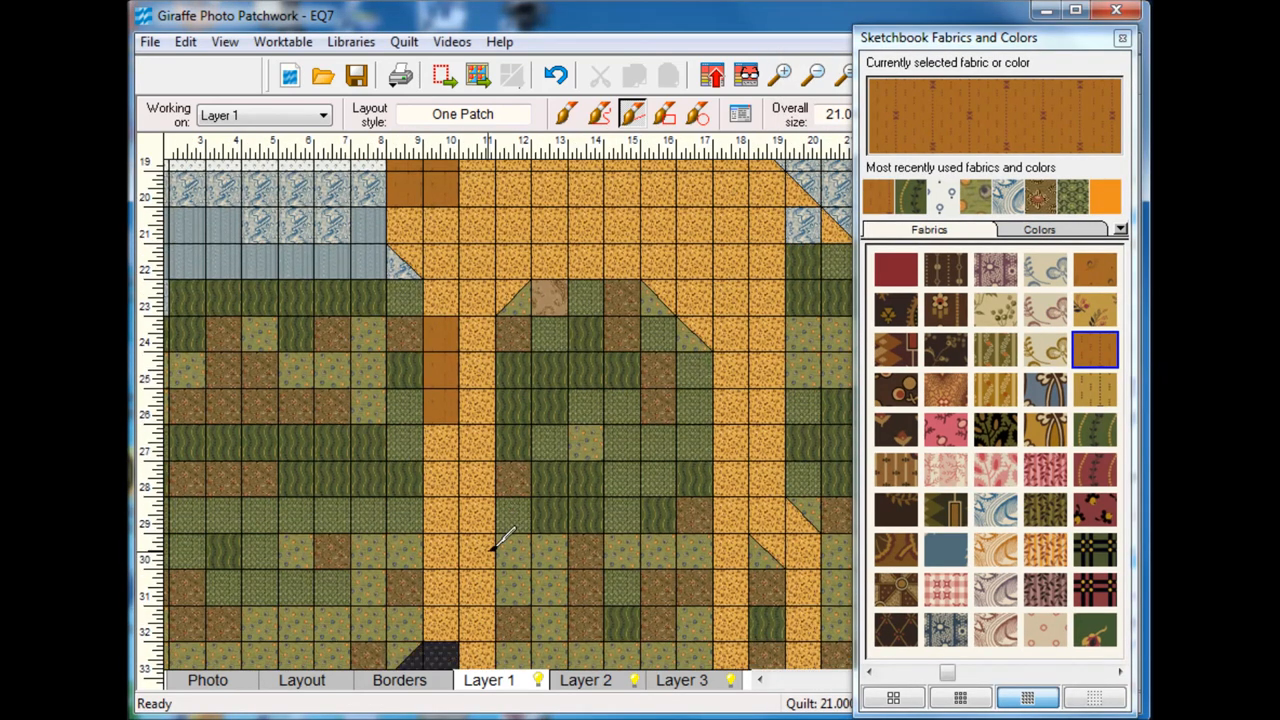
pyautogui.scroll(-3)
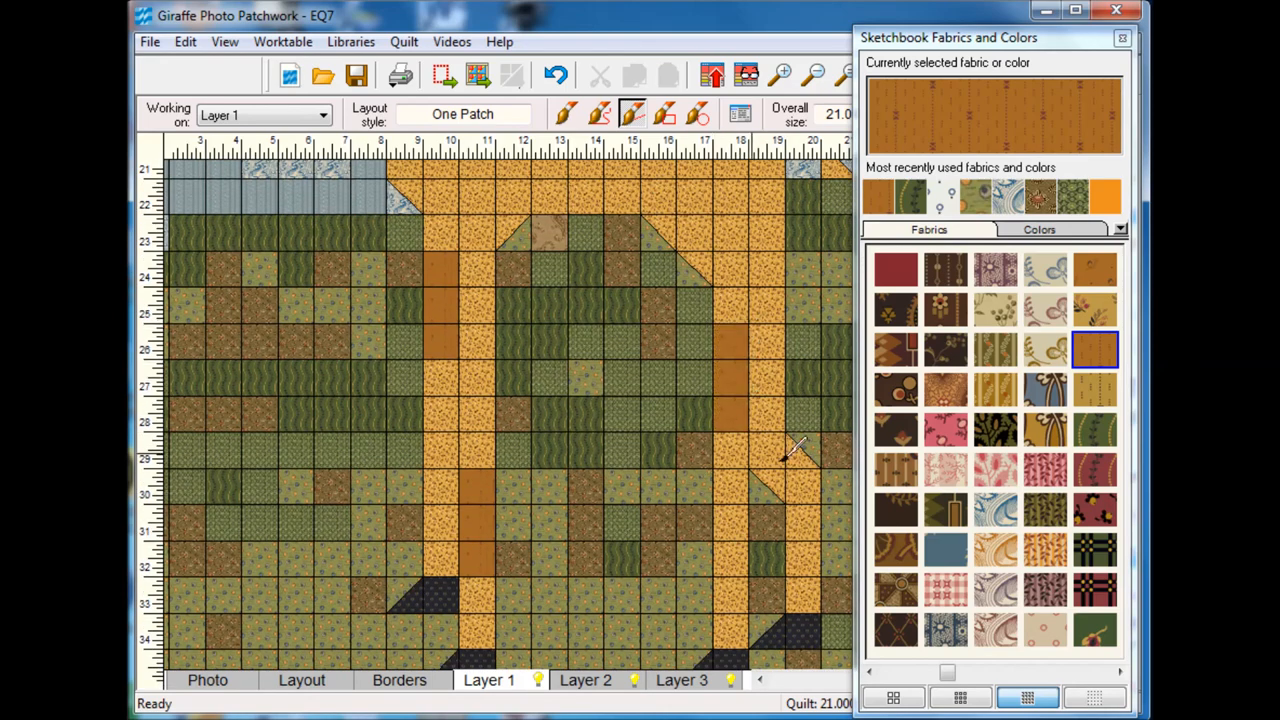
pyautogui.moveTo(820, 485)
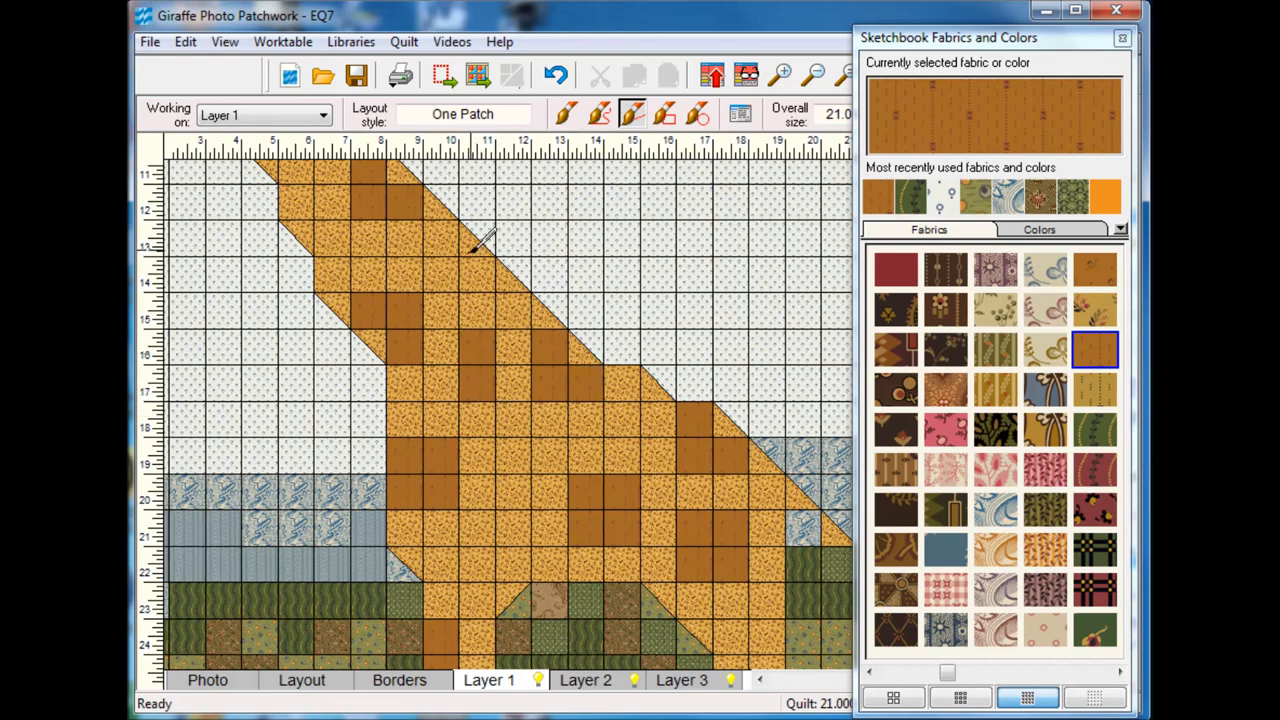
pyautogui.scroll(-3)
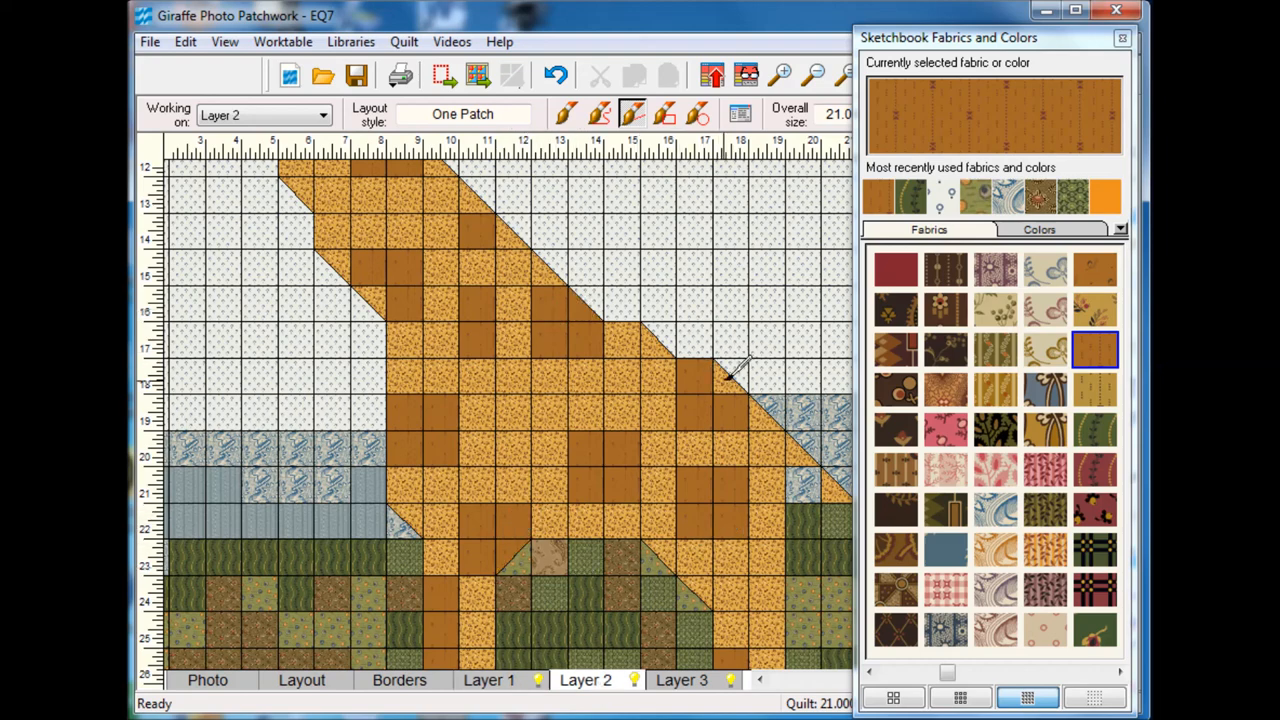
# Step: Paint another lower neck patch with the dark brown fabric
pyautogui.click(400, 285)
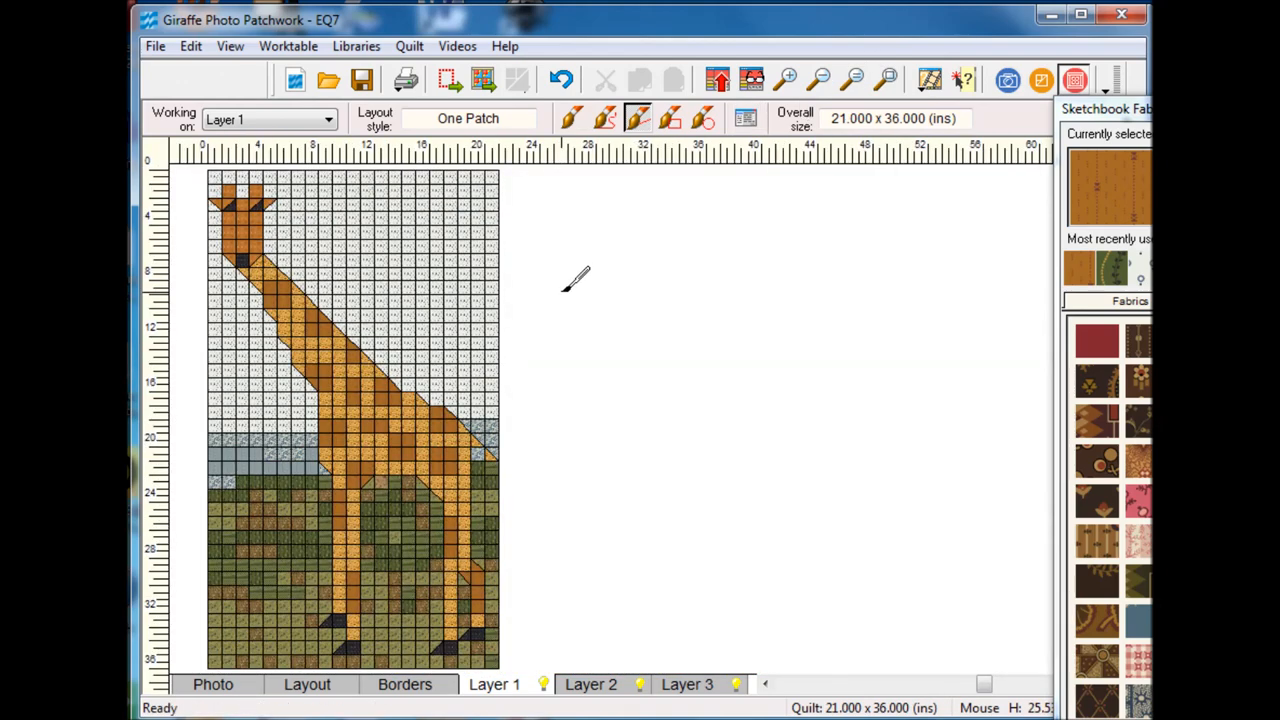
# Step: Add the finished brown-spotted giraffe quilt to the Sketchbook
pyautogui.click(718, 80)
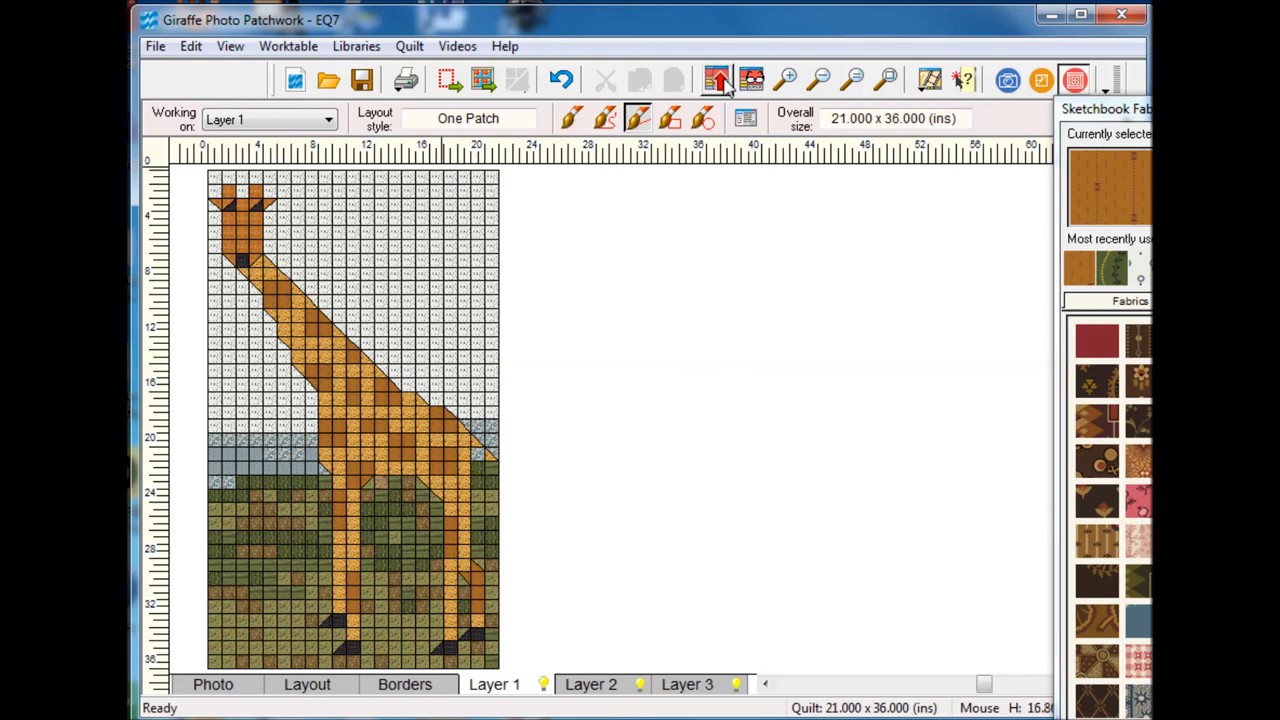
pyautogui.moveTo(717, 80)
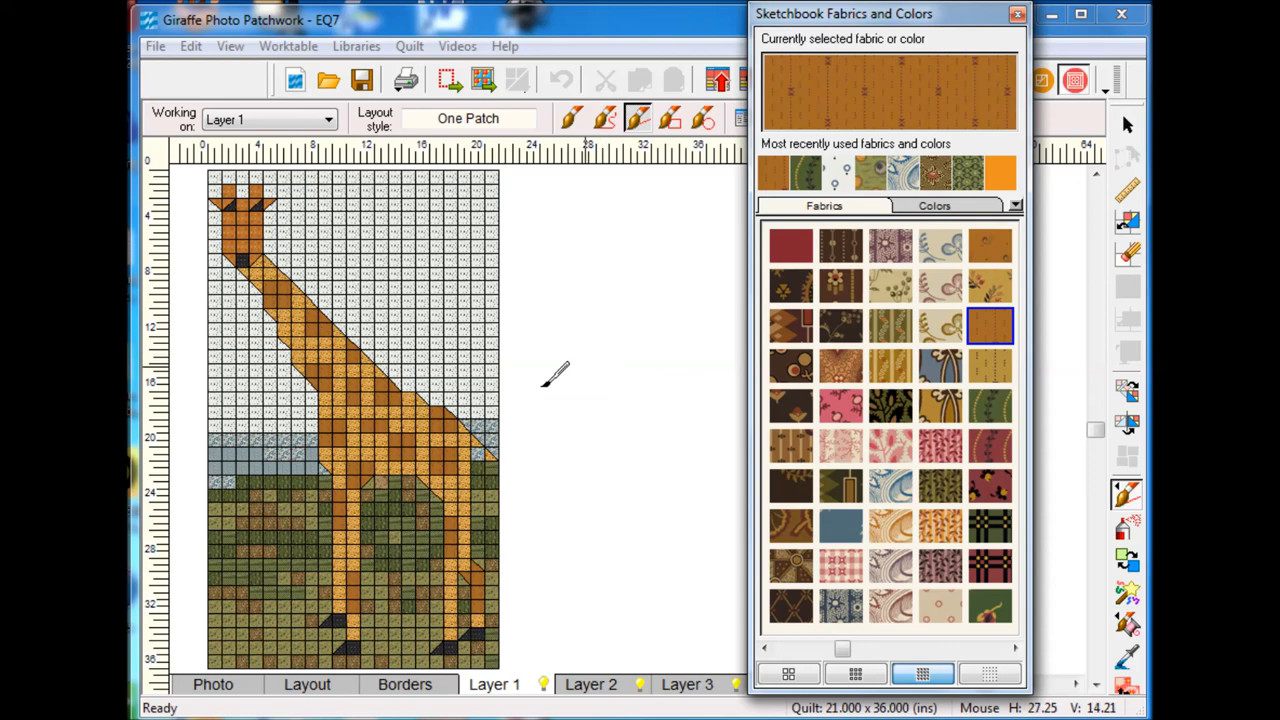
pyautogui.moveTo(558, 388)
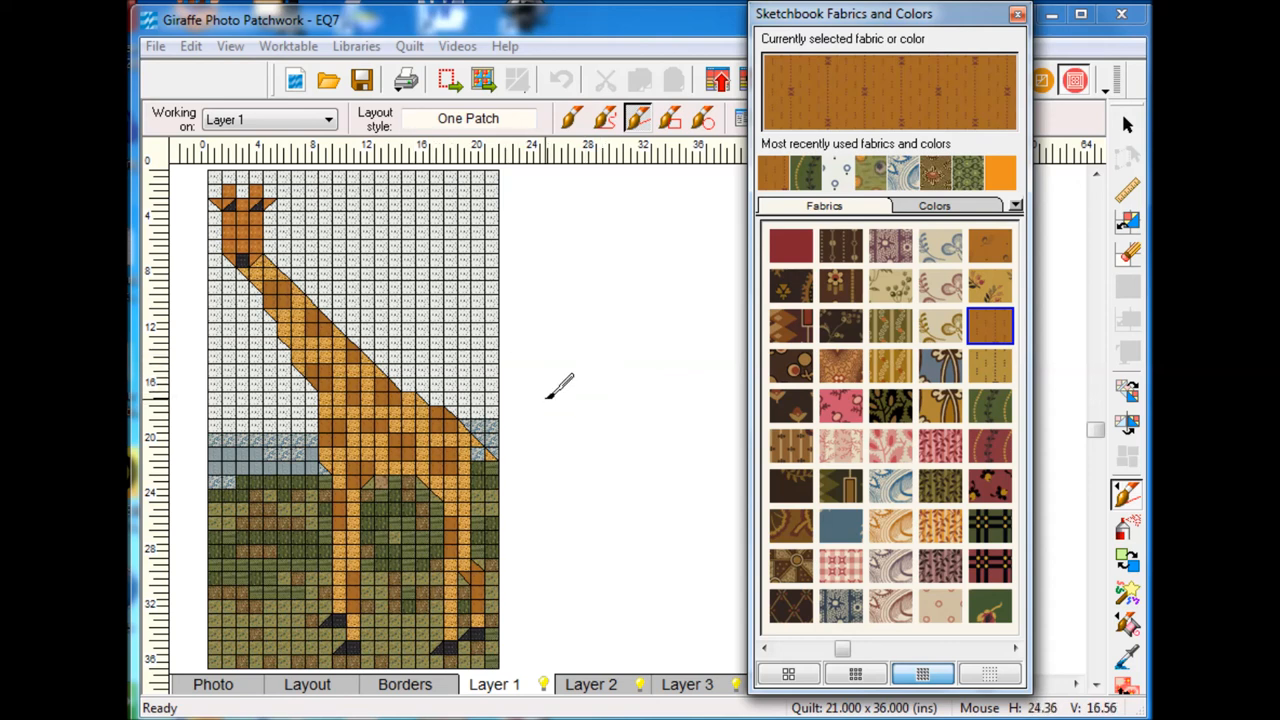